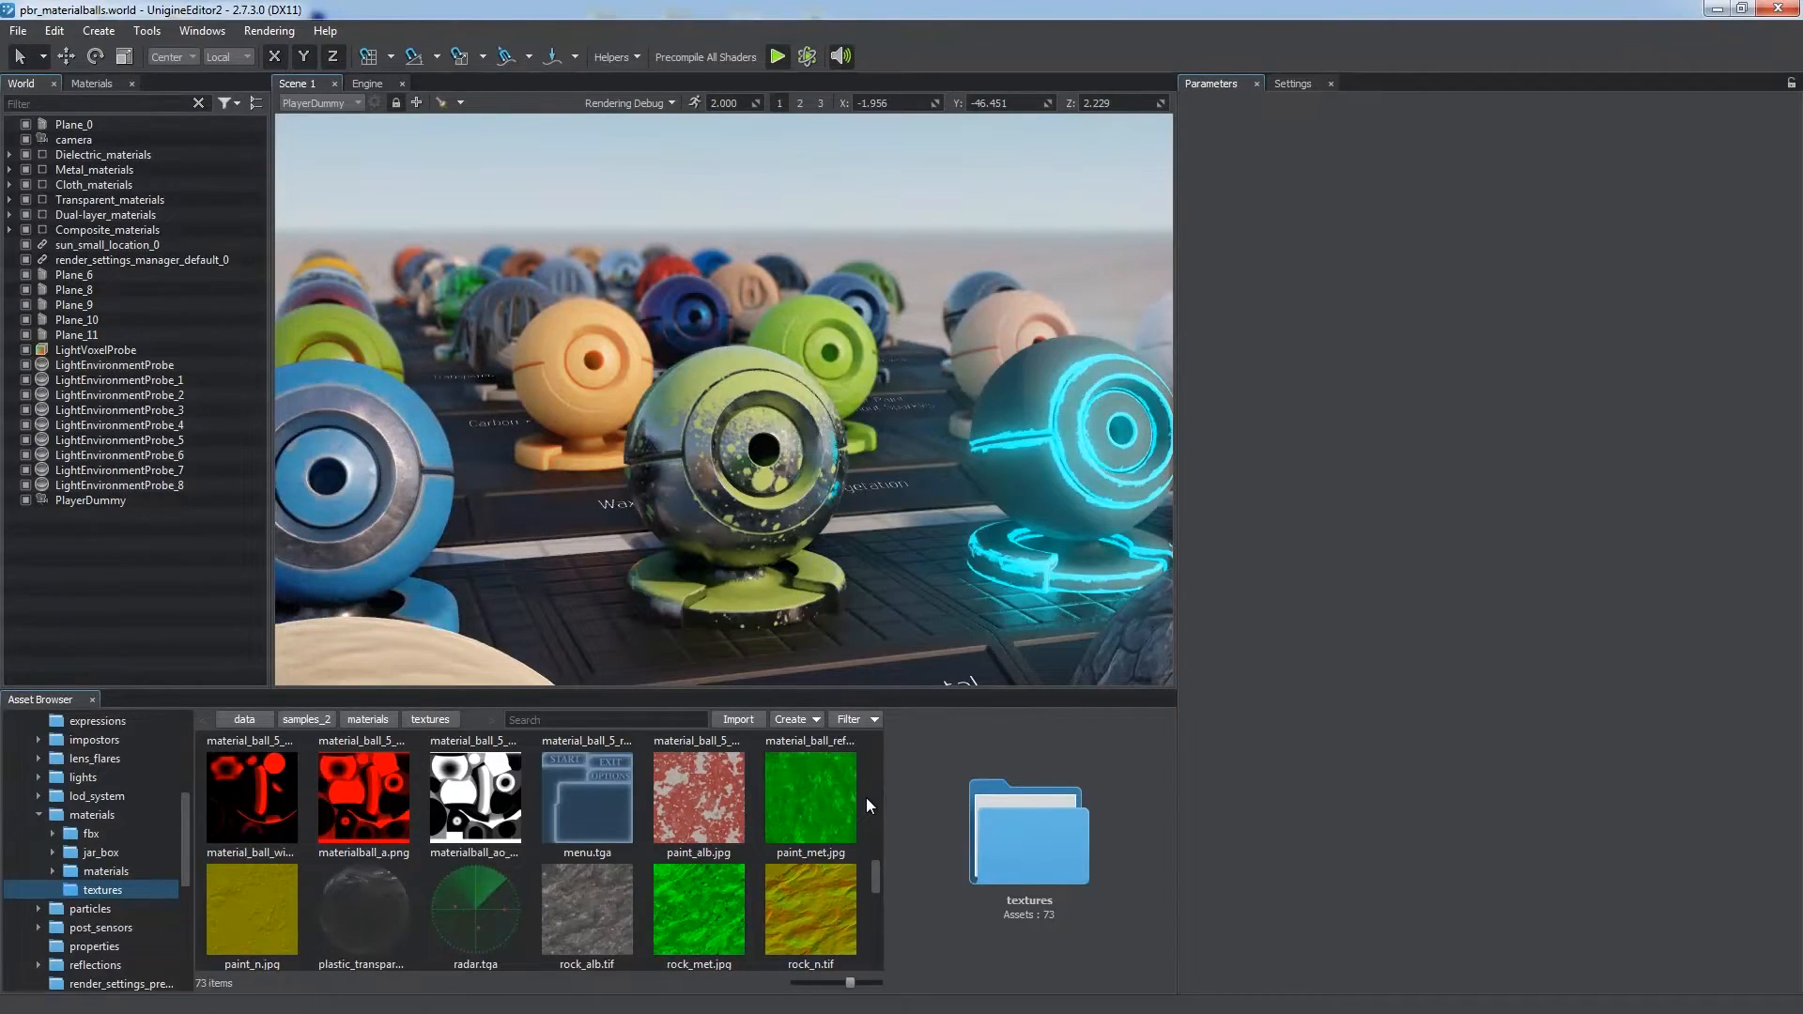
- Review the paint_alb.jpg texture's import settings and preview
{"action": "left_click", "coordinate": [697, 797]}
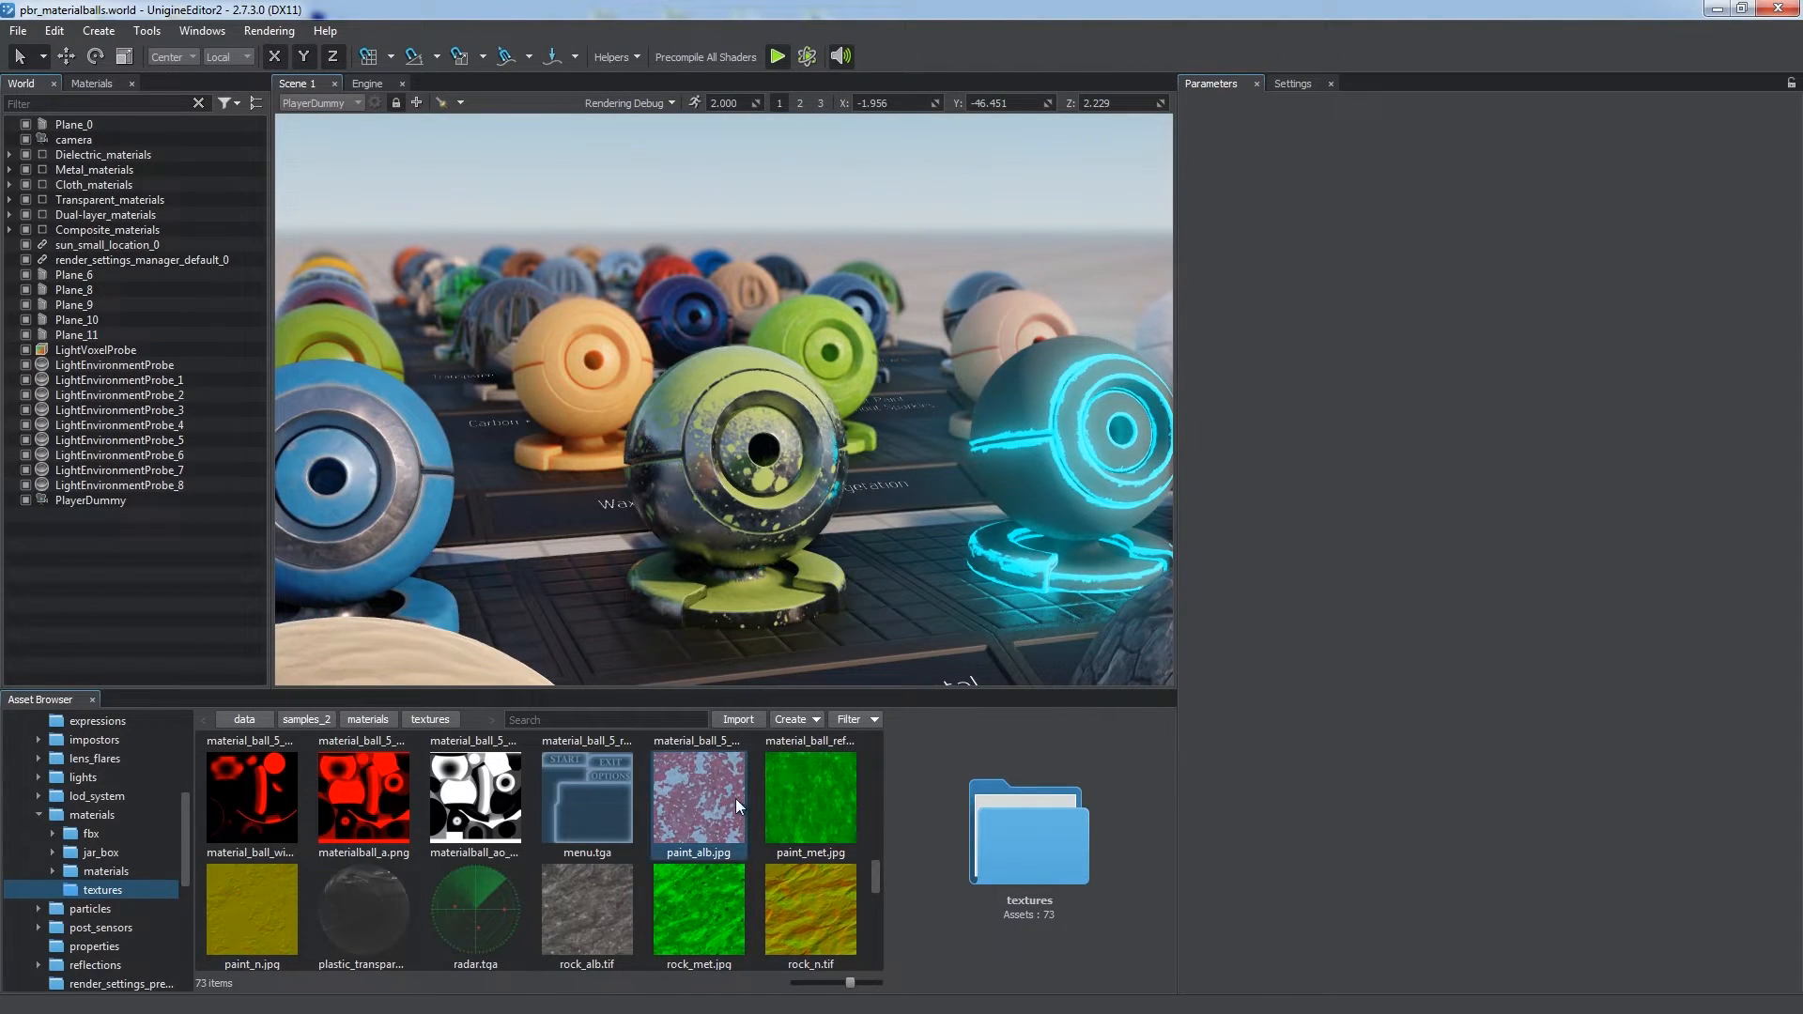
{"action": "left_click", "coordinate": [699, 797]}
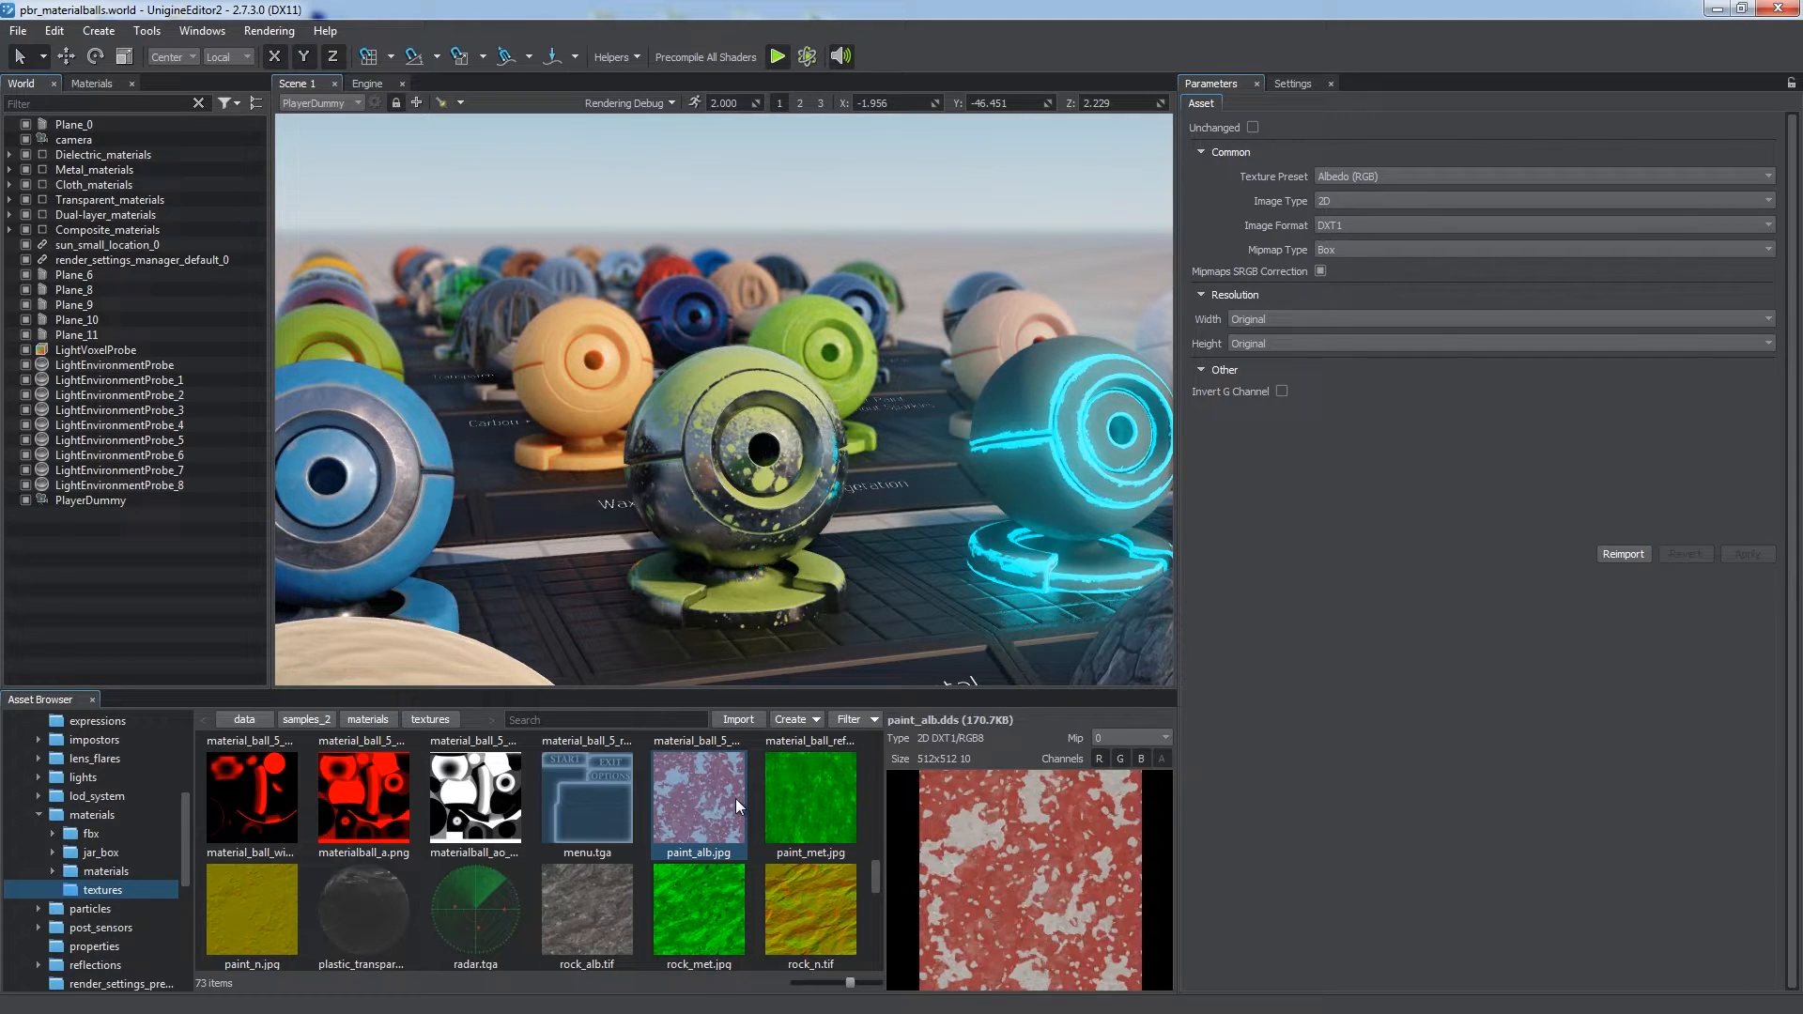
{"action": "left_click", "coordinate": [475, 909]}
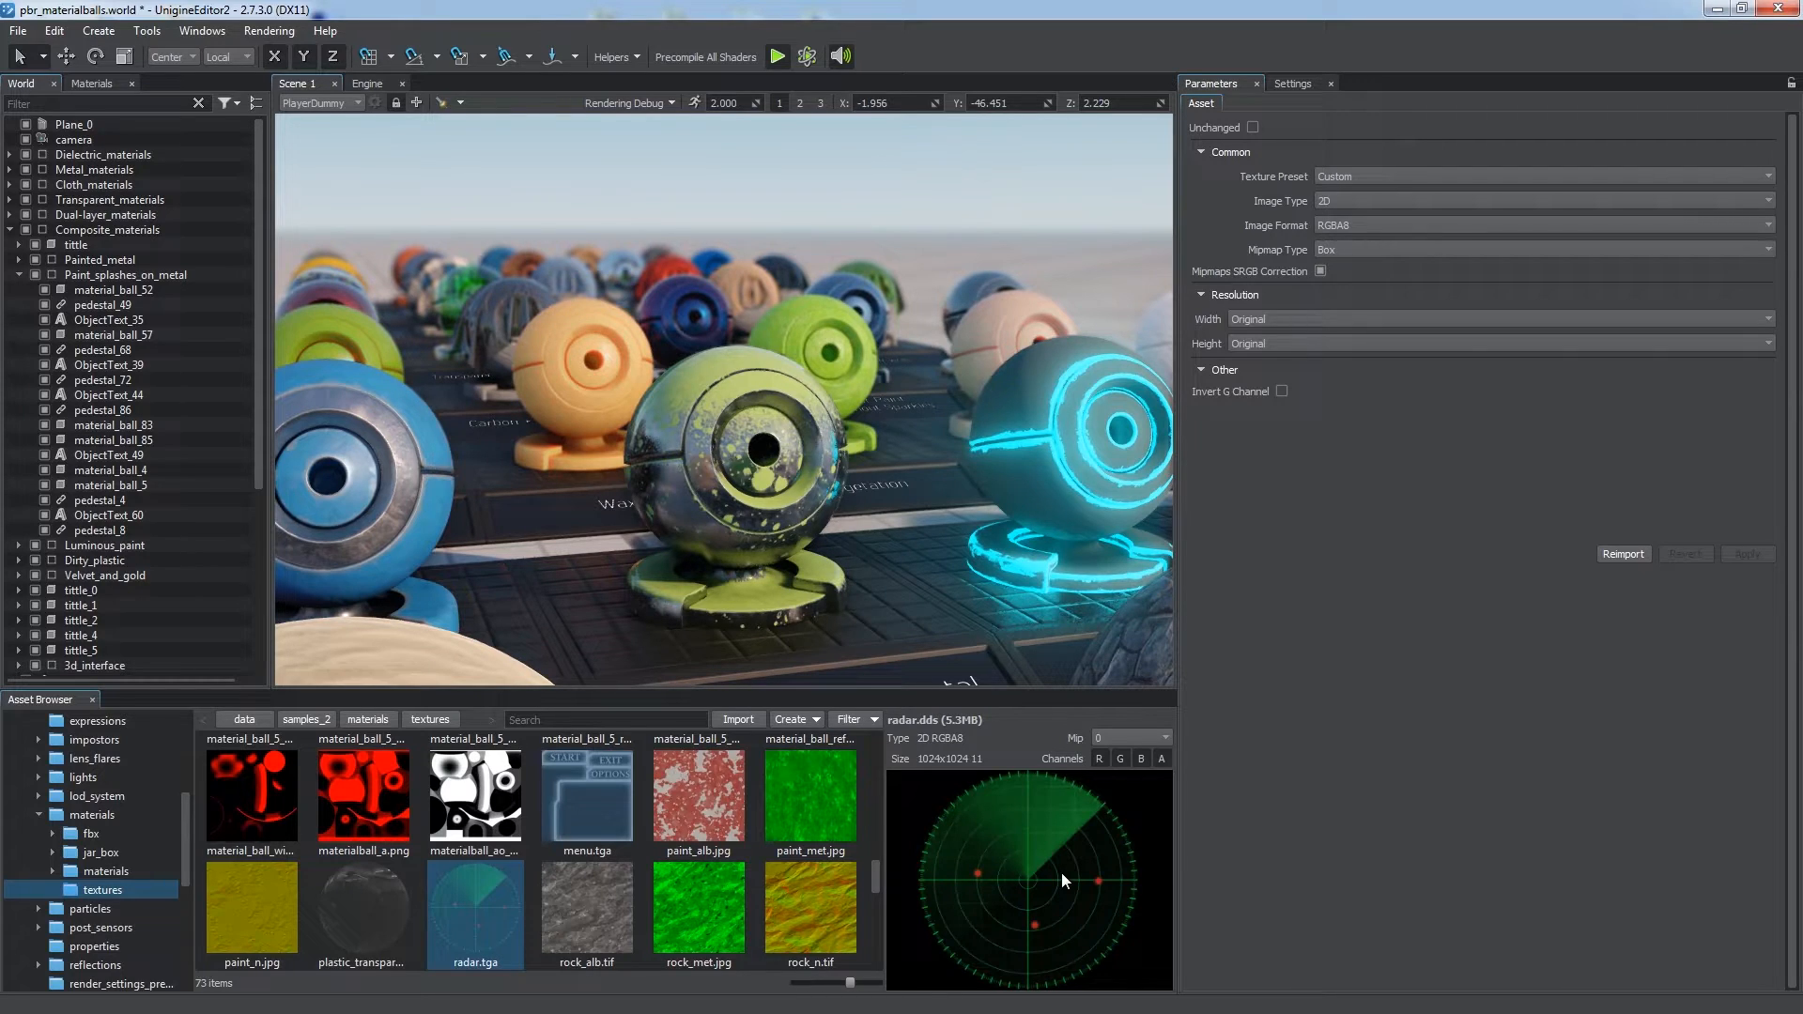
- Inspect the radar texture's alpha channel and a smaller mip level, then return to the data folder
{"action": "left_click", "coordinate": [934, 719]}
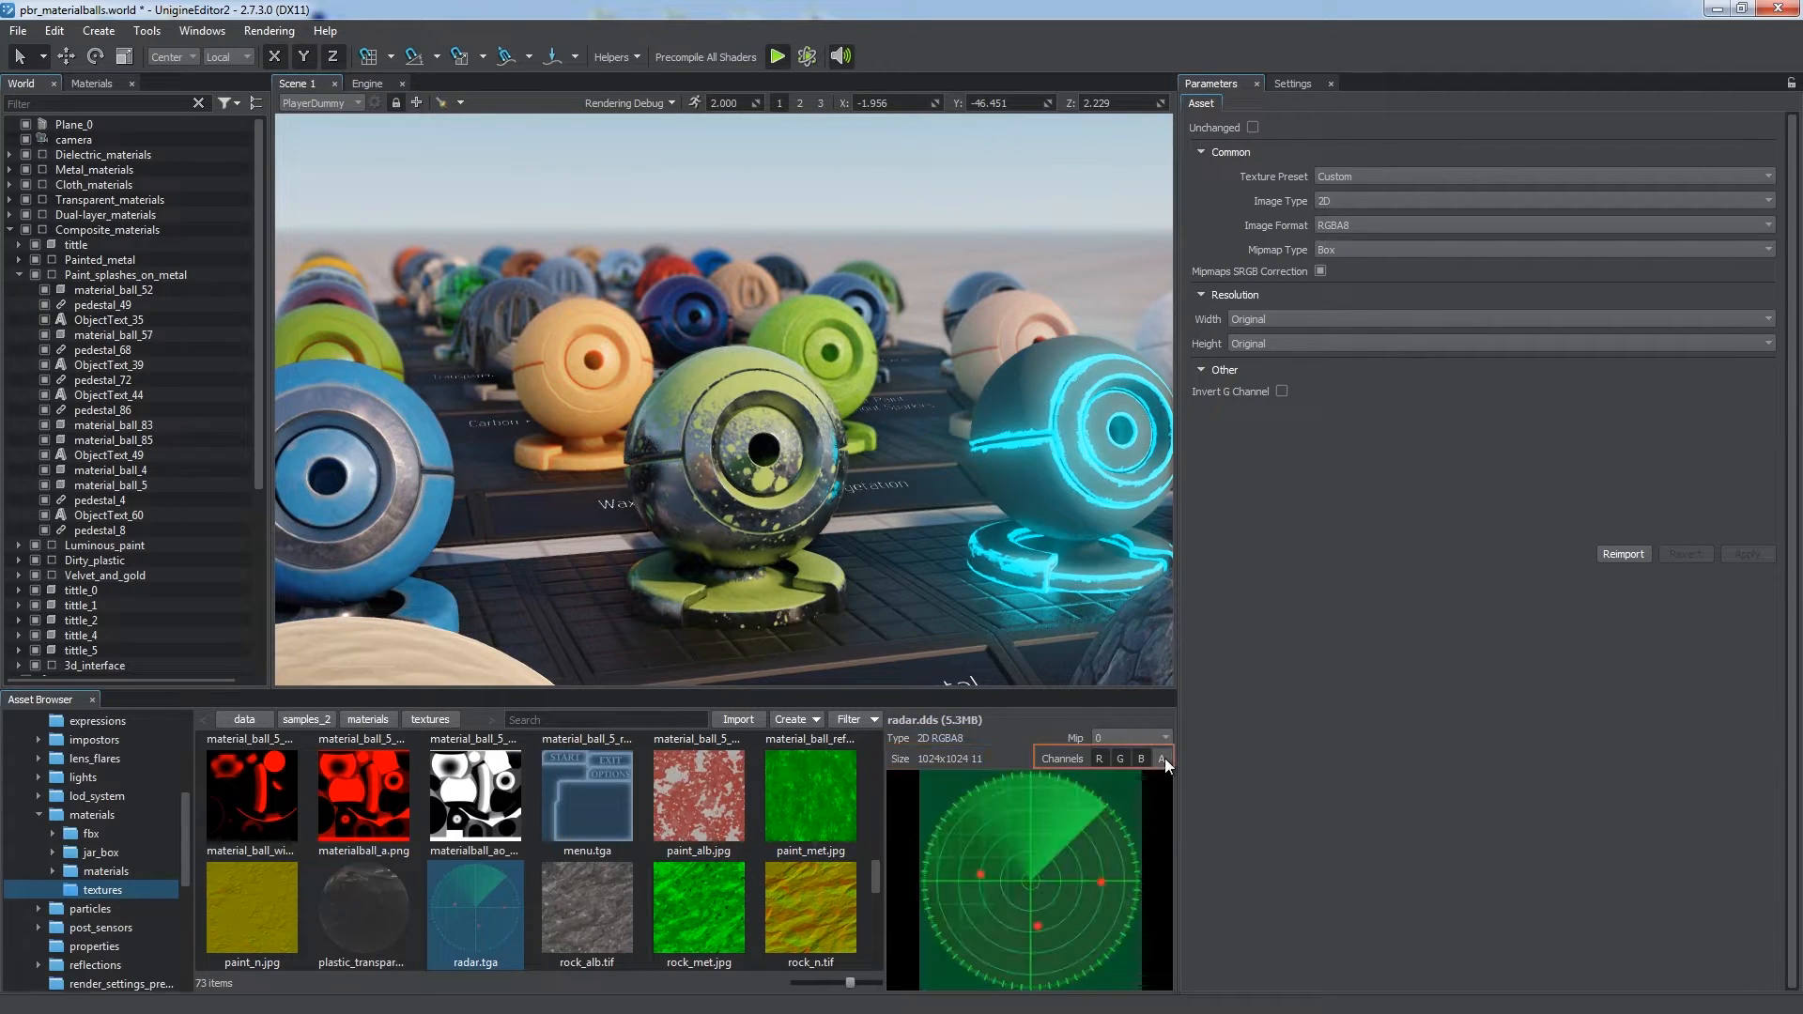
{"action": "left_click", "coordinate": [1161, 736]}
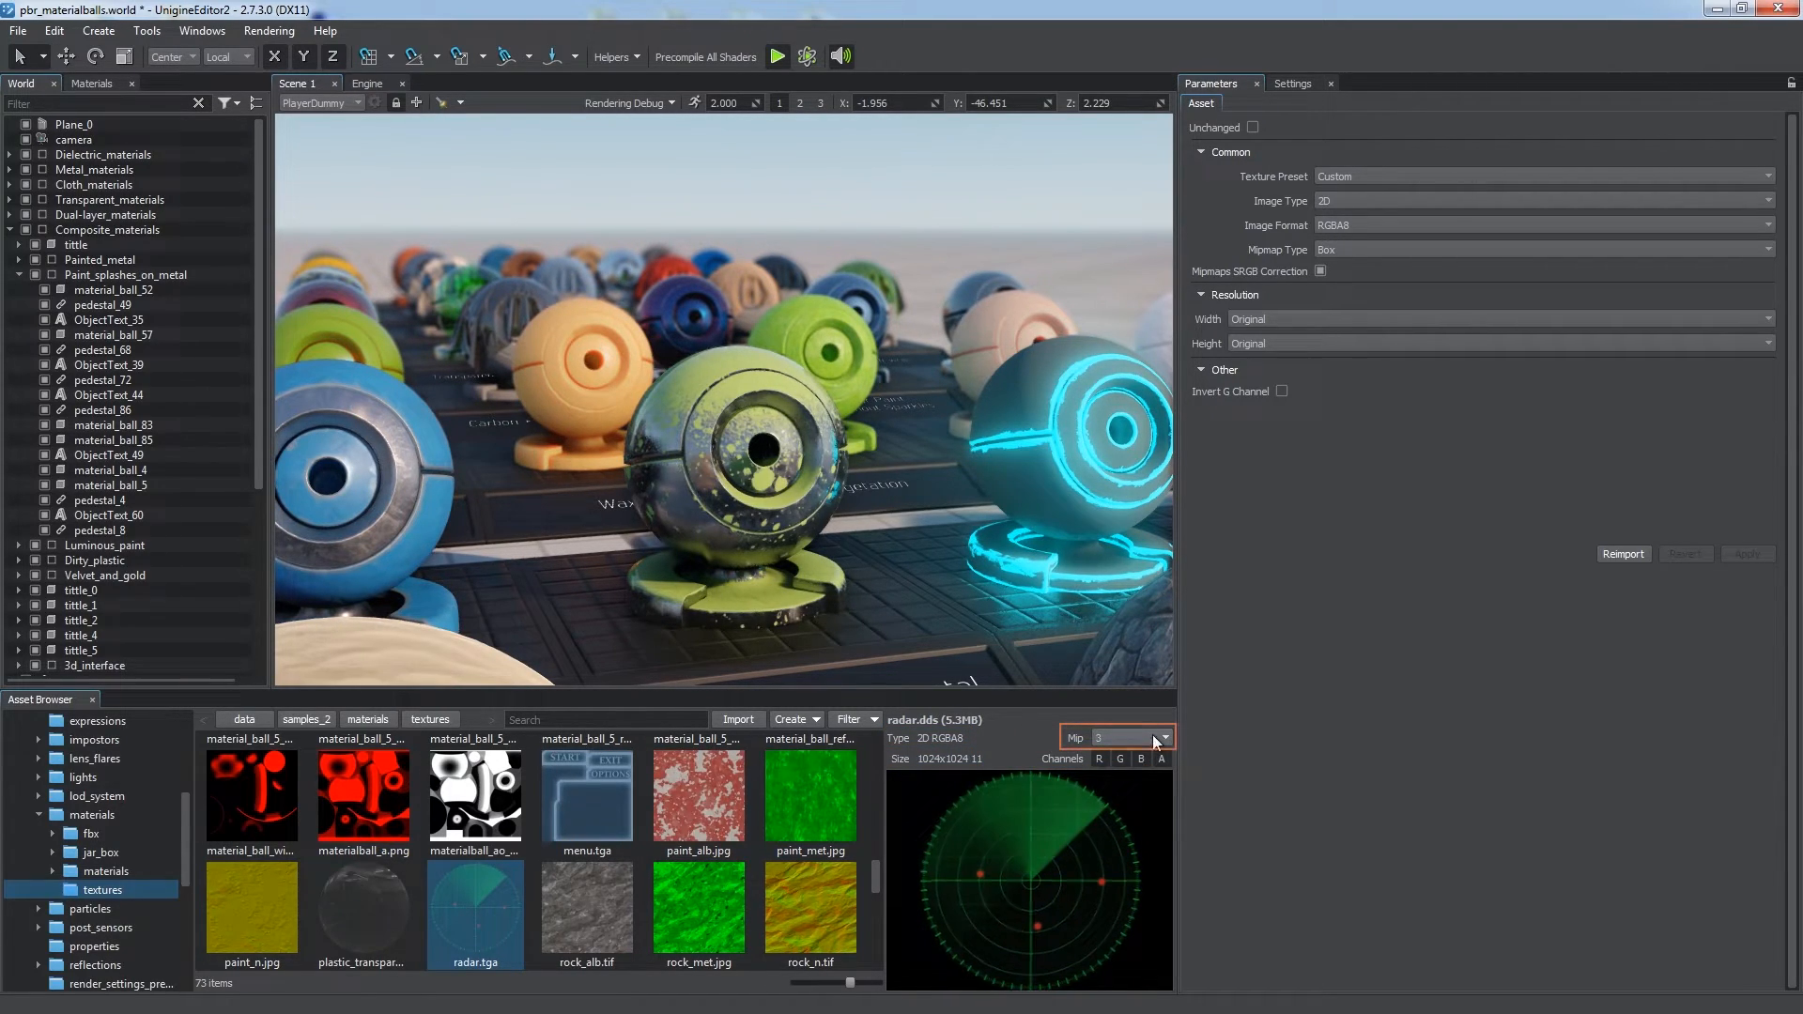
{"action": "left_click", "coordinate": [1159, 737]}
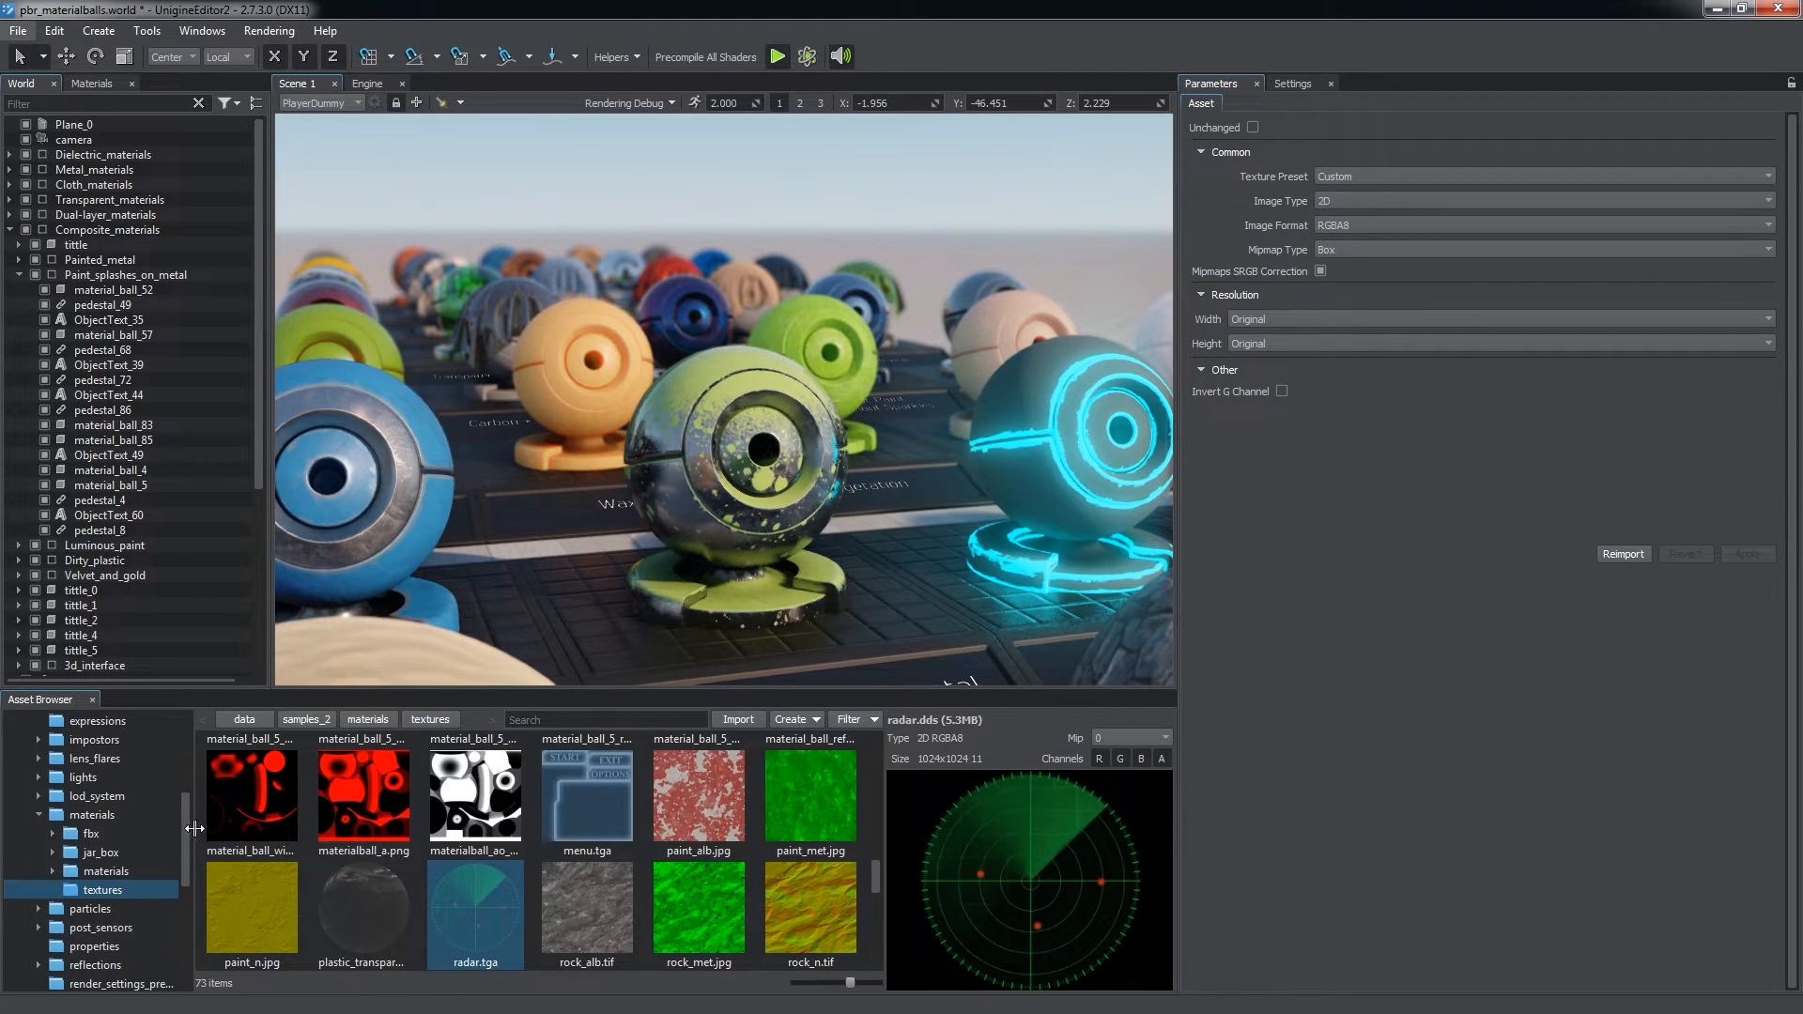
{"action": "left_click", "coordinate": [51, 720]}
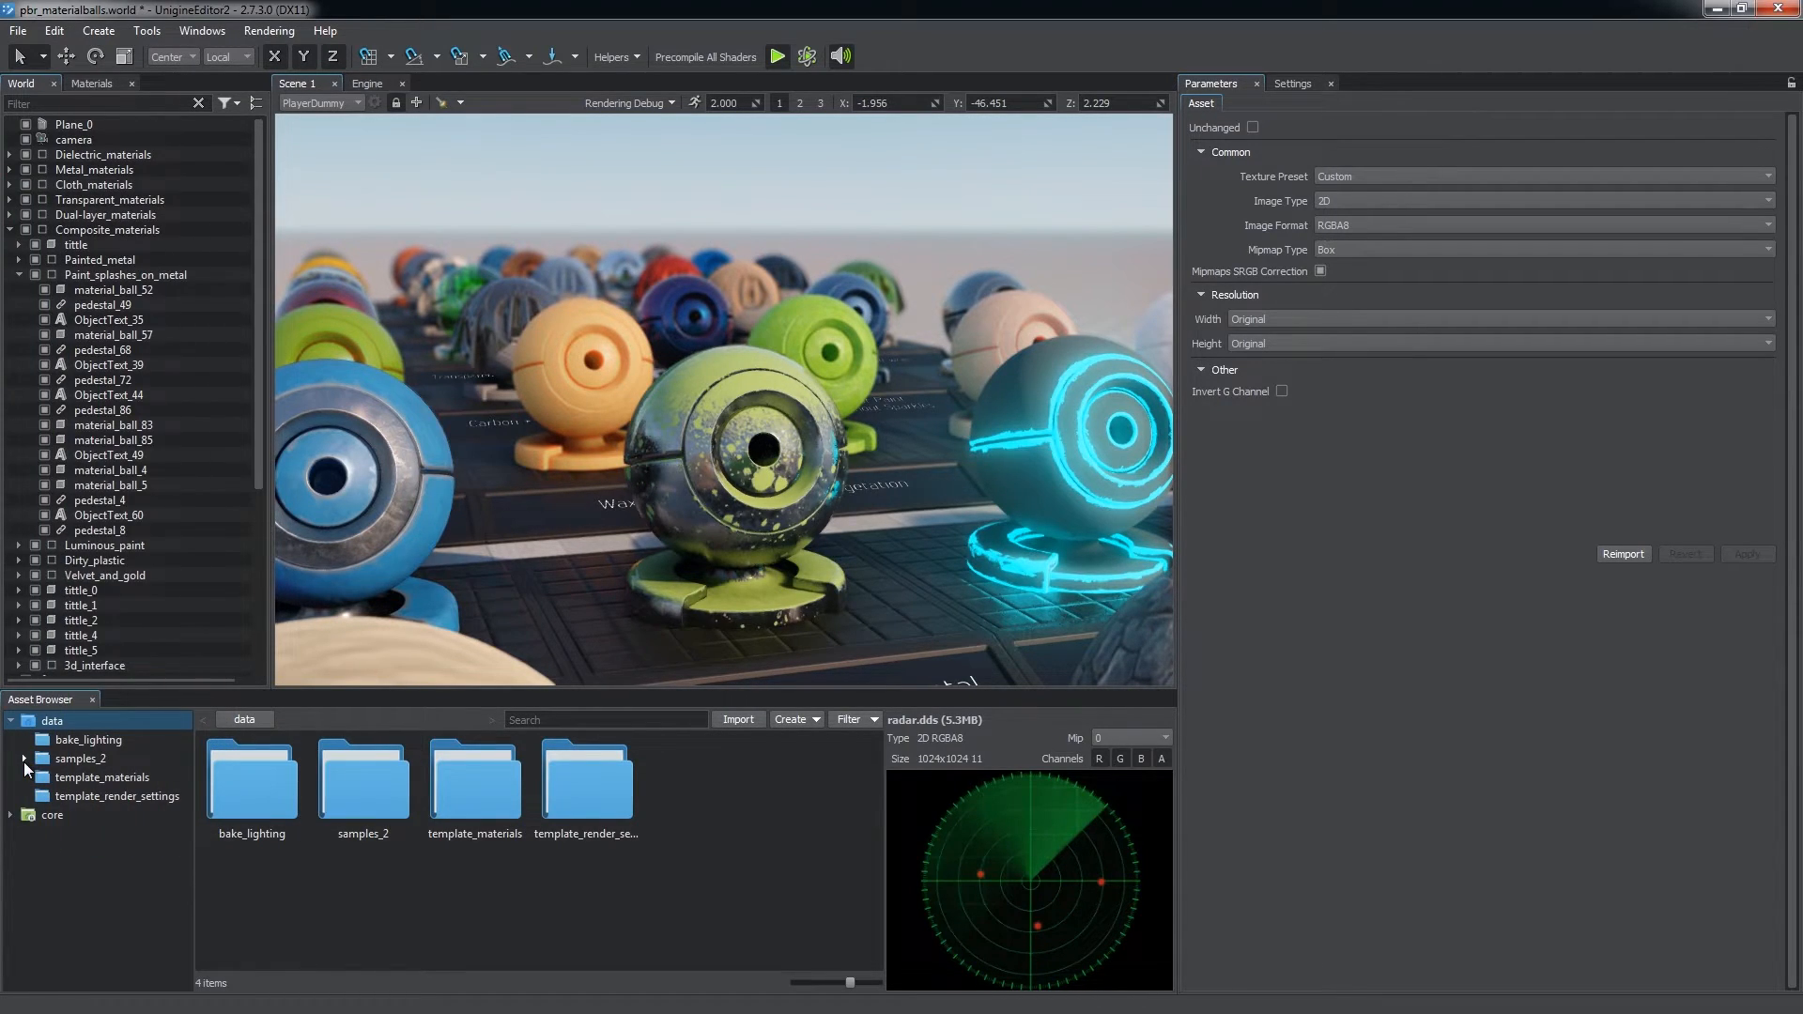
- Import car_d.tga and baggage_car_s.tga, copying the baggage_car_n normal map in via Explorer
{"action": "left_click", "coordinate": [736, 719]}
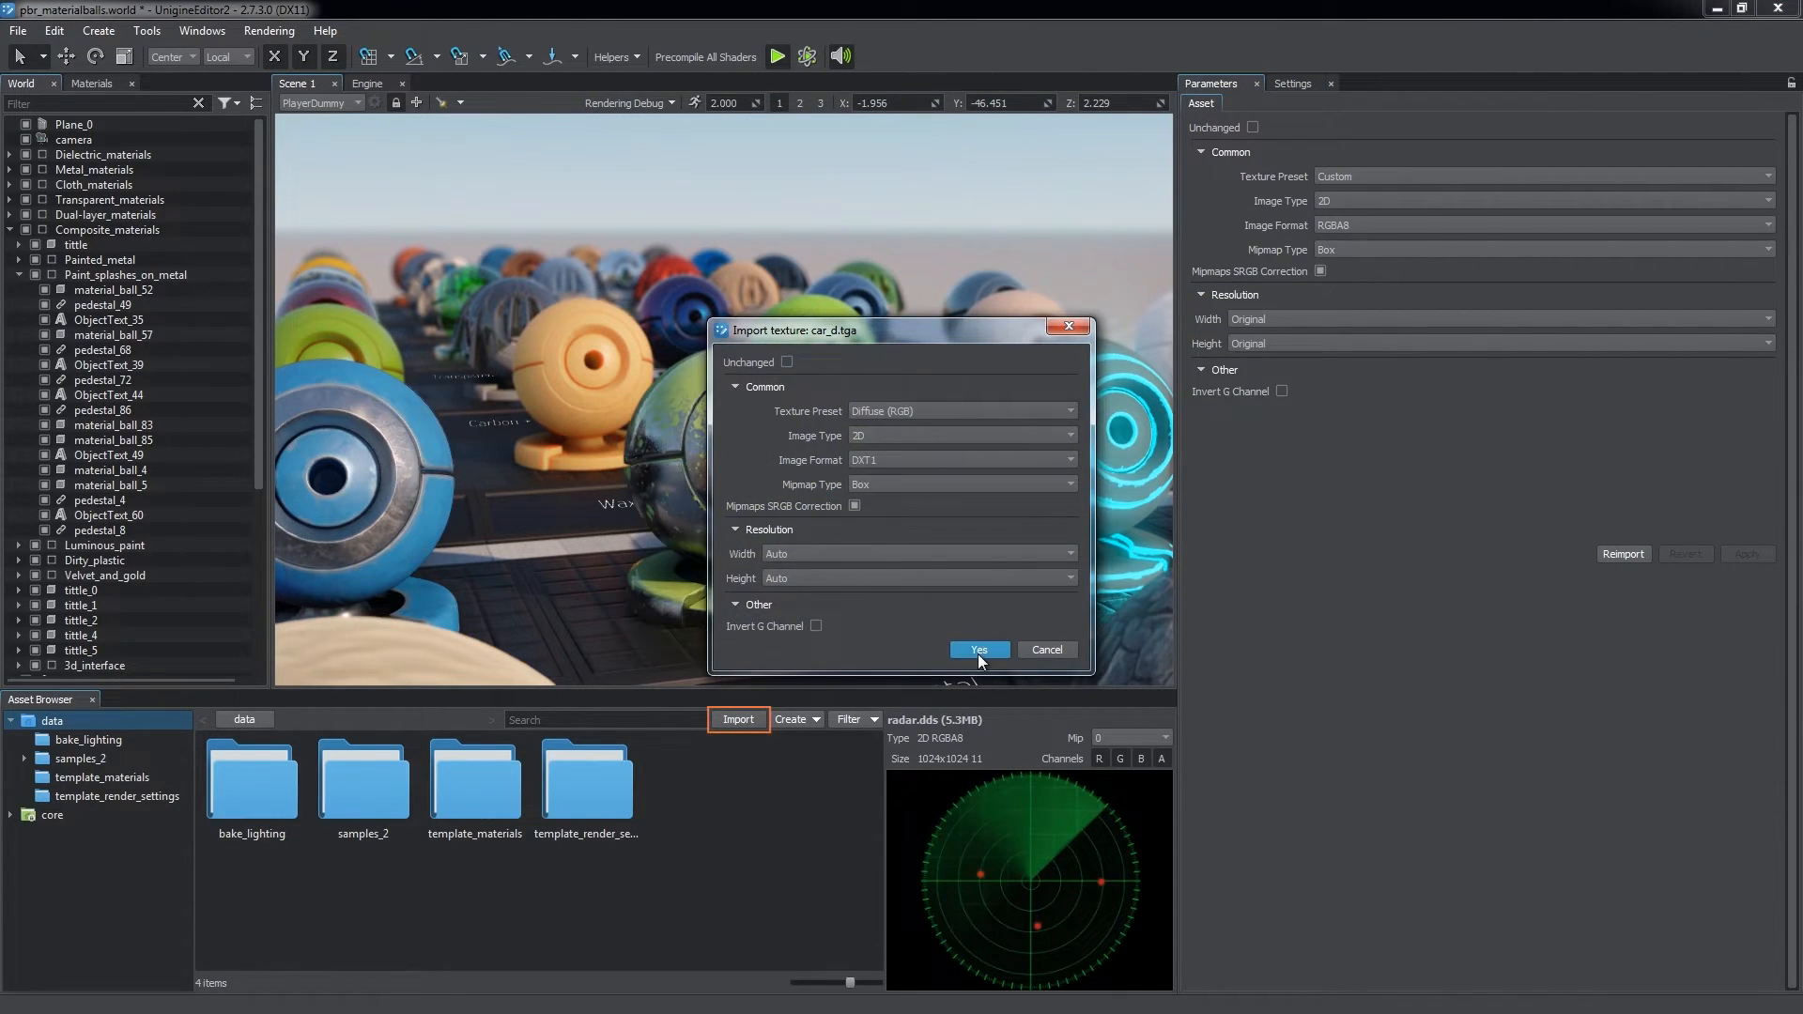
{"action": "left_click", "coordinate": [979, 650]}
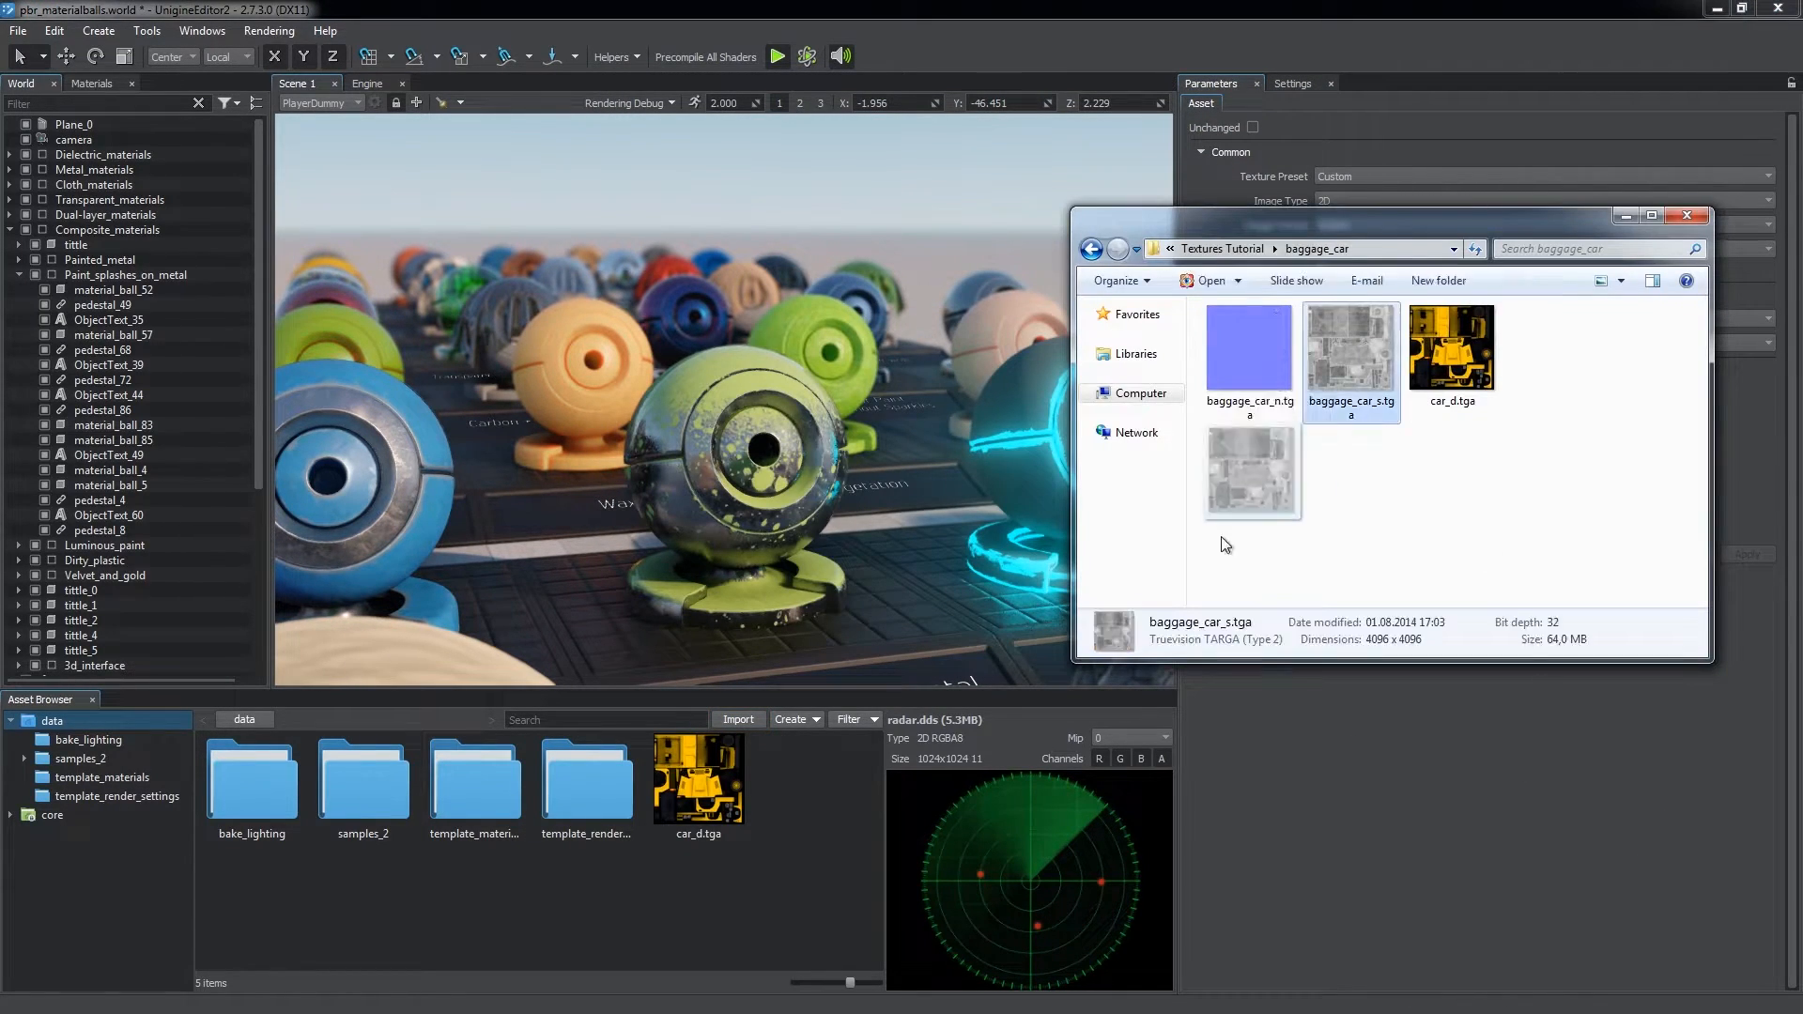
{"action": "double_click", "coordinate": [1350, 346]}
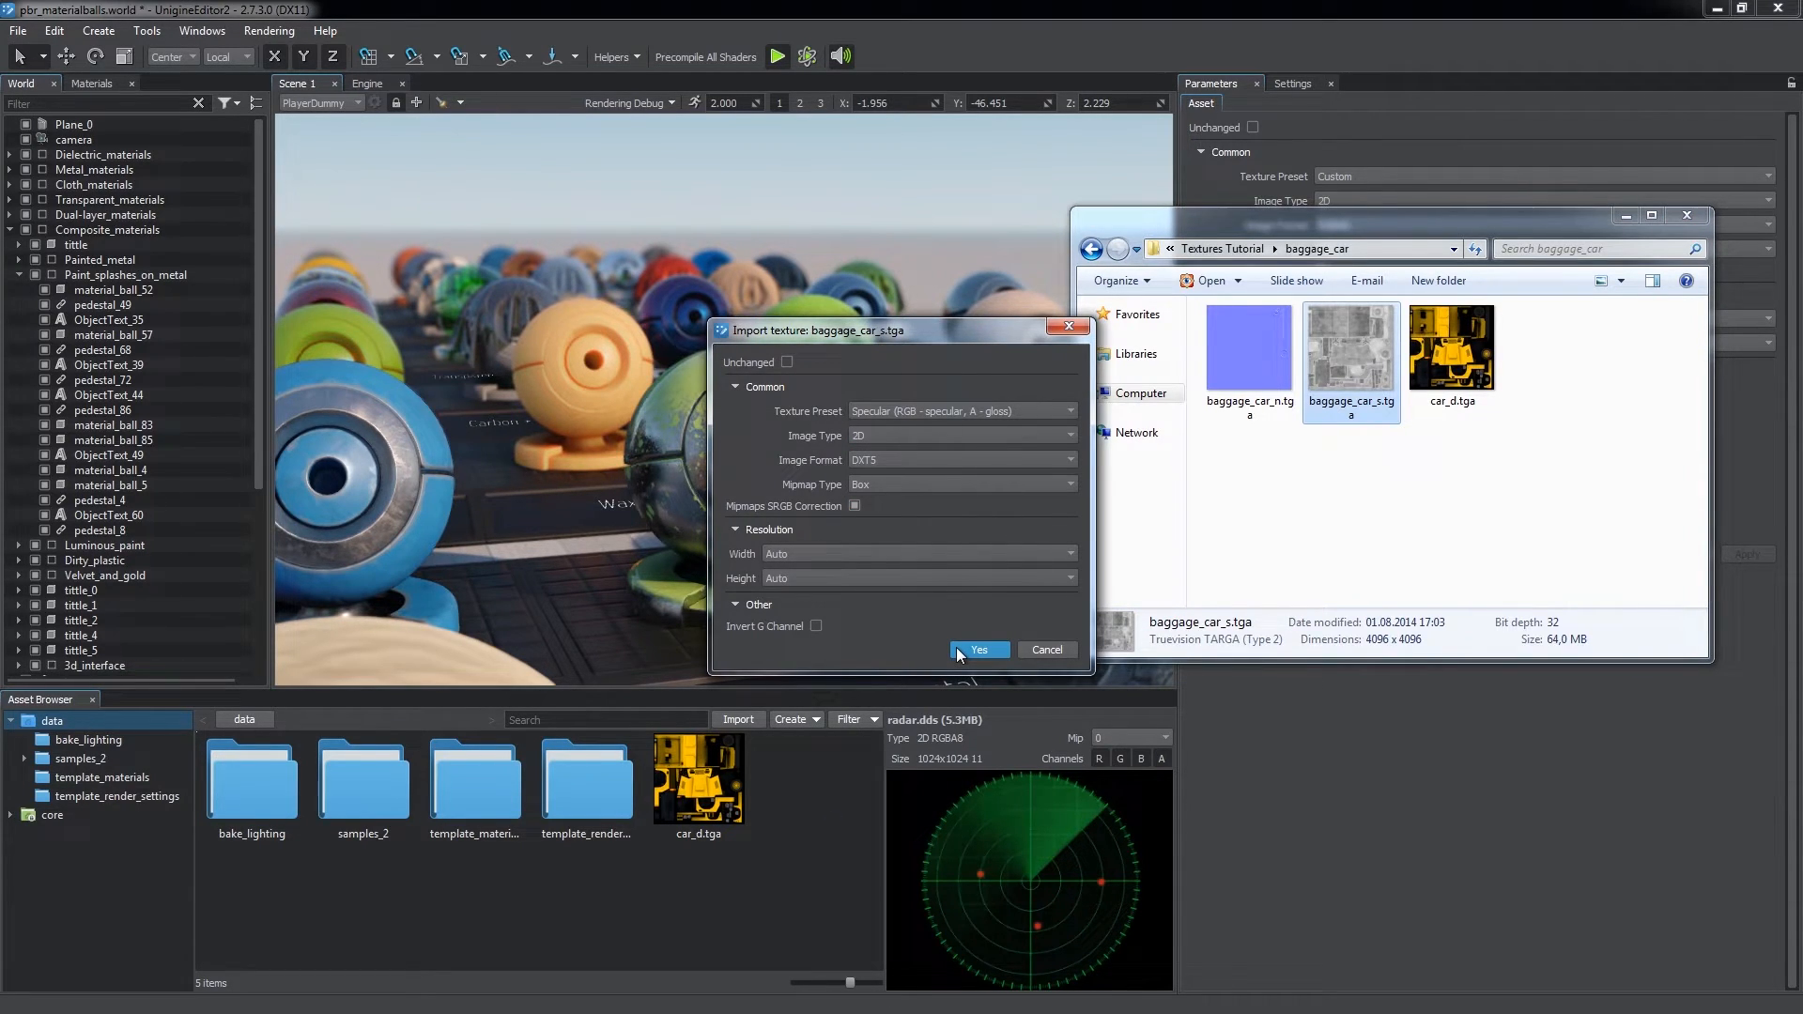
{"action": "left_click", "coordinate": [977, 650]}
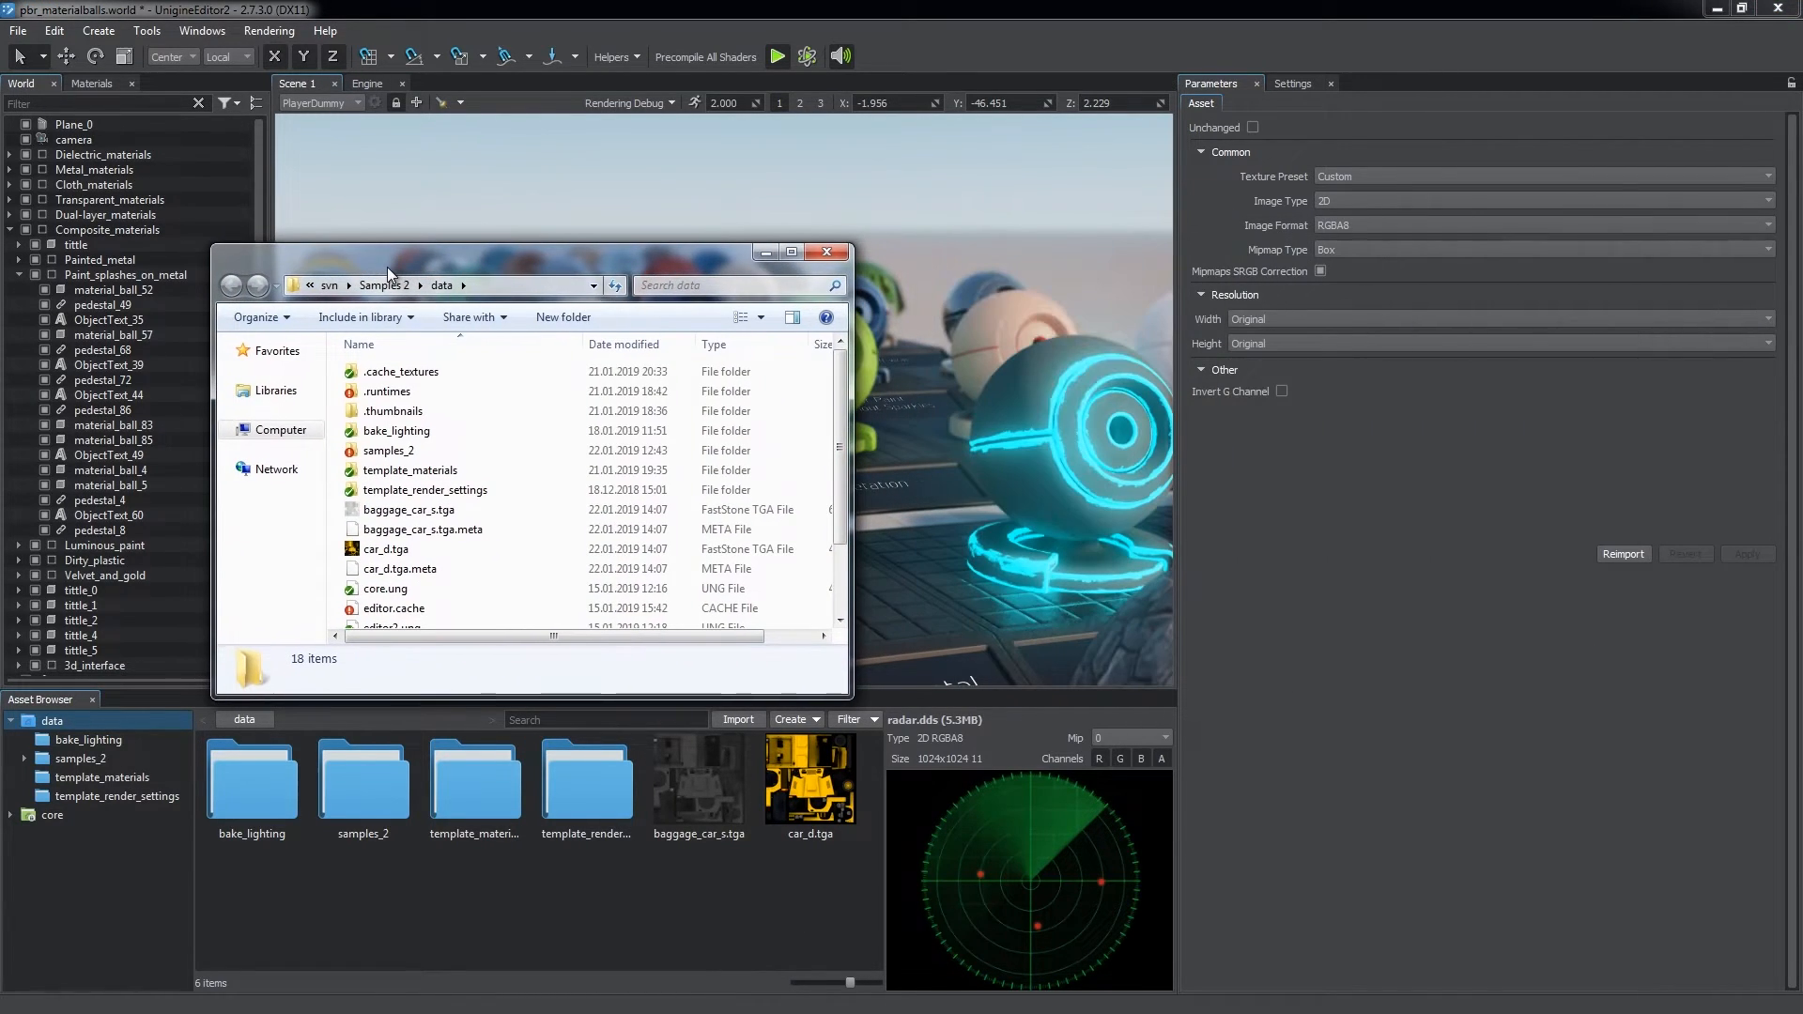
{"action": "right_click", "coordinate": [1247, 345]}
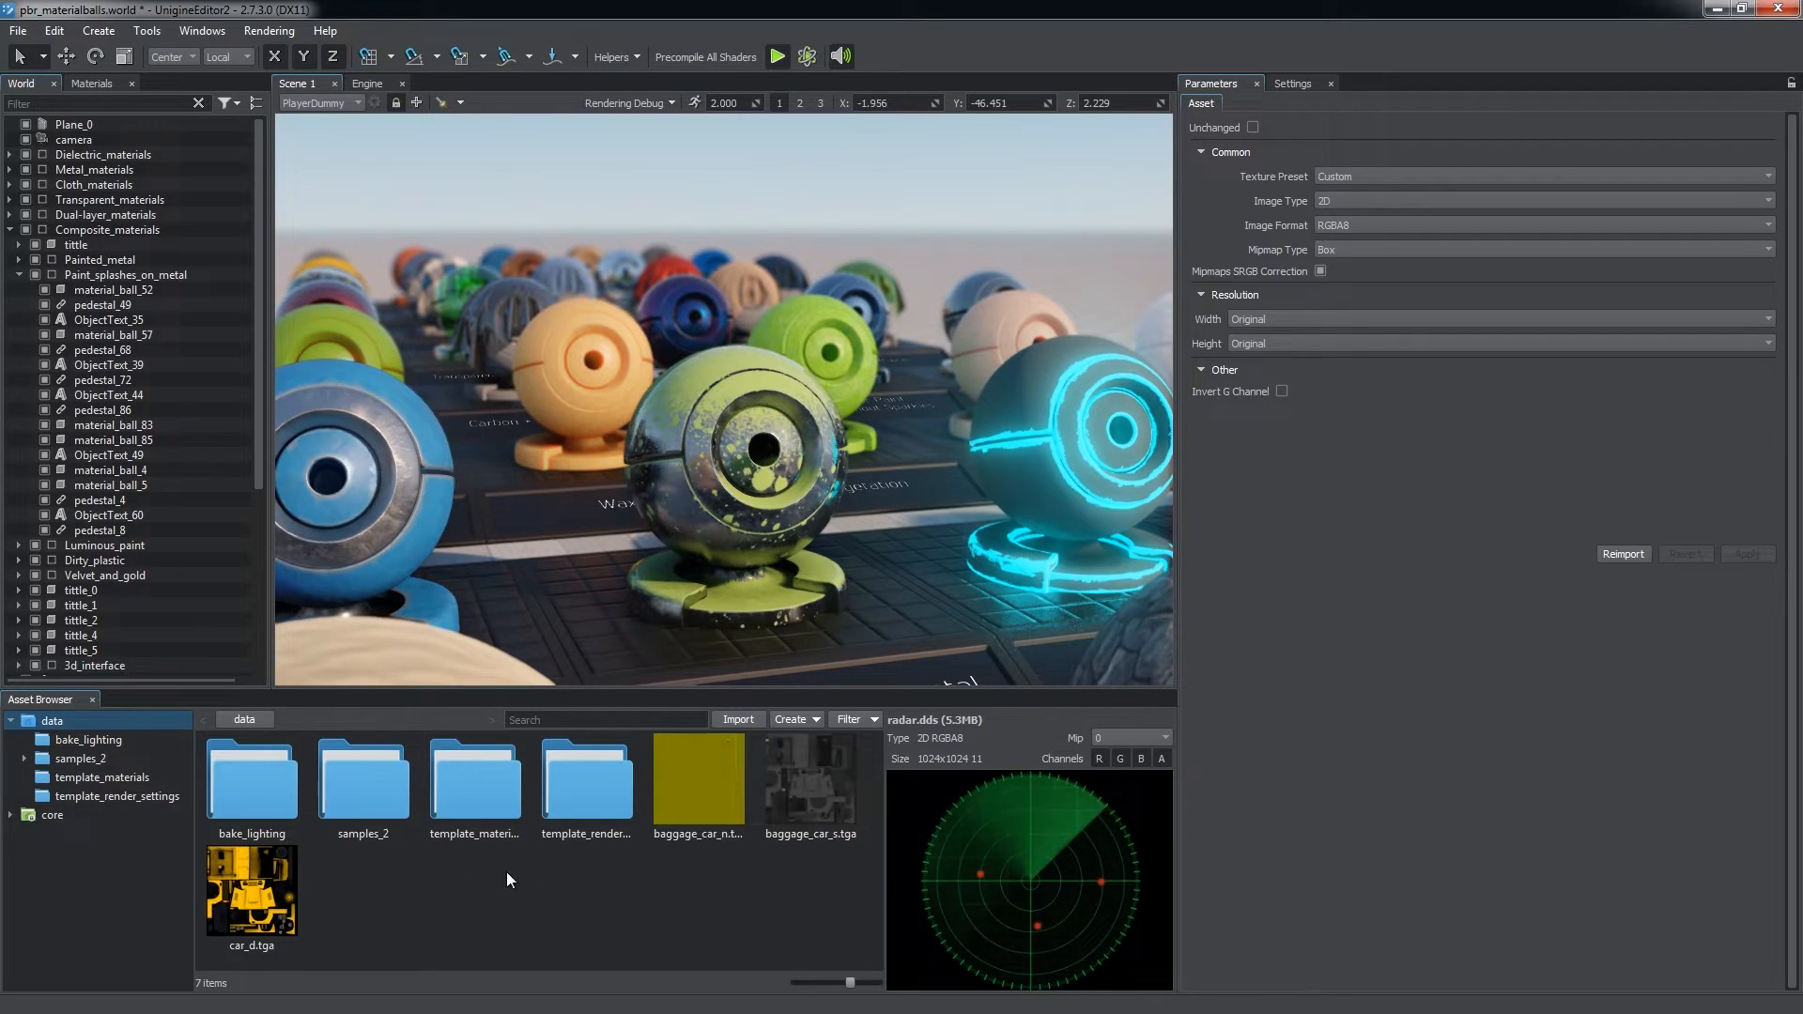
{"action": "left_click", "coordinate": [699, 781]}
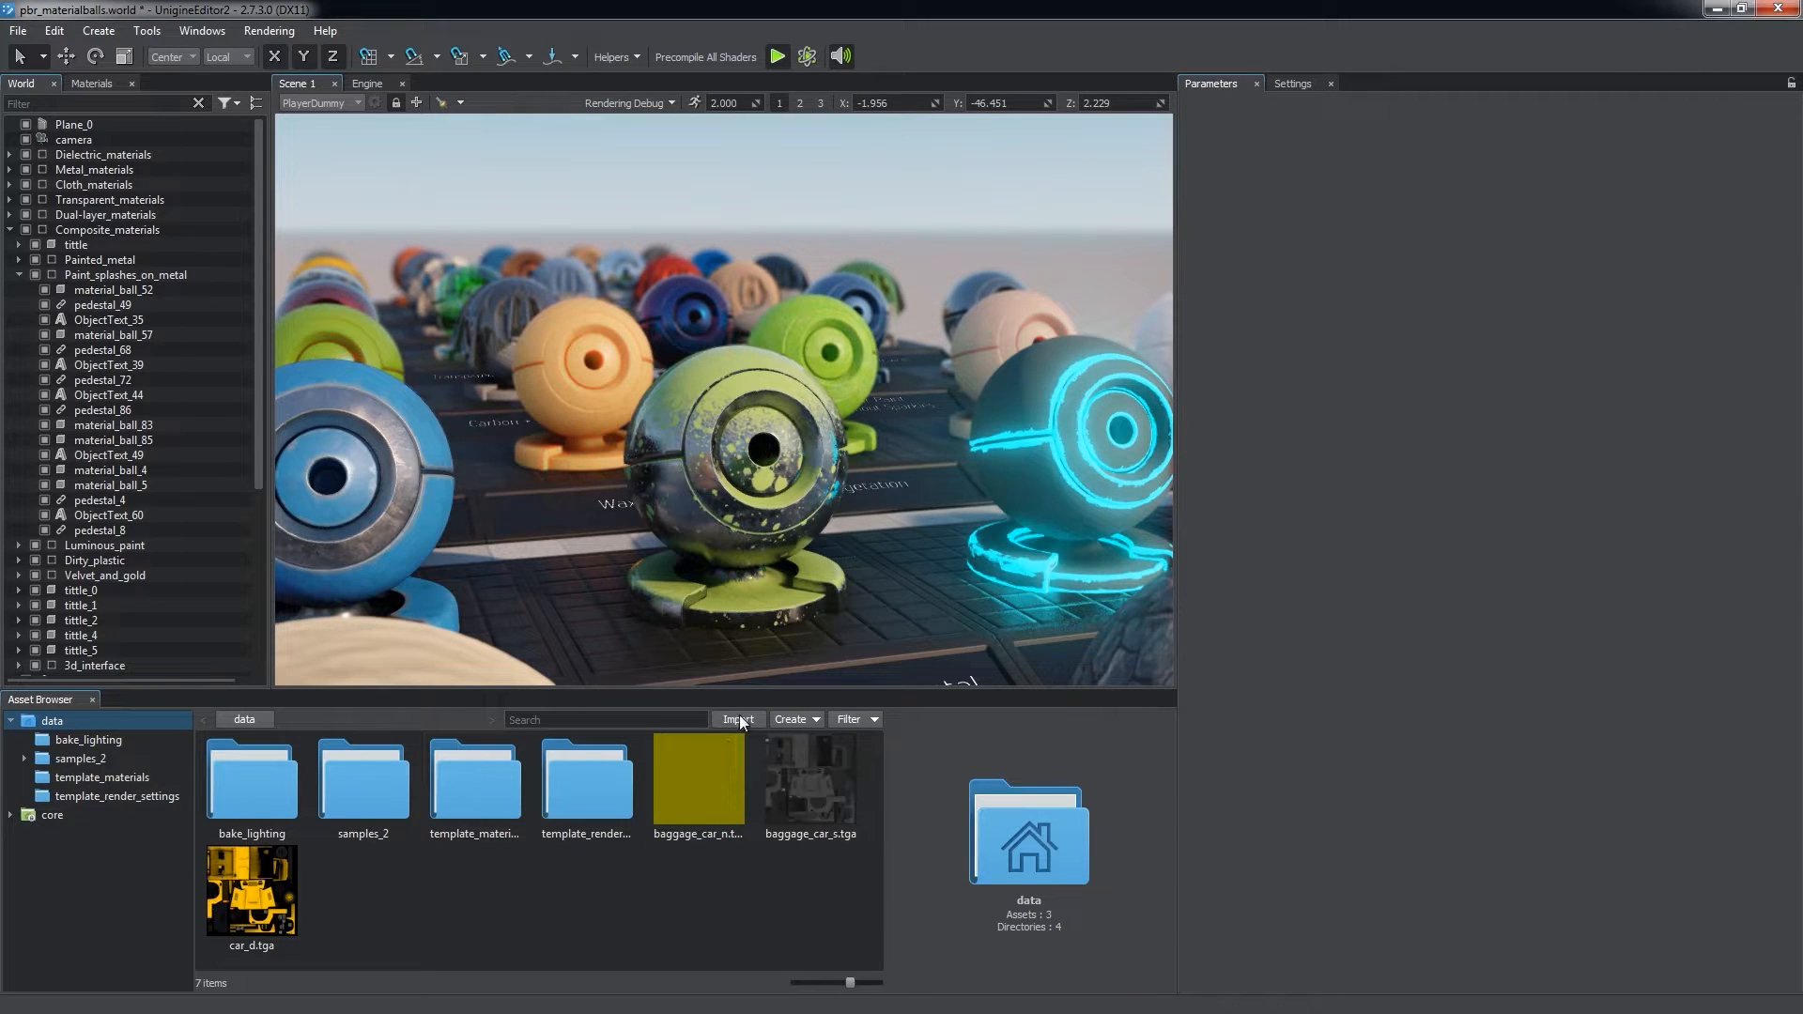
- Import baggage_car.FBX with its materials and textures and rotate it in the preview
{"action": "left_click", "coordinate": [736, 720]}
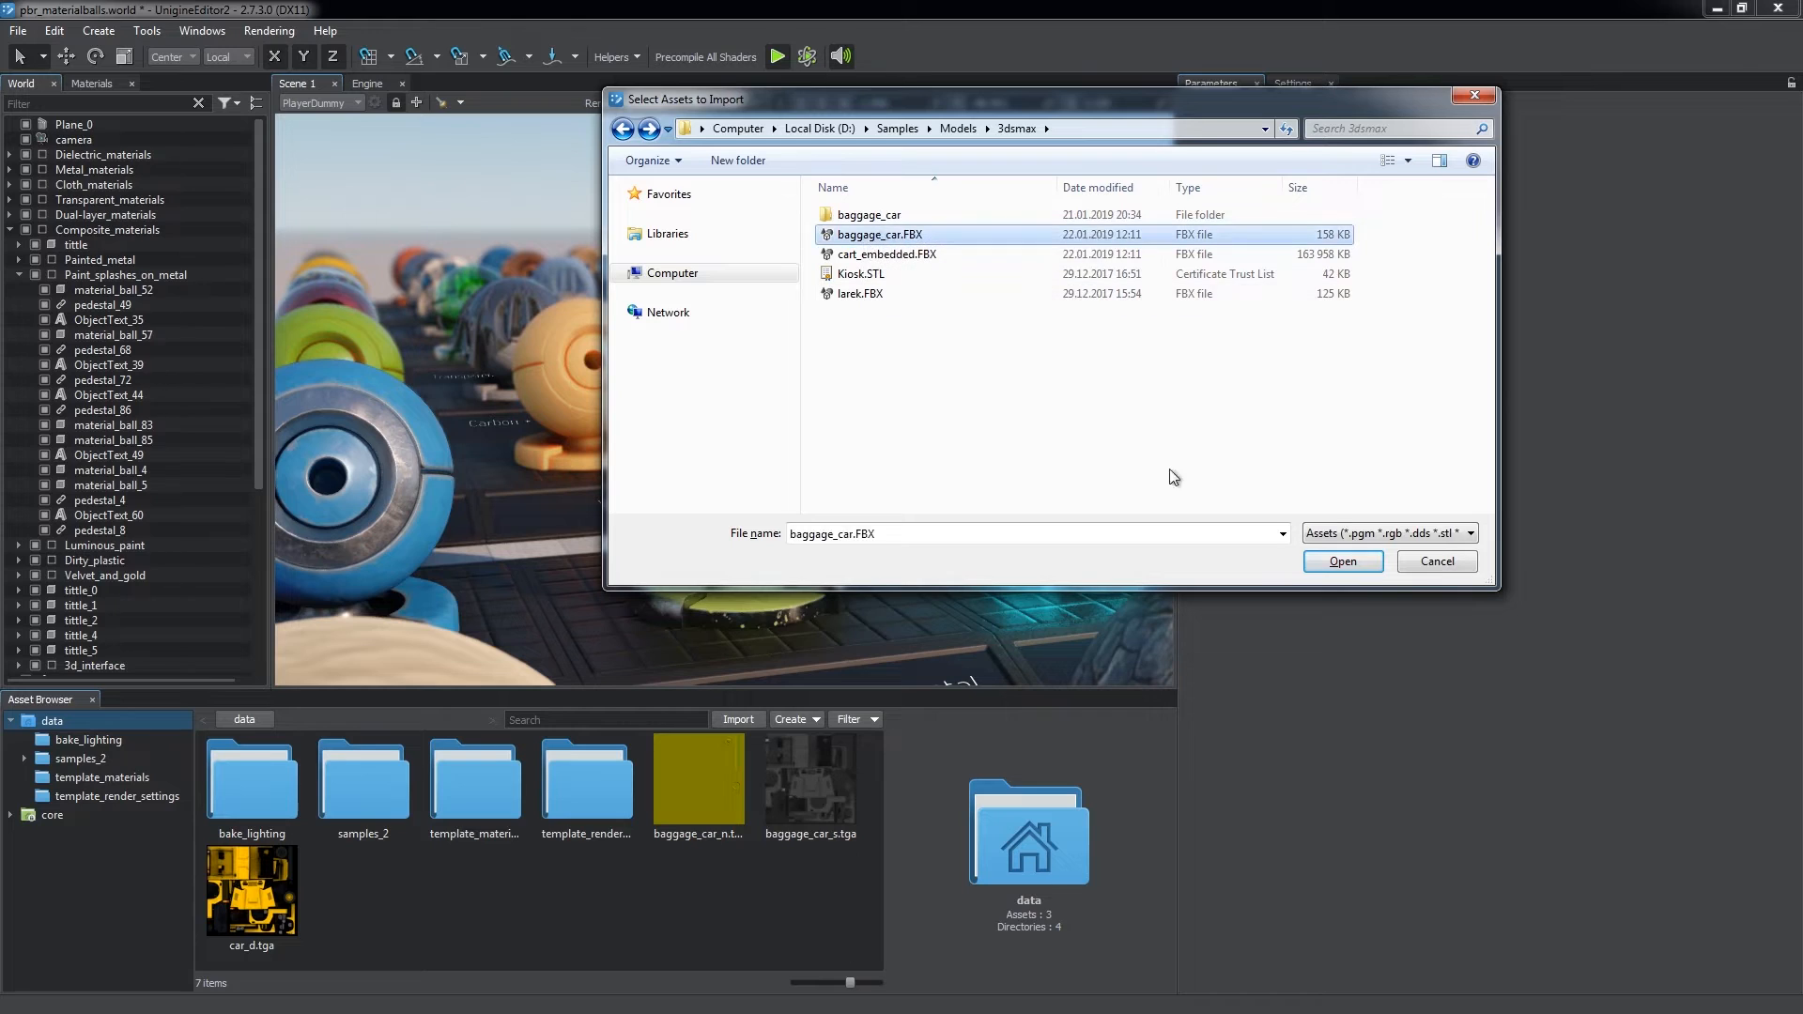
{"action": "left_click", "coordinate": [1341, 562]}
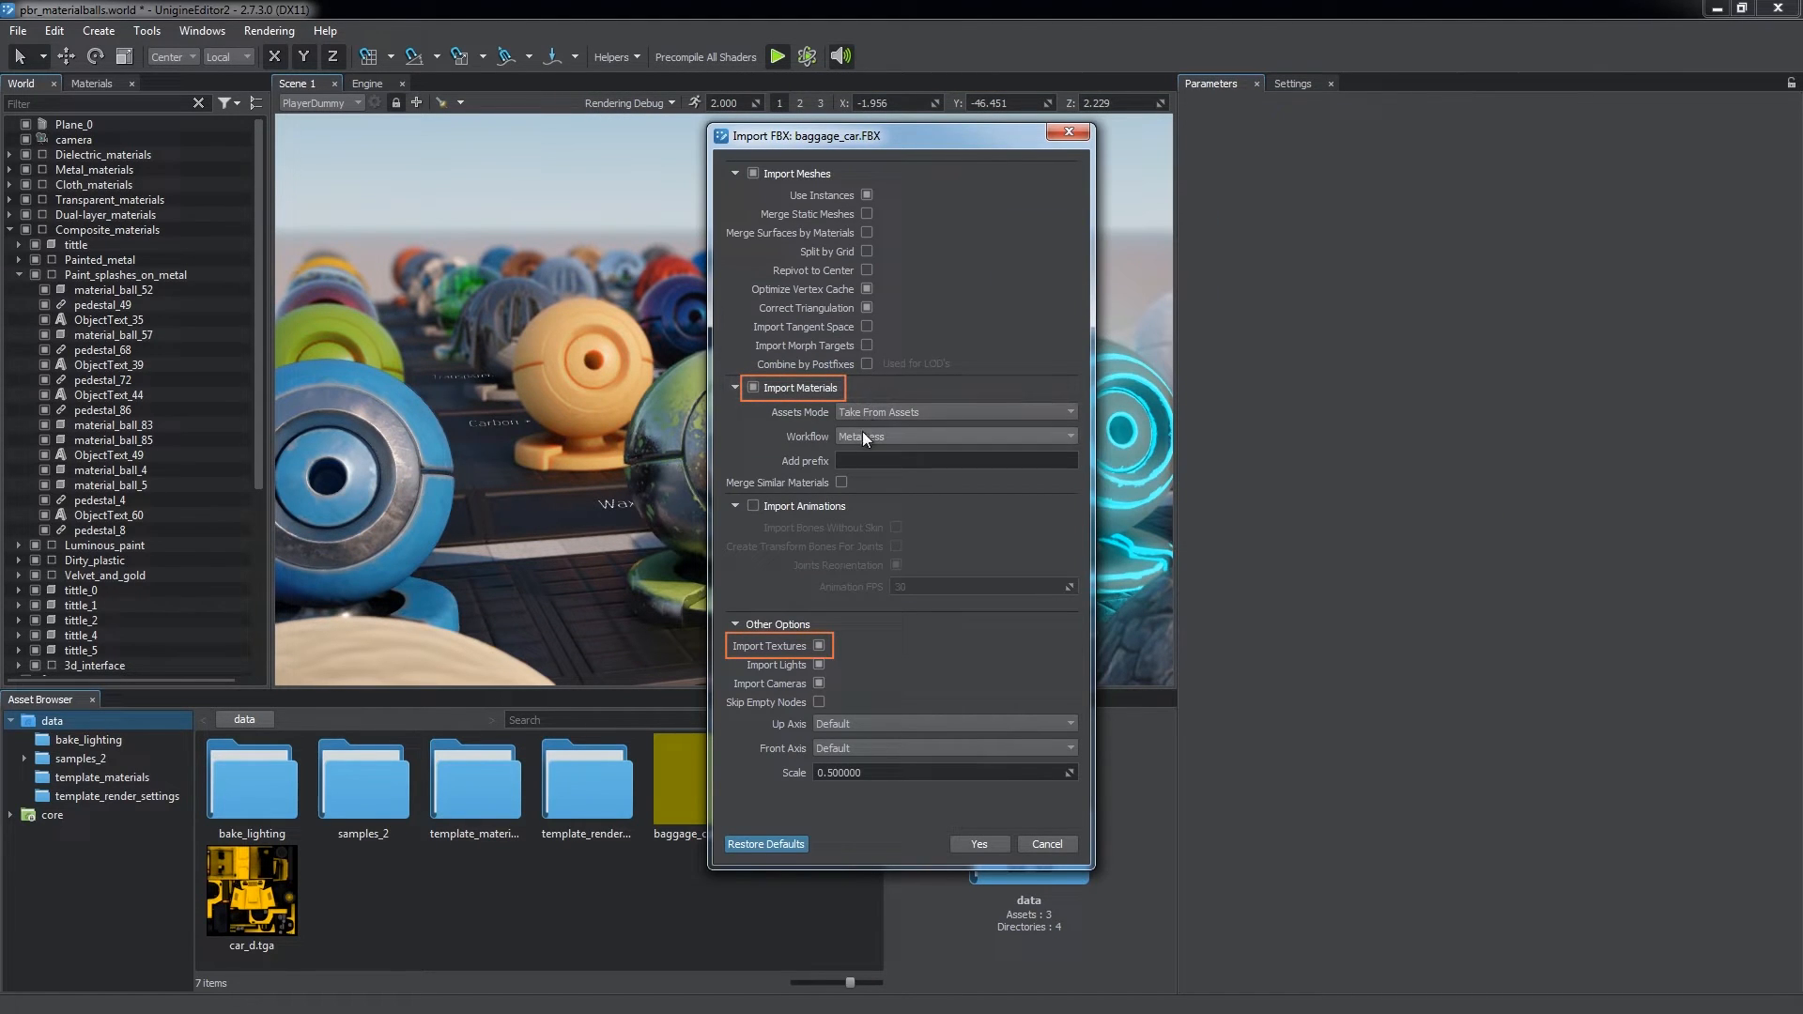
{"action": "left_click", "coordinate": [977, 843]}
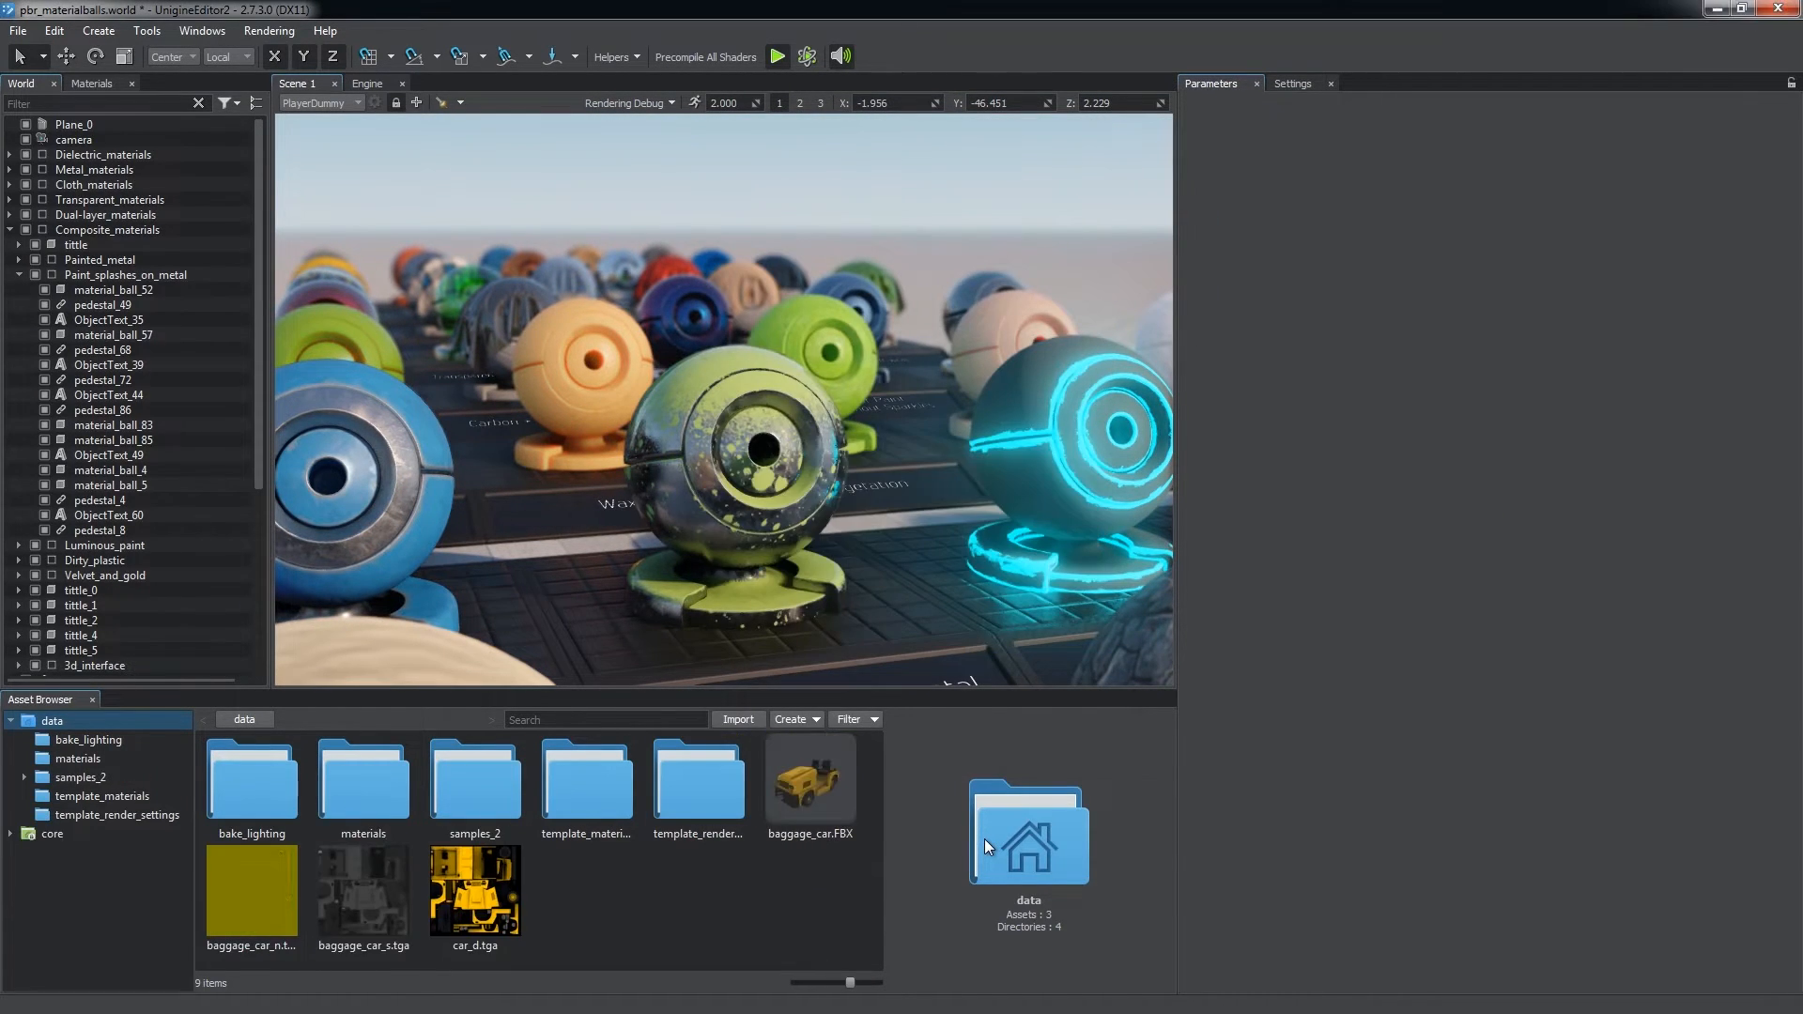
{"action": "left_click", "coordinate": [809, 781]}
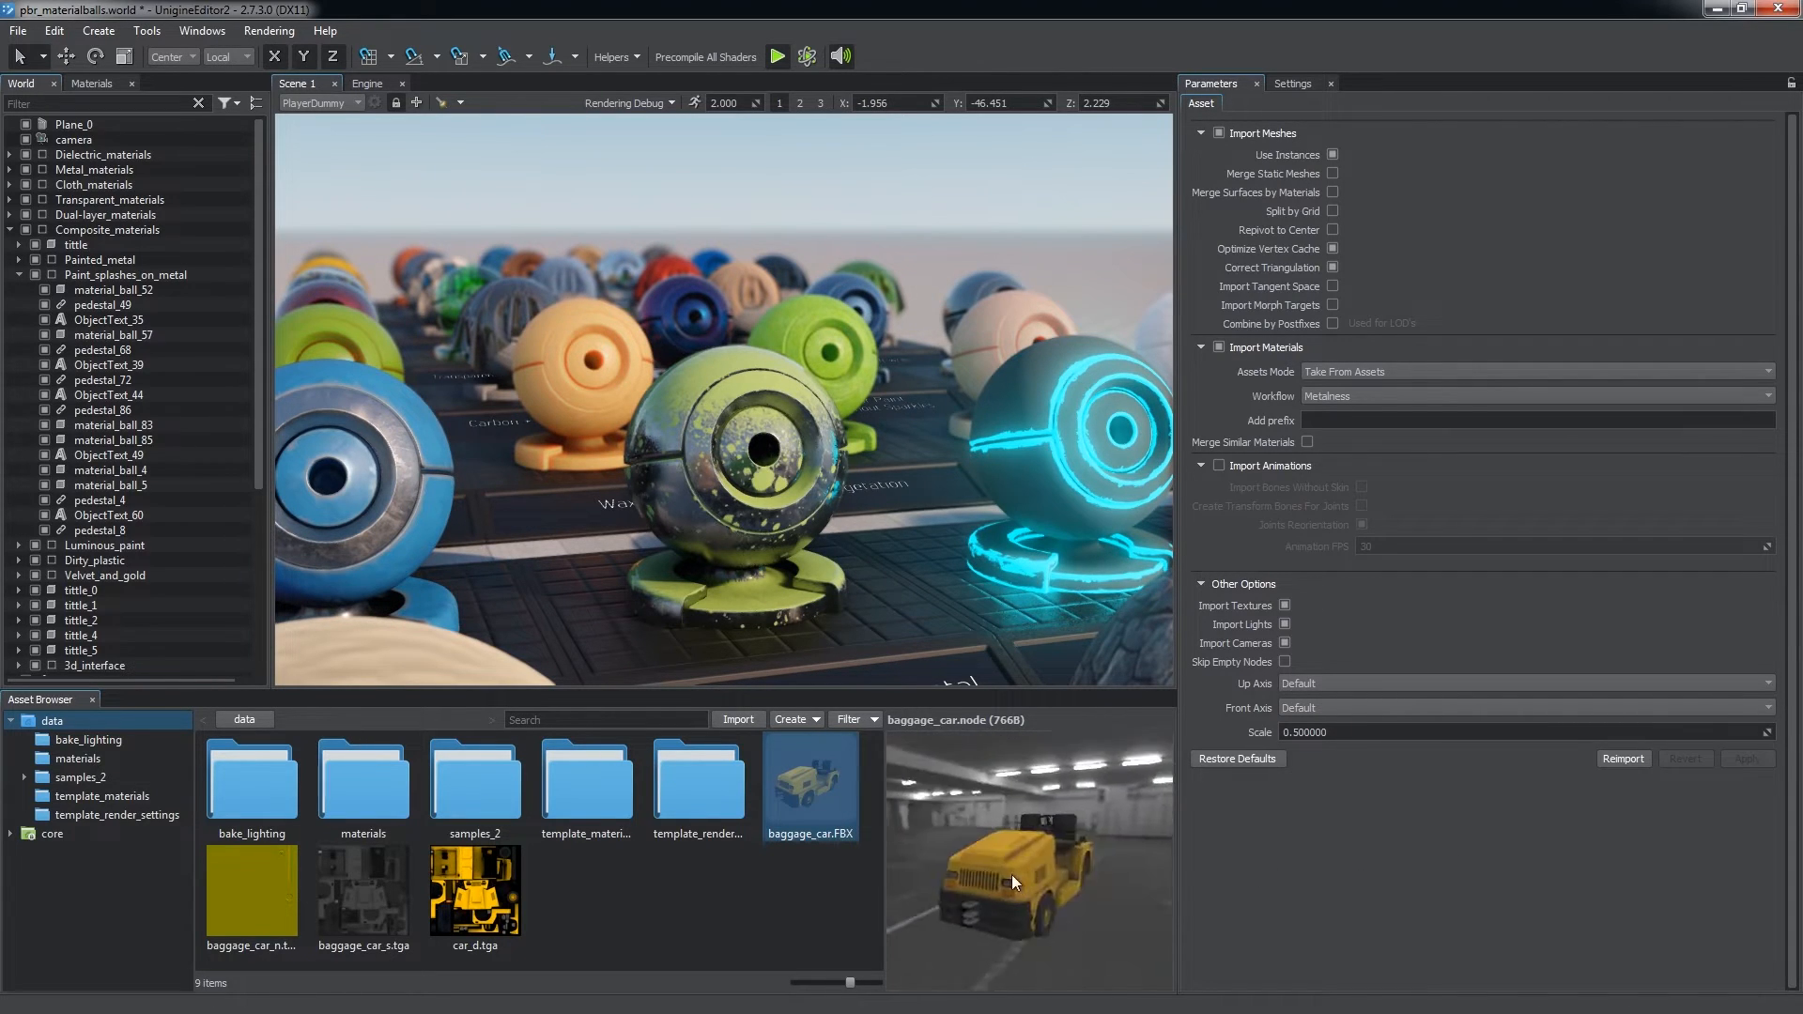
{"action": "left_click_drag", "start_coordinate": [1012, 883], "coordinate": [909, 904]}
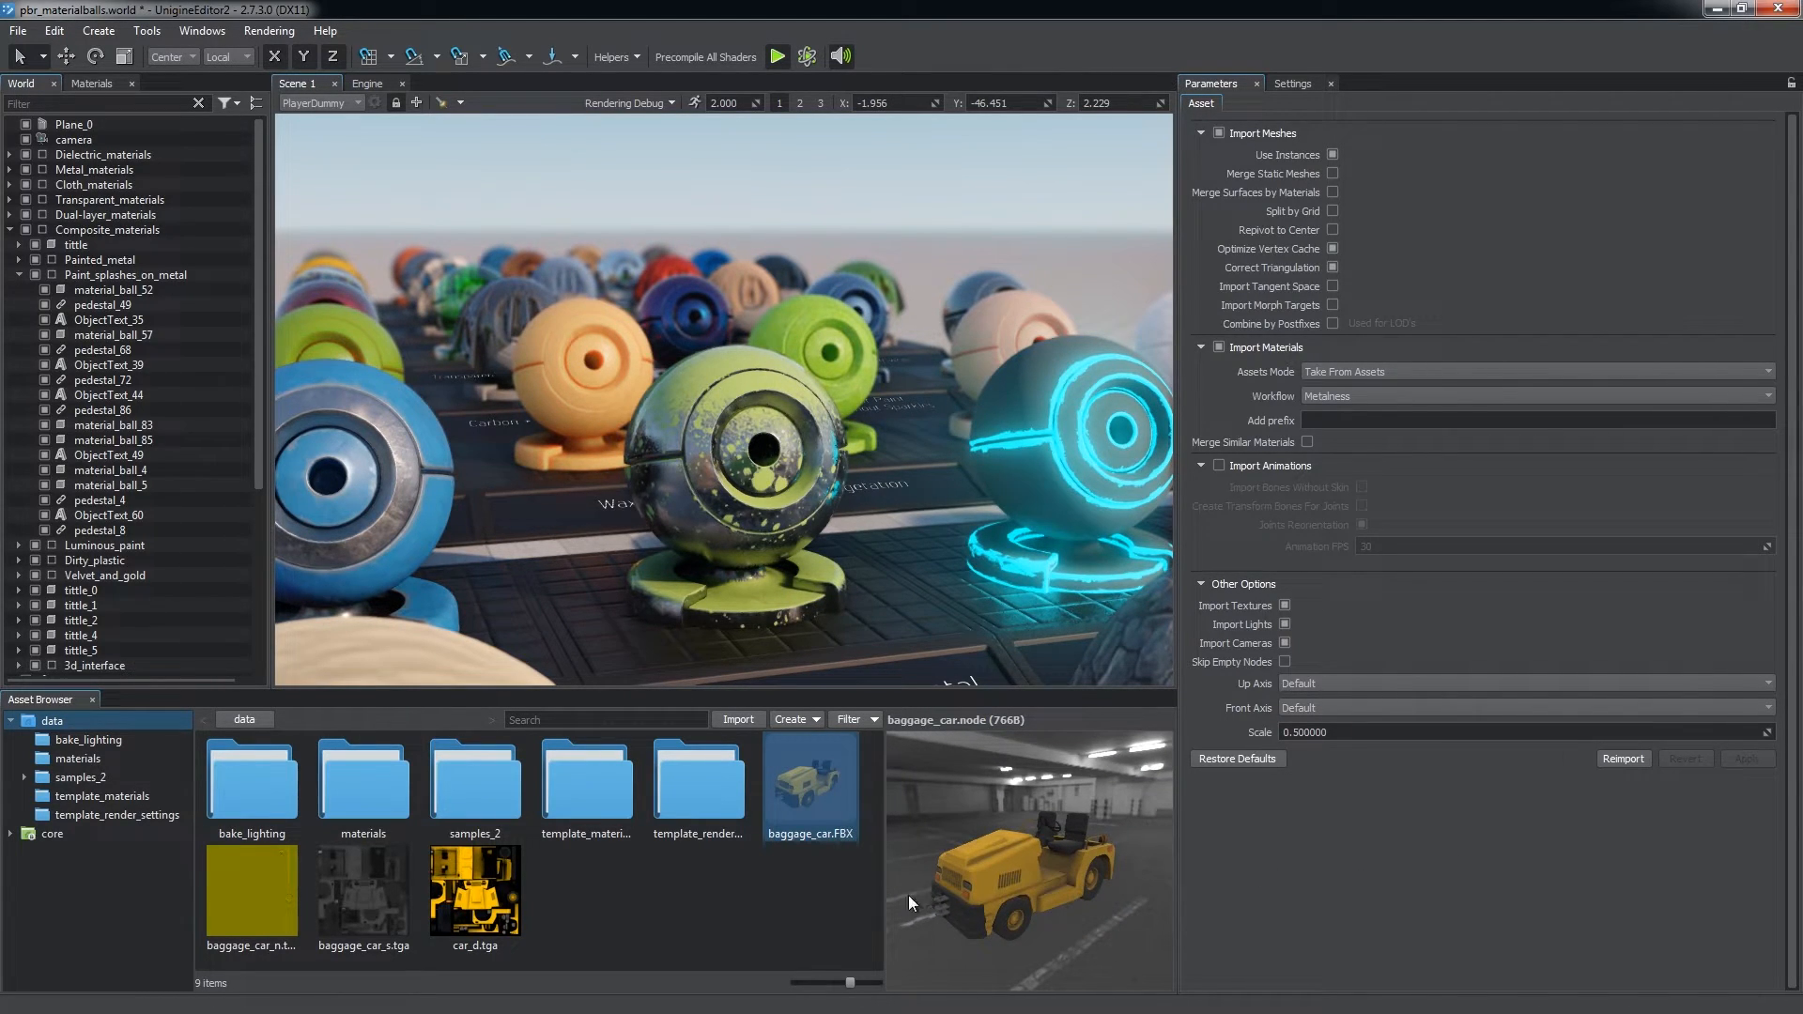
- Import cart_embedded.FBX likewise, its embedded textures extracted, and return to the data folder
{"action": "left_click", "coordinate": [737, 719]}
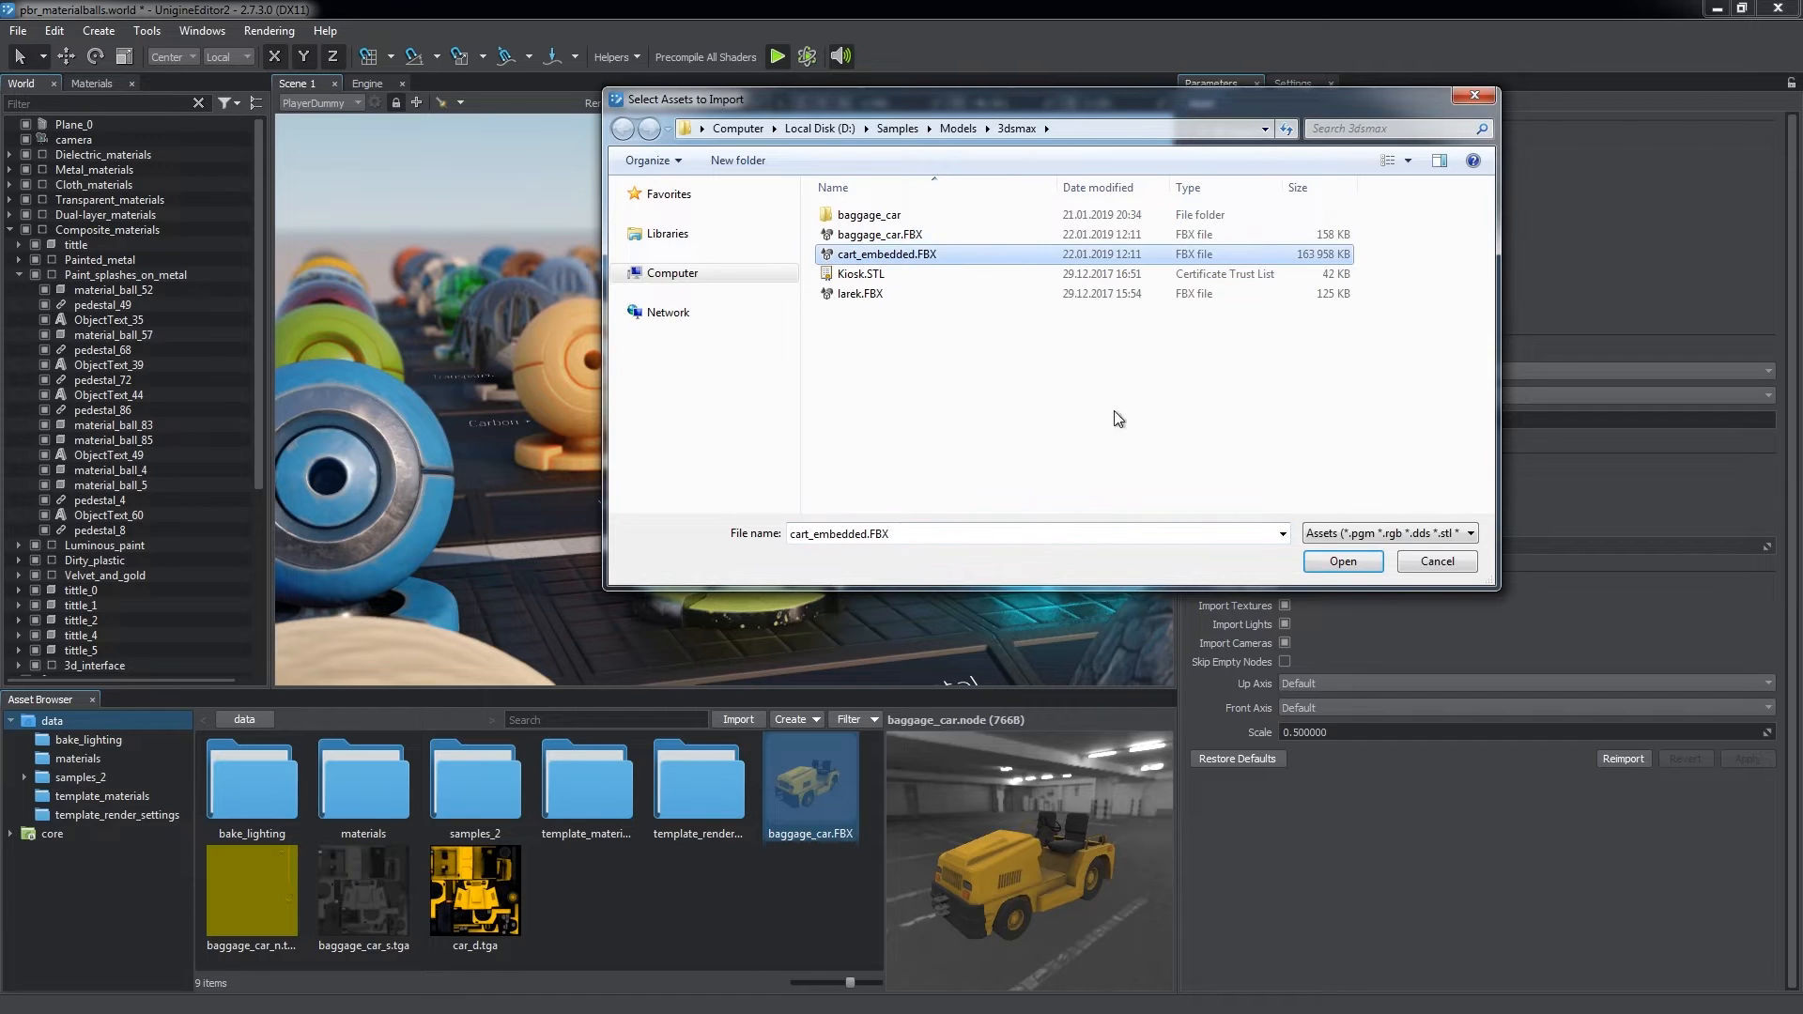
{"action": "left_click", "coordinate": [1342, 561]}
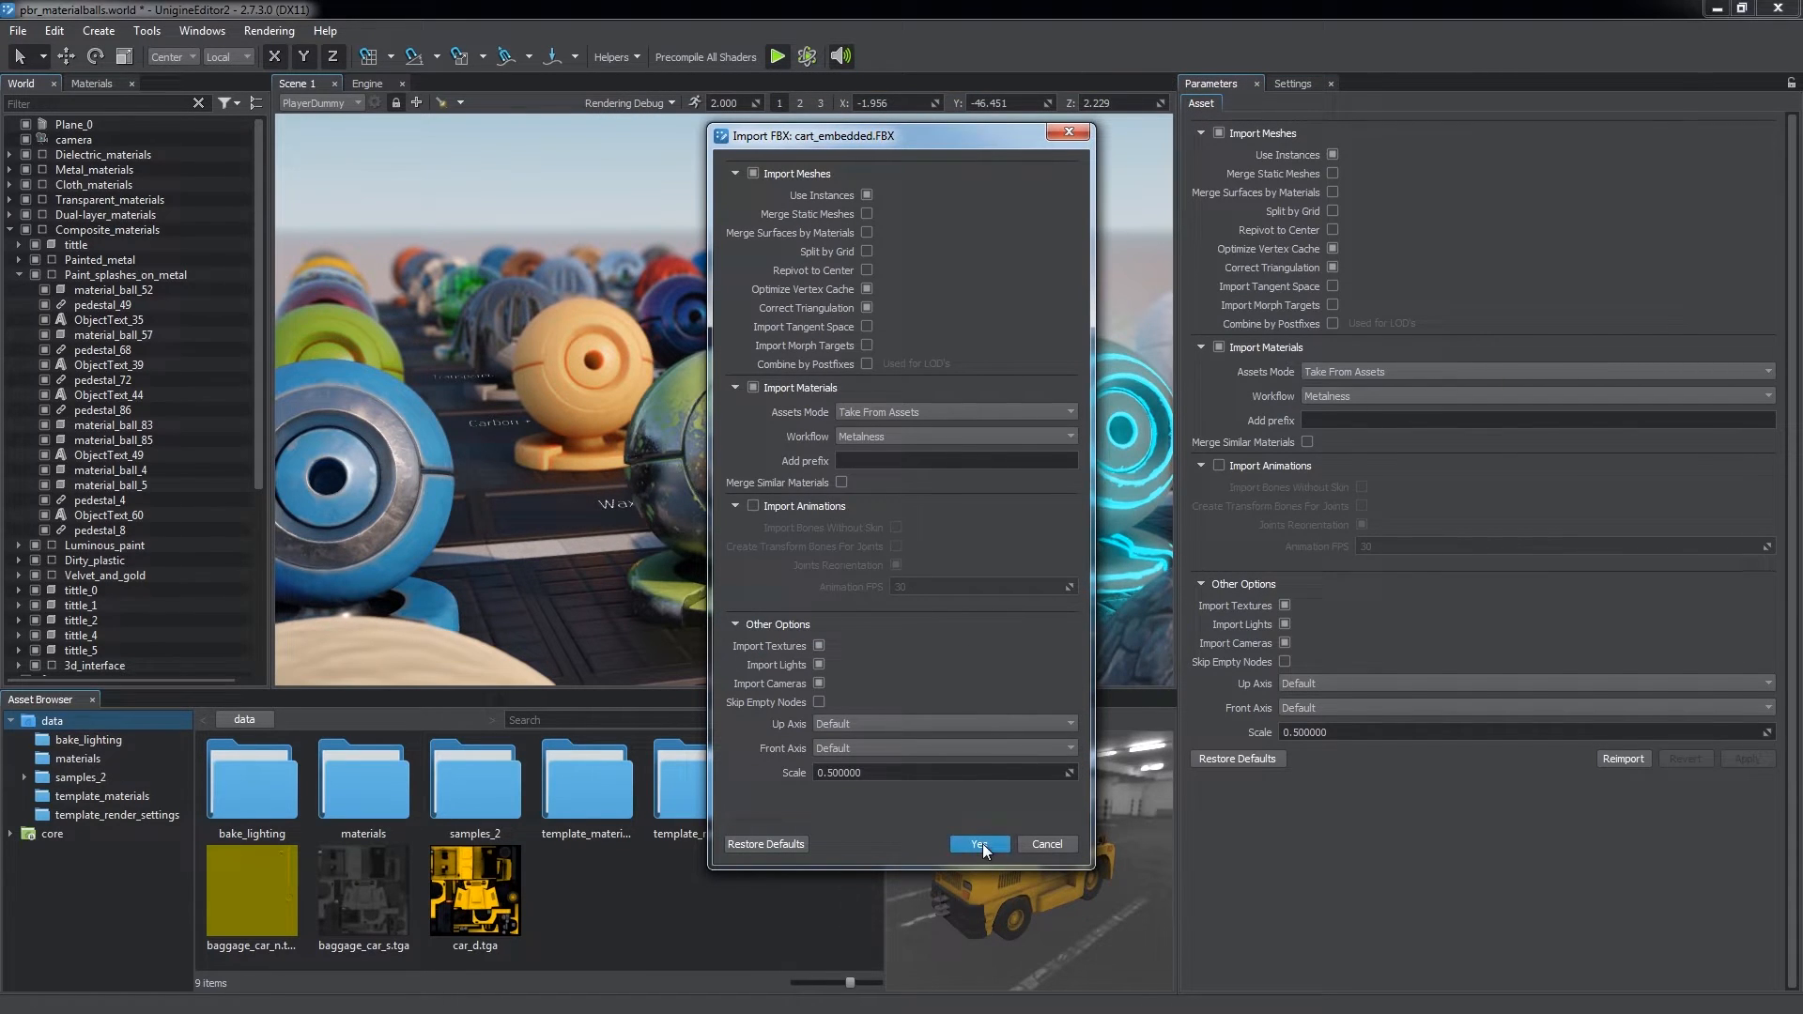
{"action": "left_click", "coordinate": [976, 843]}
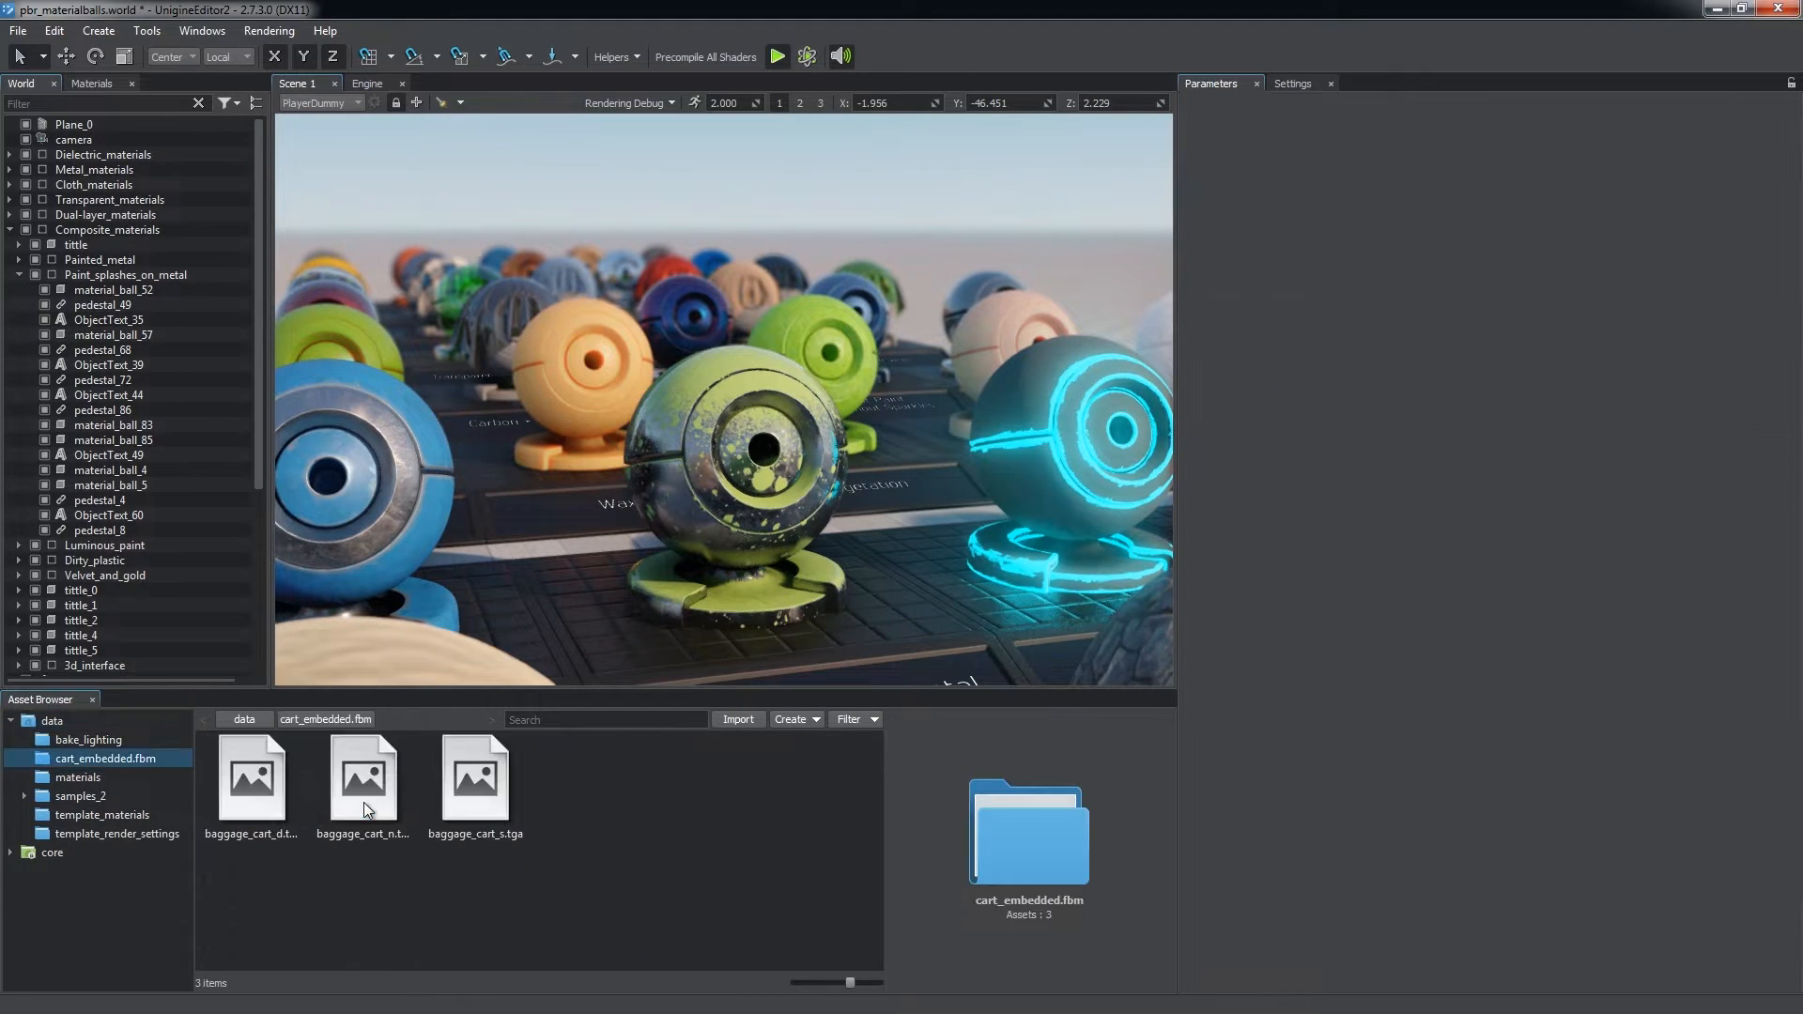
{"action": "left_click", "coordinate": [244, 719]}
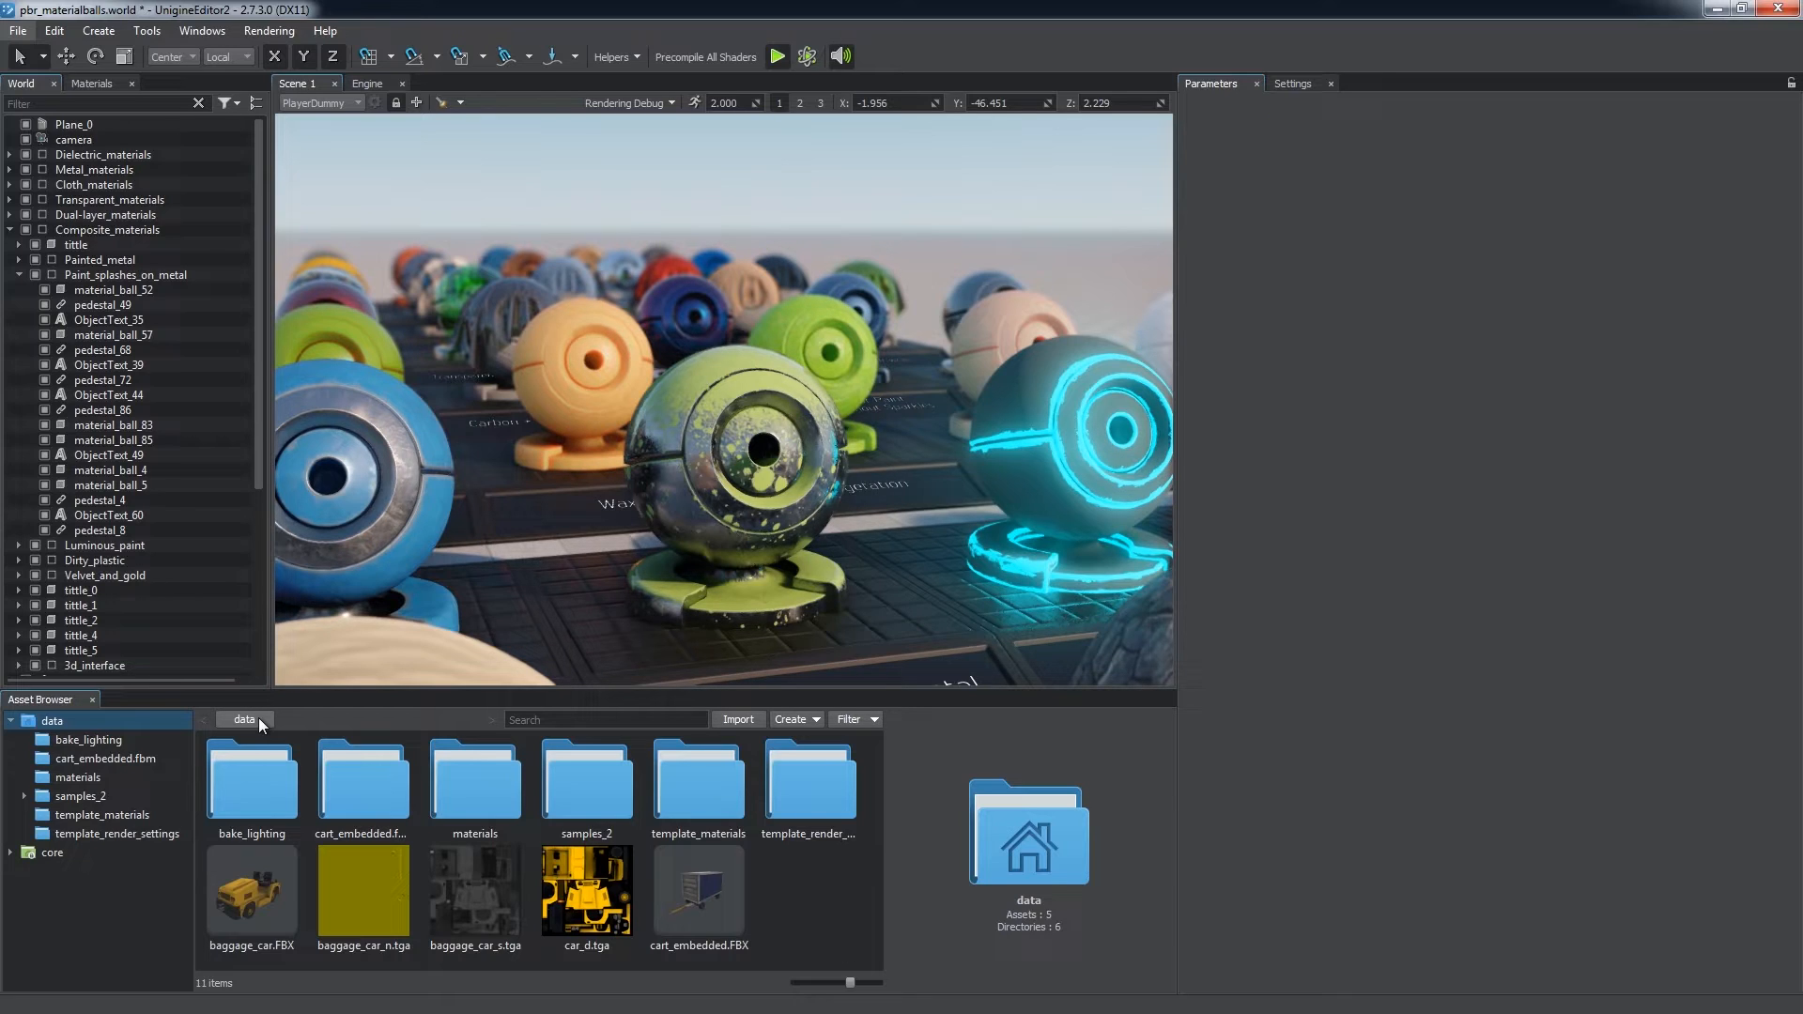
{"action": "mouse_move", "coordinate": [483, 898]}
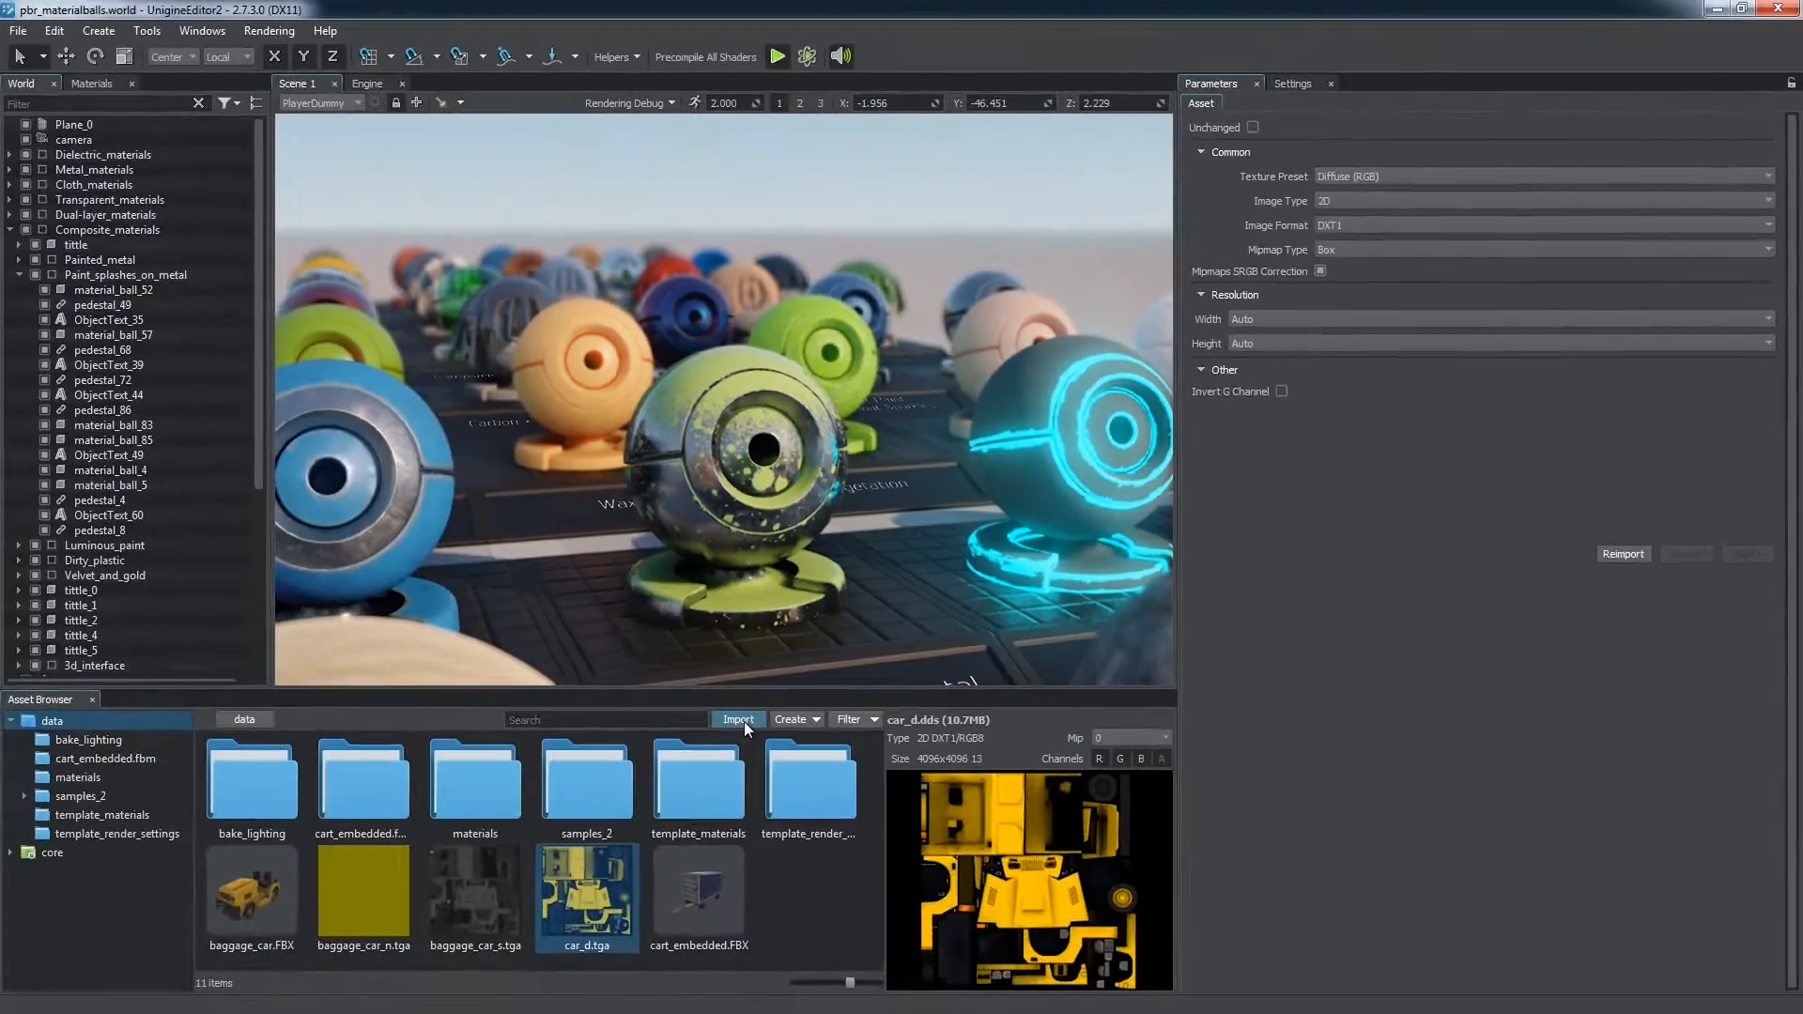
- Start importing more textures and pick a preset for the normal map
{"action": "left_click", "coordinate": [738, 720]}
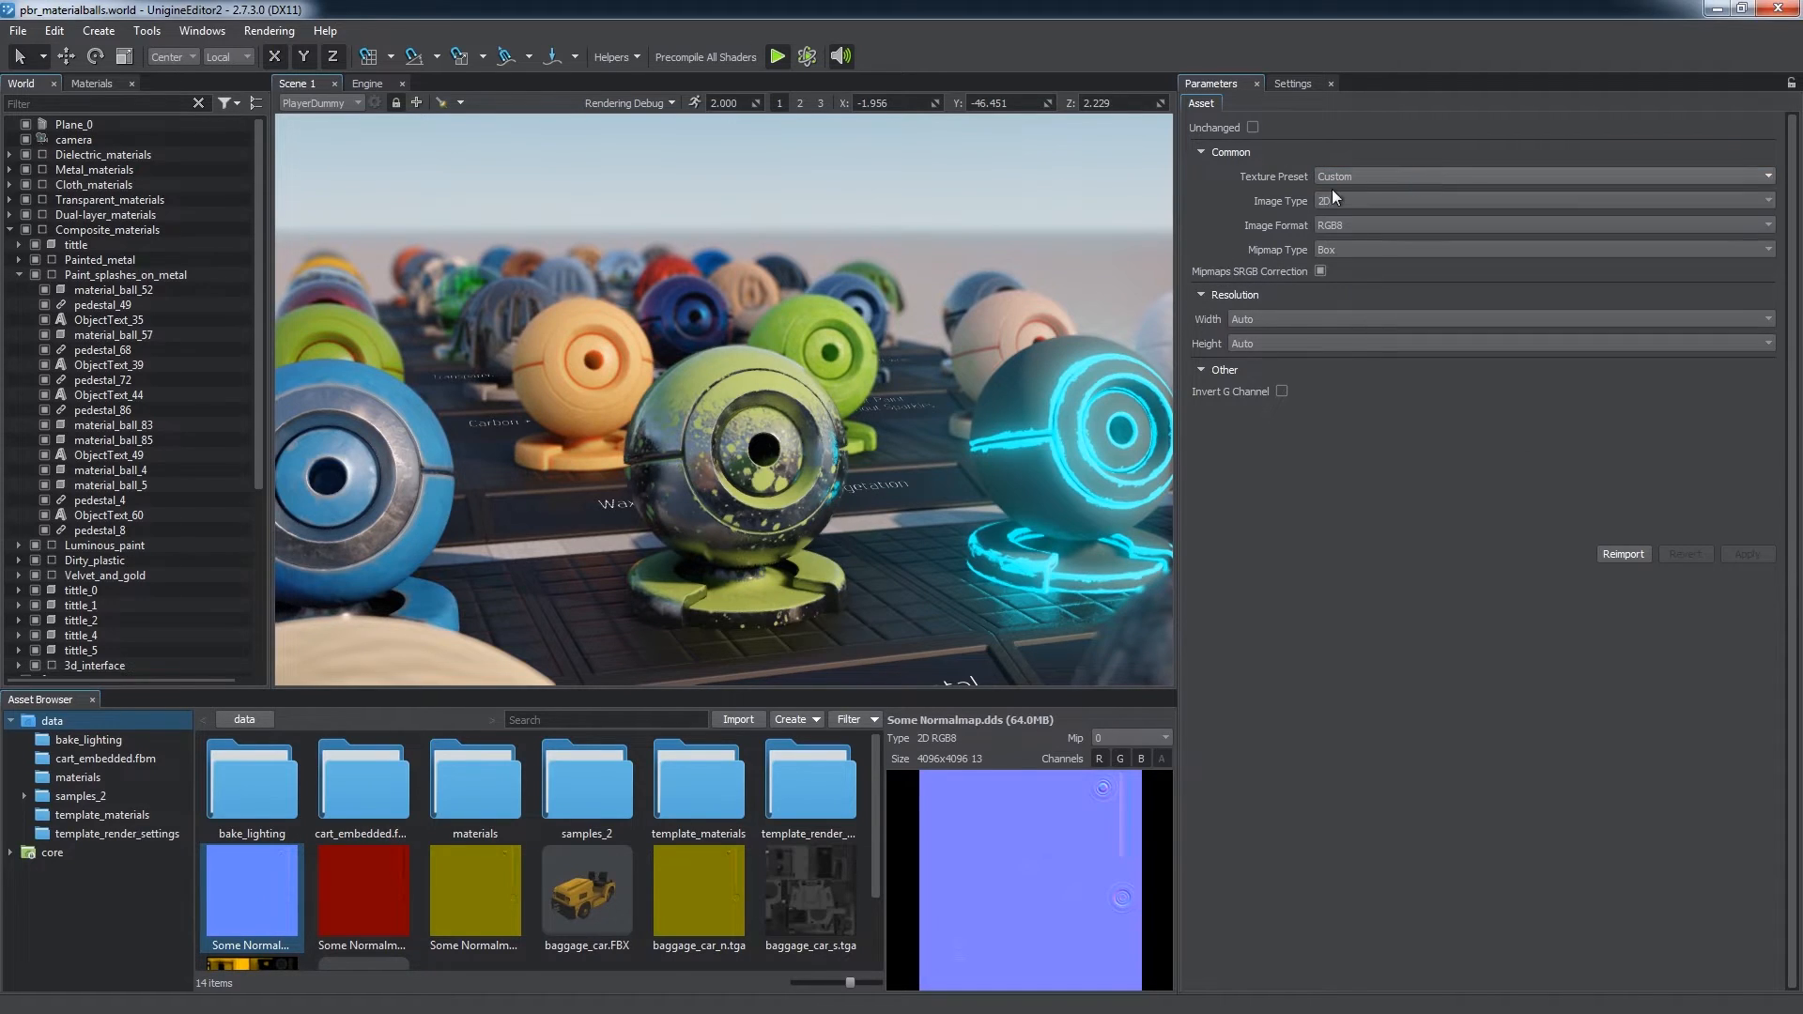
{"action": "left_click", "coordinate": [474, 890]}
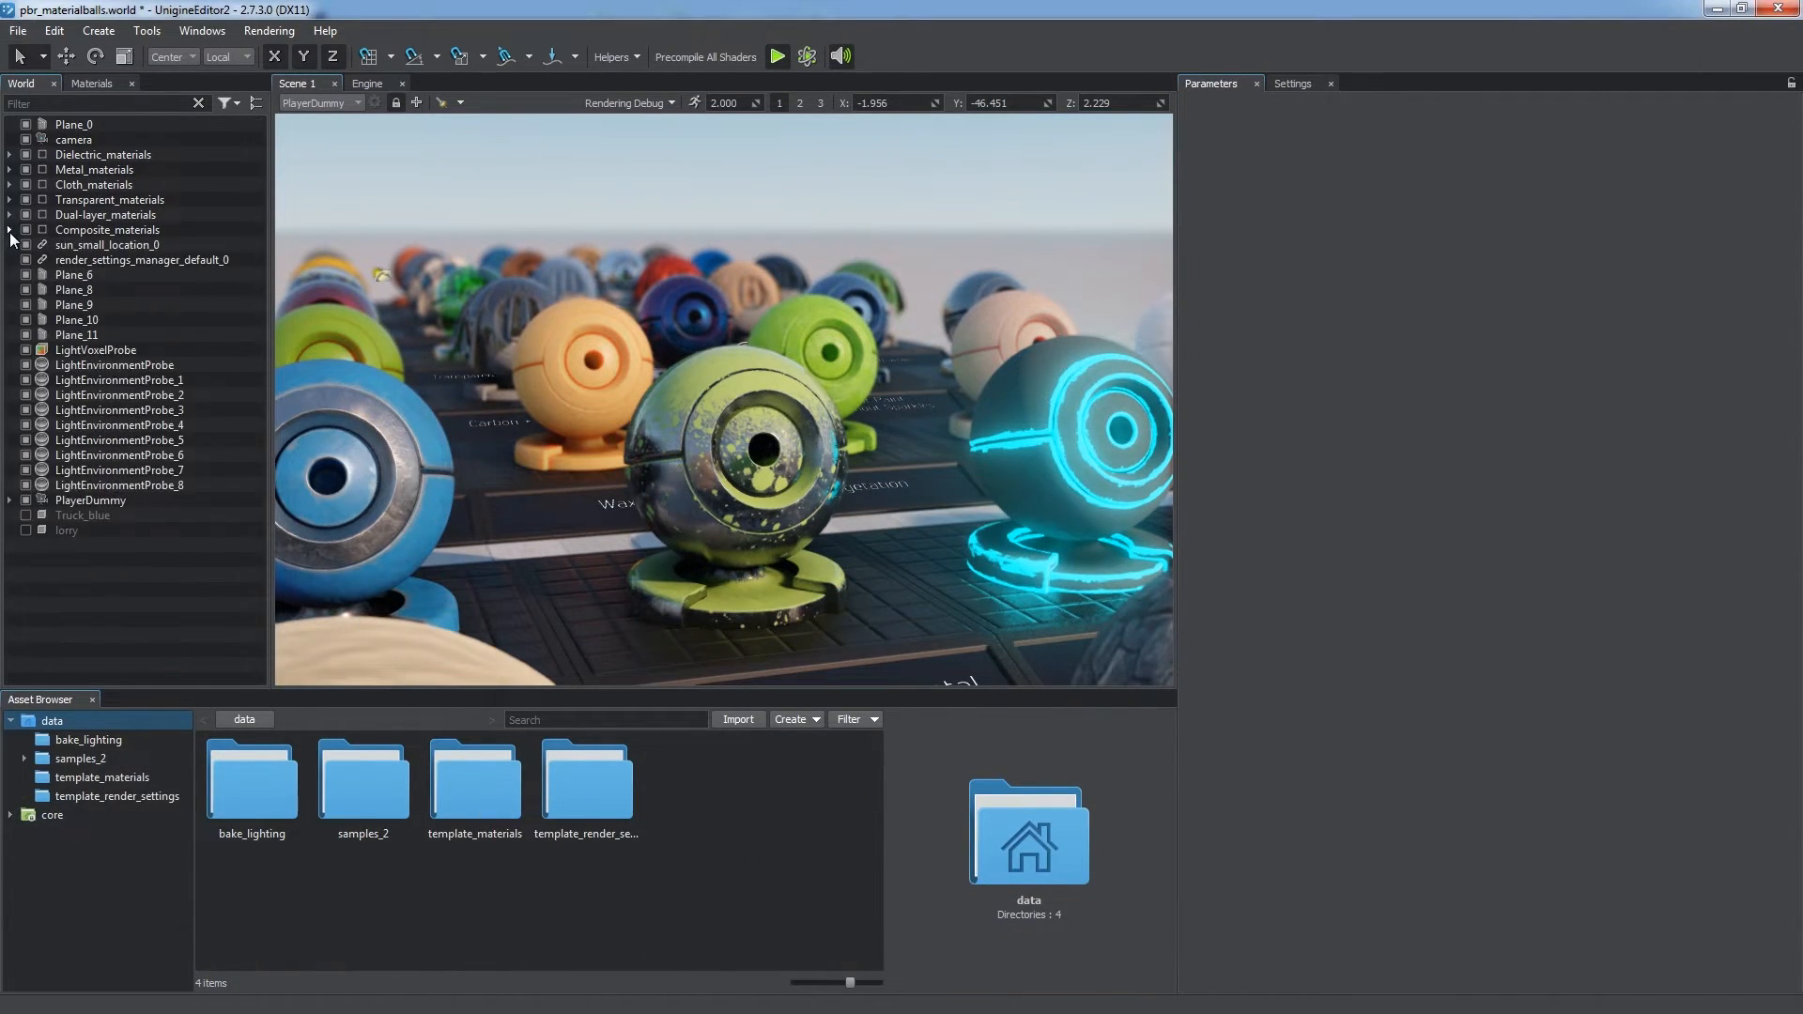
- Give the blue truck's Metalness-workflow material its albedo and shading textures
{"action": "left_click", "coordinate": [83, 514]}
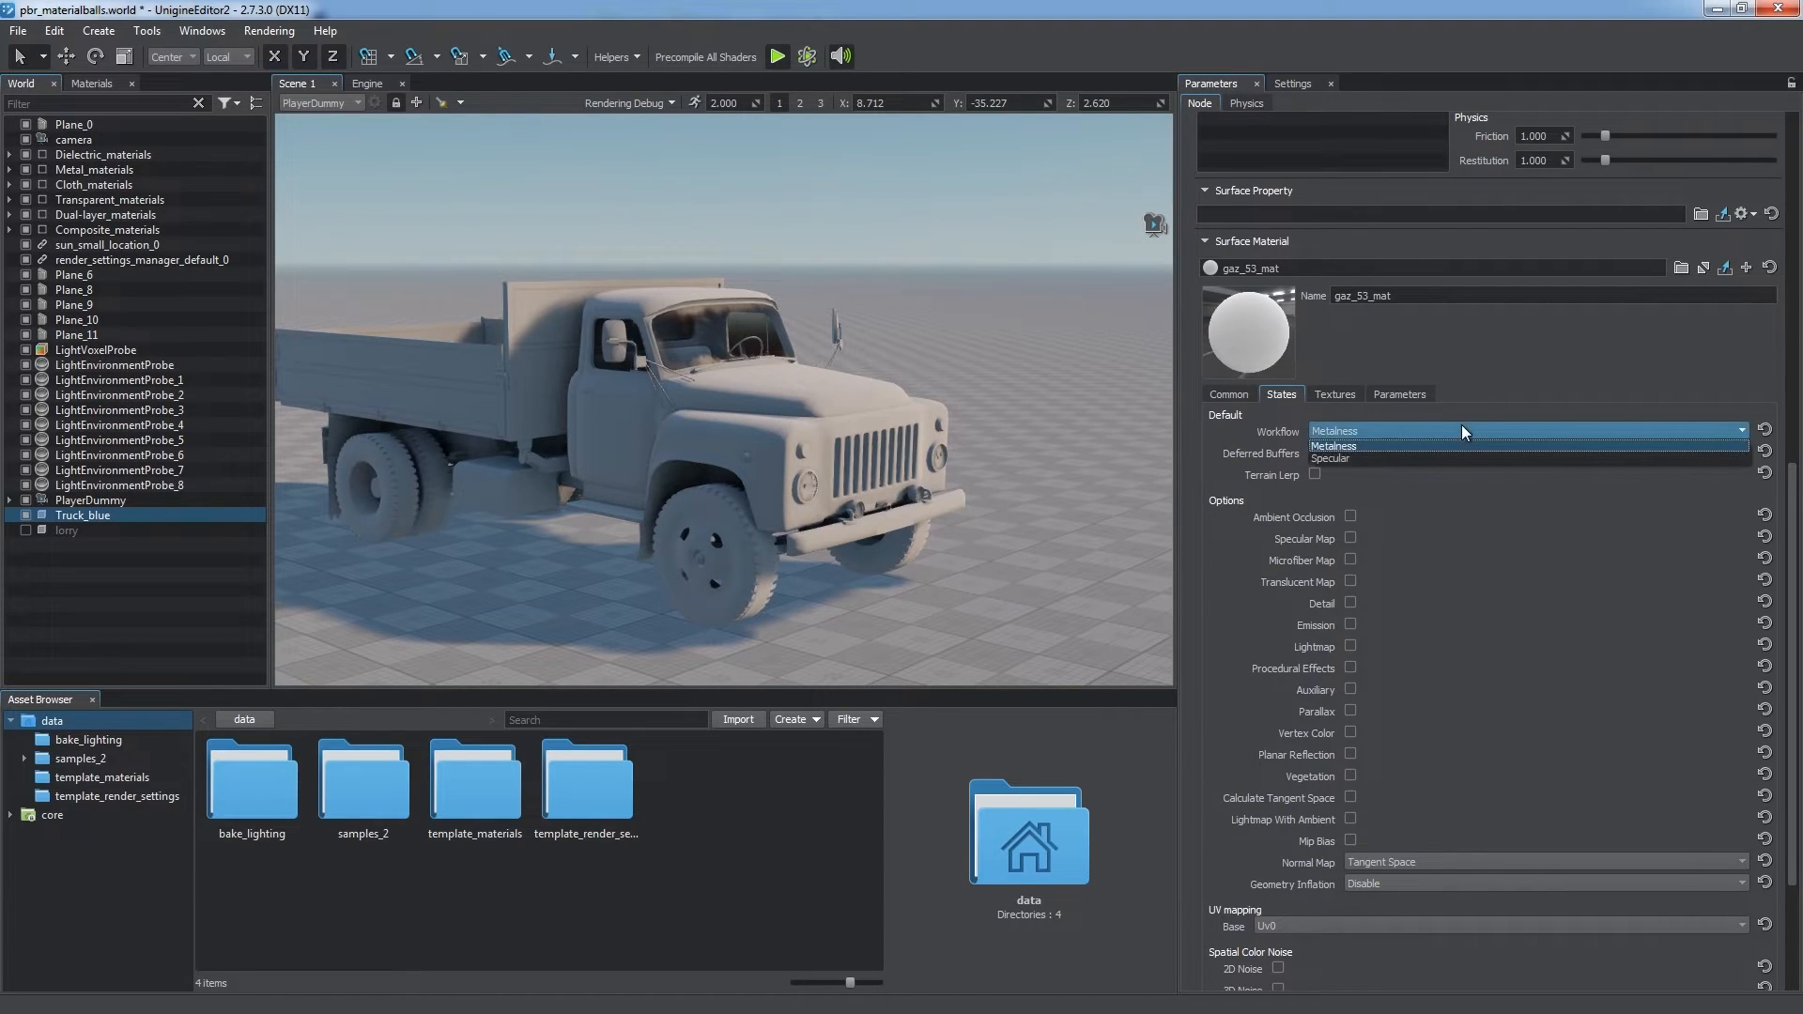
{"action": "left_click", "coordinate": [1334, 393]}
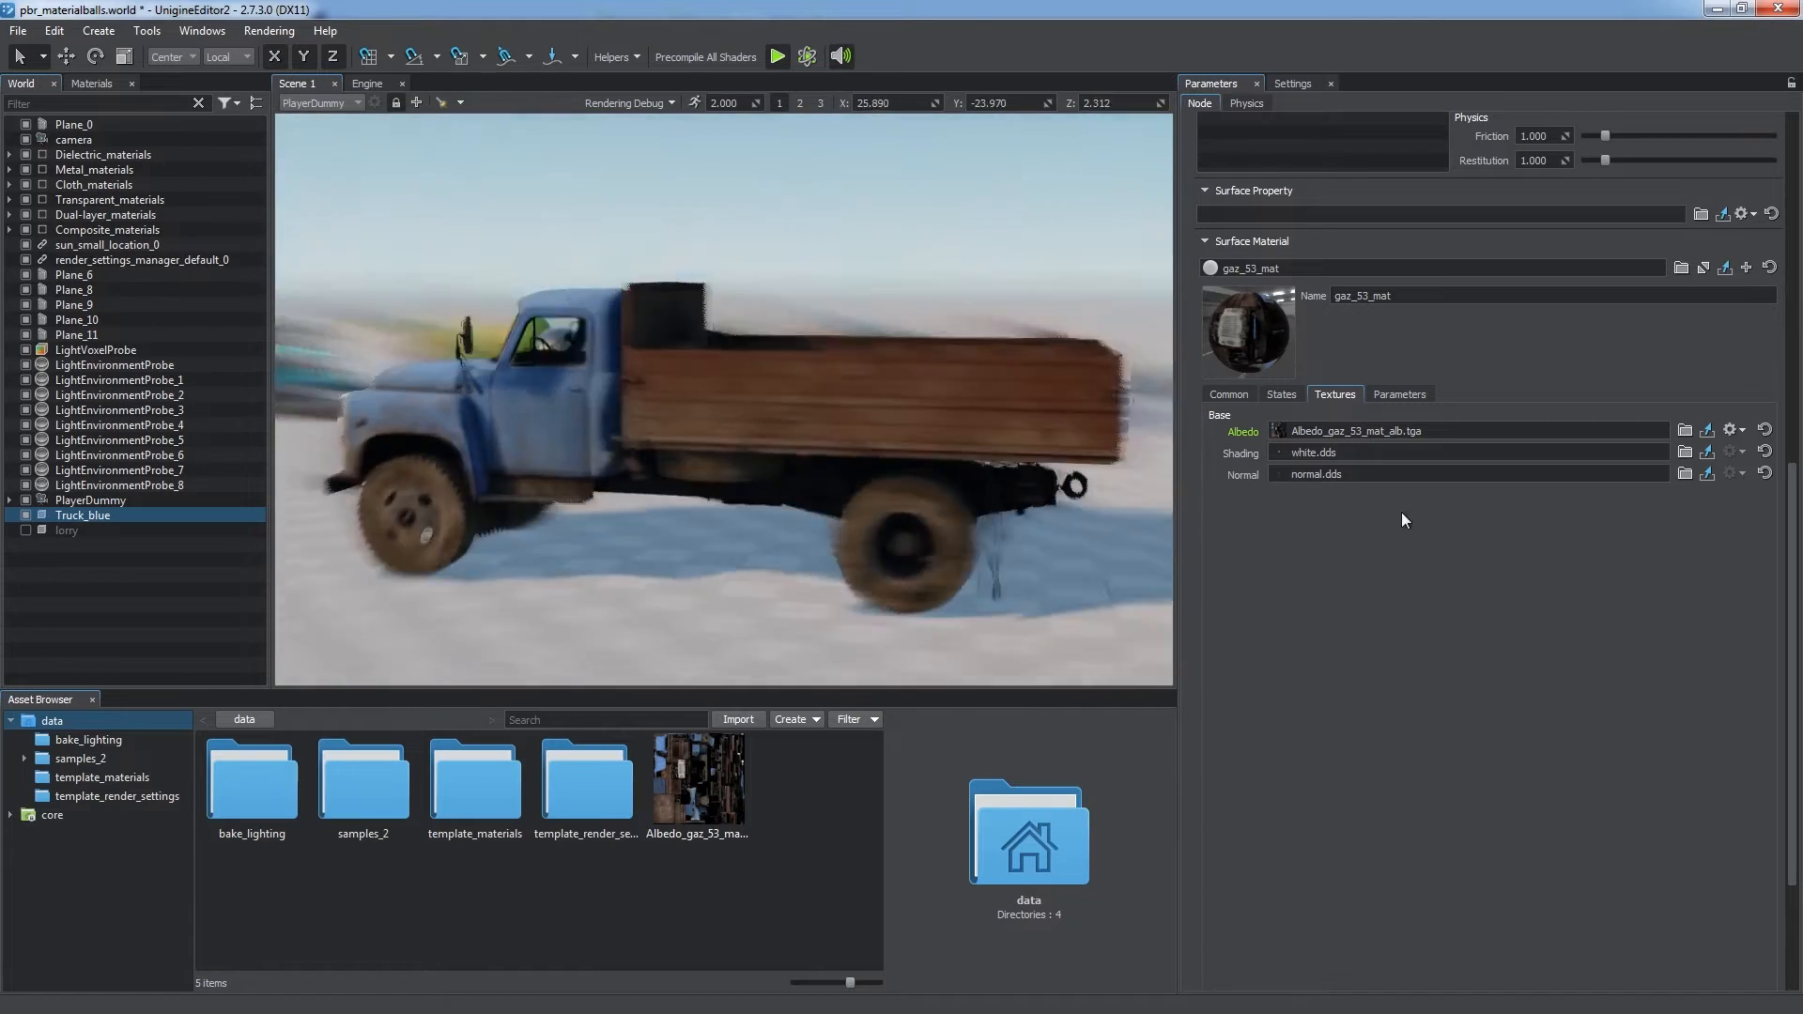
{"action": "left_click", "coordinate": [1685, 432]}
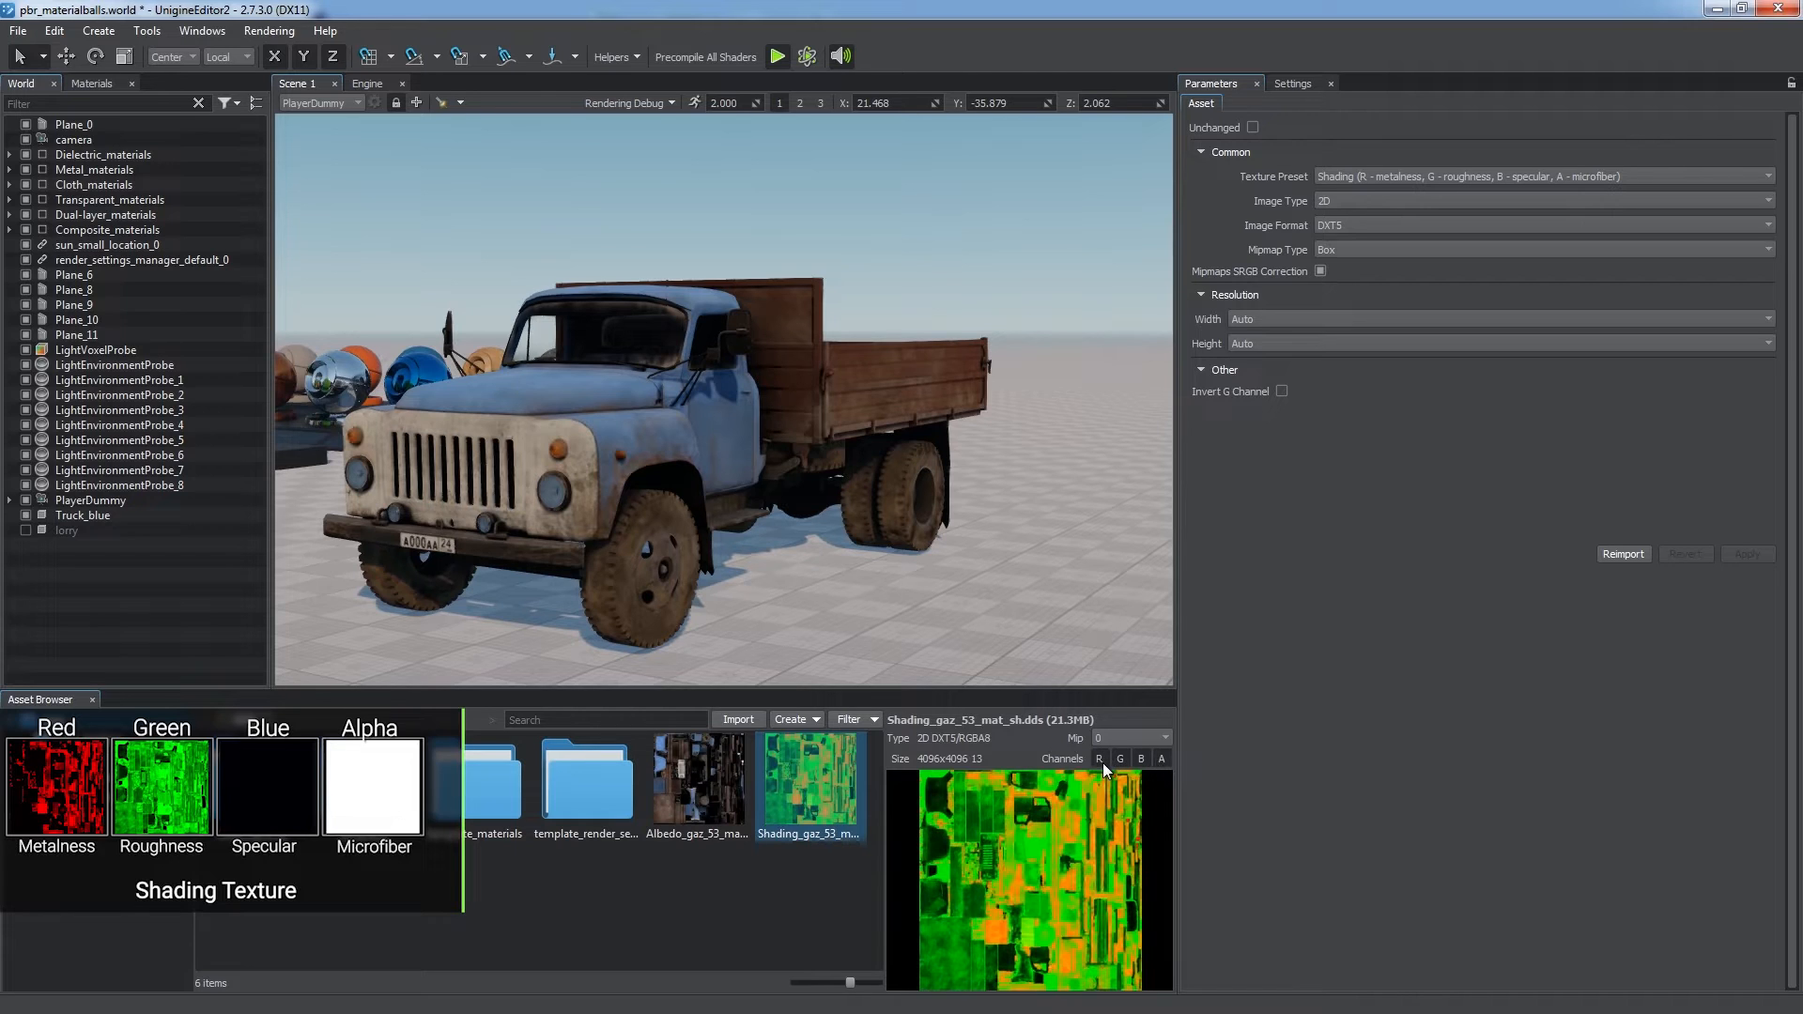
{"action": "left_click", "coordinate": [82, 515]}
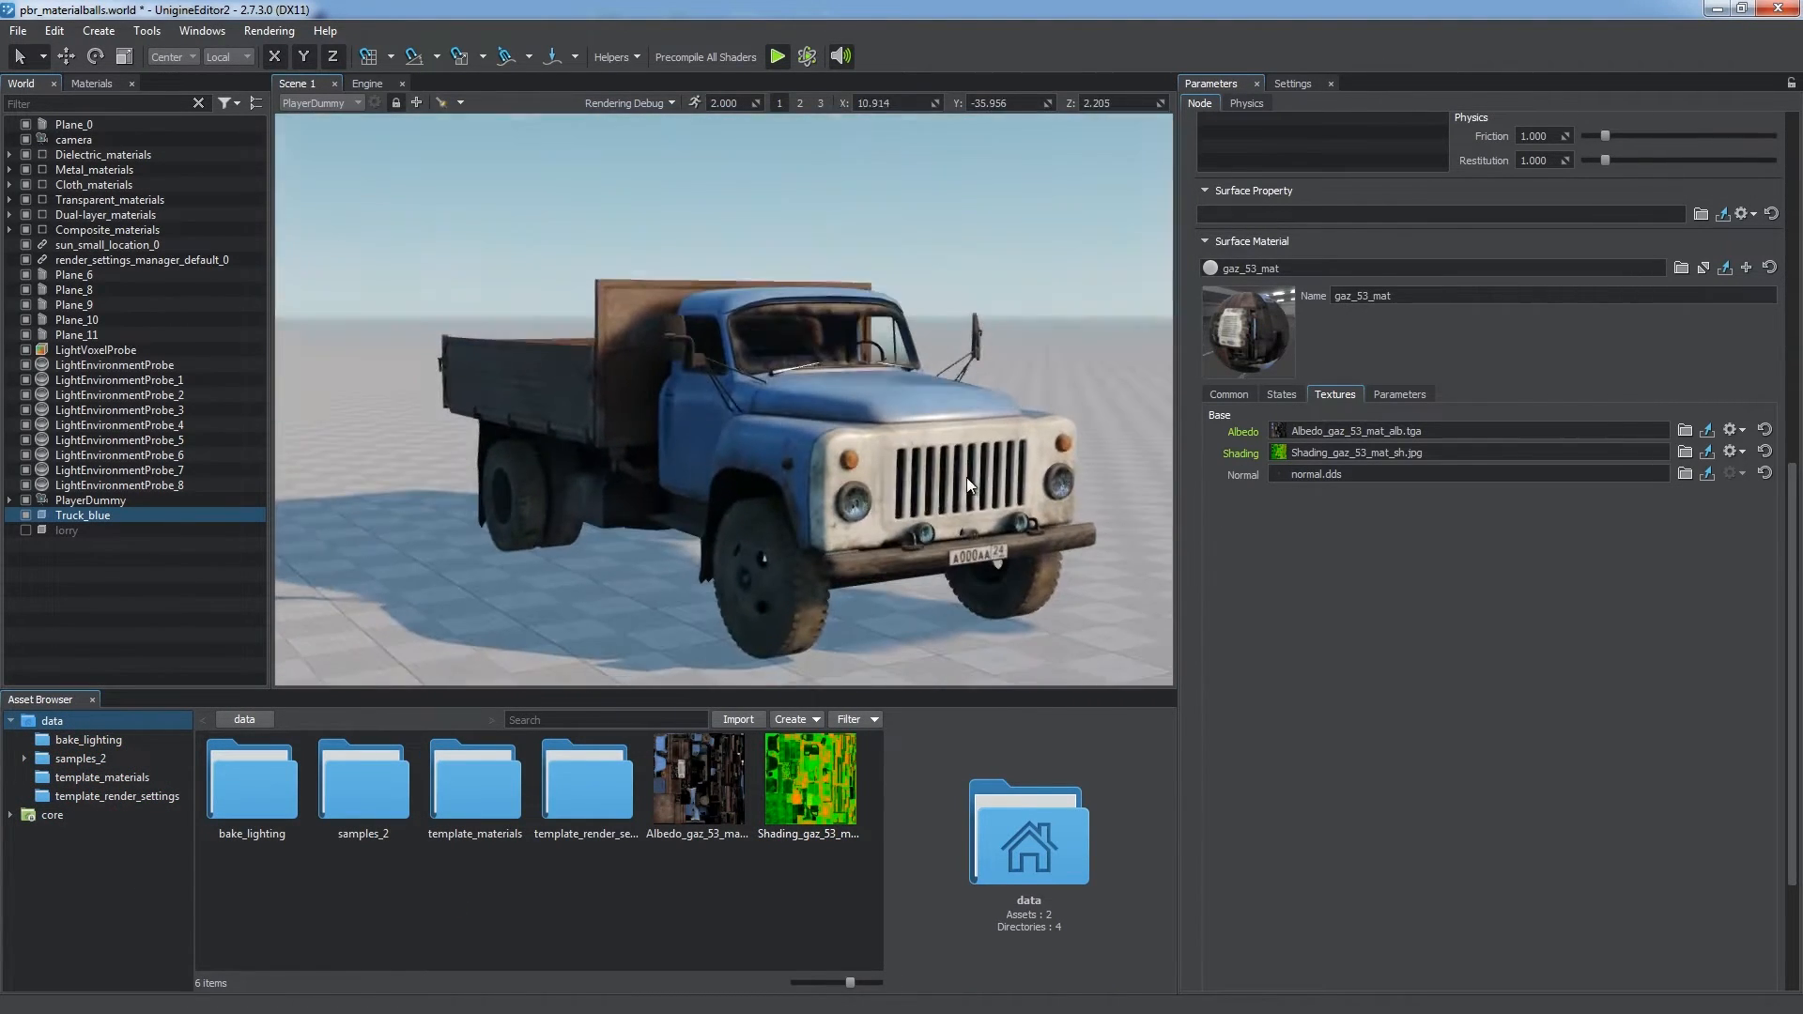
- Select the lorry and assign its diffuse and specular textures
{"action": "left_click", "coordinate": [68, 529]}
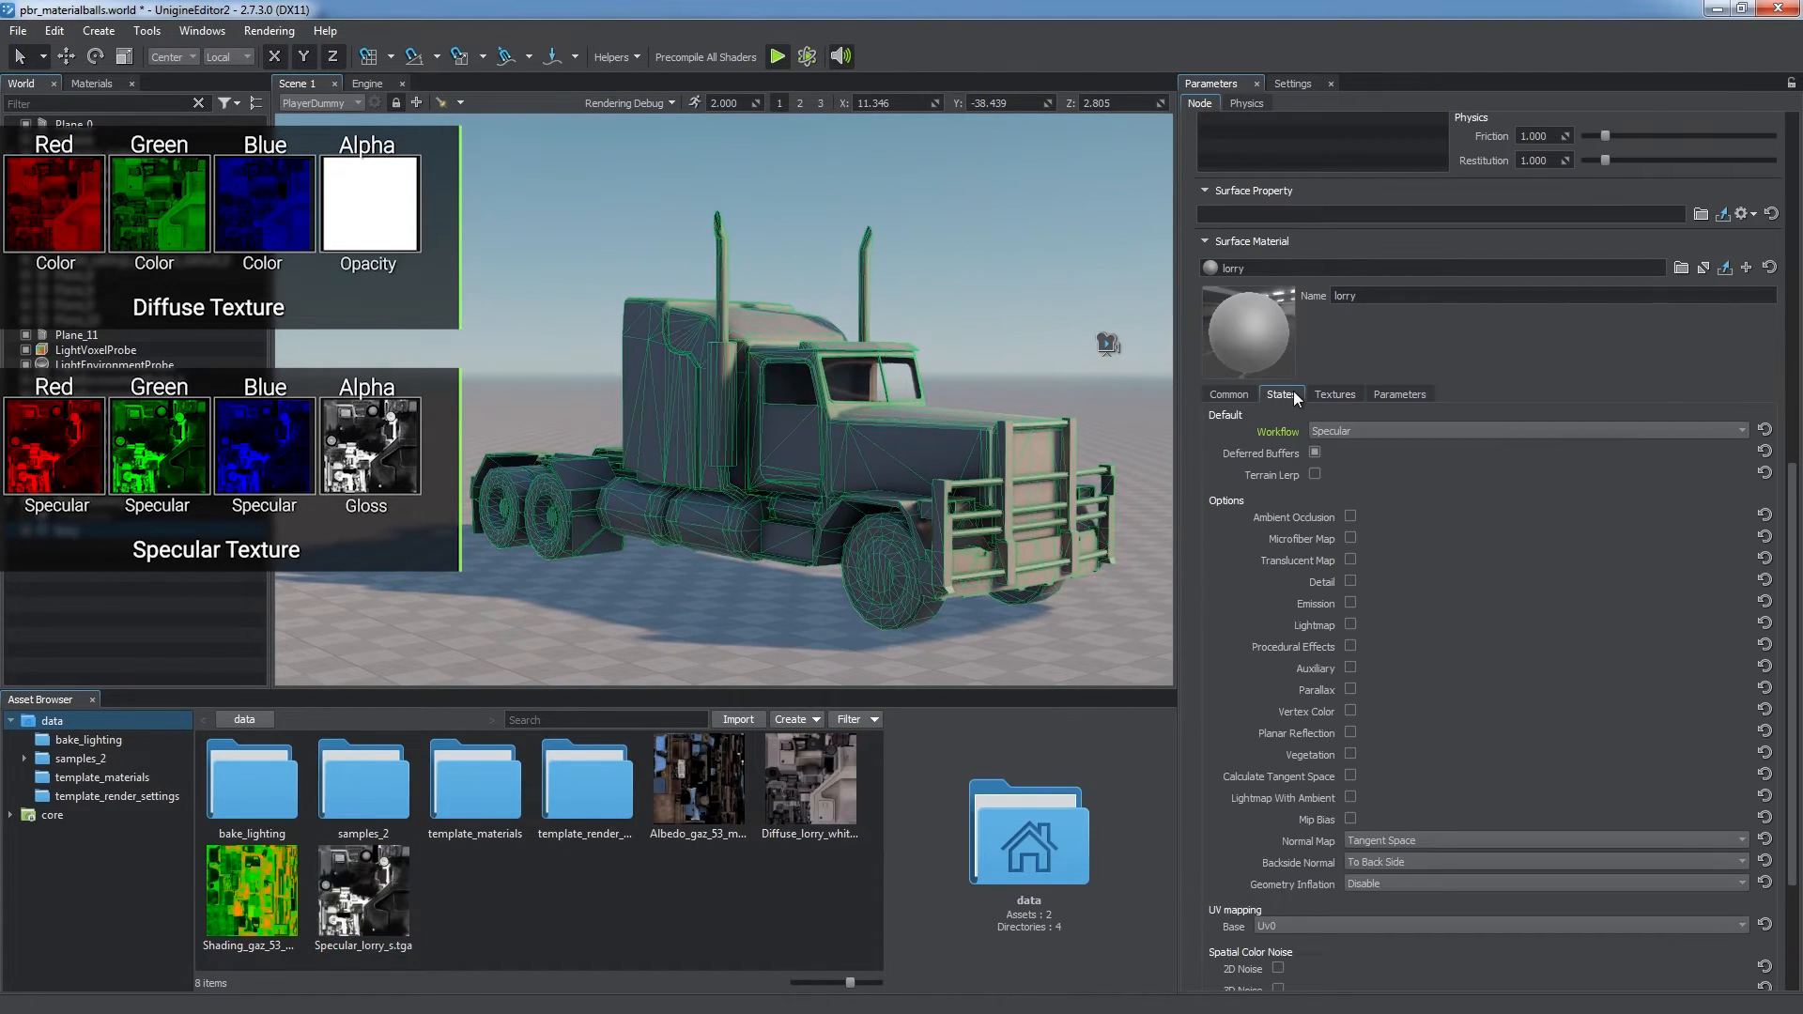
{"action": "left_click", "coordinate": [1334, 392]}
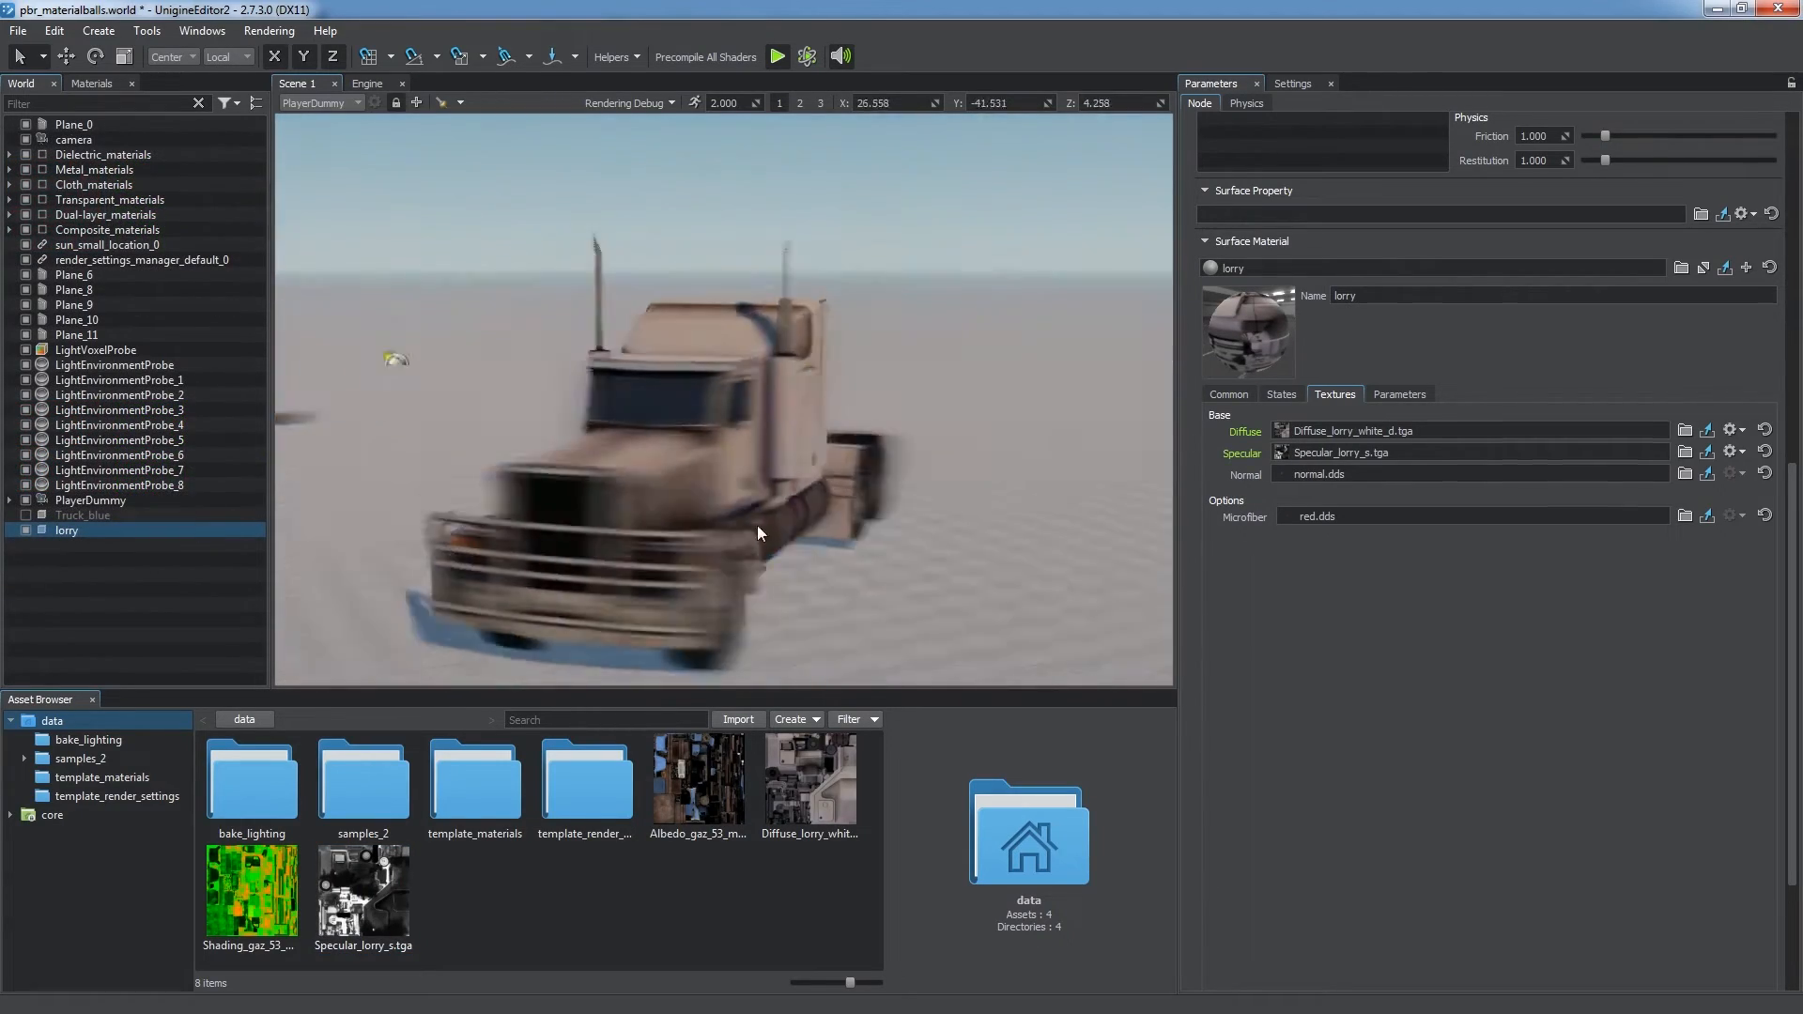
- Import Normal_gaz_53_mat_n.jpg as a Normal Map (RG) texture with inverted G channel
{"action": "left_click", "coordinate": [83, 514]}
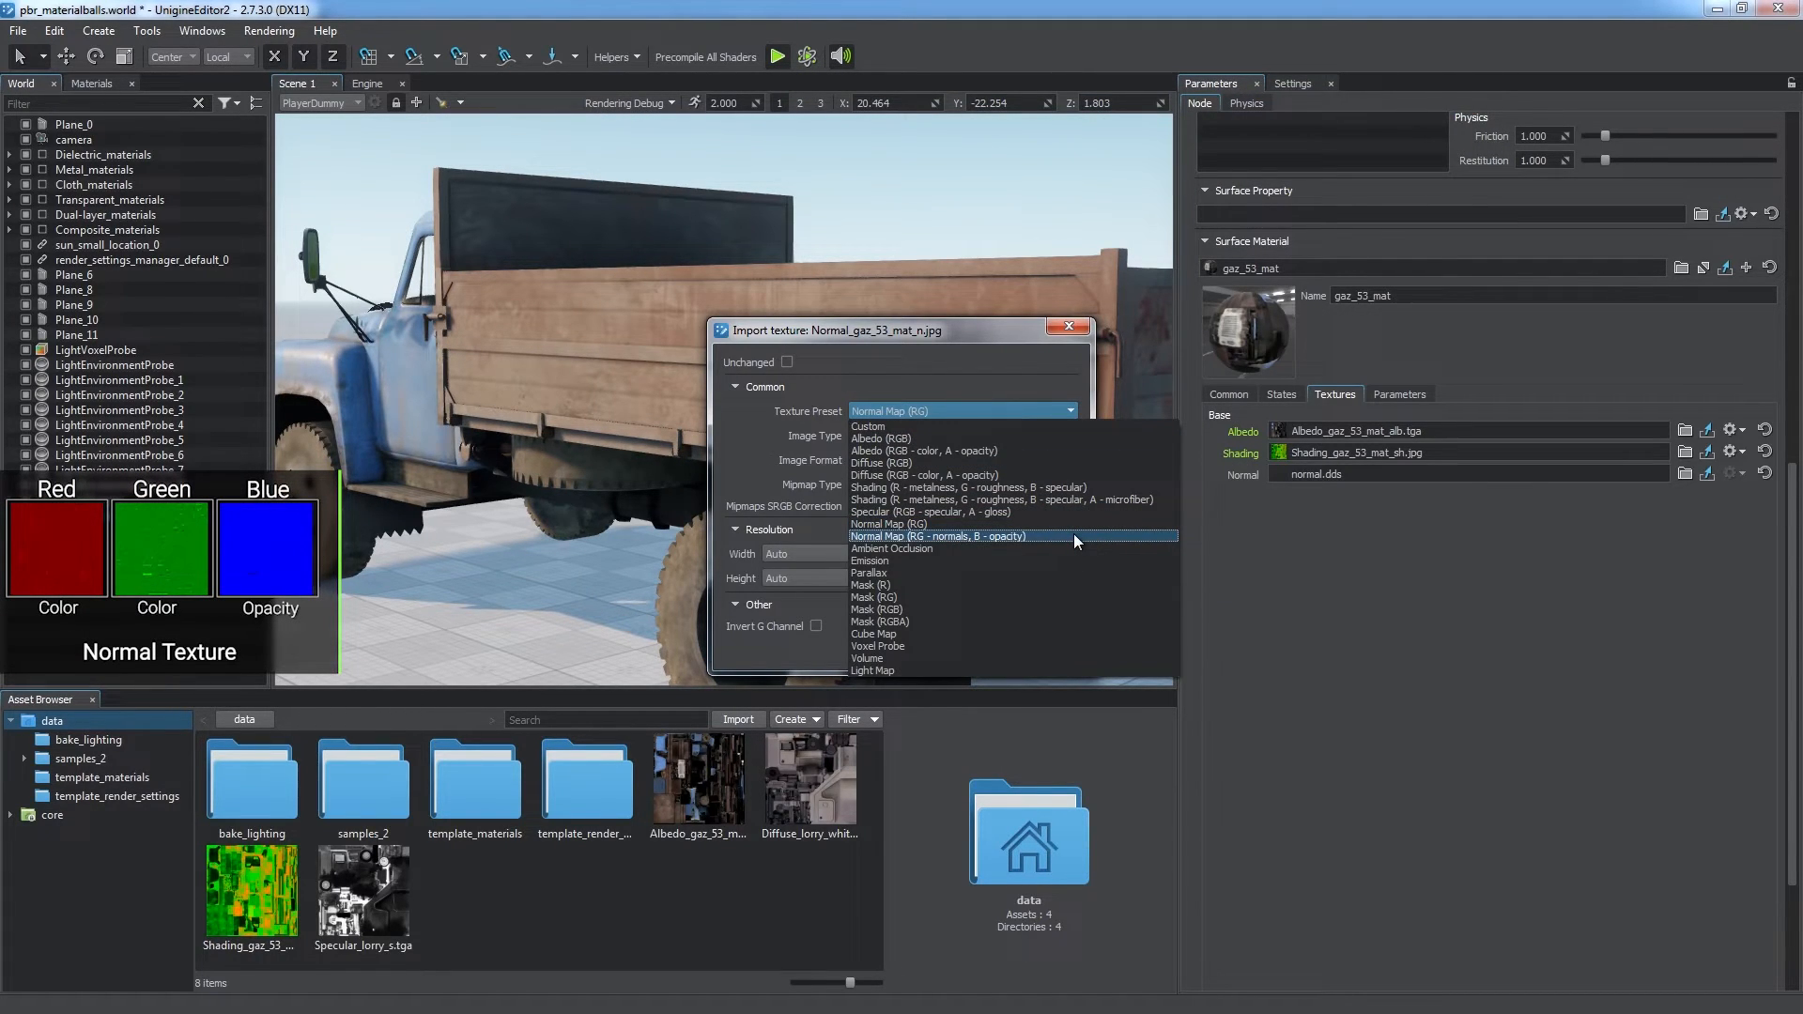
{"action": "left_click", "coordinate": [935, 536]}
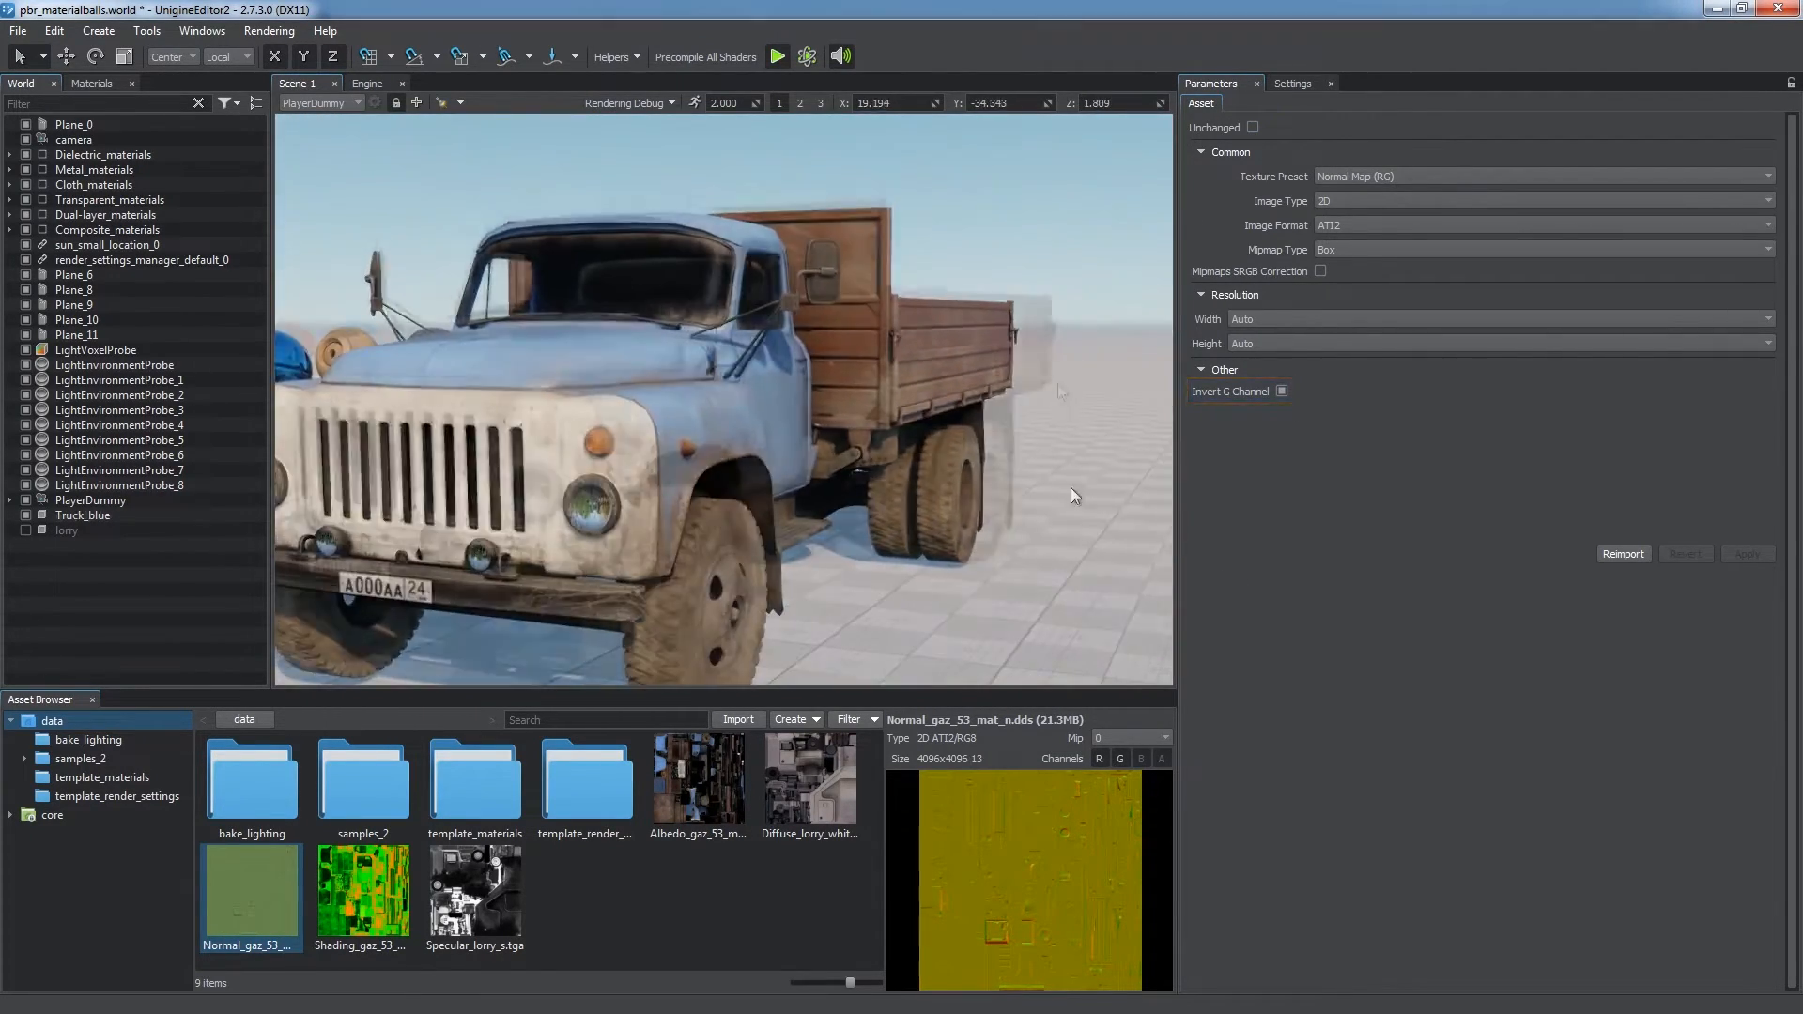
{"action": "left_click", "coordinate": [737, 719]}
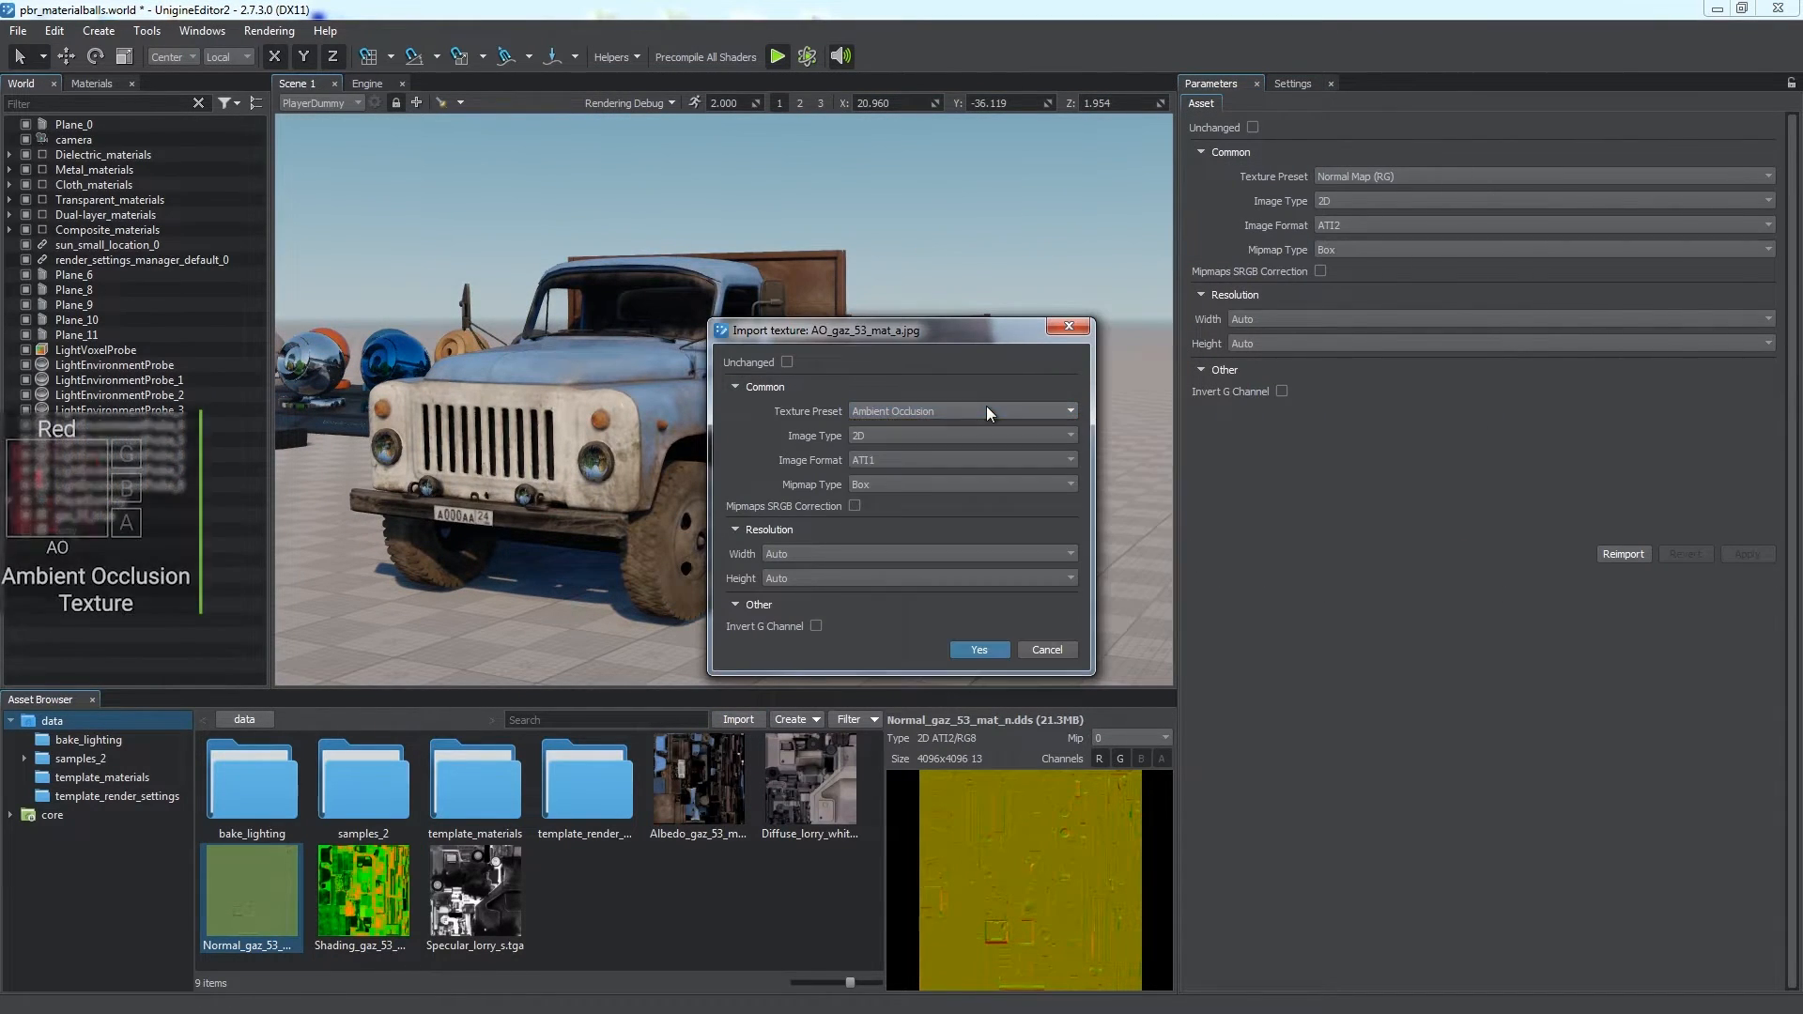
- Import AO_gaz_53_mat_a.jpg, enable Ambient Occlusion on the truck material and preview it in debug rendering
{"action": "left_click", "coordinate": [977, 650]}
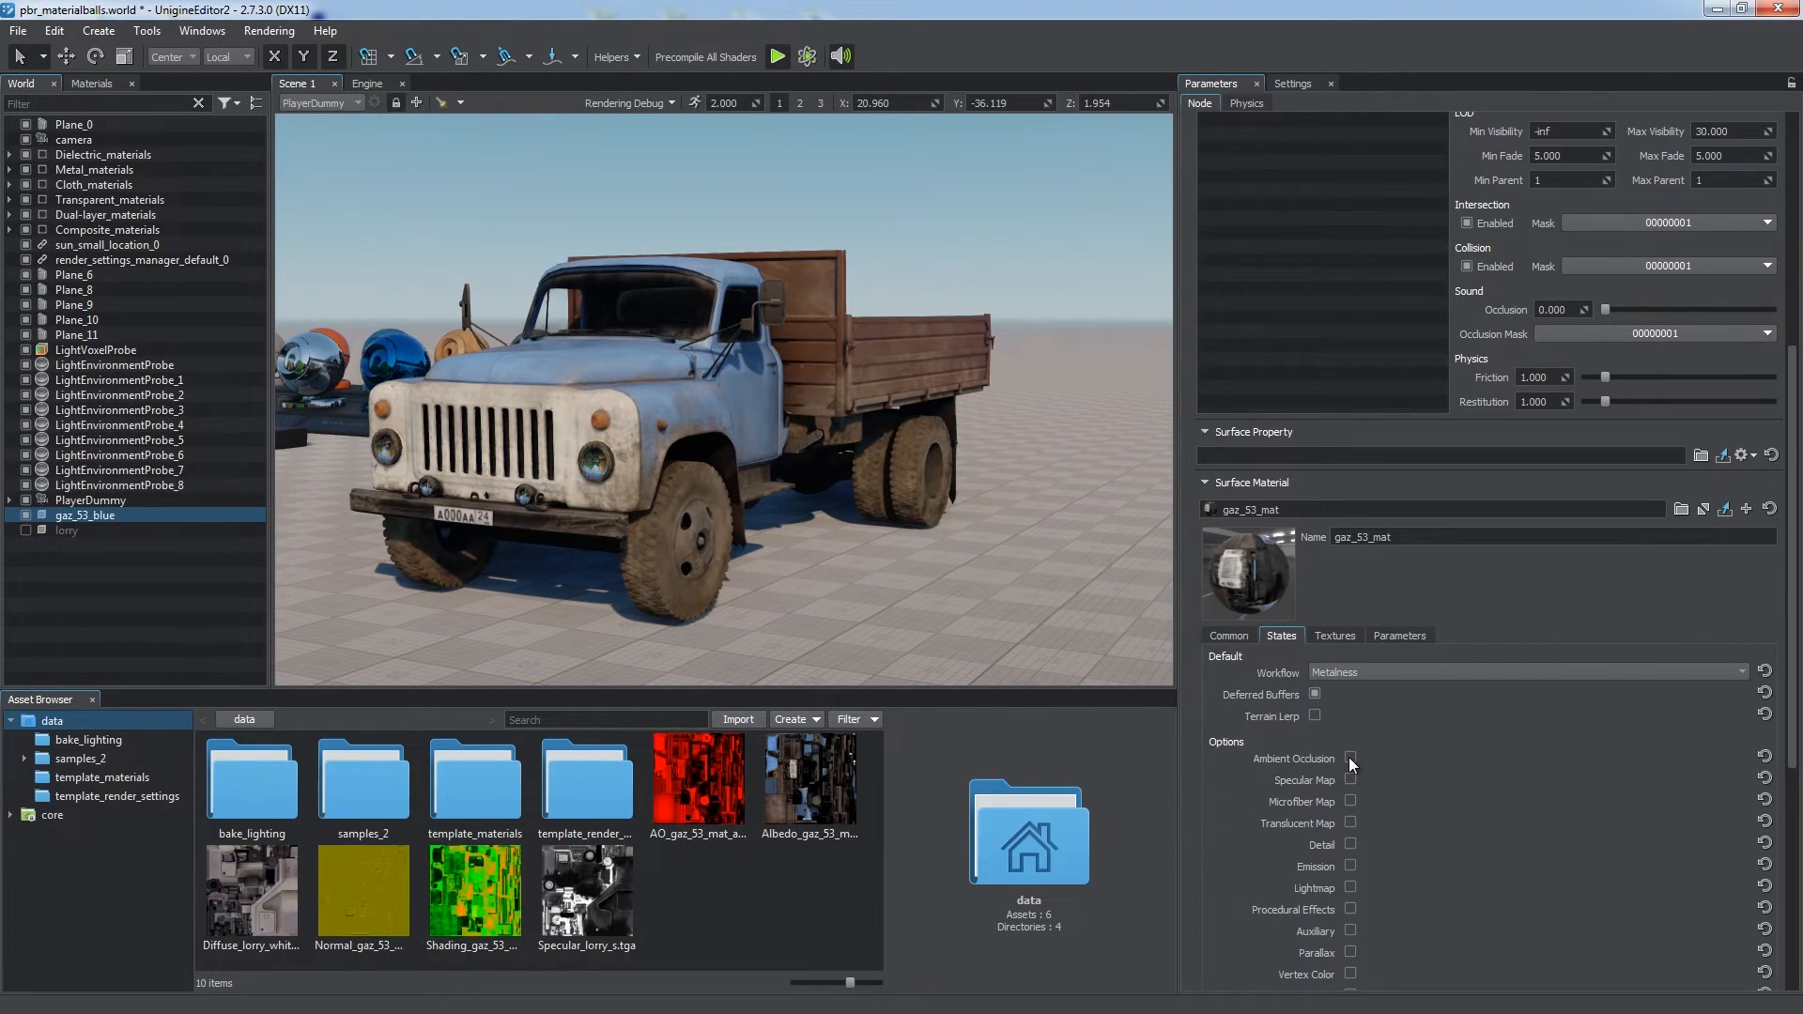
{"action": "left_click", "coordinate": [1334, 635]}
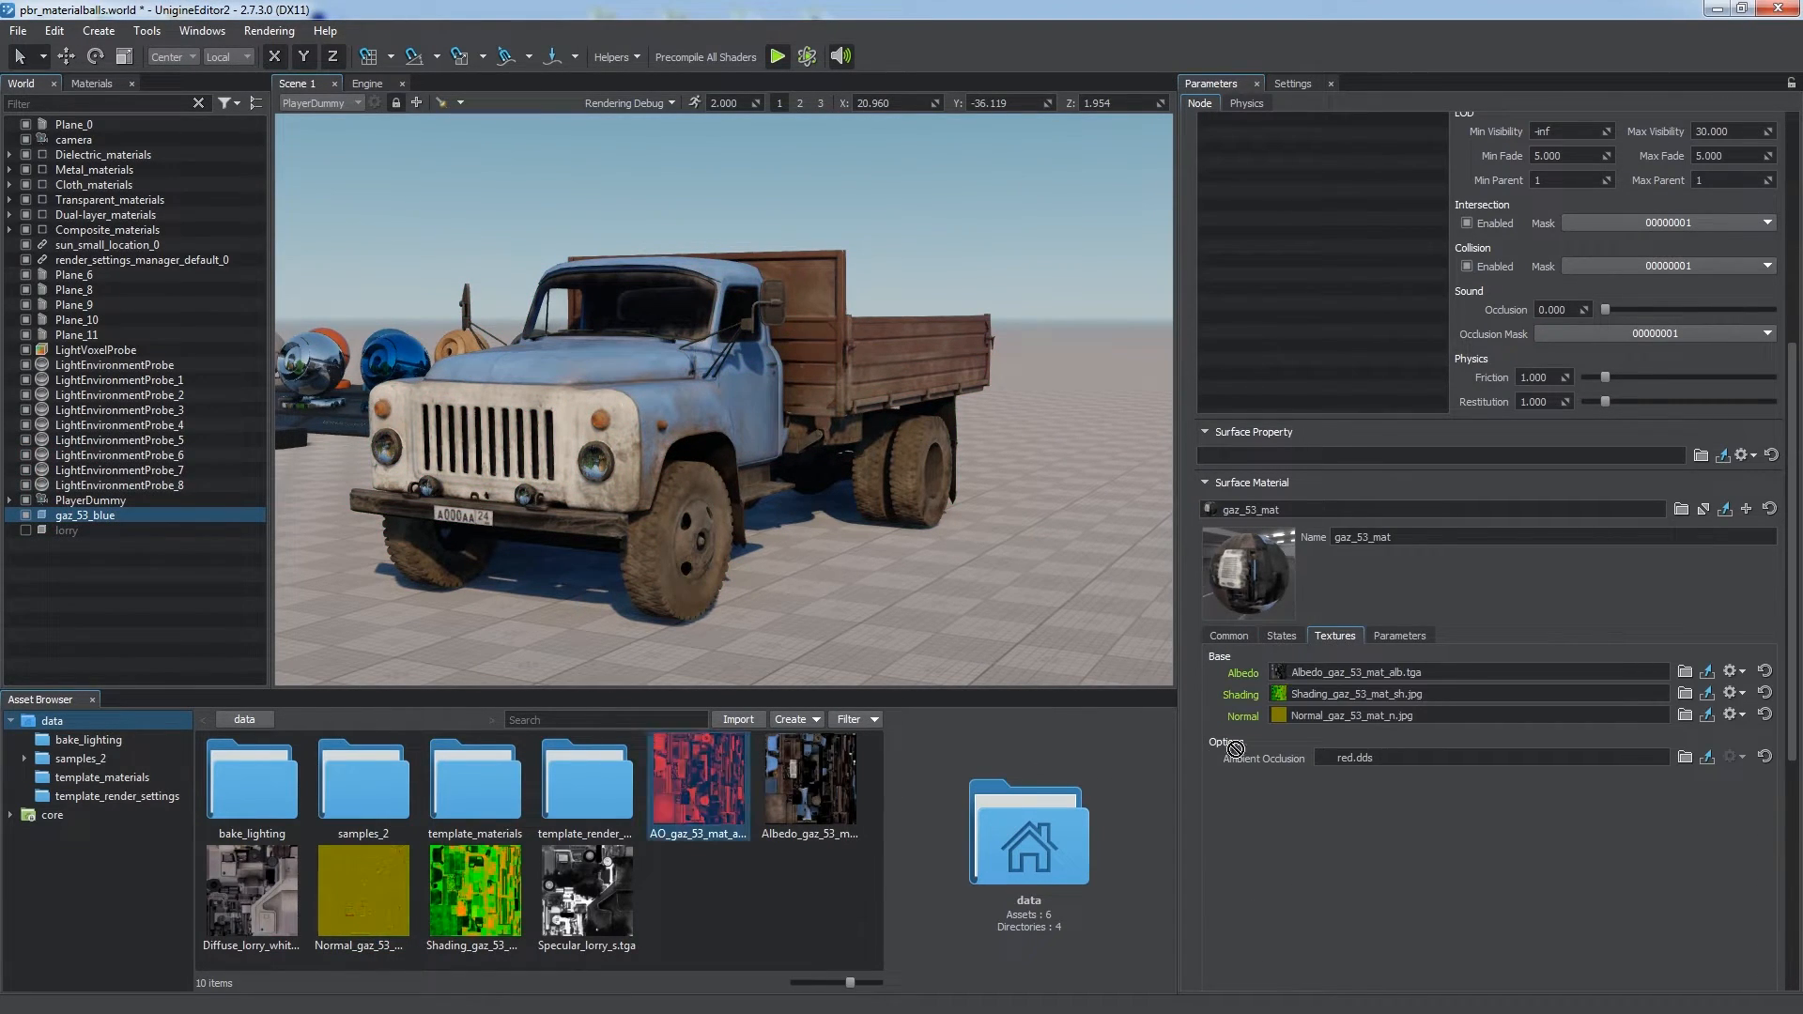
{"action": "left_click", "coordinate": [631, 104]}
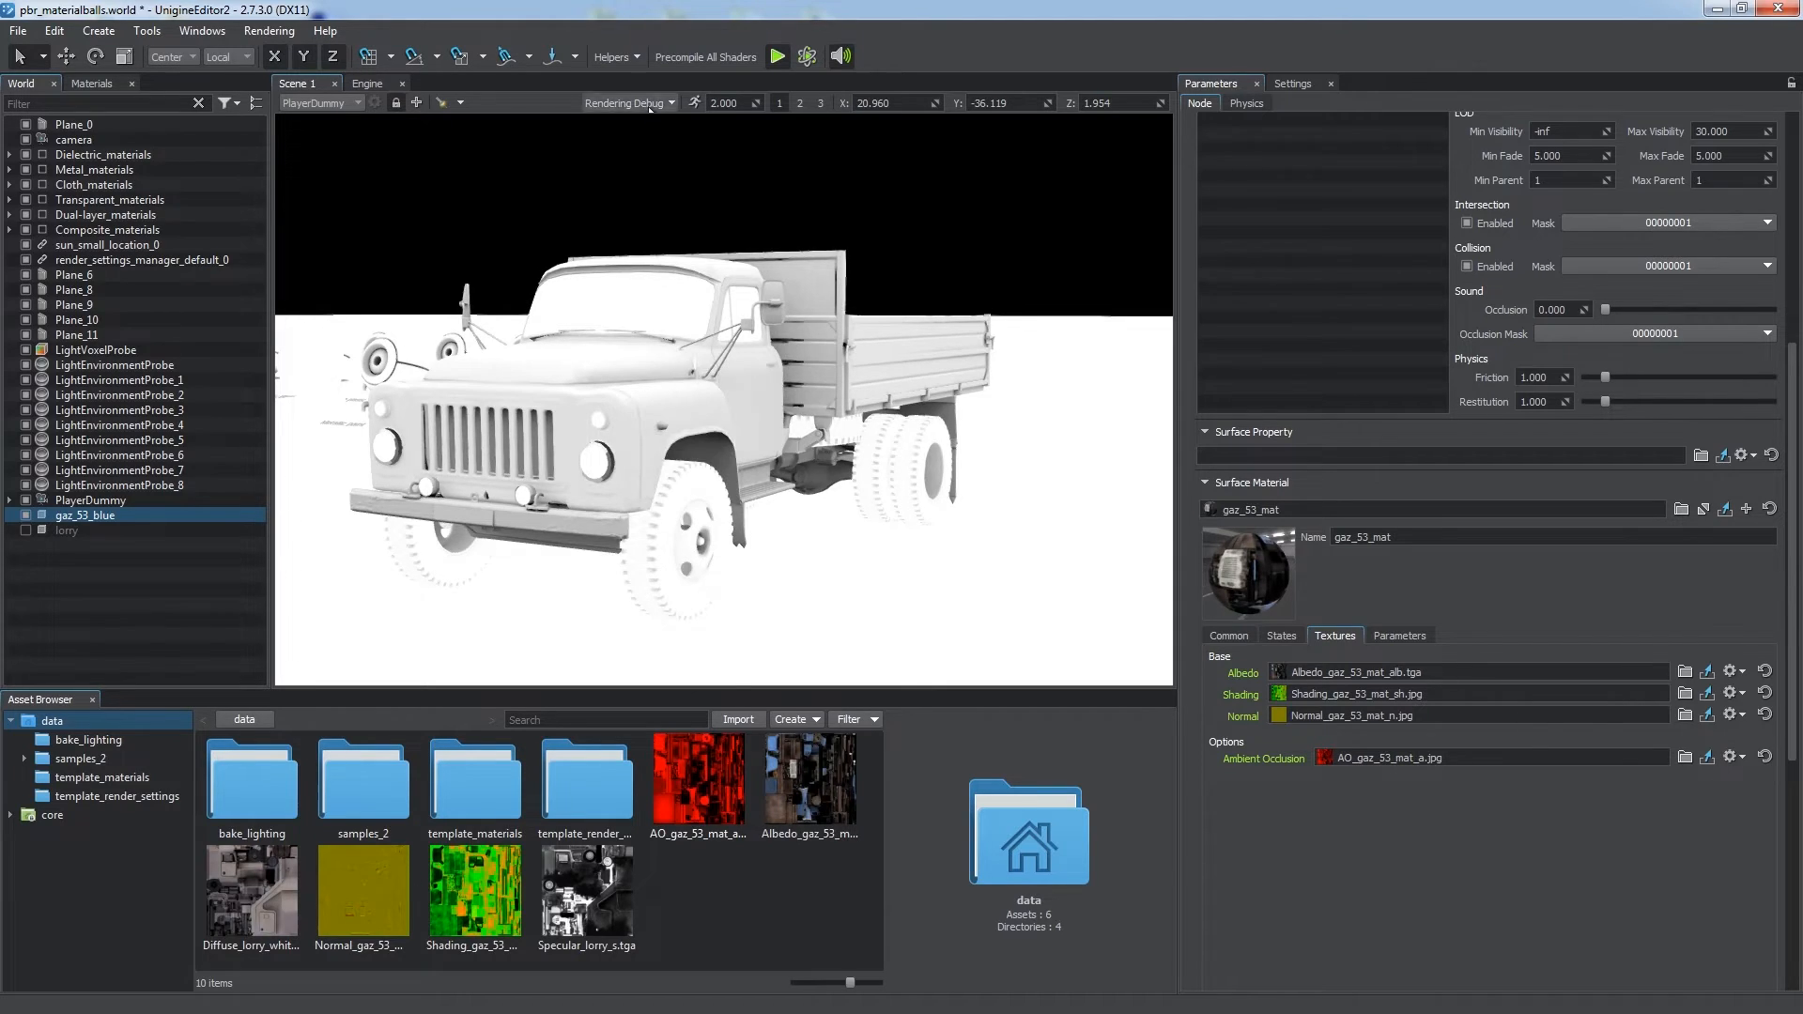
{"action": "left_click", "coordinate": [737, 719]}
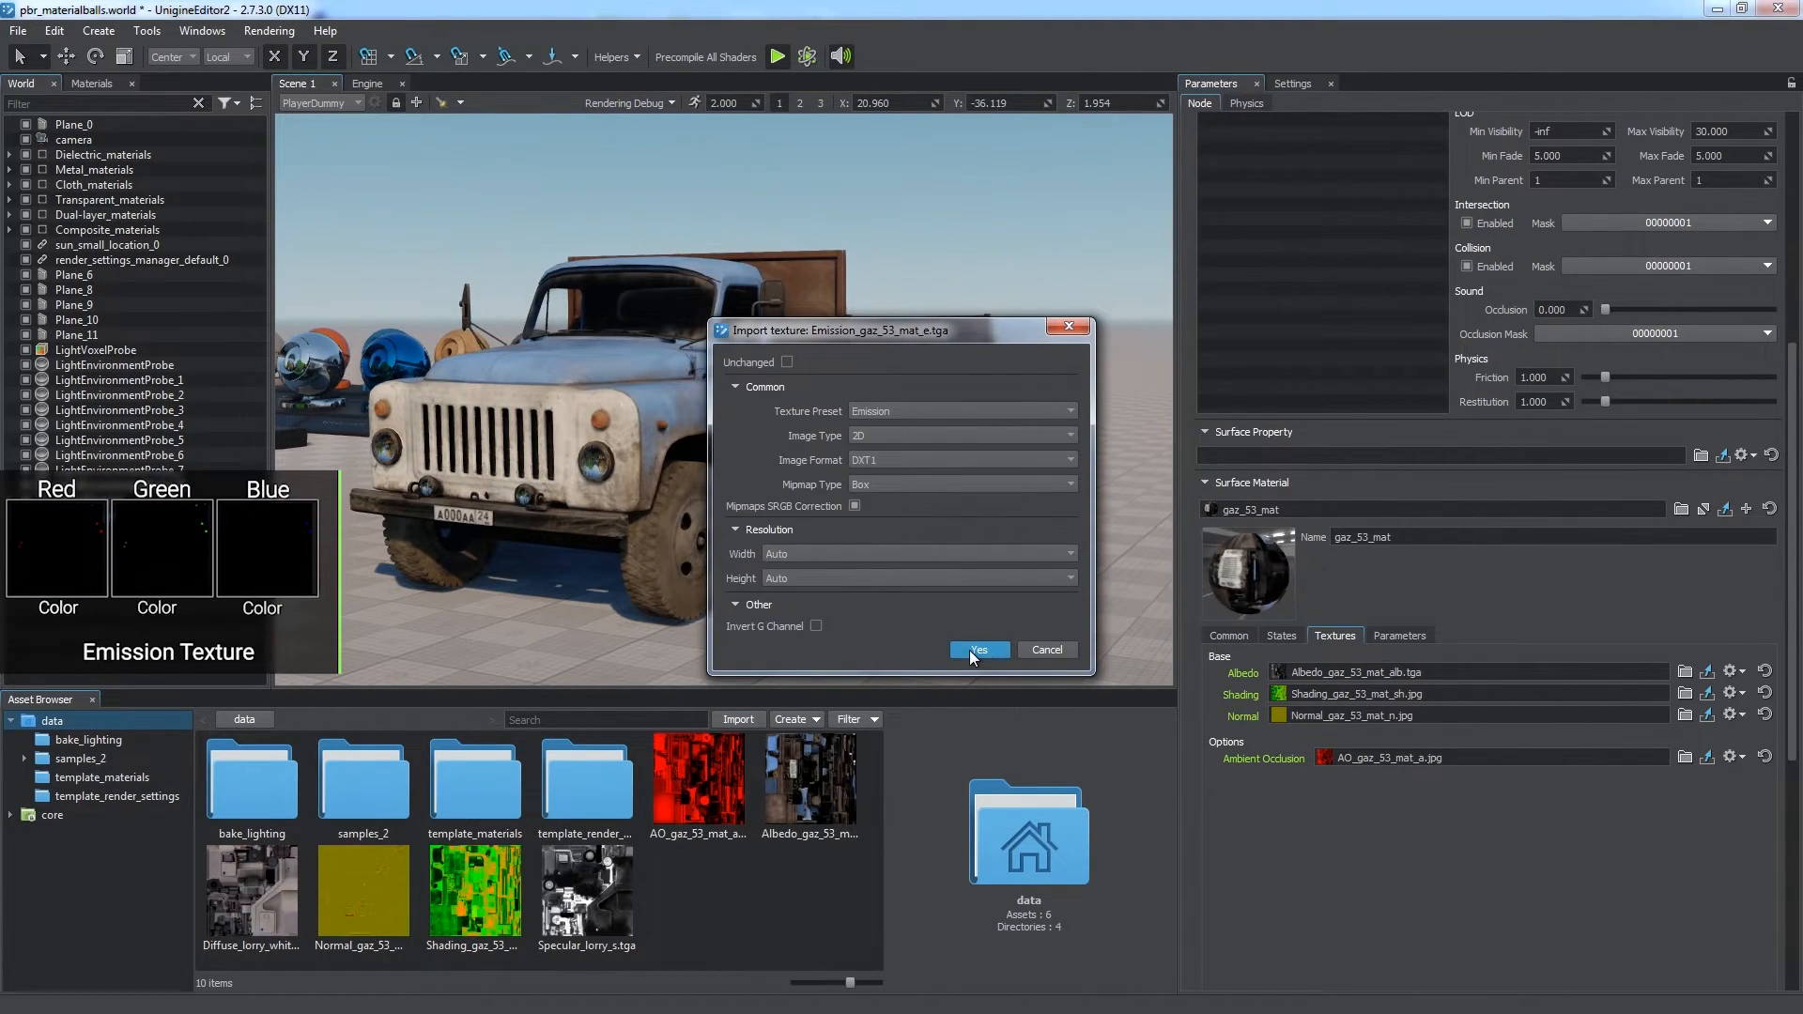
- Import the headlight emission texture and raise Emission Intensity to 100
{"action": "left_click", "coordinate": [977, 650]}
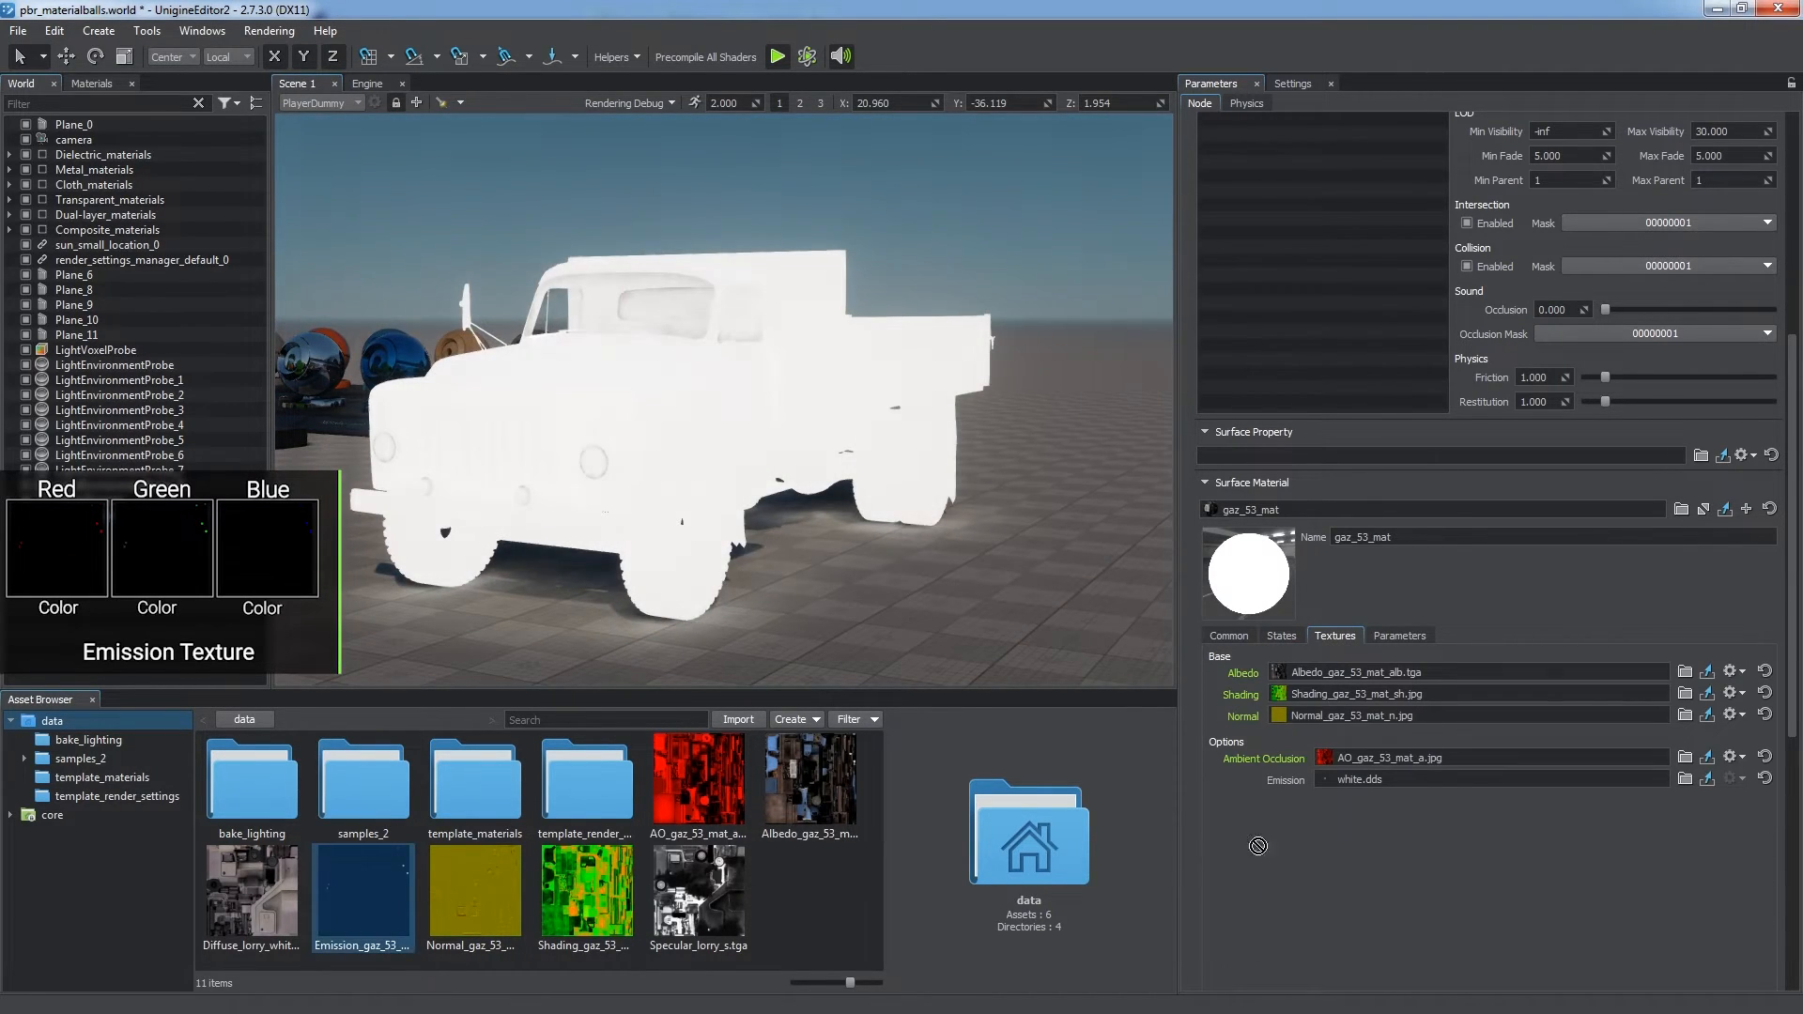
{"action": "left_click", "coordinate": [1397, 635]}
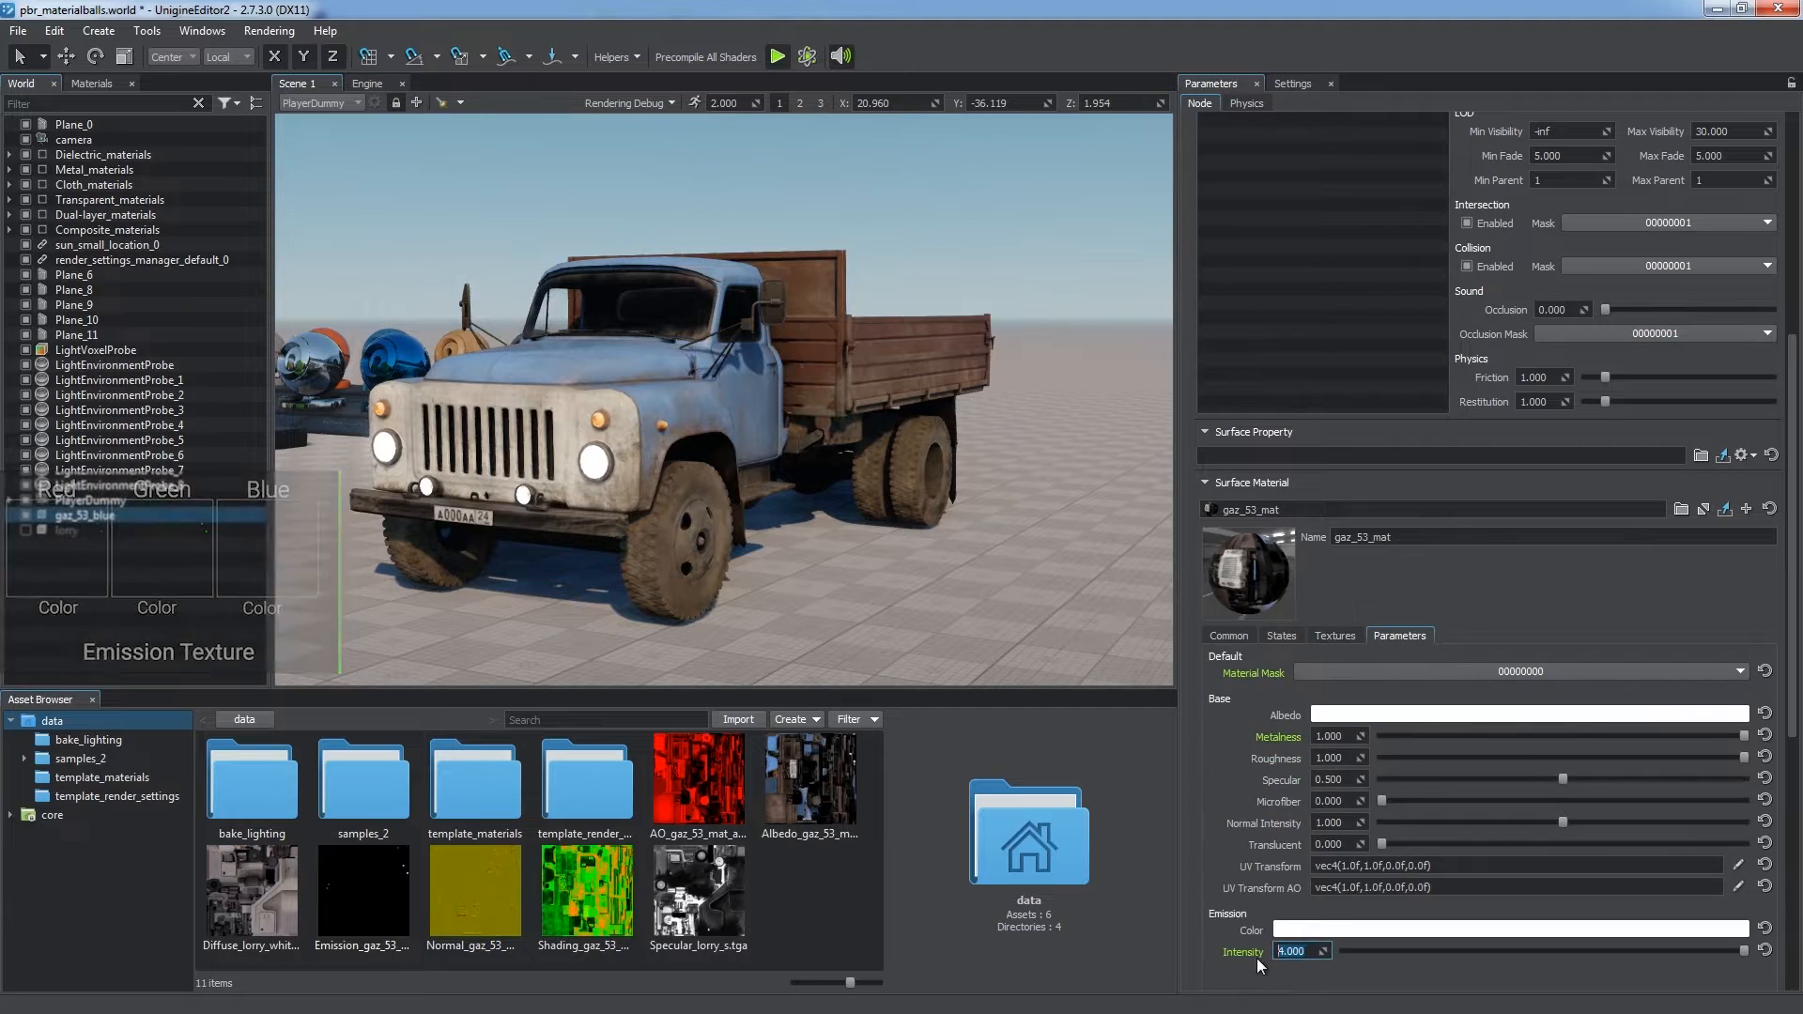
{"action": "type", "text": "100.000"}
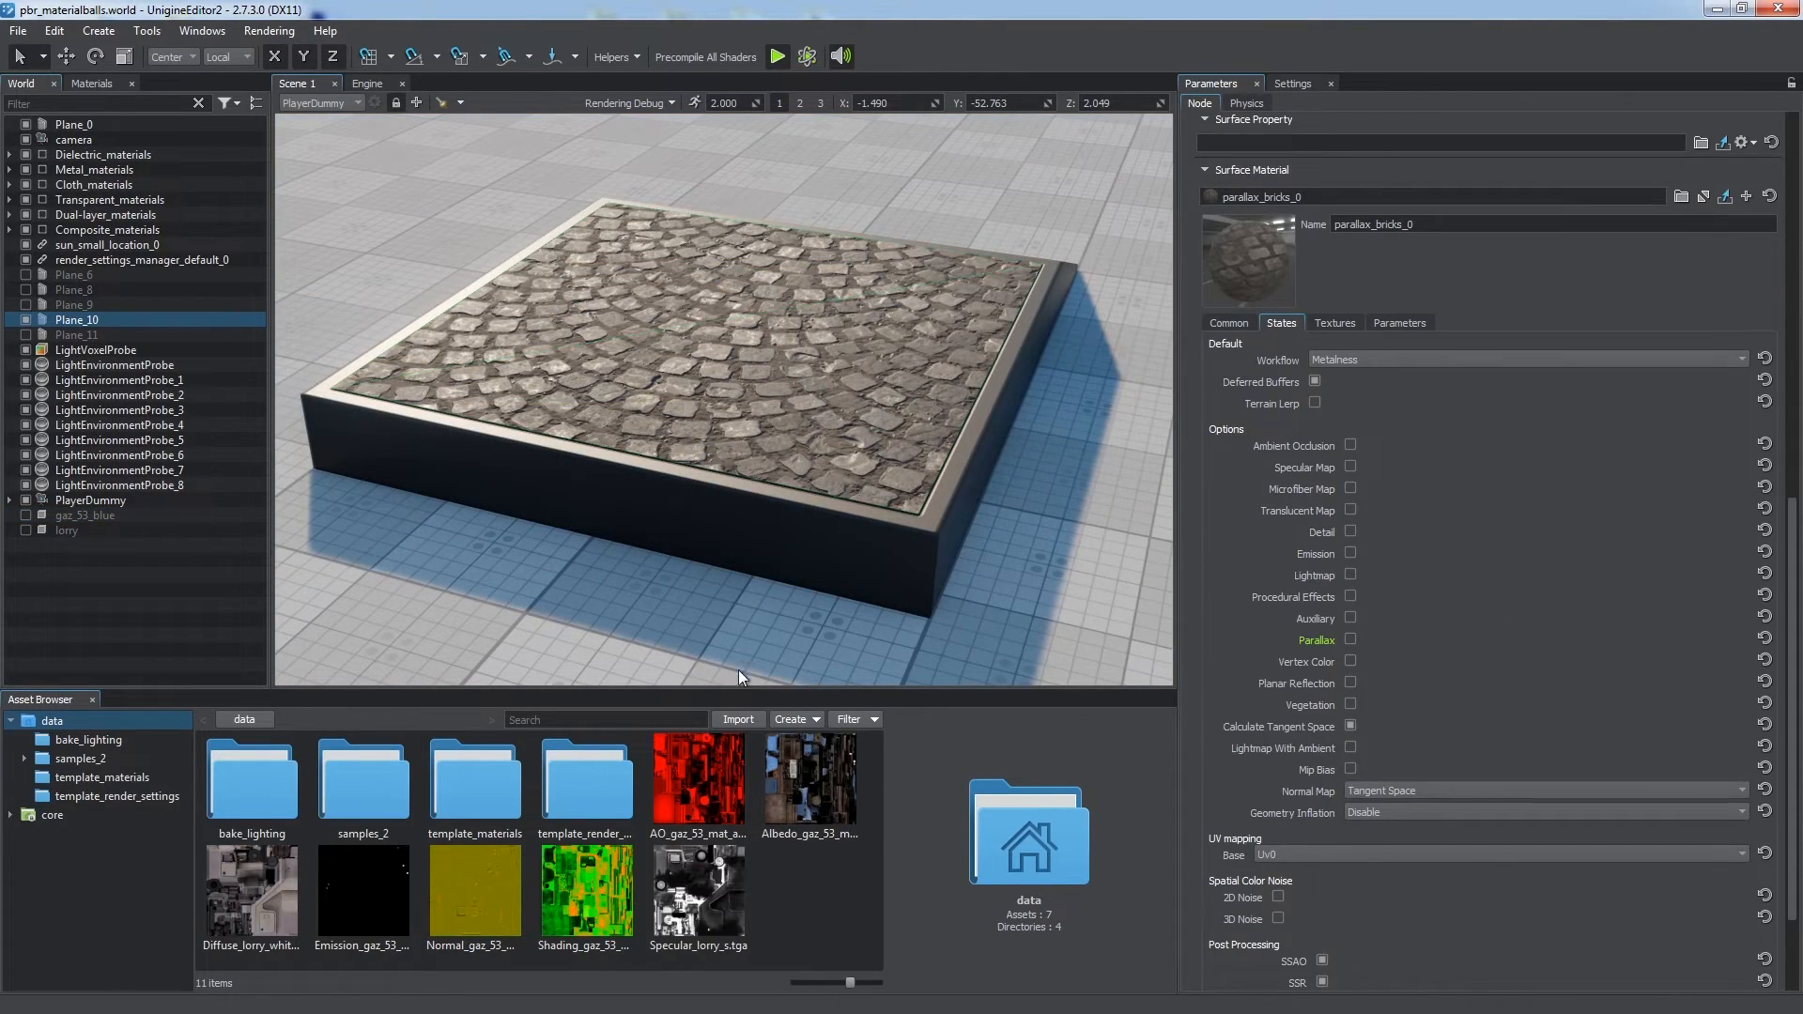
- Import Parallax_jct_pavement_h.png, enable Parallax on the bricks material, assign it and adjust the Height slider
{"action": "left_click", "coordinate": [735, 719]}
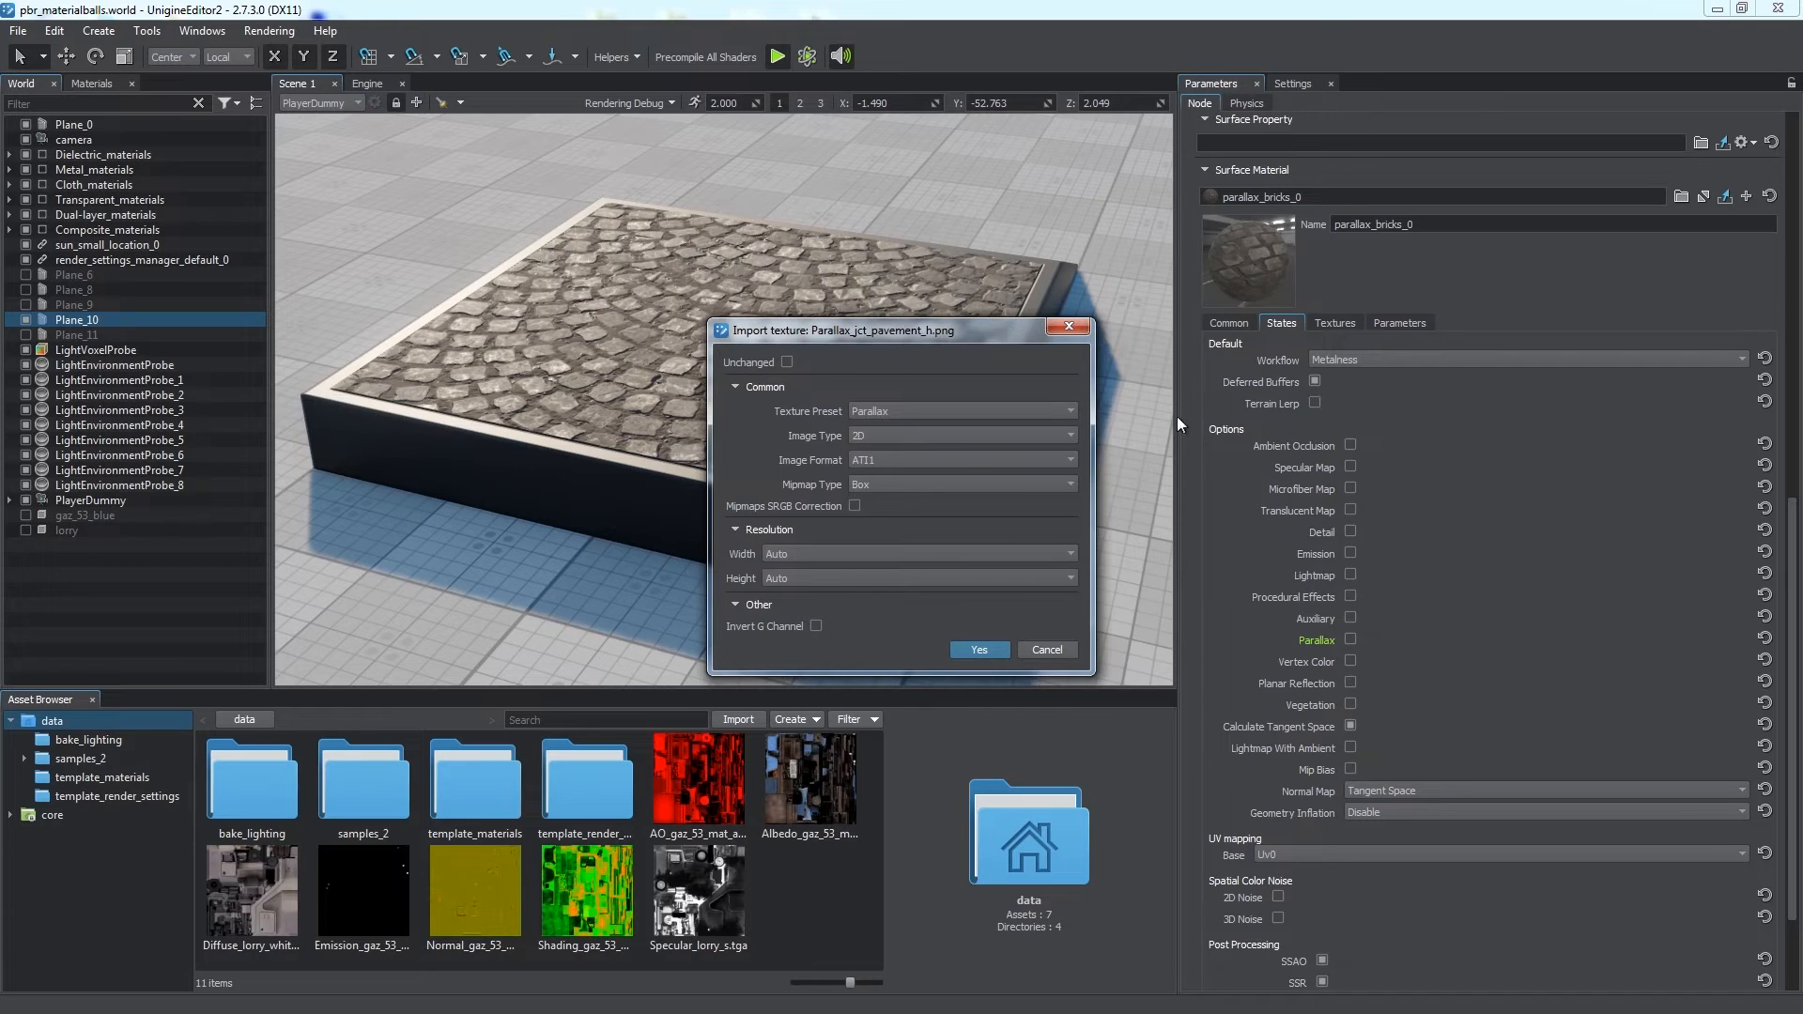
{"action": "left_click", "coordinate": [977, 650]}
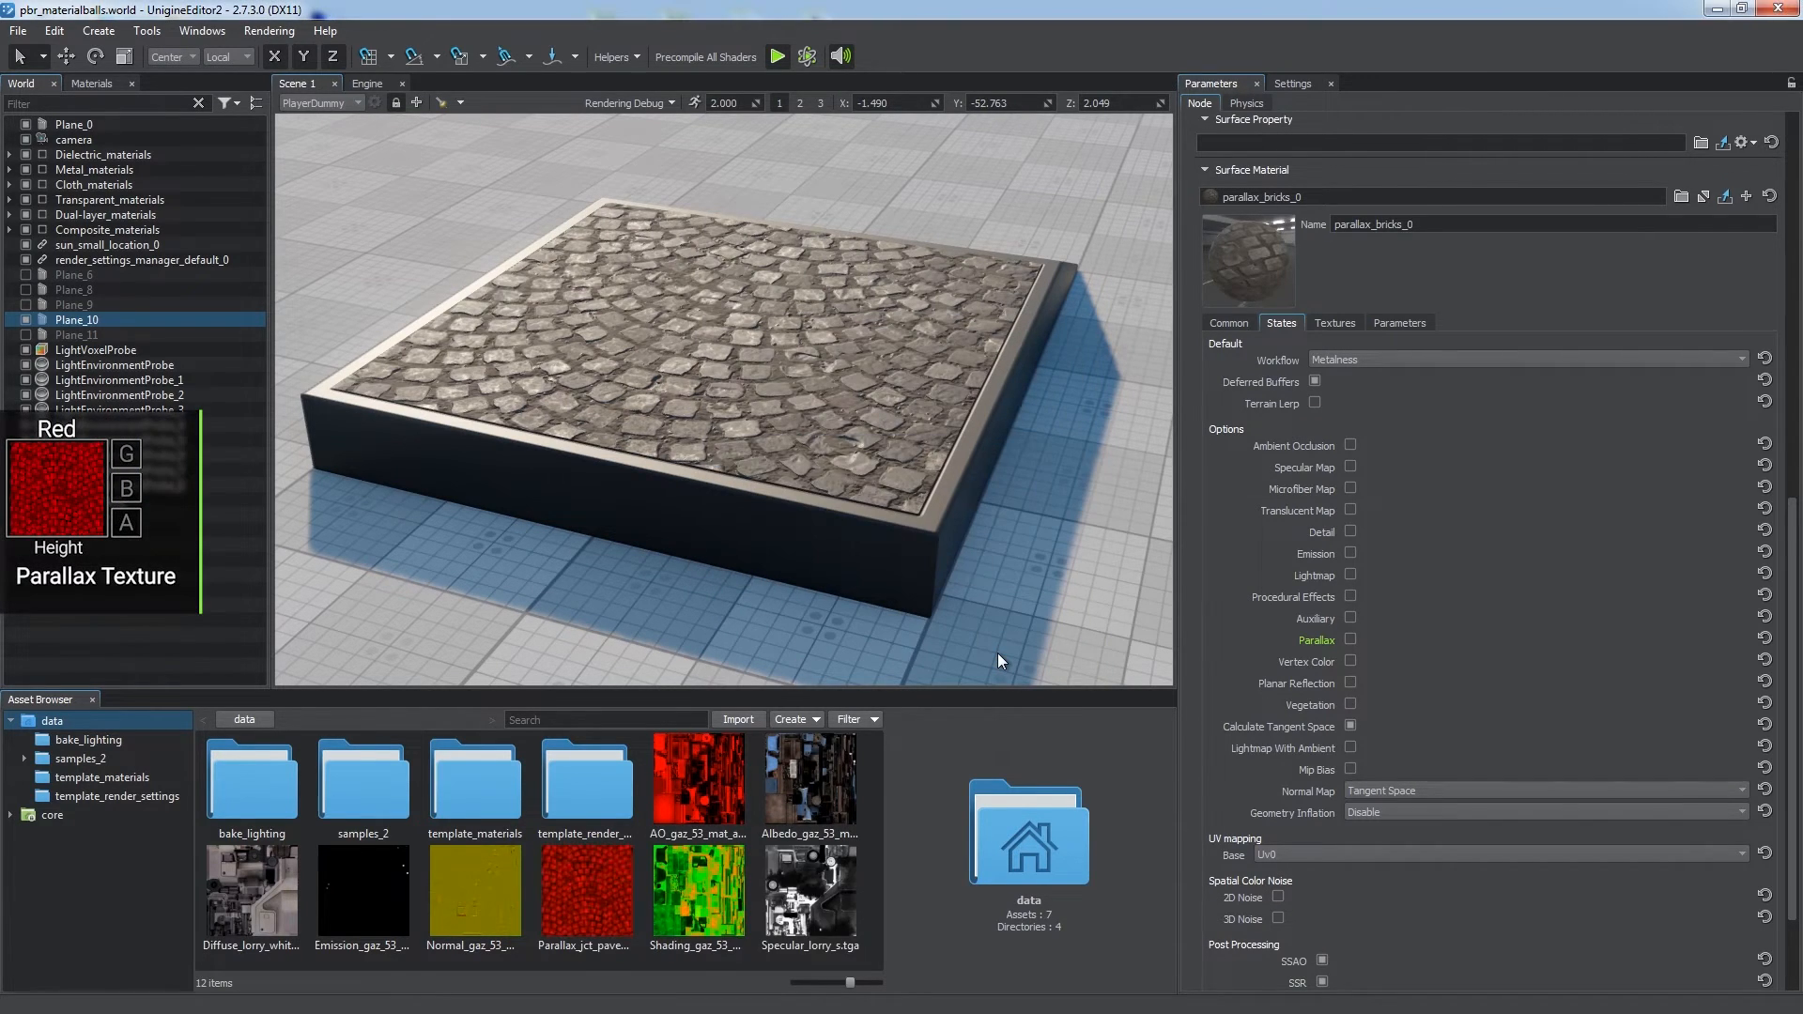
{"action": "left_click", "coordinate": [1351, 641]}
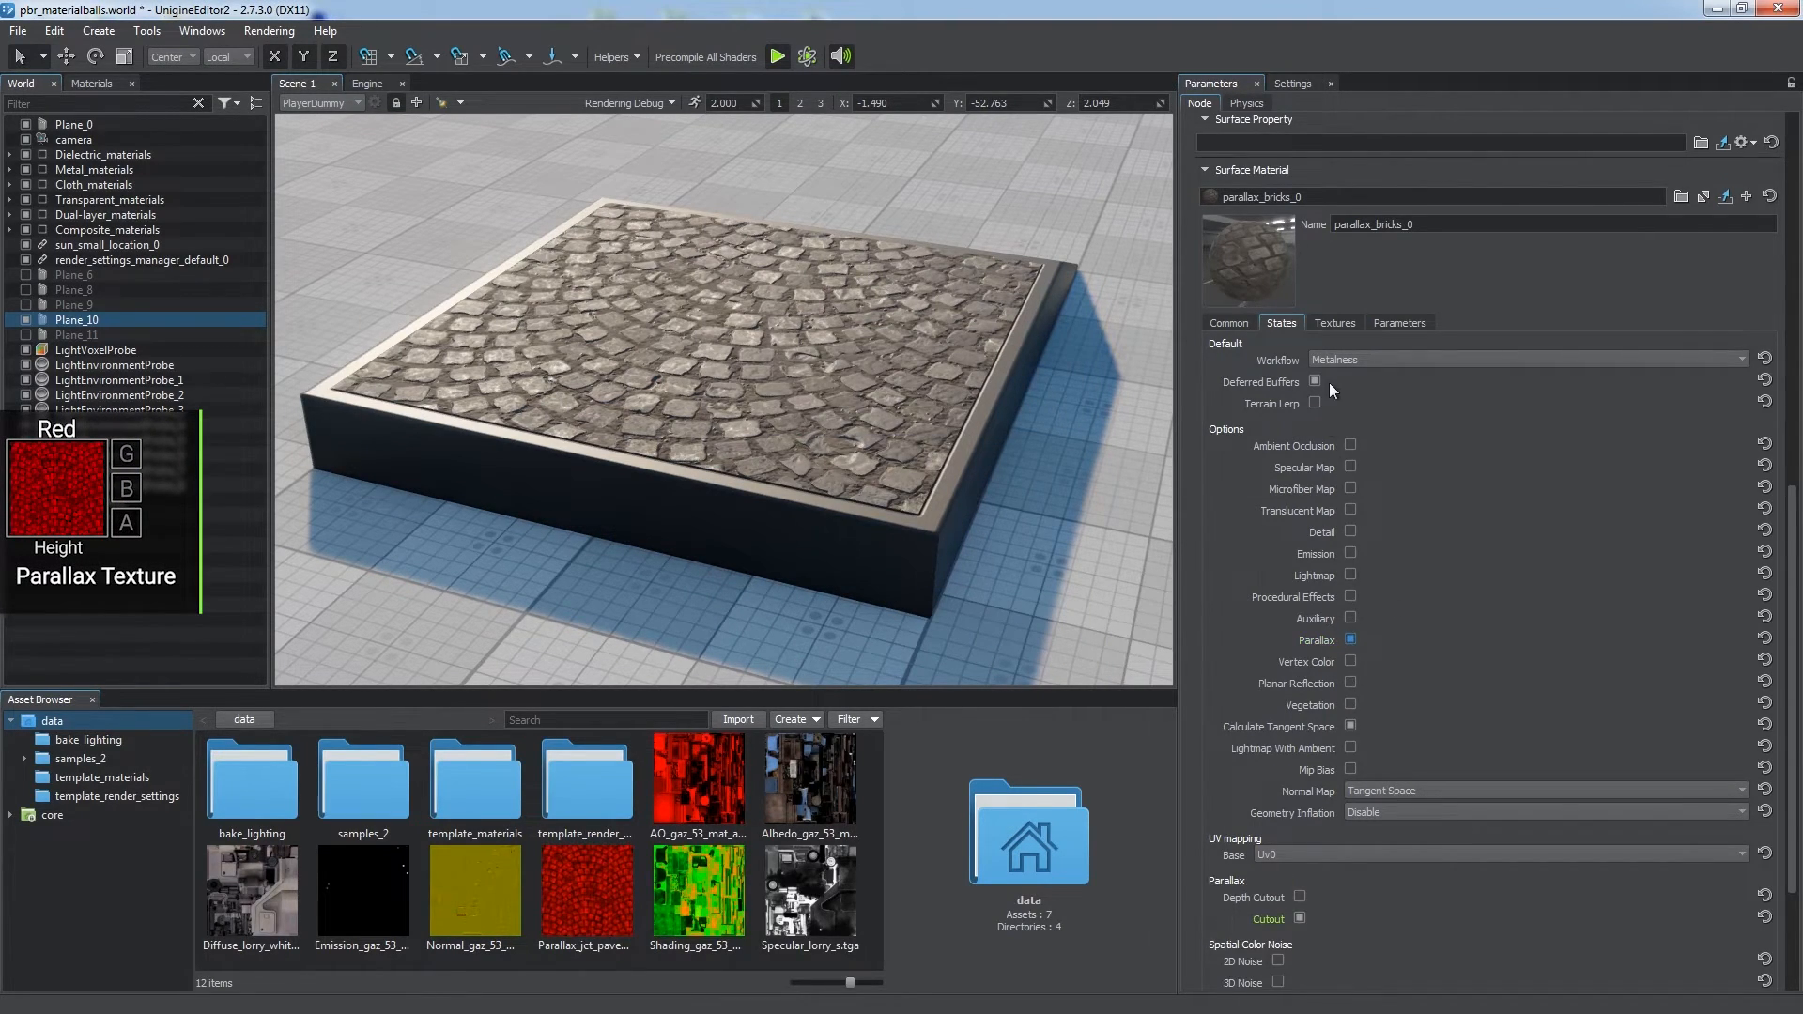
{"action": "left_click", "coordinate": [1334, 323]}
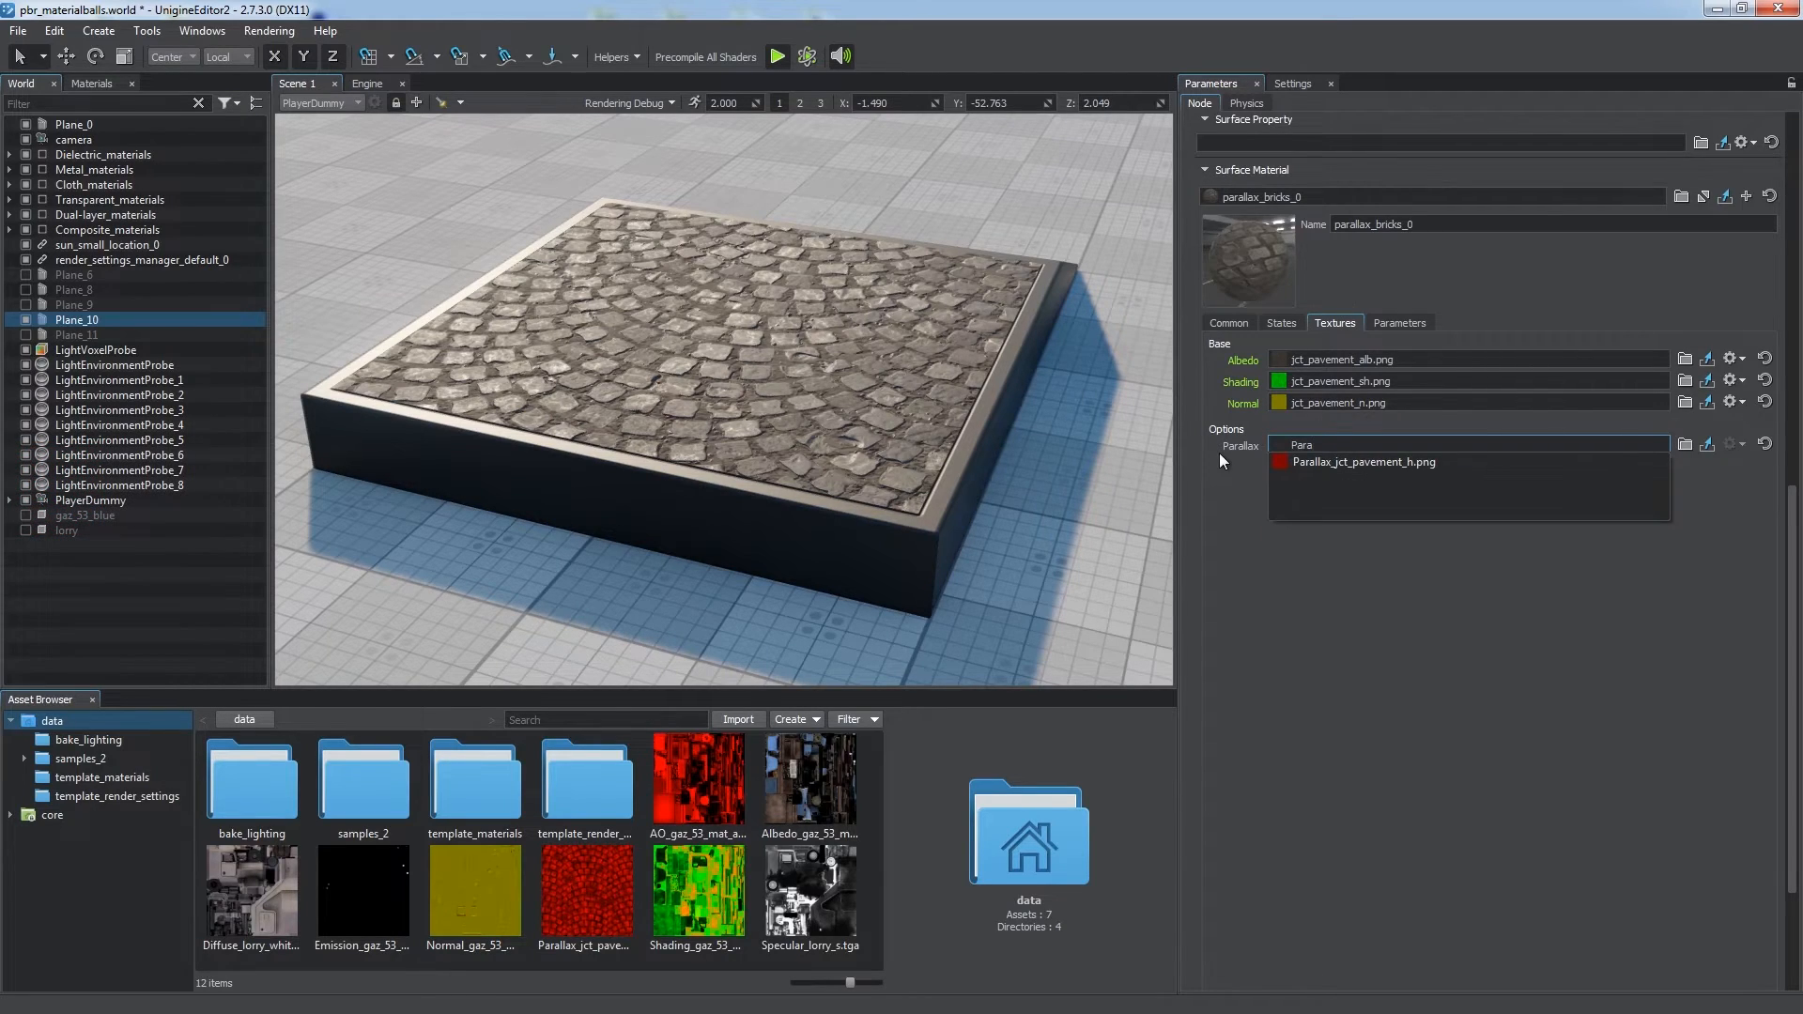
{"action": "left_click", "coordinate": [1400, 323]}
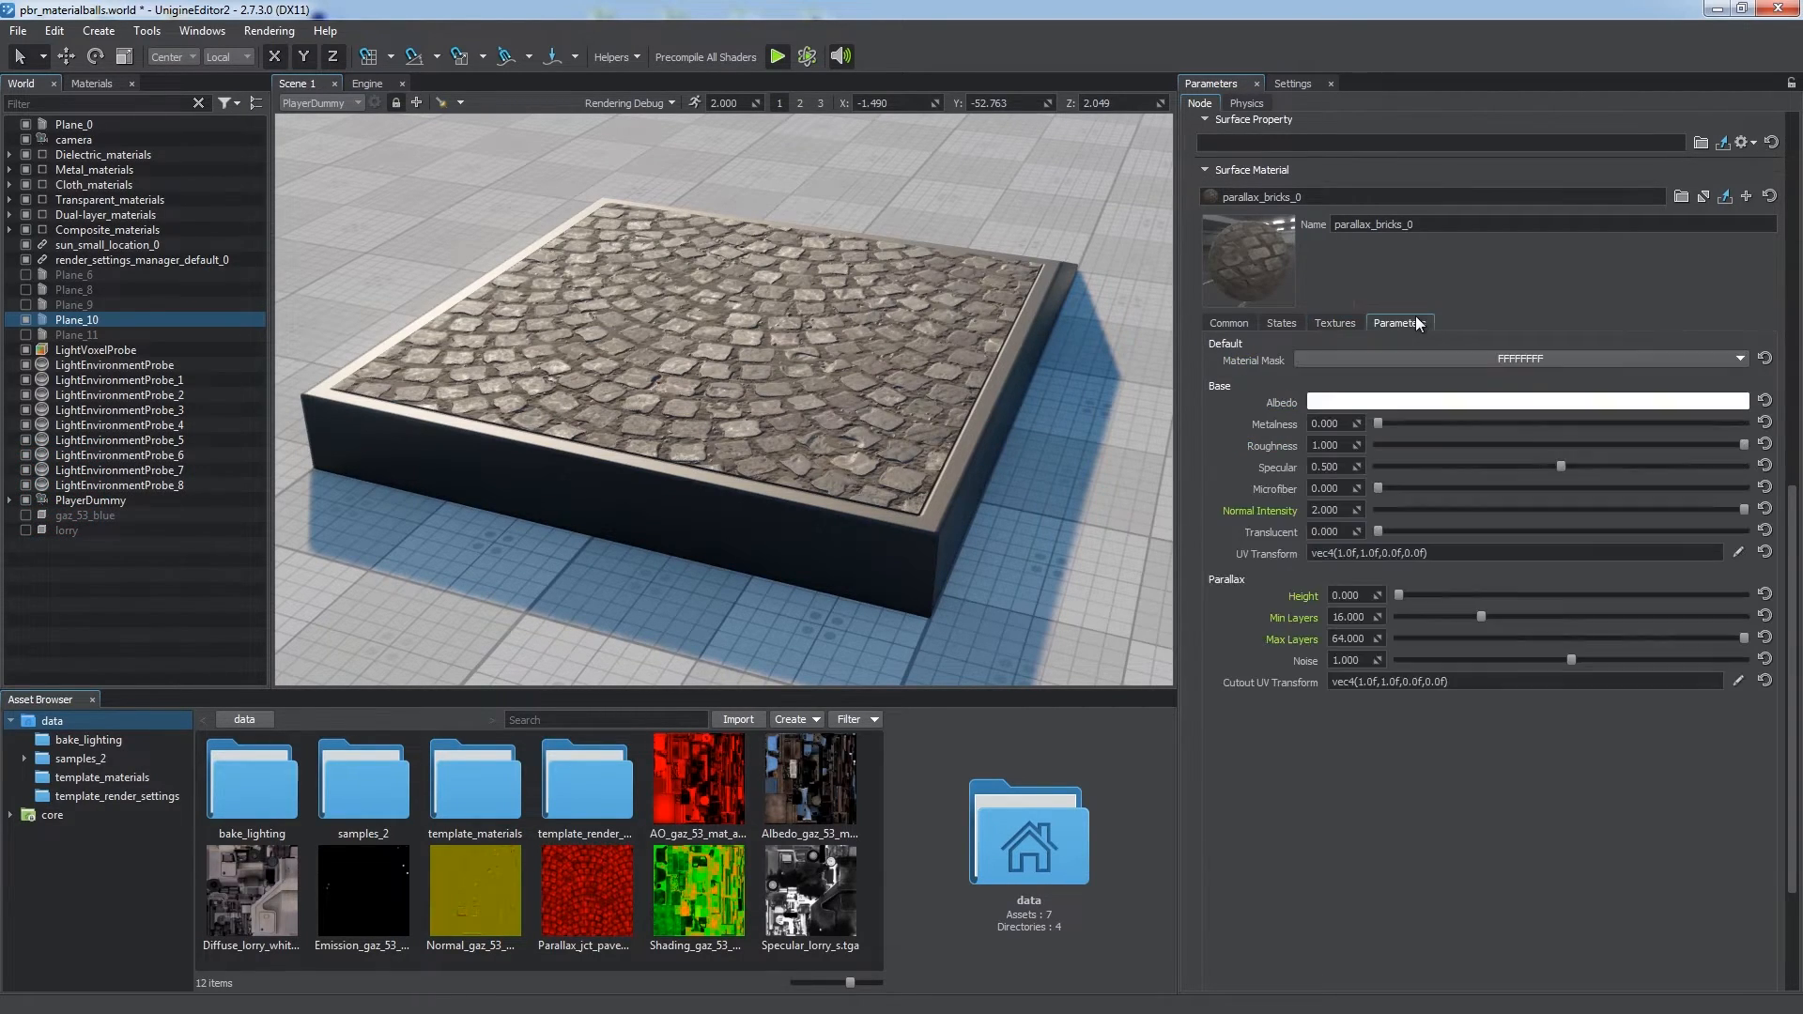
{"action": "left_click_drag", "start_coordinate": [1398, 596], "coordinate": [1443, 596]}
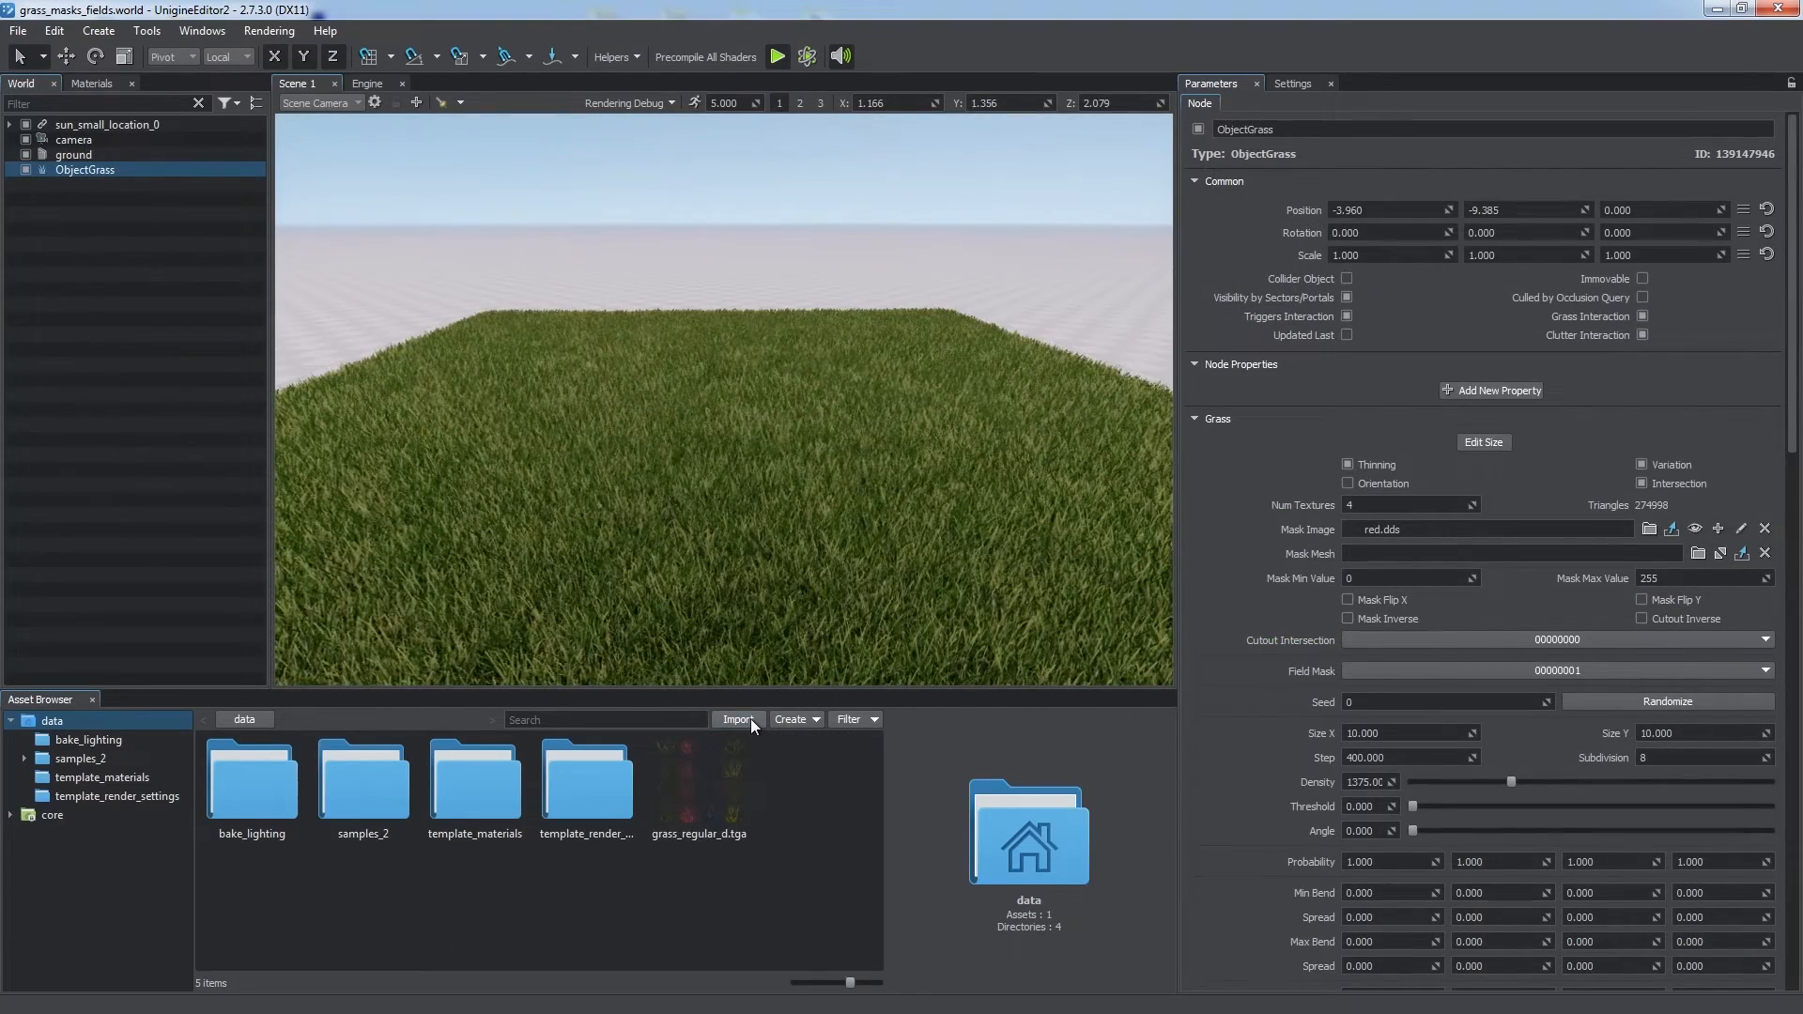
- Import the grass mask with the Mask (RGBA) preset to shape the grass into 'Hi!'
{"action": "left_click", "coordinate": [736, 719]}
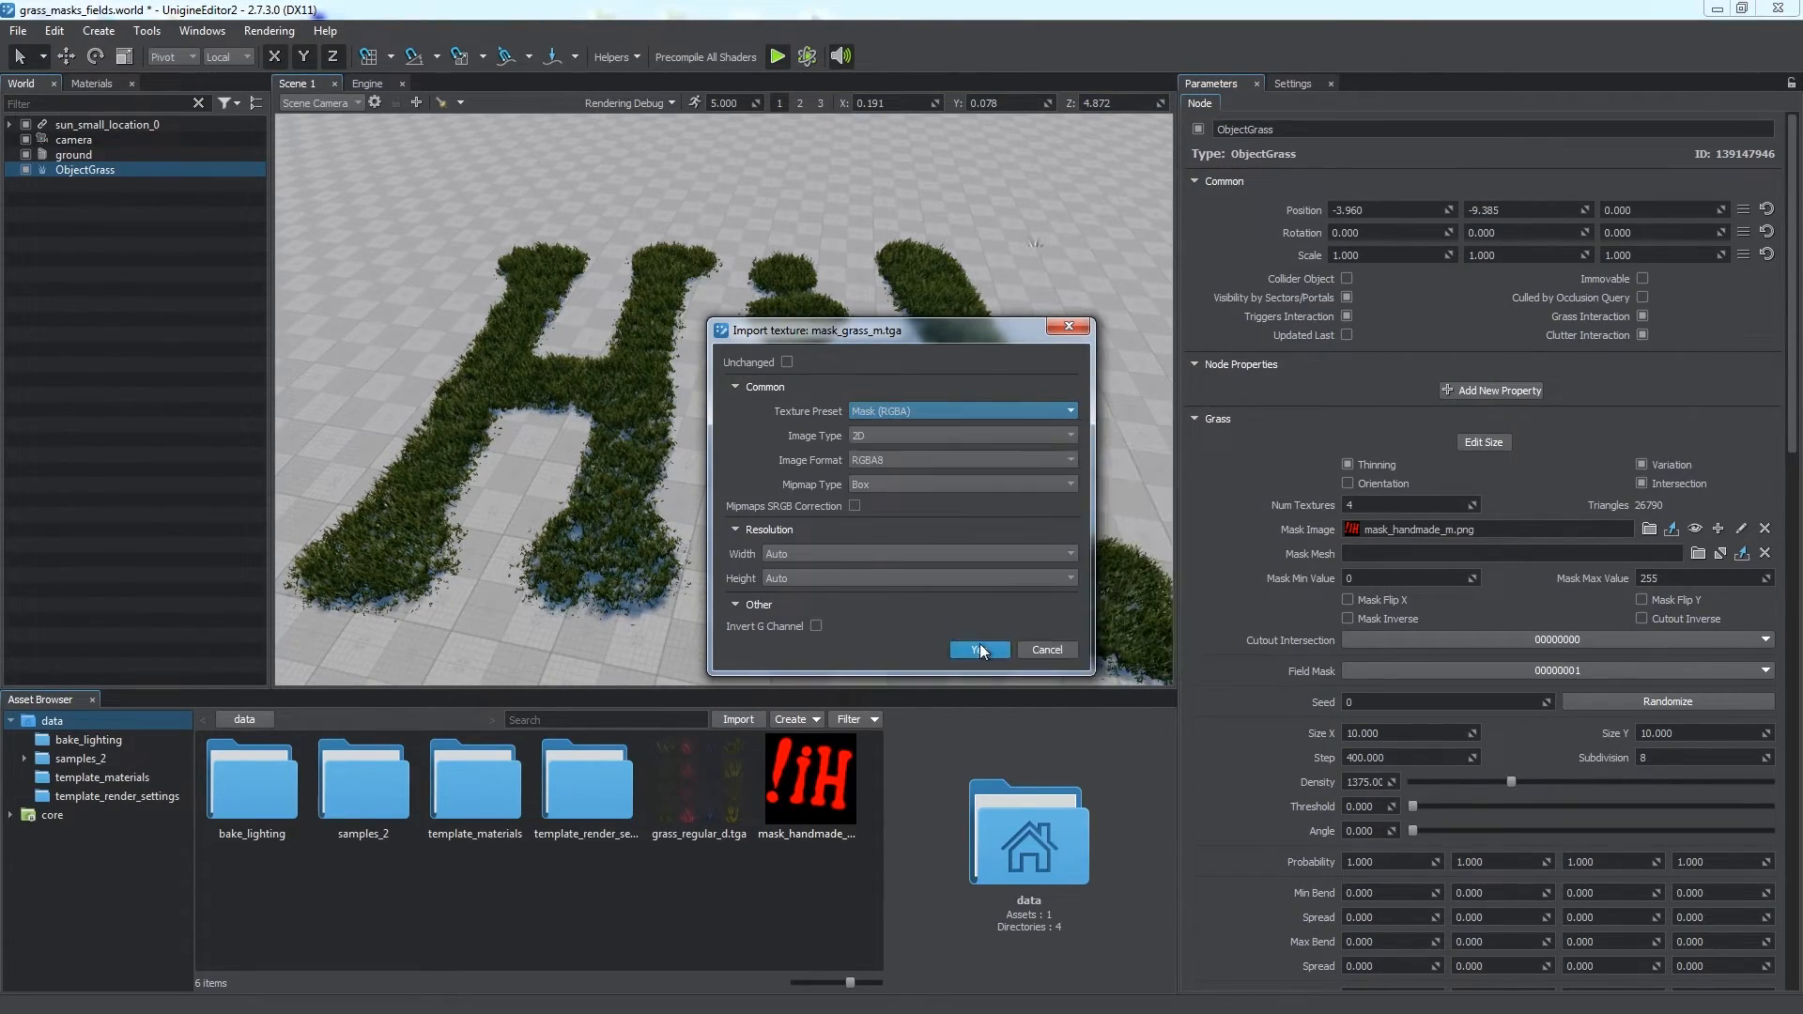
{"action": "left_click", "coordinate": [975, 650]}
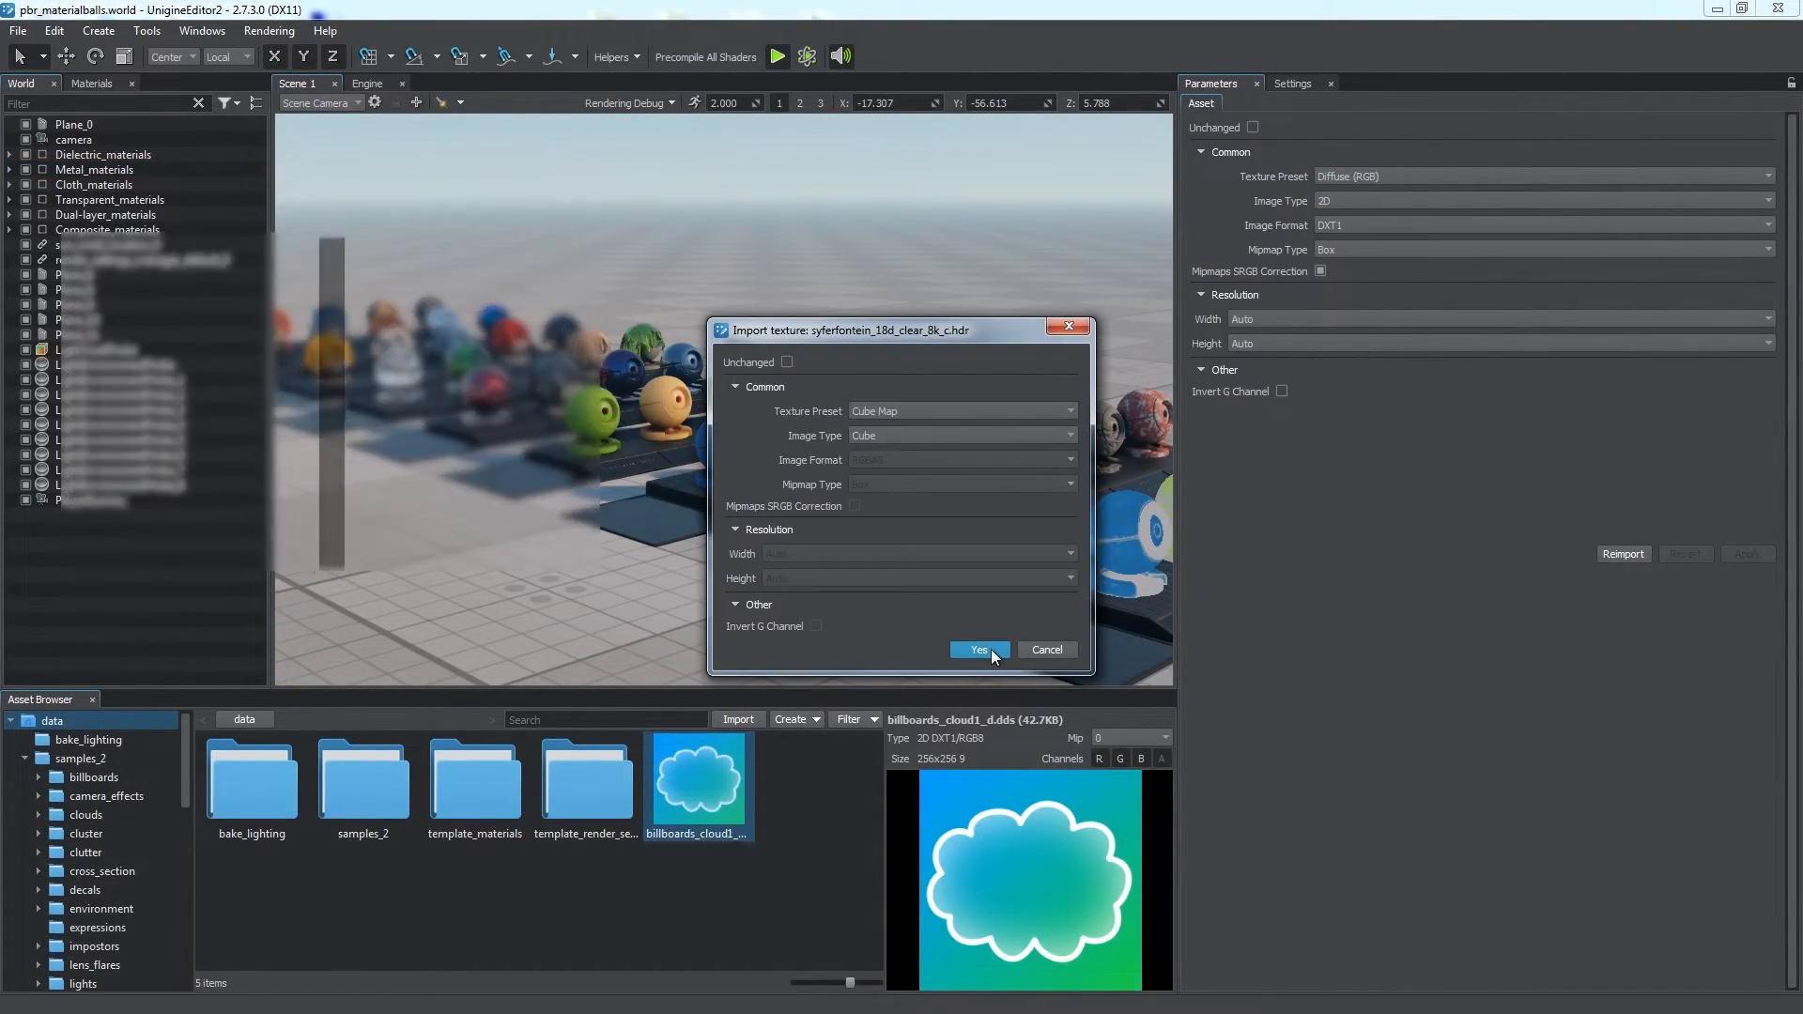
- Review the panorama cubemap and environment settings, then import cube_faces_c.png as a new texture asset
{"action": "left_click", "coordinate": [977, 650]}
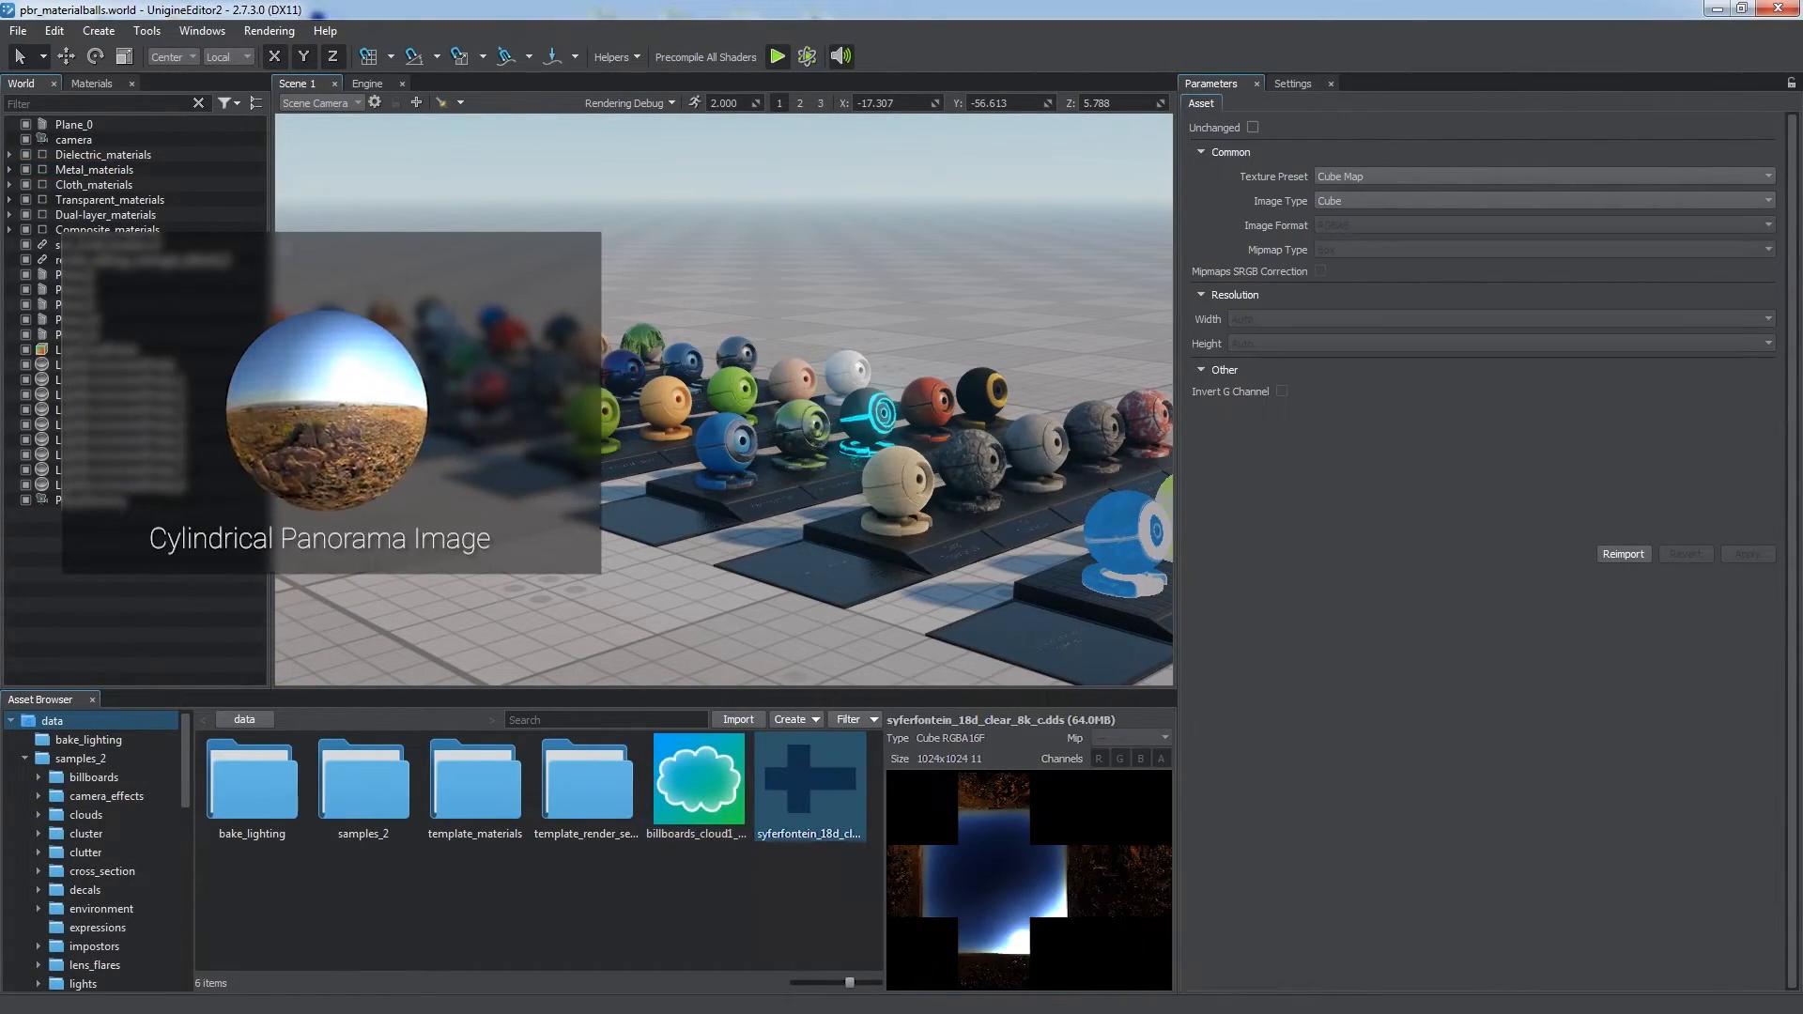
{"action": "left_click", "coordinate": [1292, 83]}
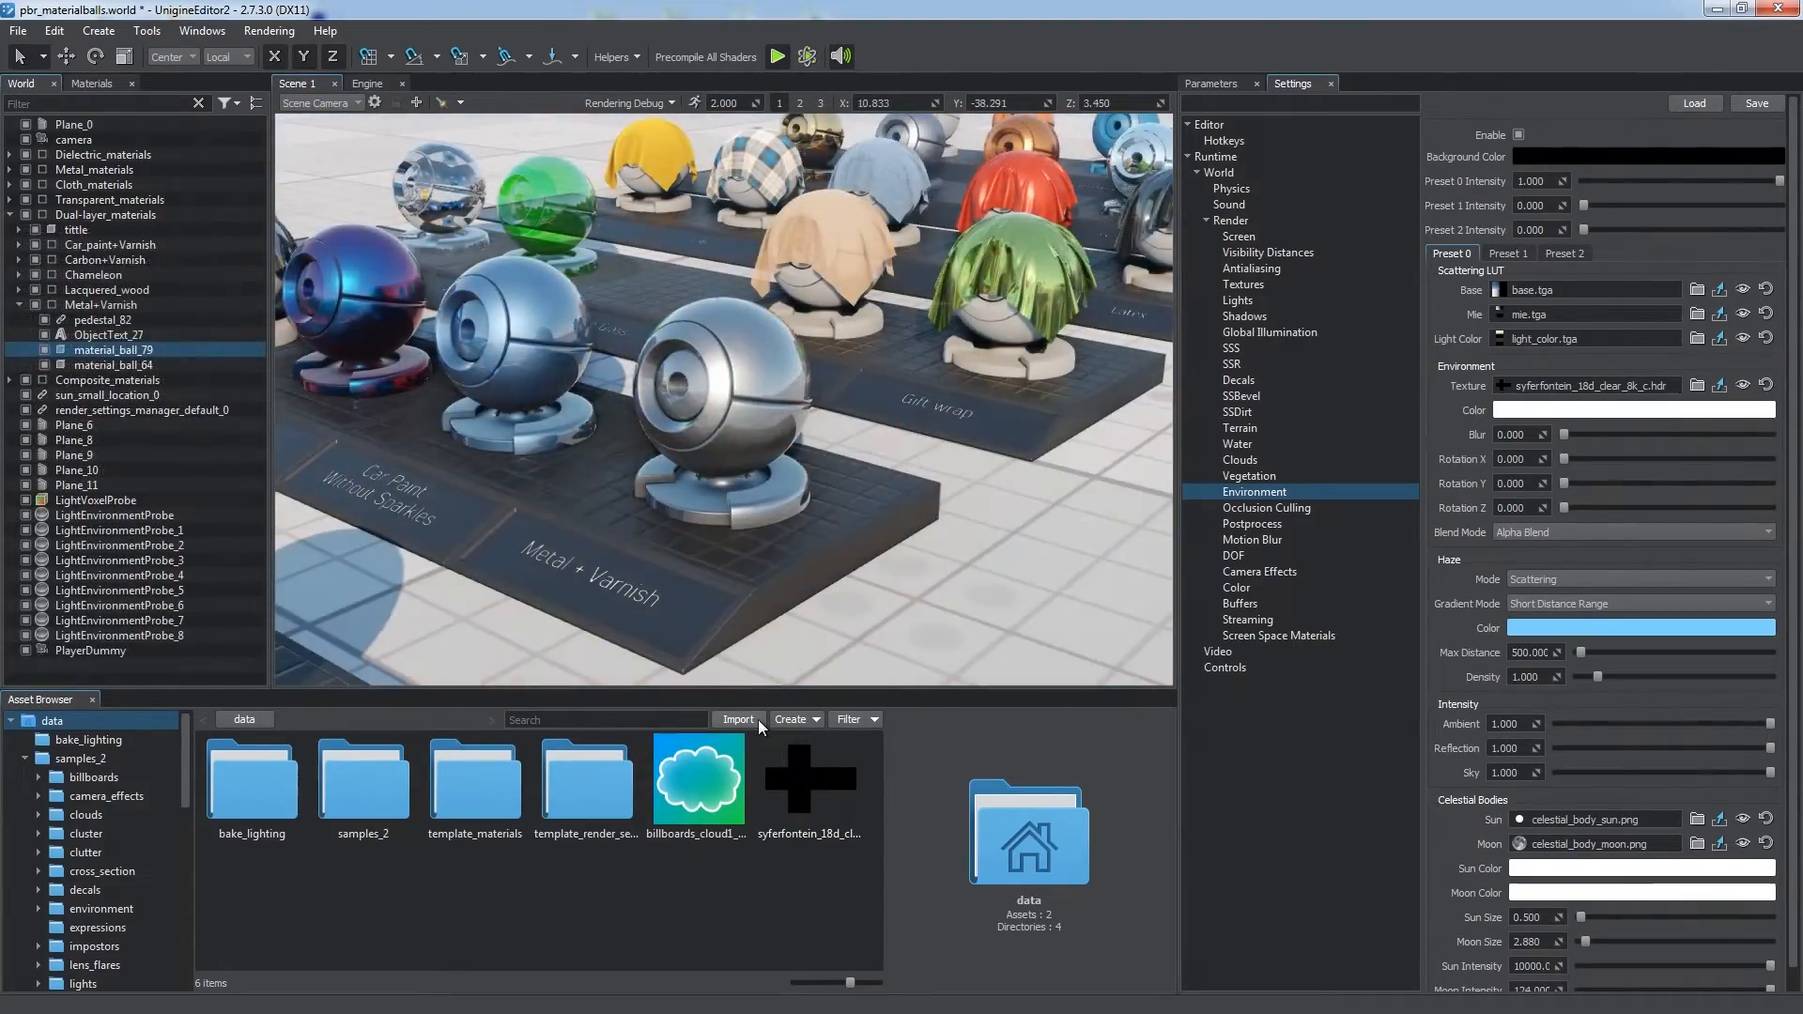
{"action": "left_click", "coordinate": [736, 720]}
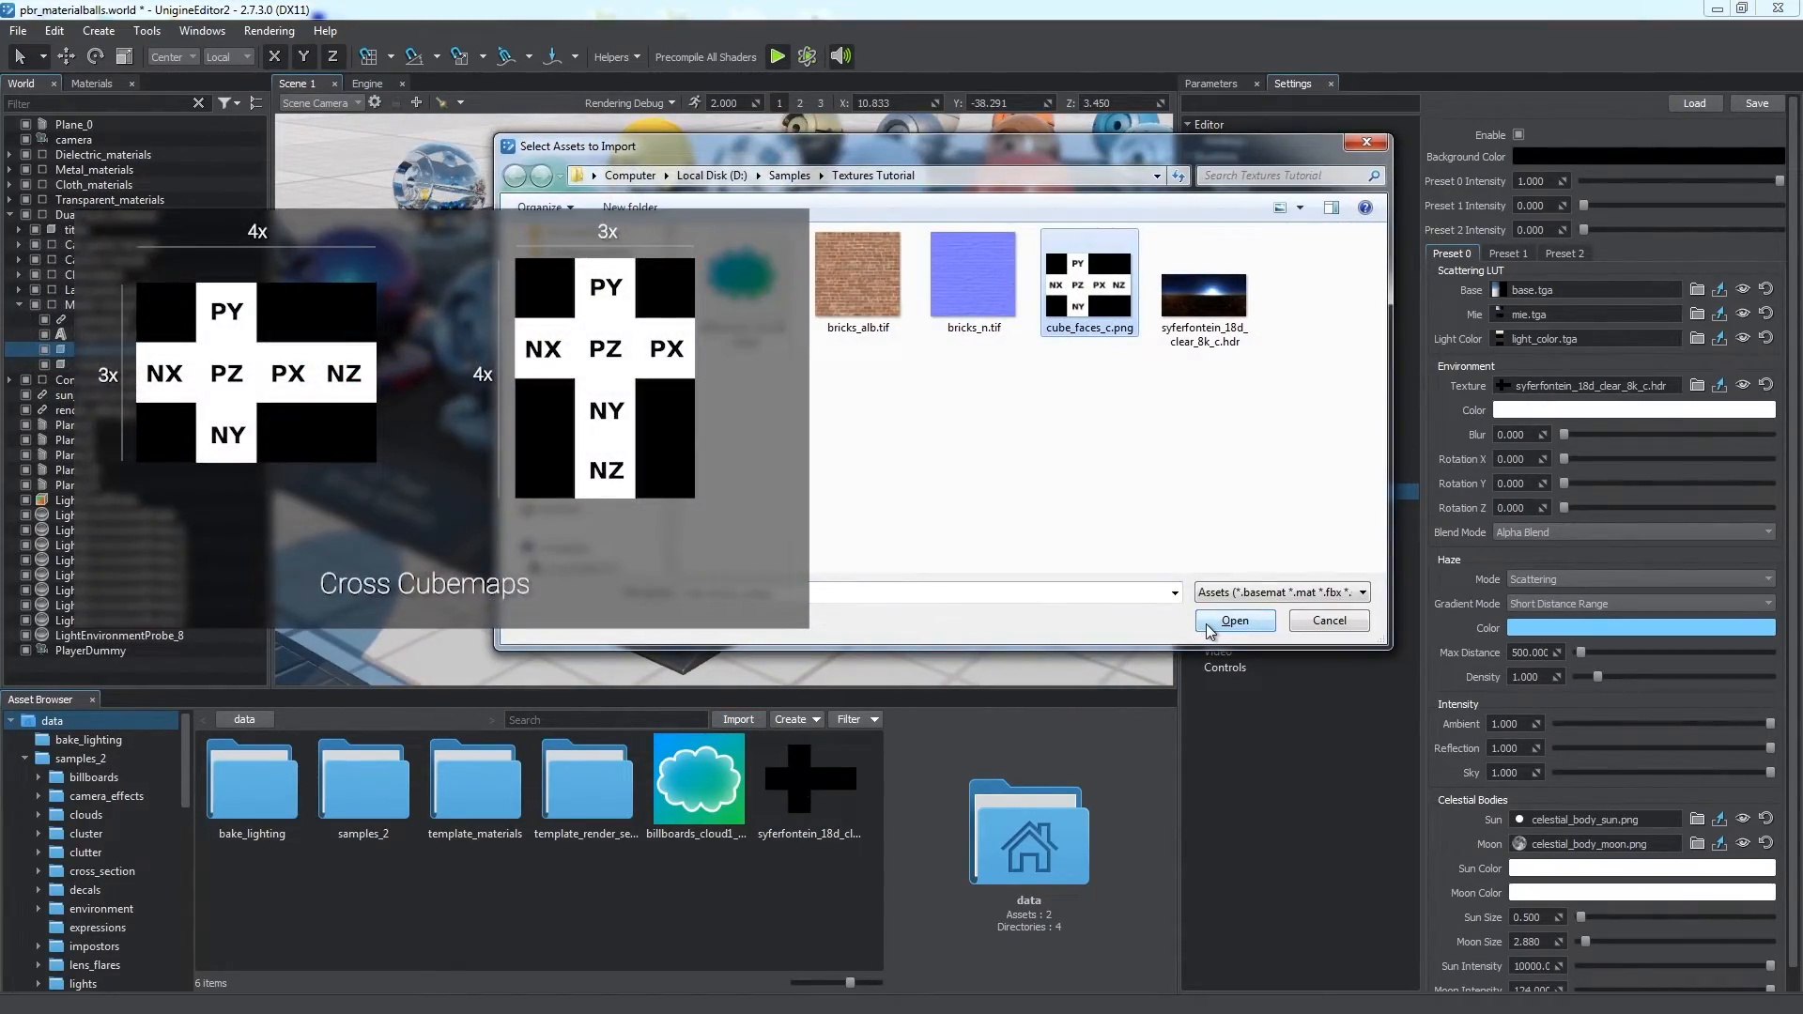
{"action": "left_click", "coordinate": [1234, 622]}
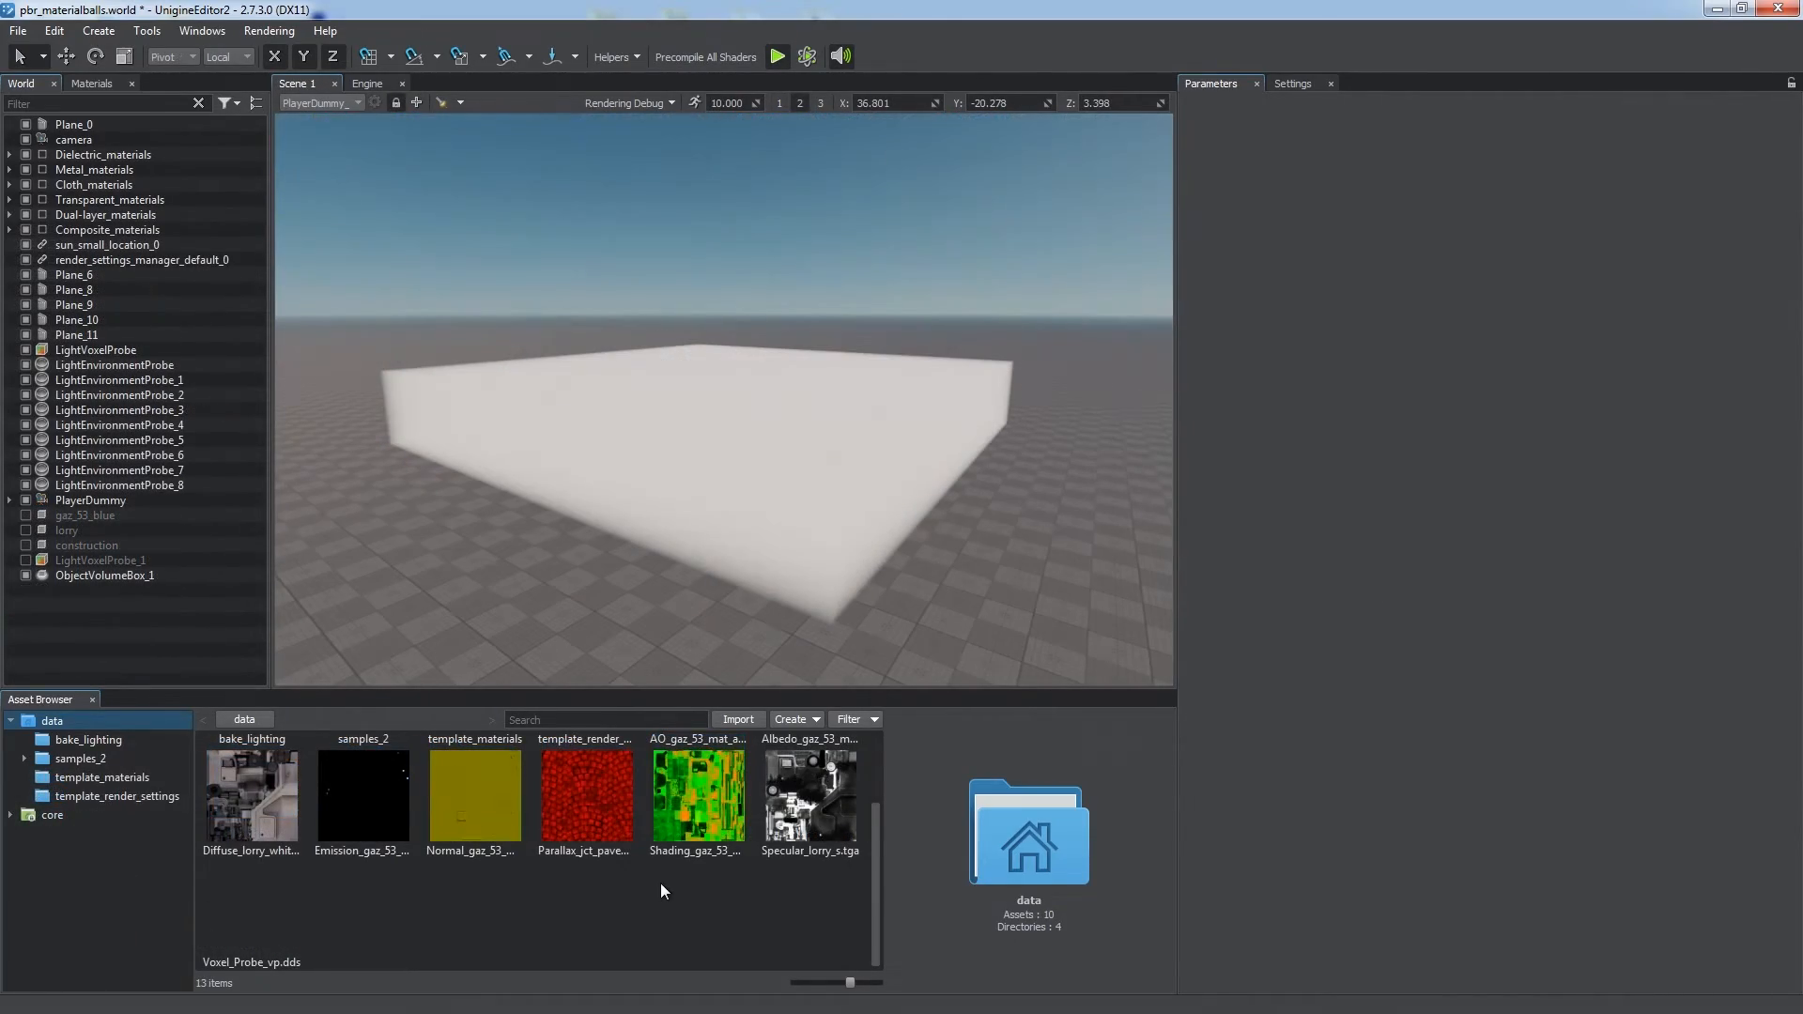
- Import Volume_cloud_density_v.dds and show ObjectVolumeBox_1's properties in the hierarchy
{"action": "left_click", "coordinate": [737, 719]}
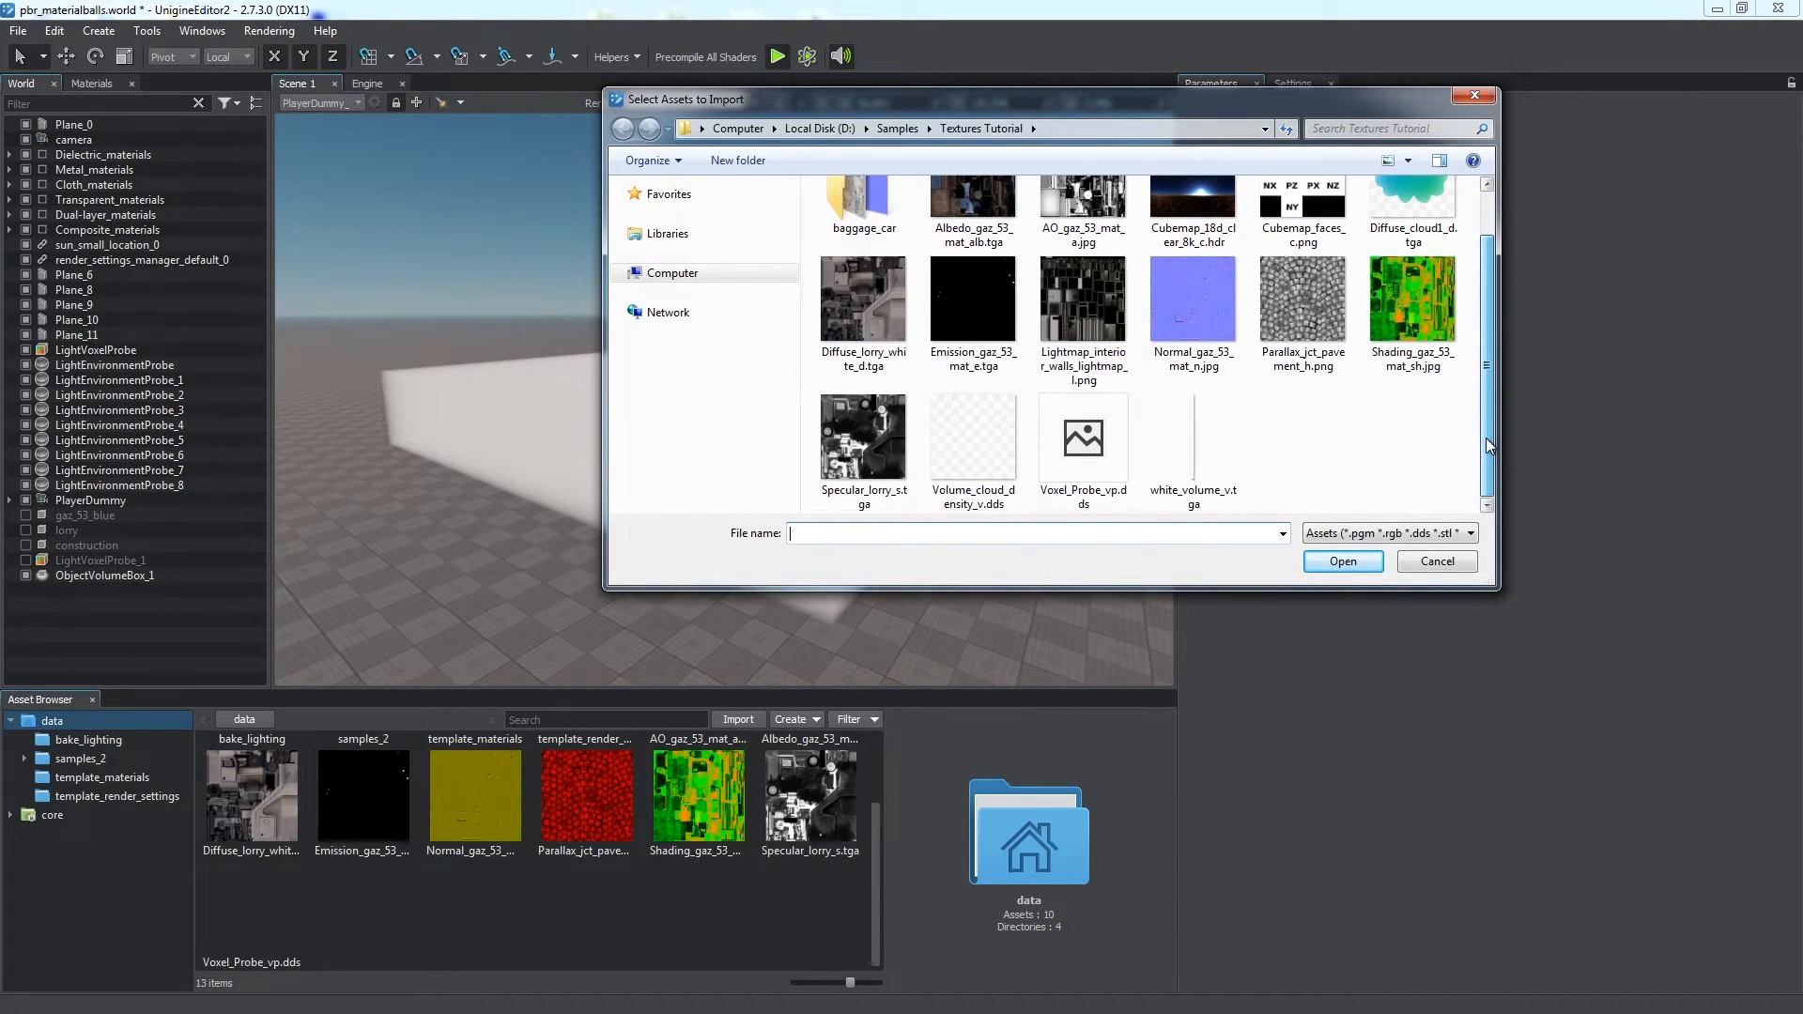
{"action": "left_click", "coordinate": [1435, 562]}
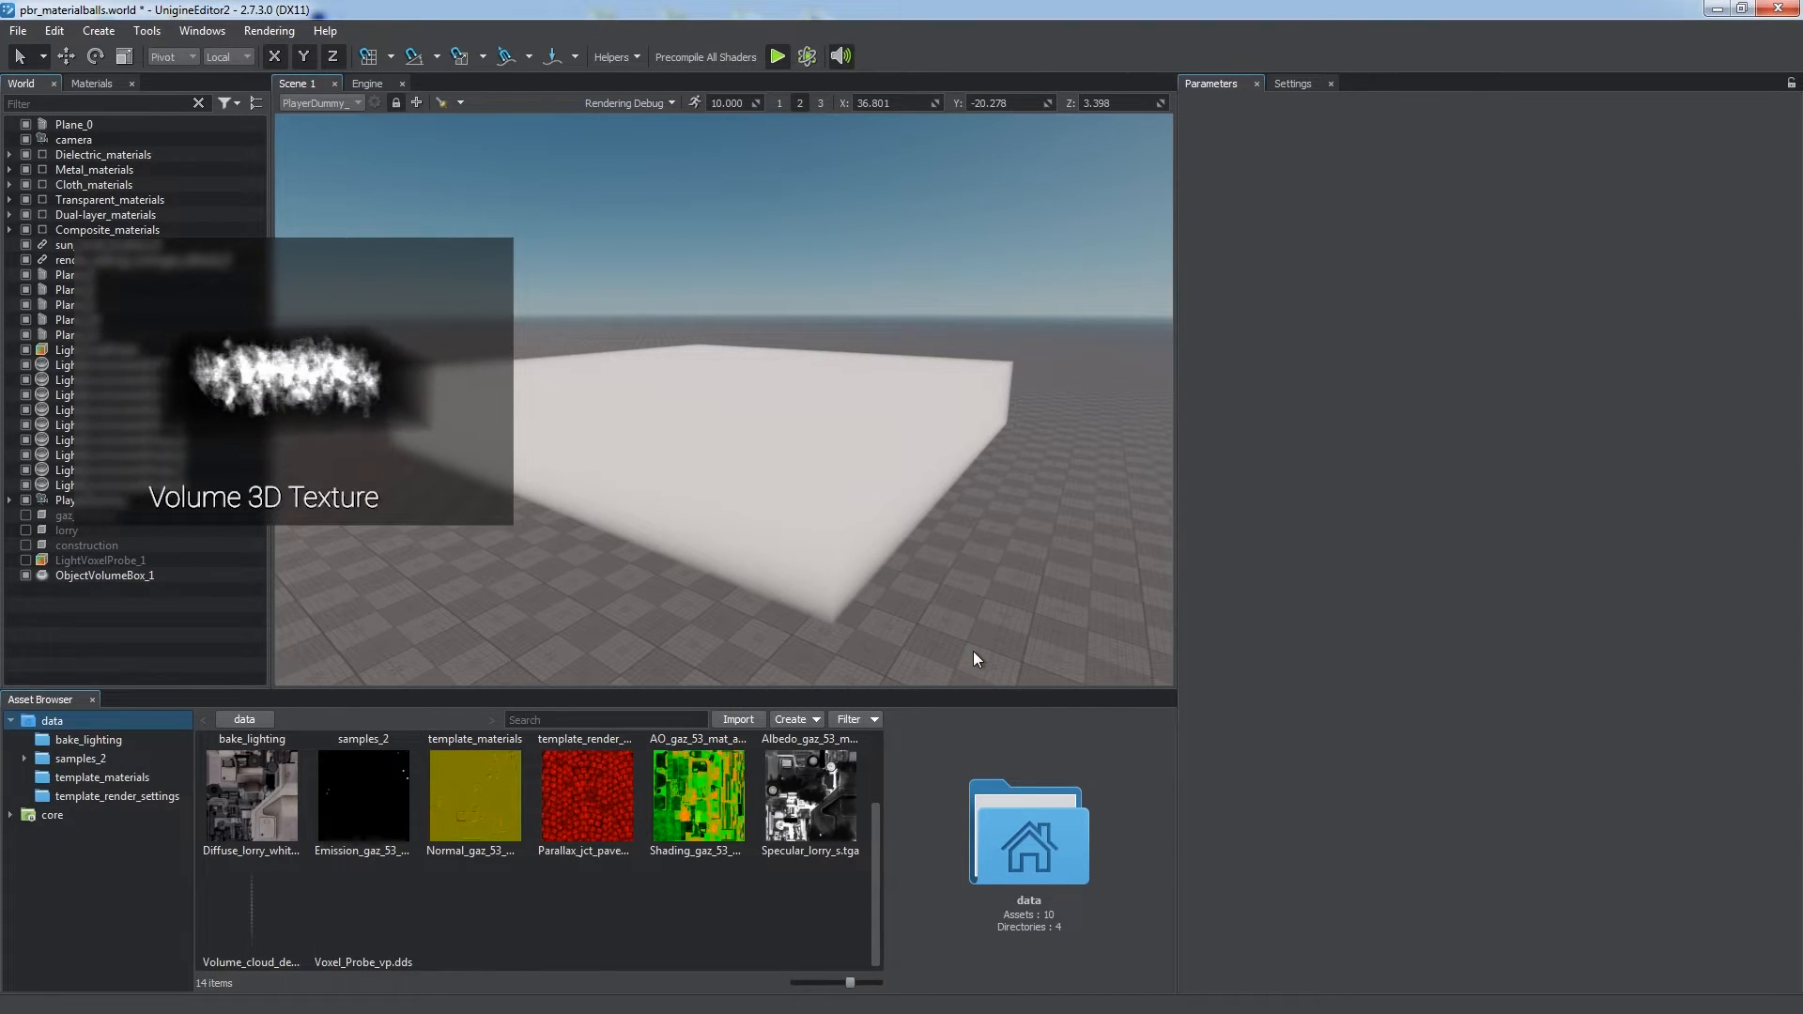
{"action": "left_click", "coordinate": [105, 575]}
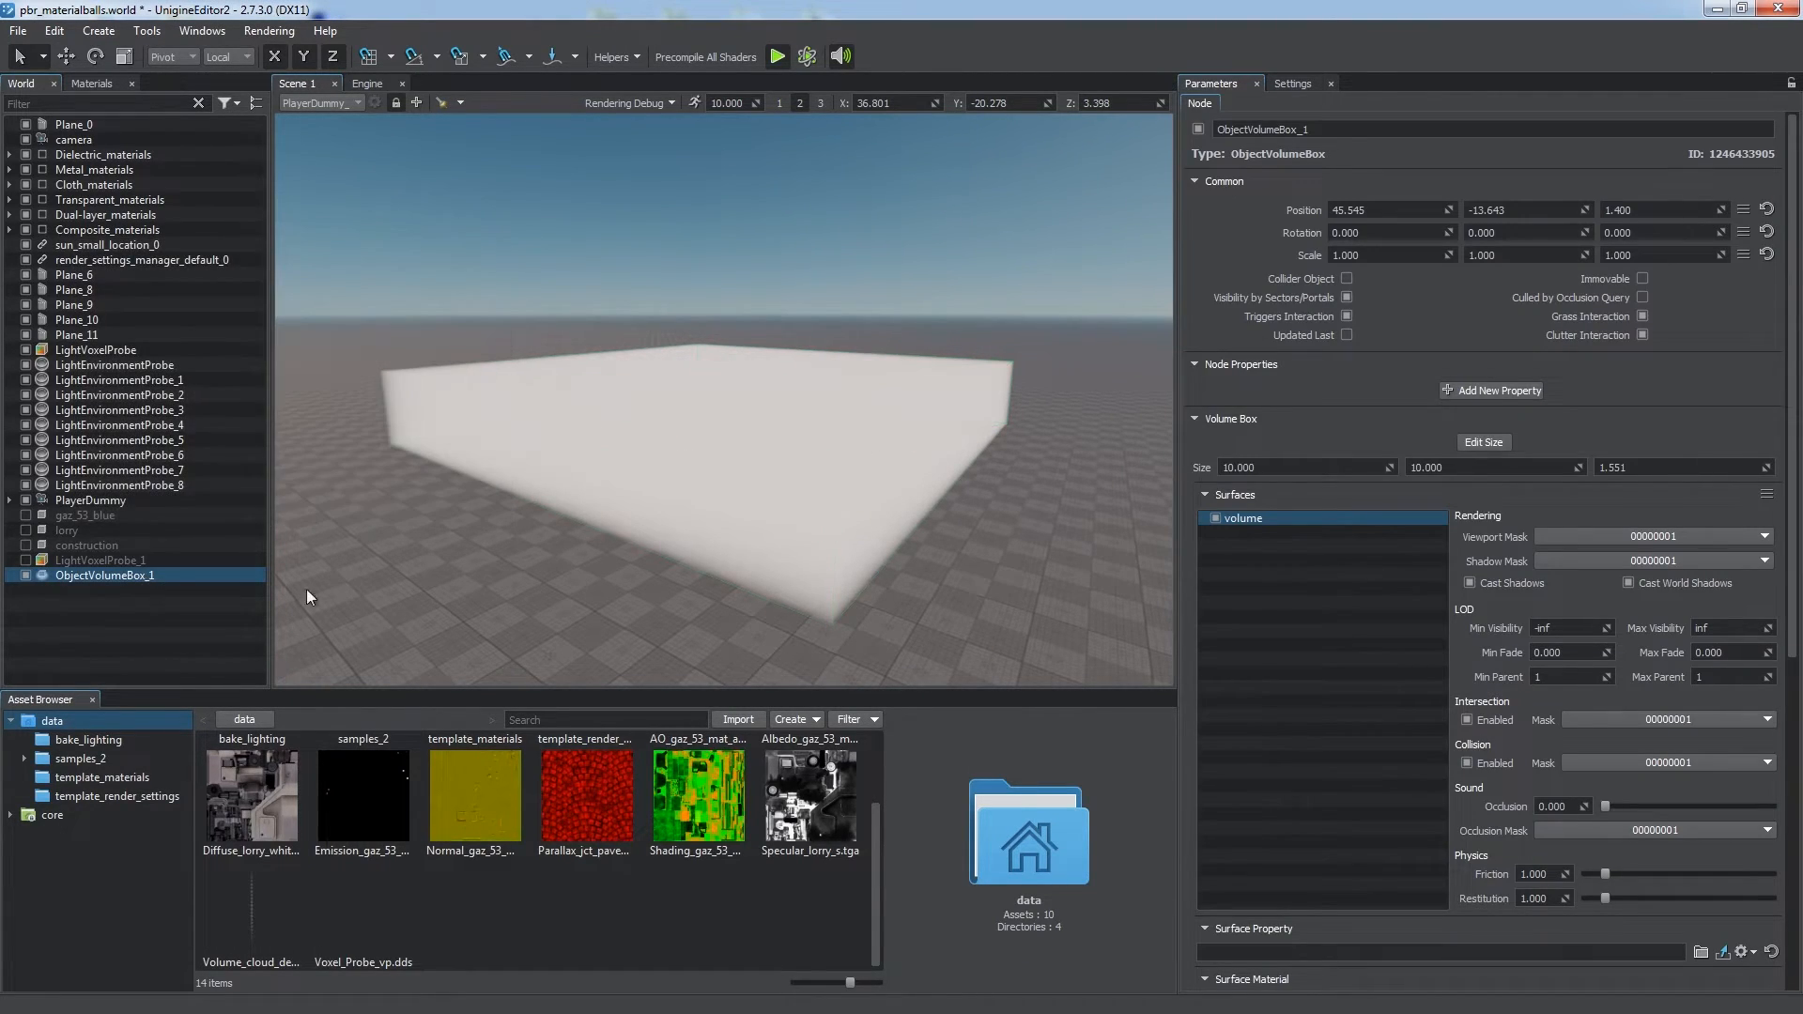
{"action": "scroll", "scroll_direction": "down", "scroll_amount": 3}
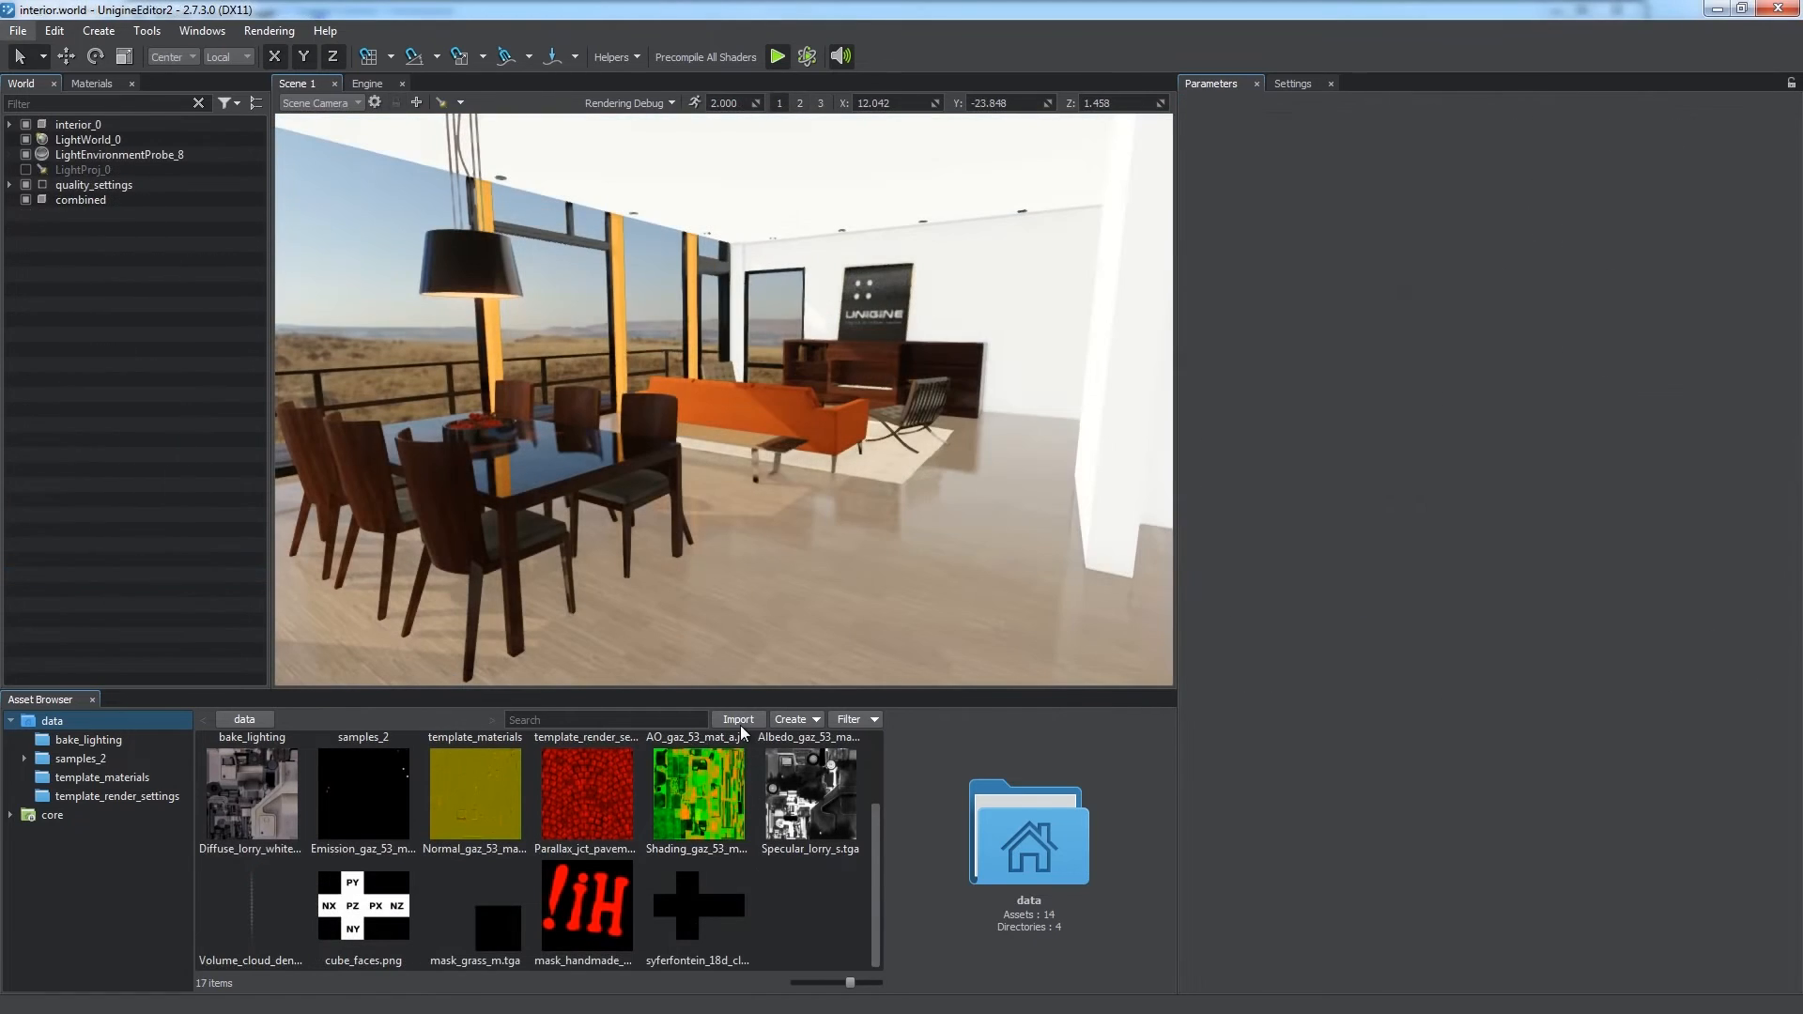
- Import Lightmap_interior_walls_l.png and choose the Light Map texture preset
{"action": "left_click", "coordinate": [1065, 411]}
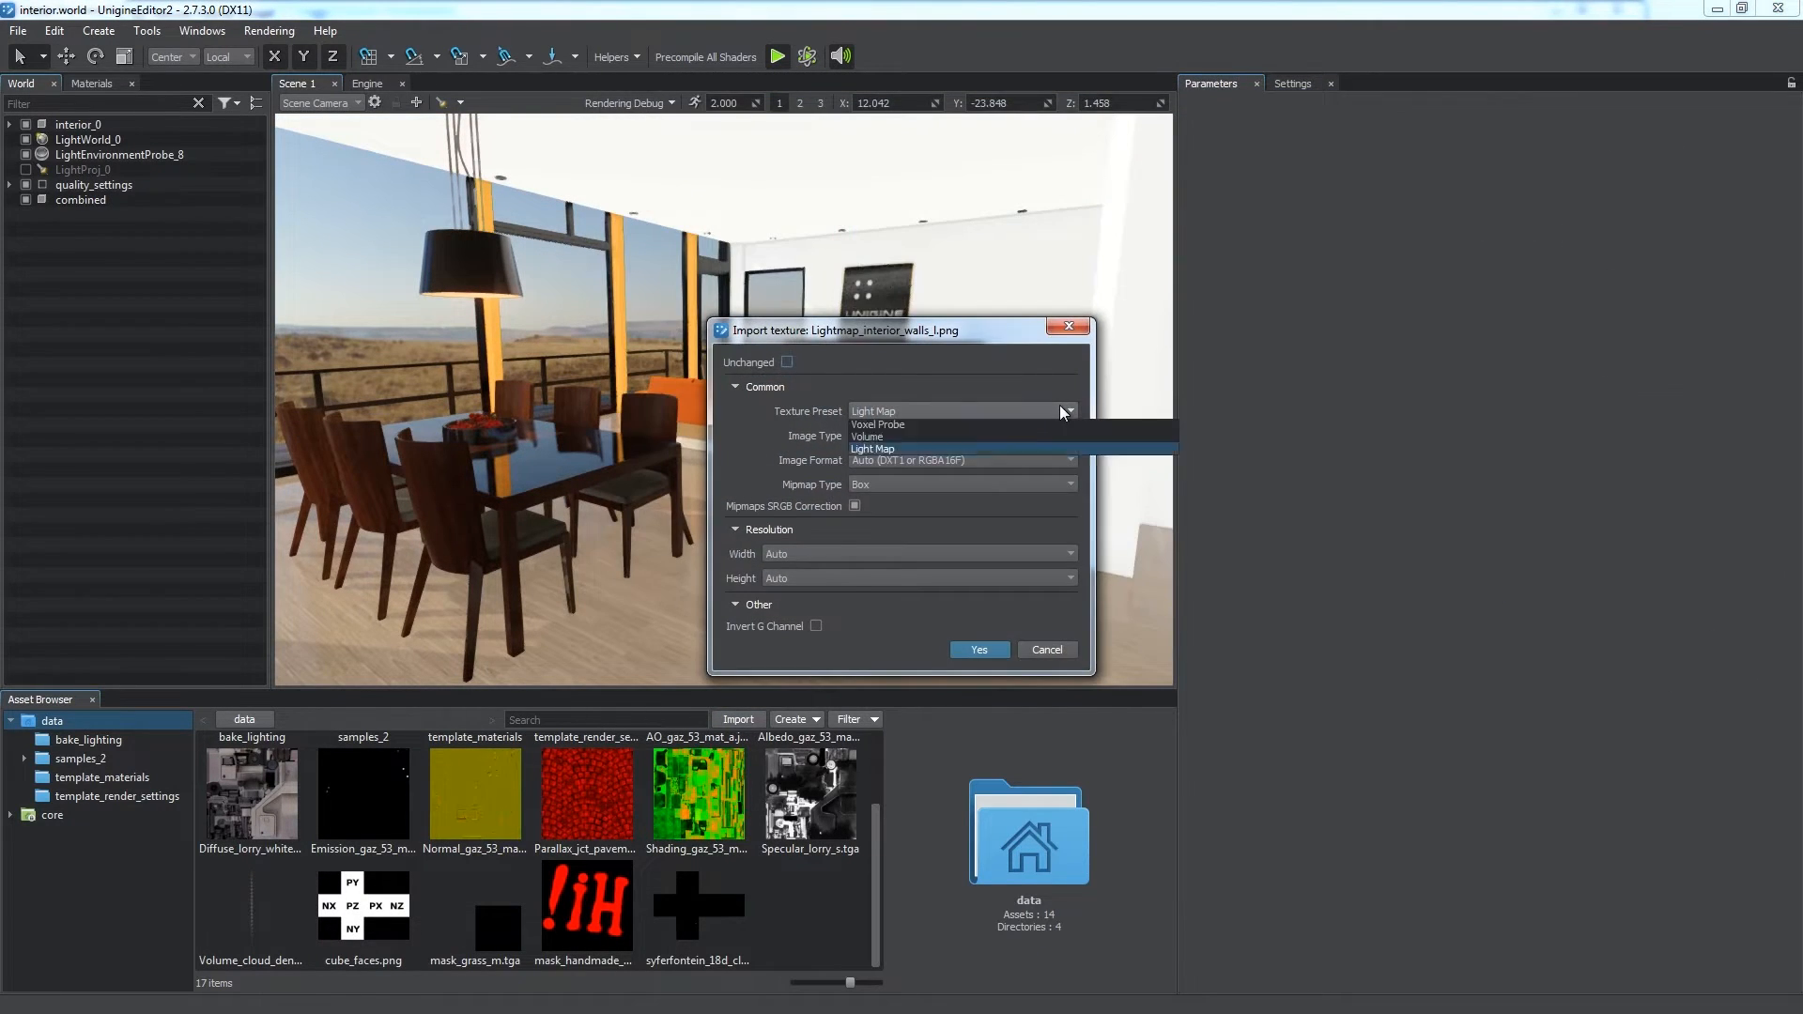
{"action": "left_click", "coordinate": [977, 650]}
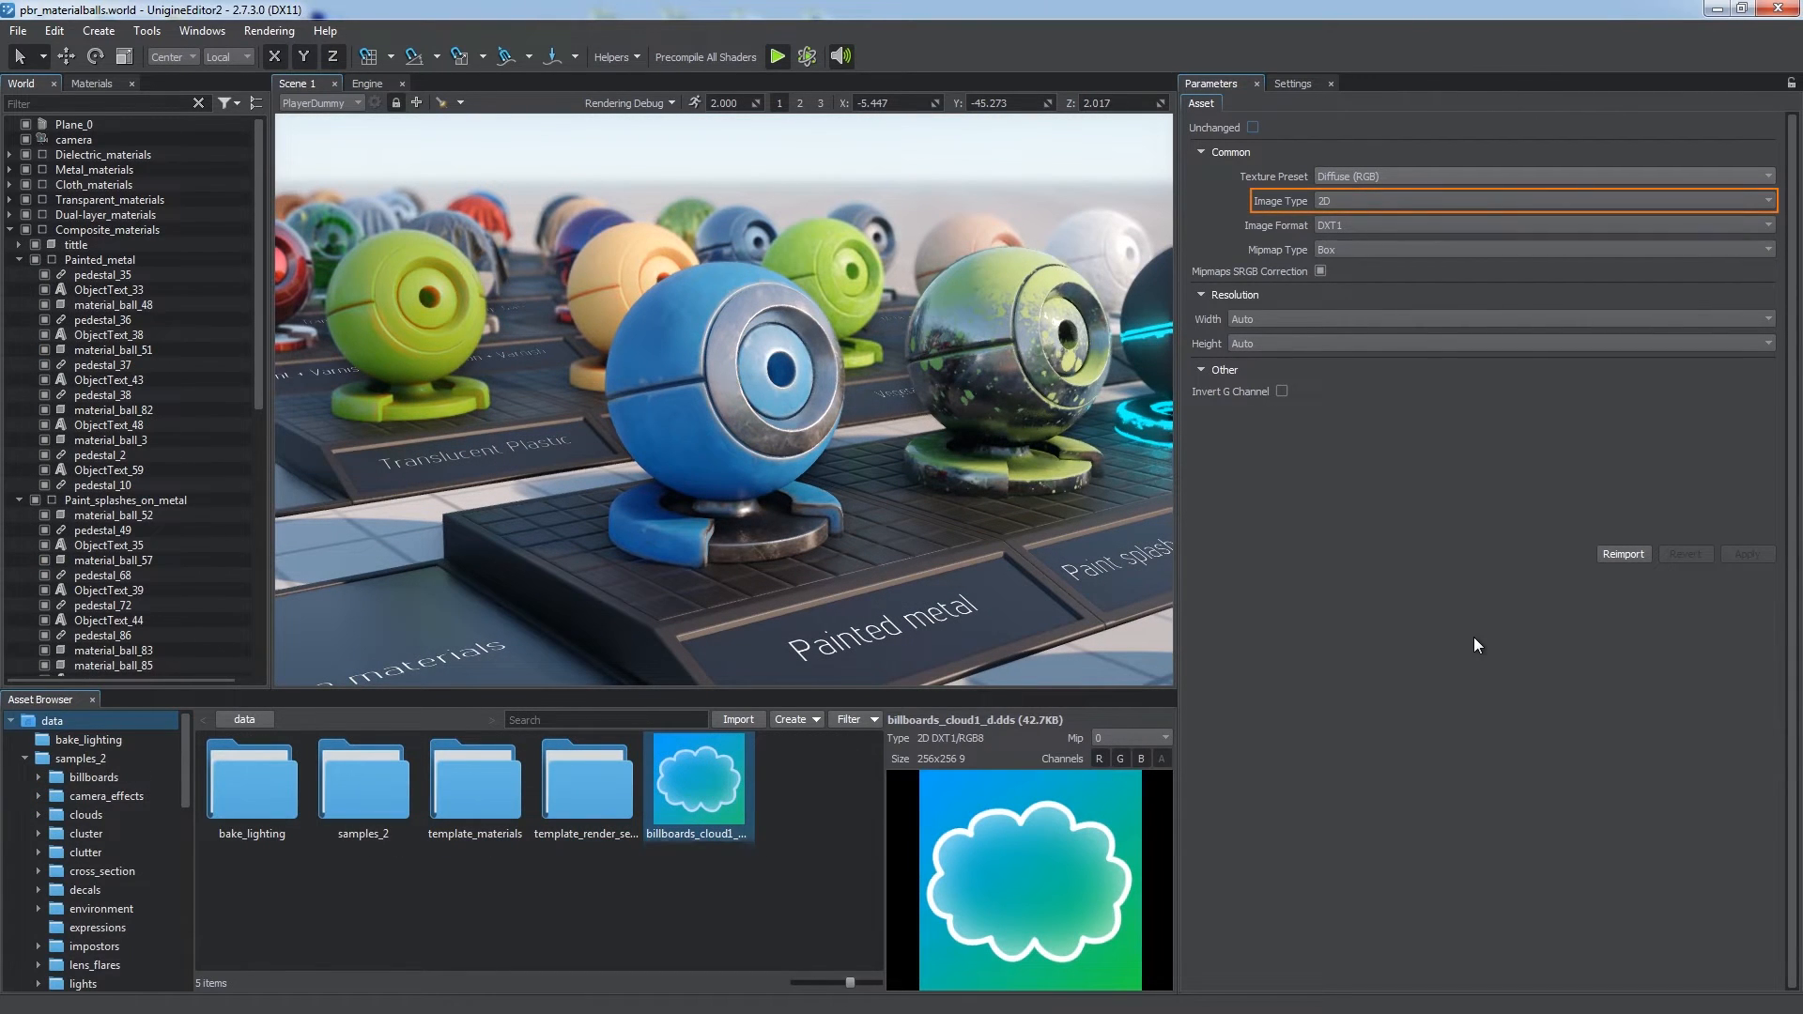
- Switch billboards_cloud1_d.dds to a Custom preset keeping 2D image type, its format and Box mipmap filtering
{"action": "left_click", "coordinate": [1541, 201]}
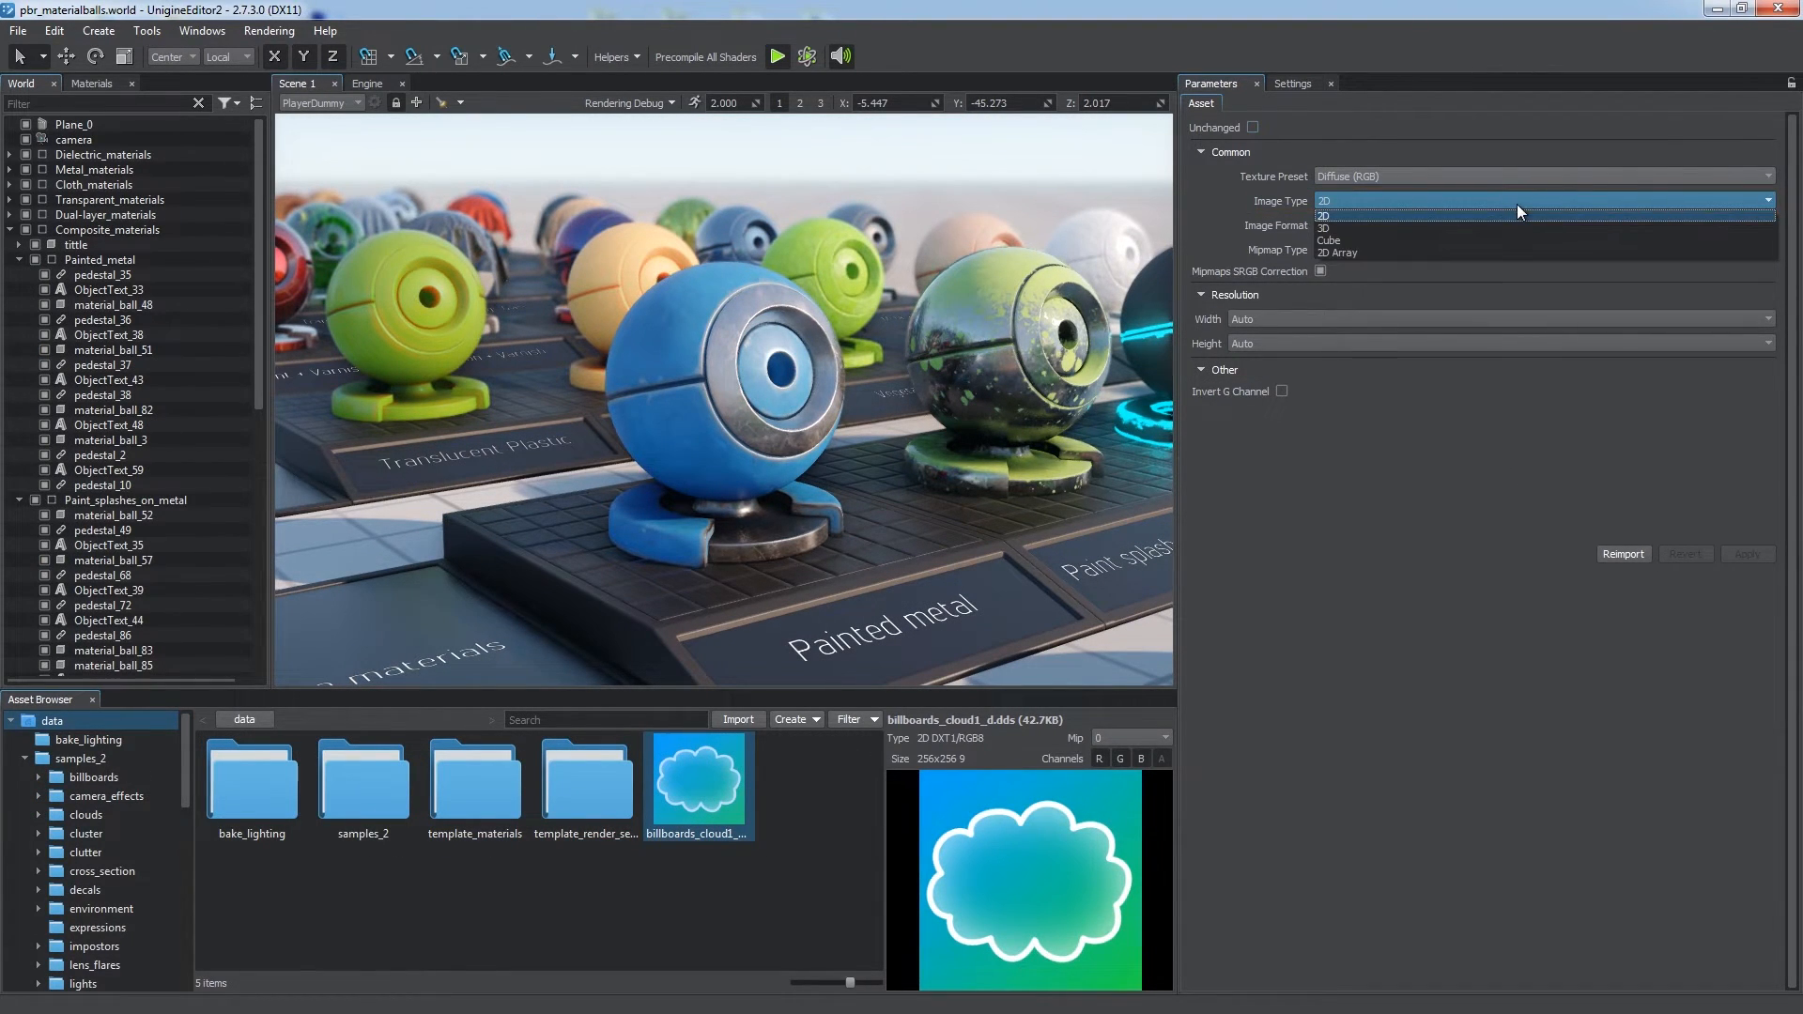
{"action": "left_click", "coordinate": [1380, 252]}
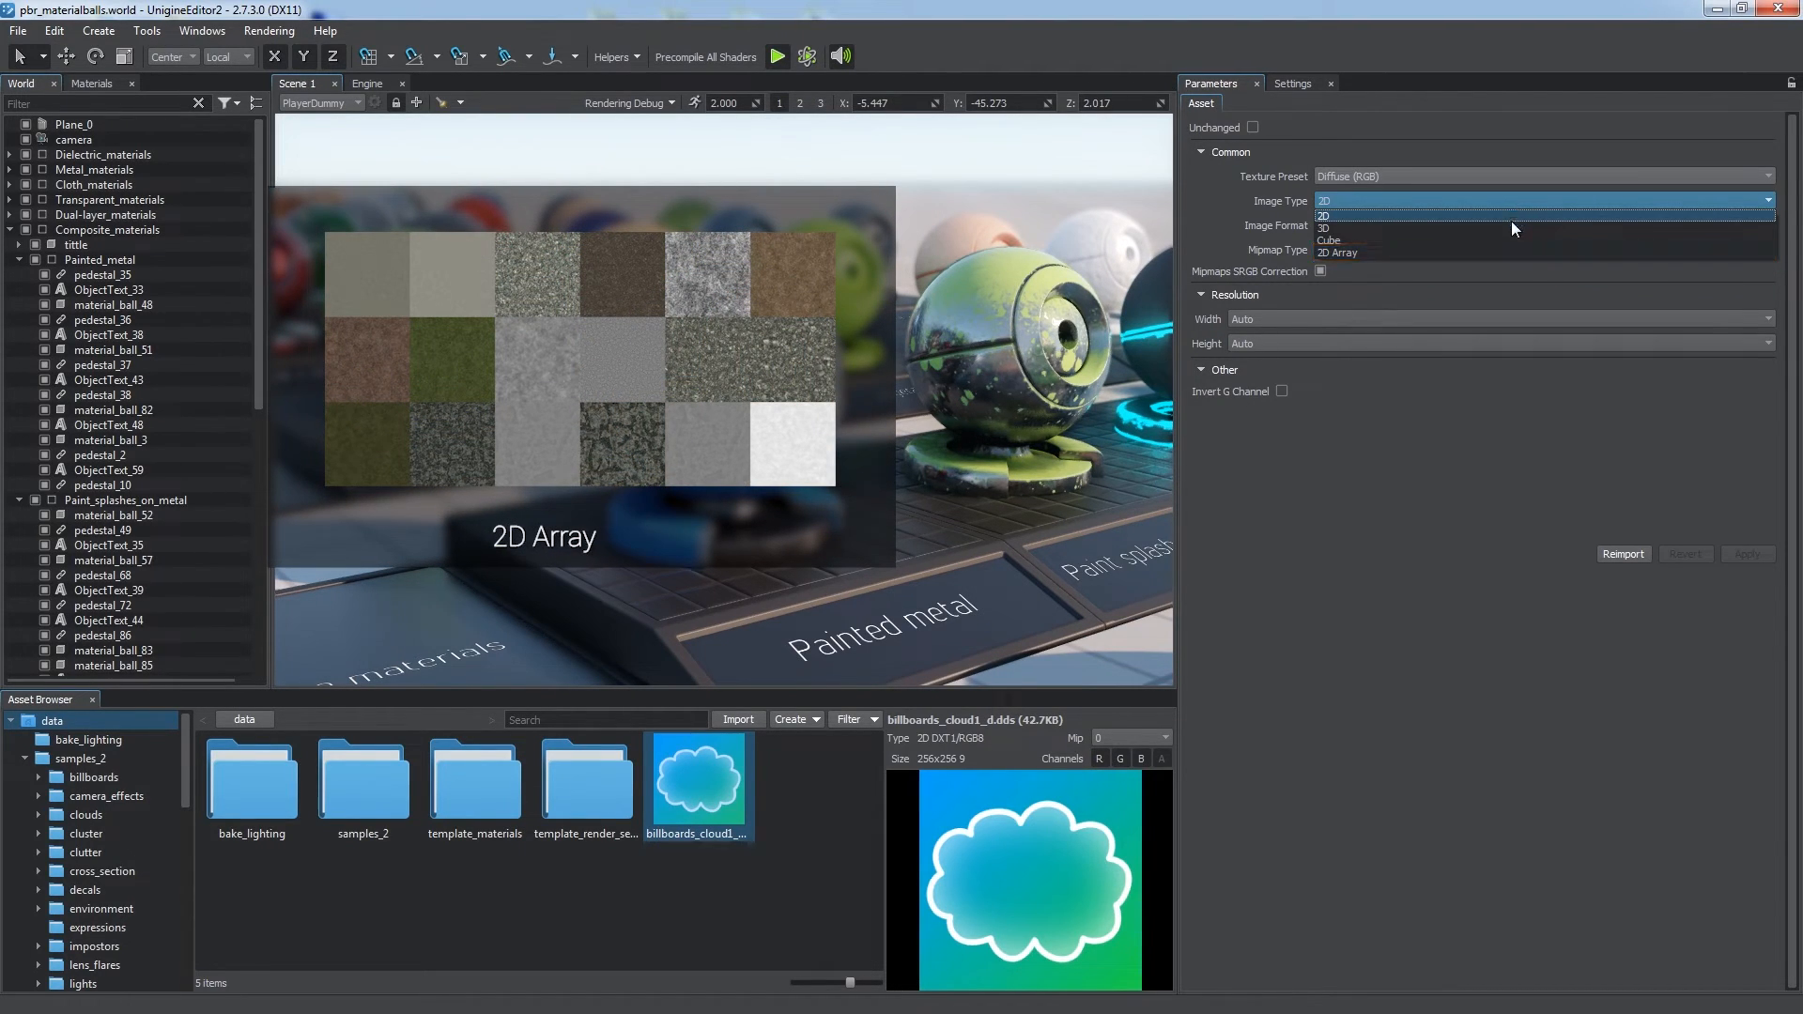
{"action": "left_click", "coordinate": [1324, 201]}
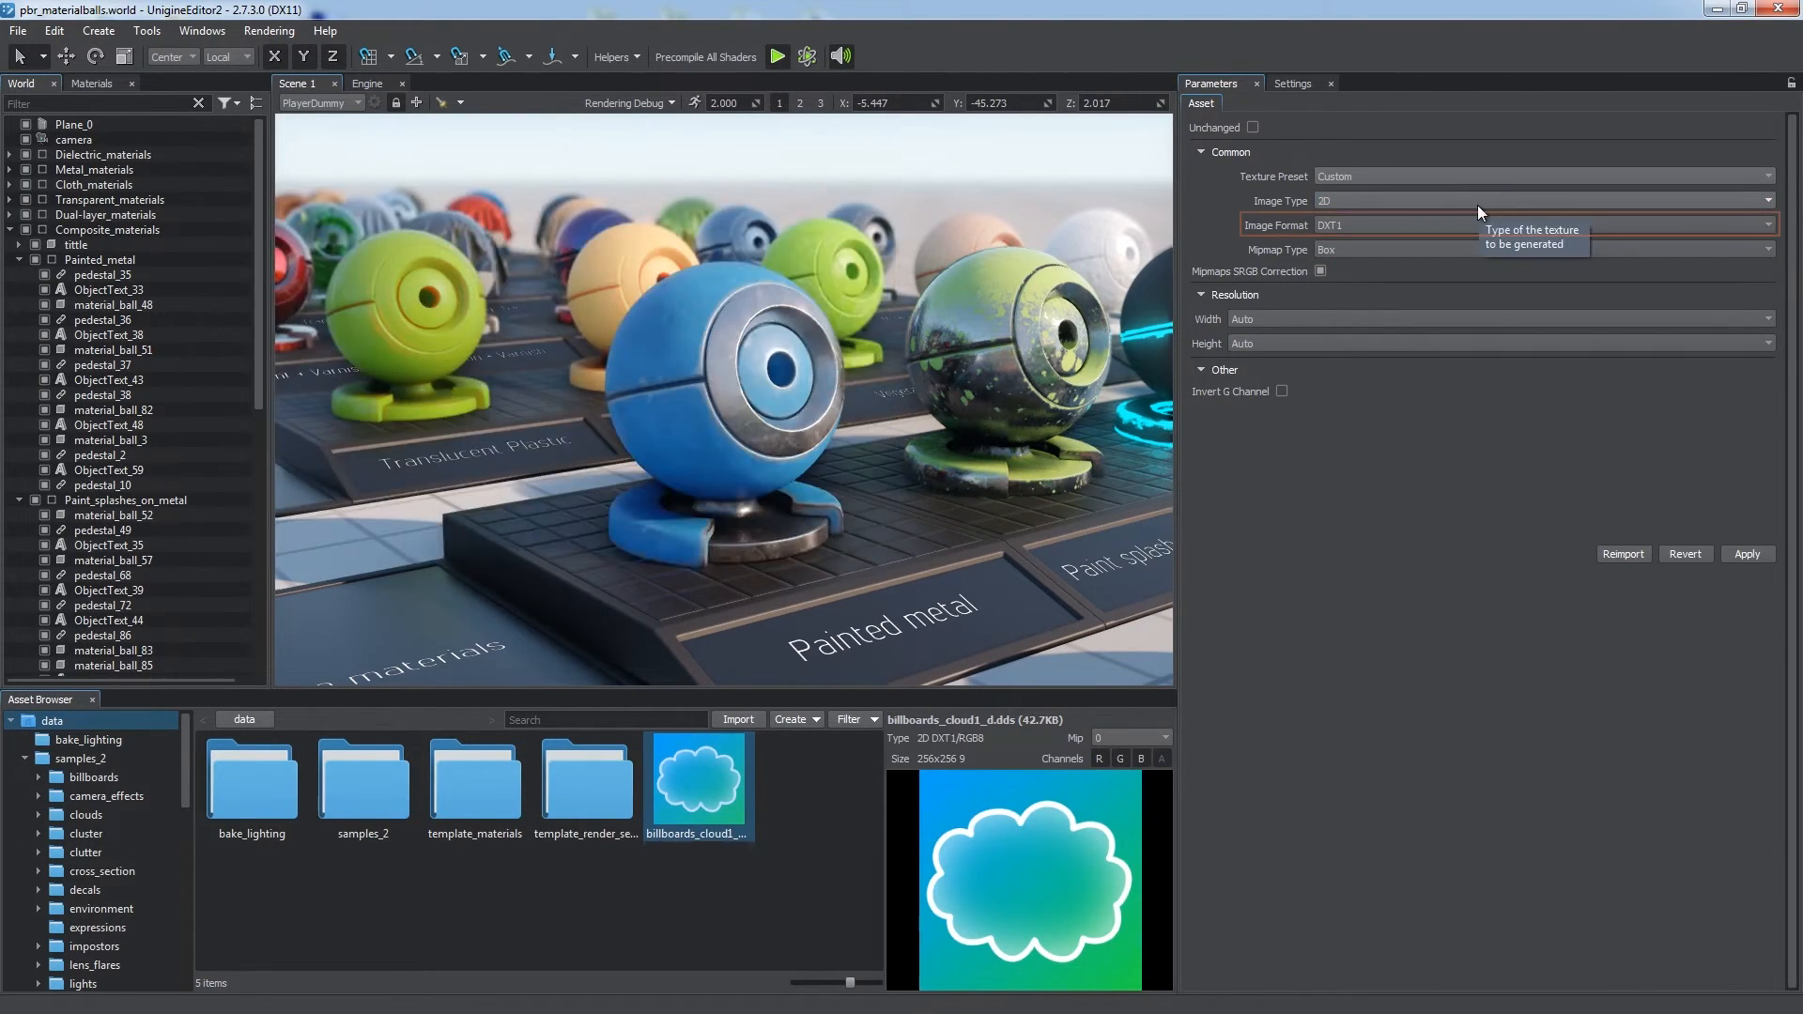
{"action": "left_click", "coordinate": [1541, 224]}
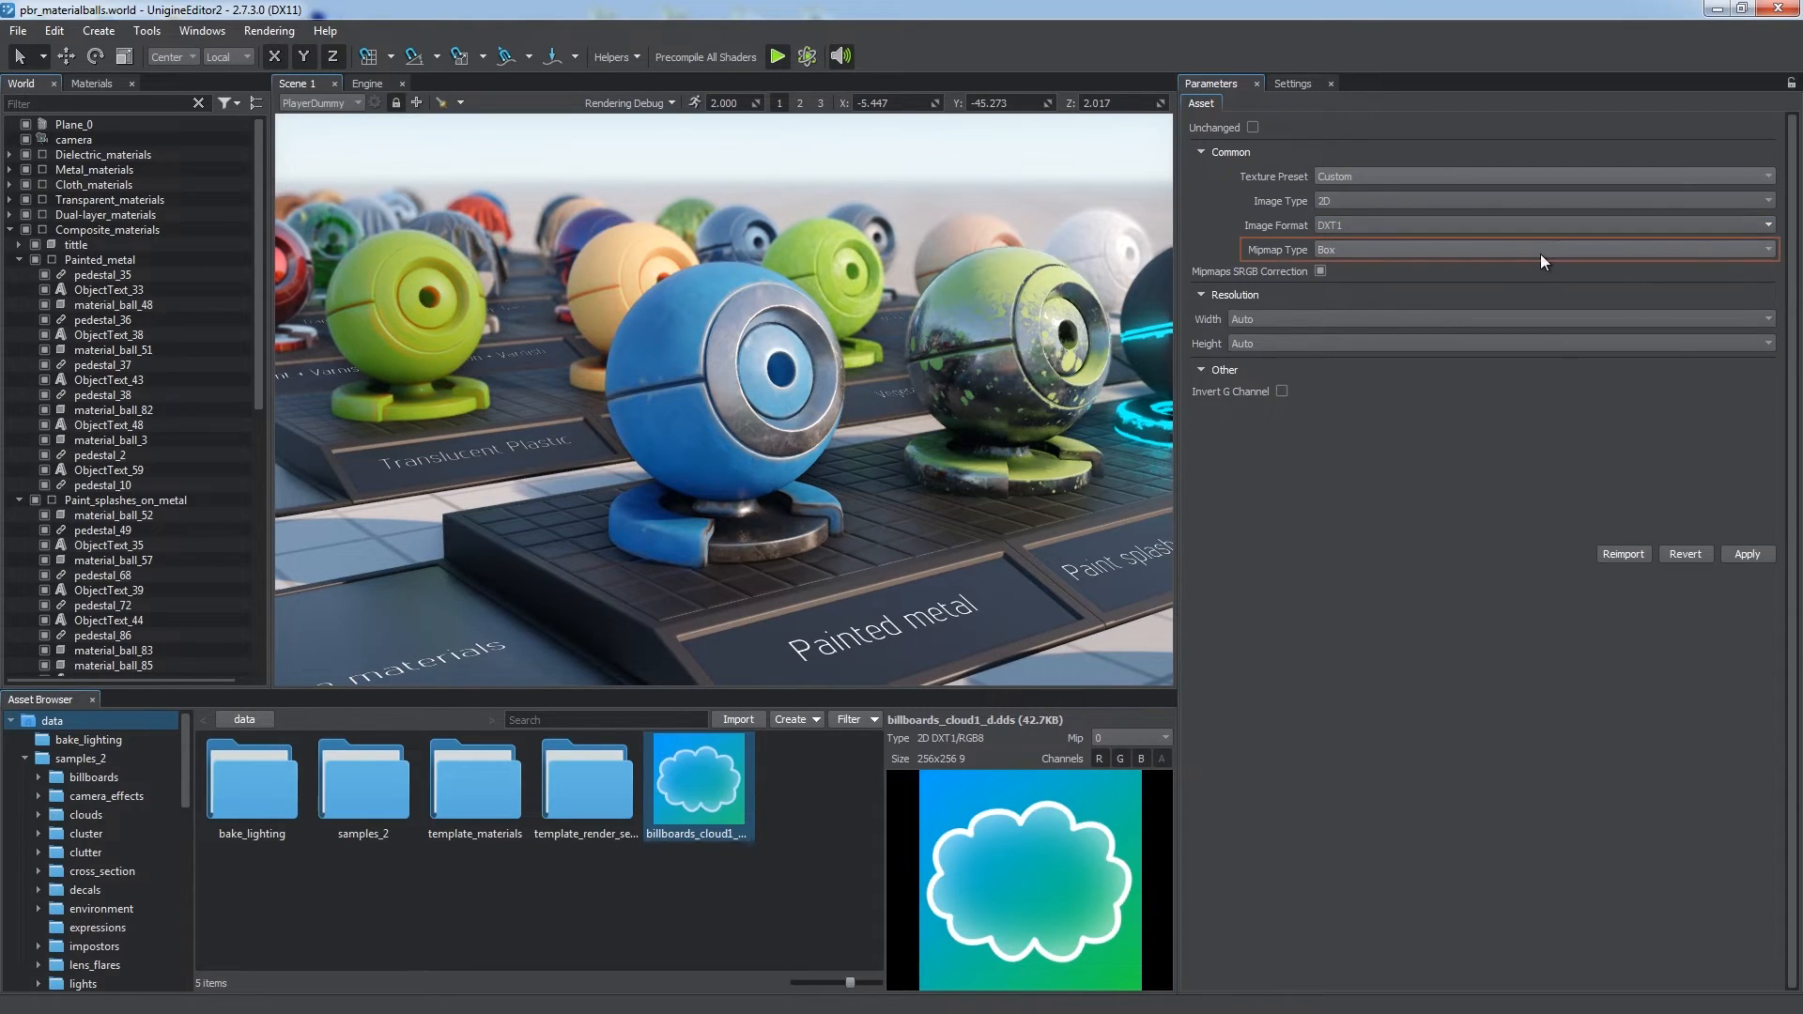
{"action": "left_click", "coordinate": [1541, 250]}
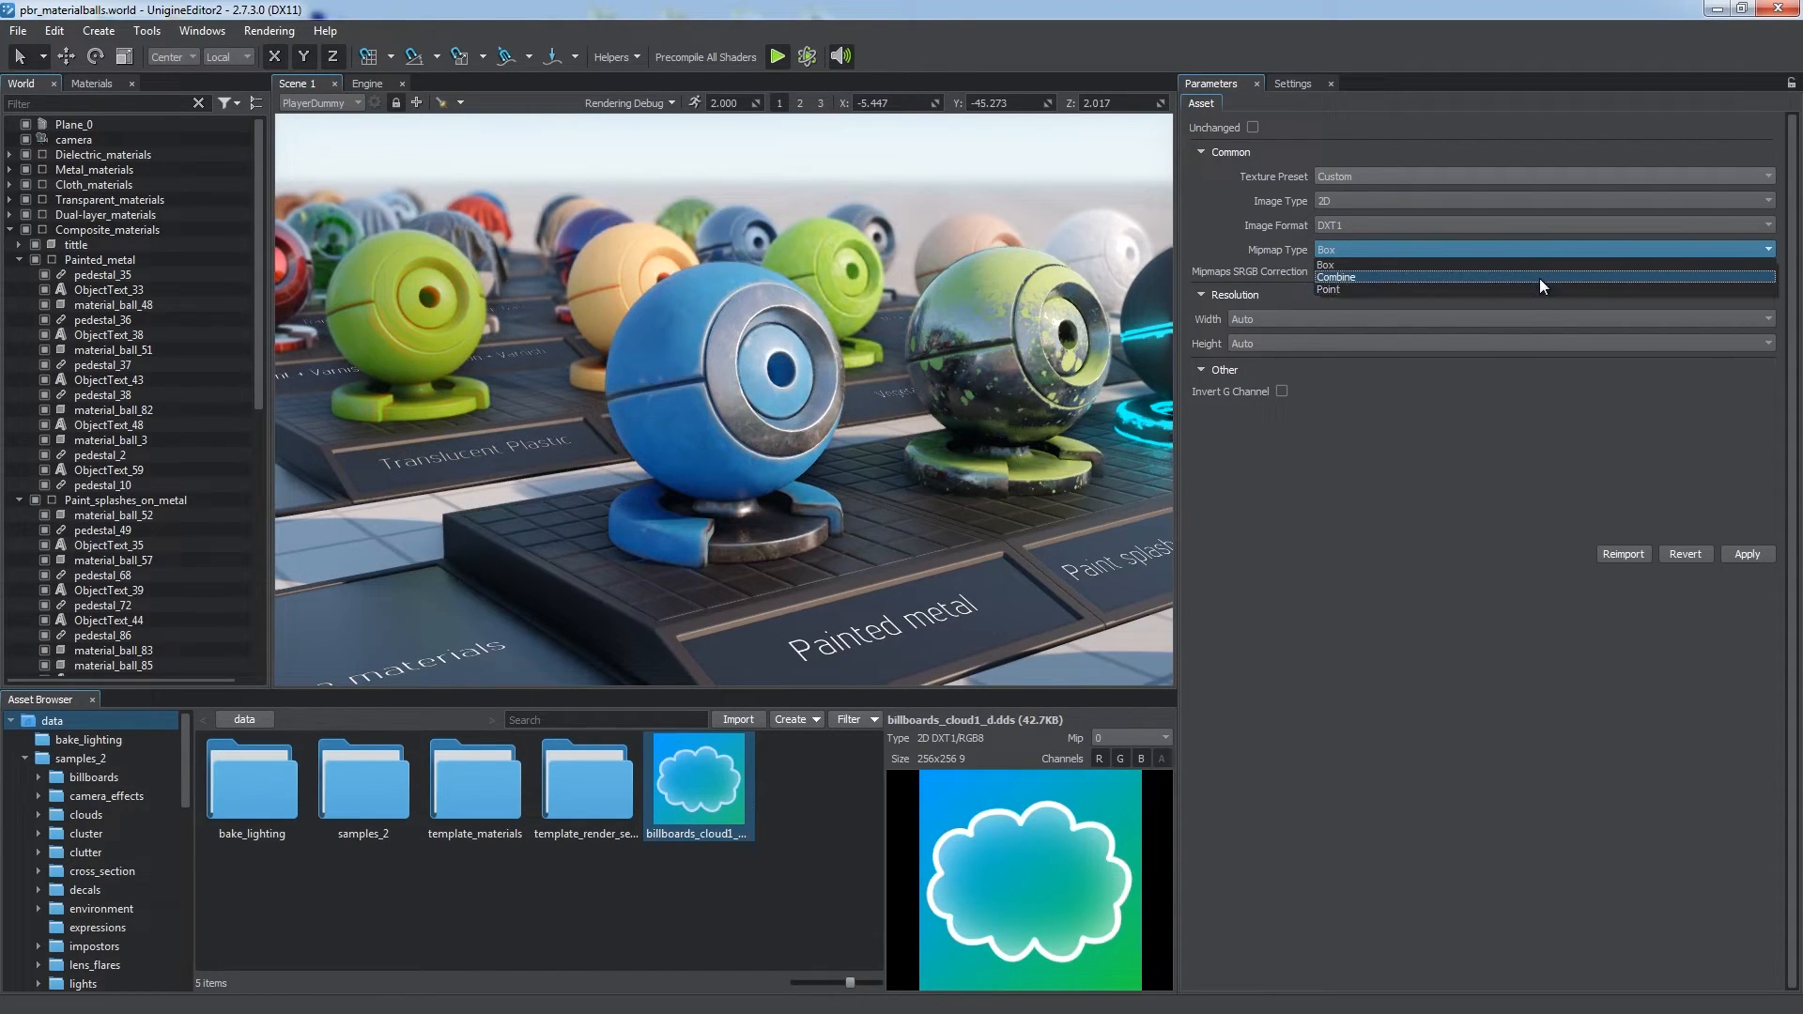
{"action": "left_click", "coordinate": [1337, 276]}
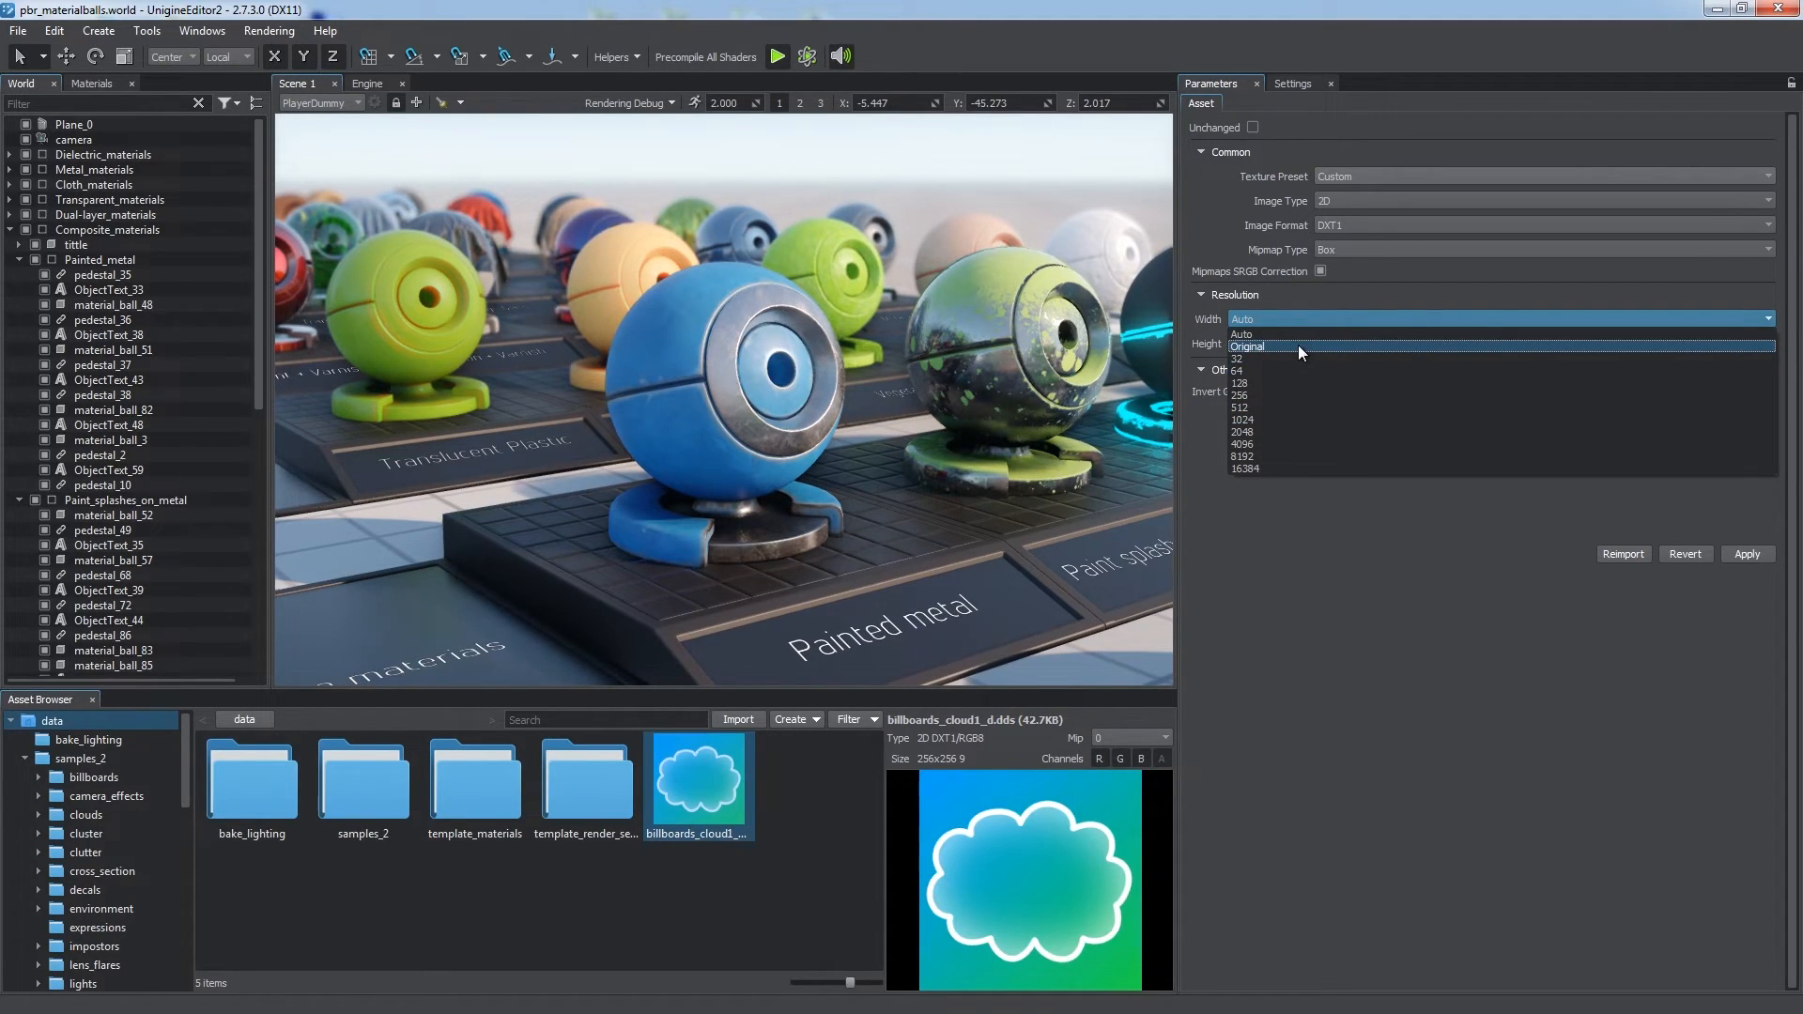
{"action": "left_click", "coordinate": [1241, 334]}
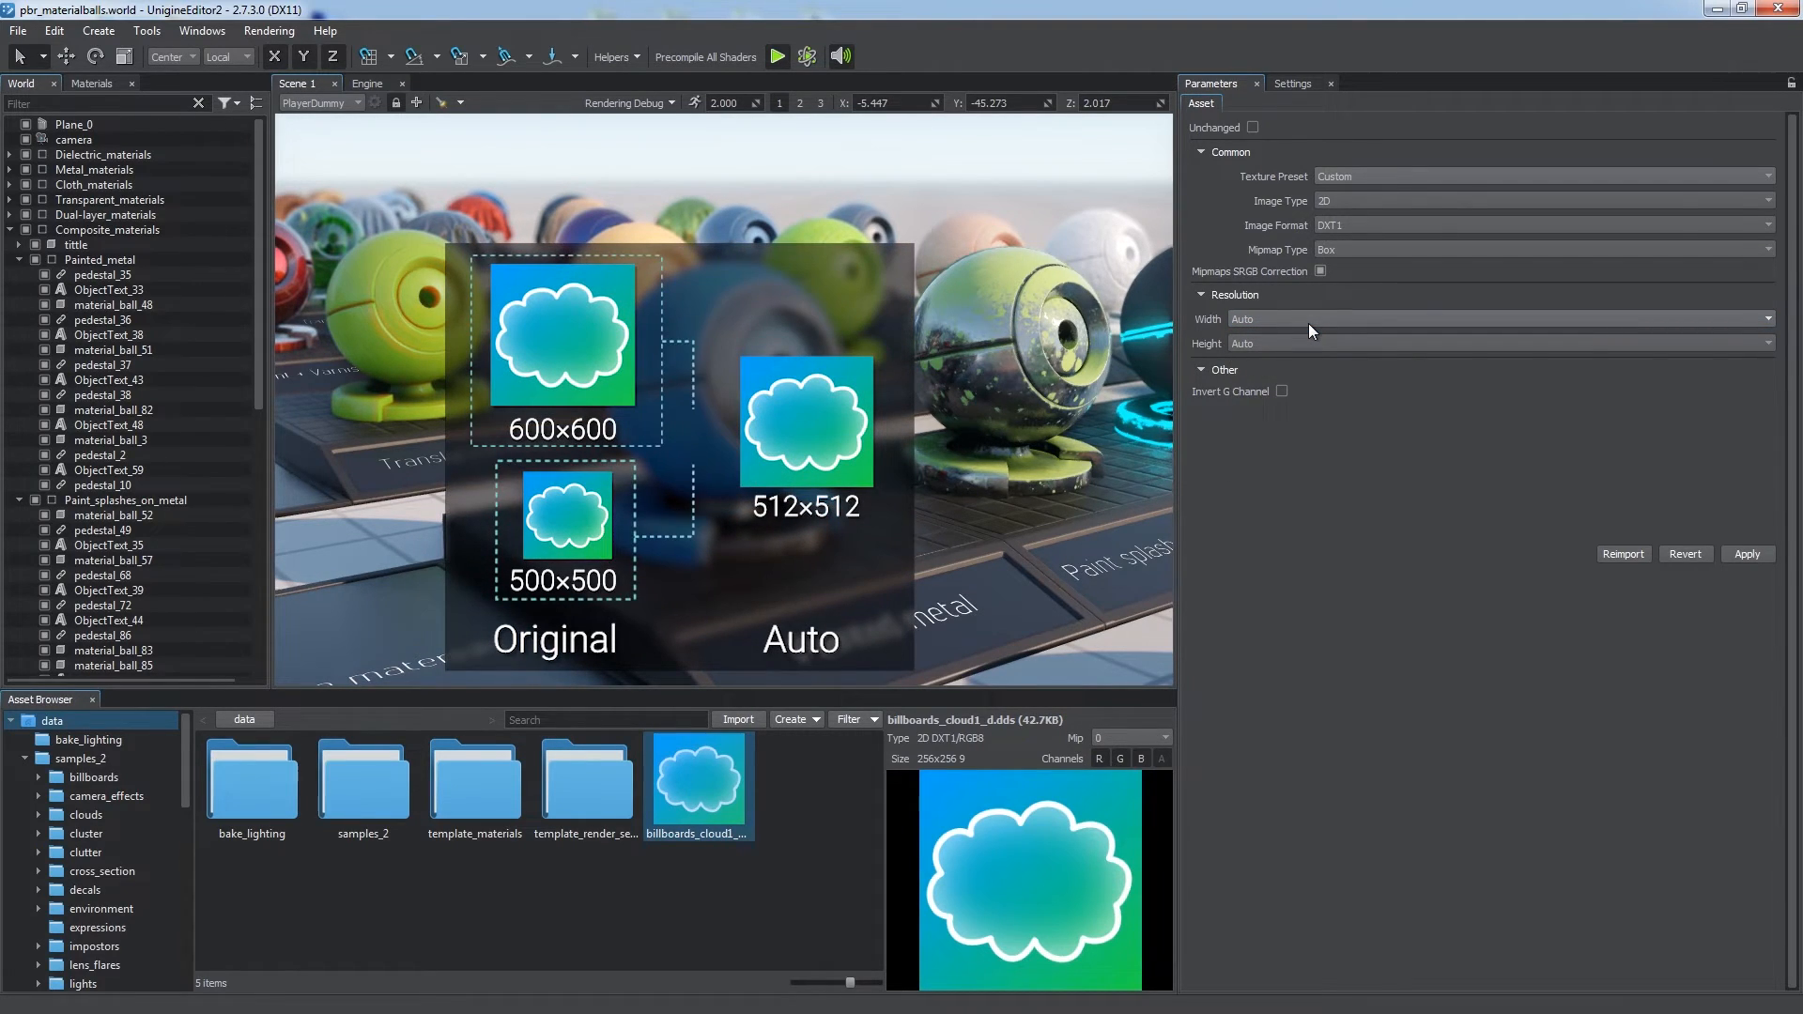
{"action": "left_click", "coordinate": [806, 423]}
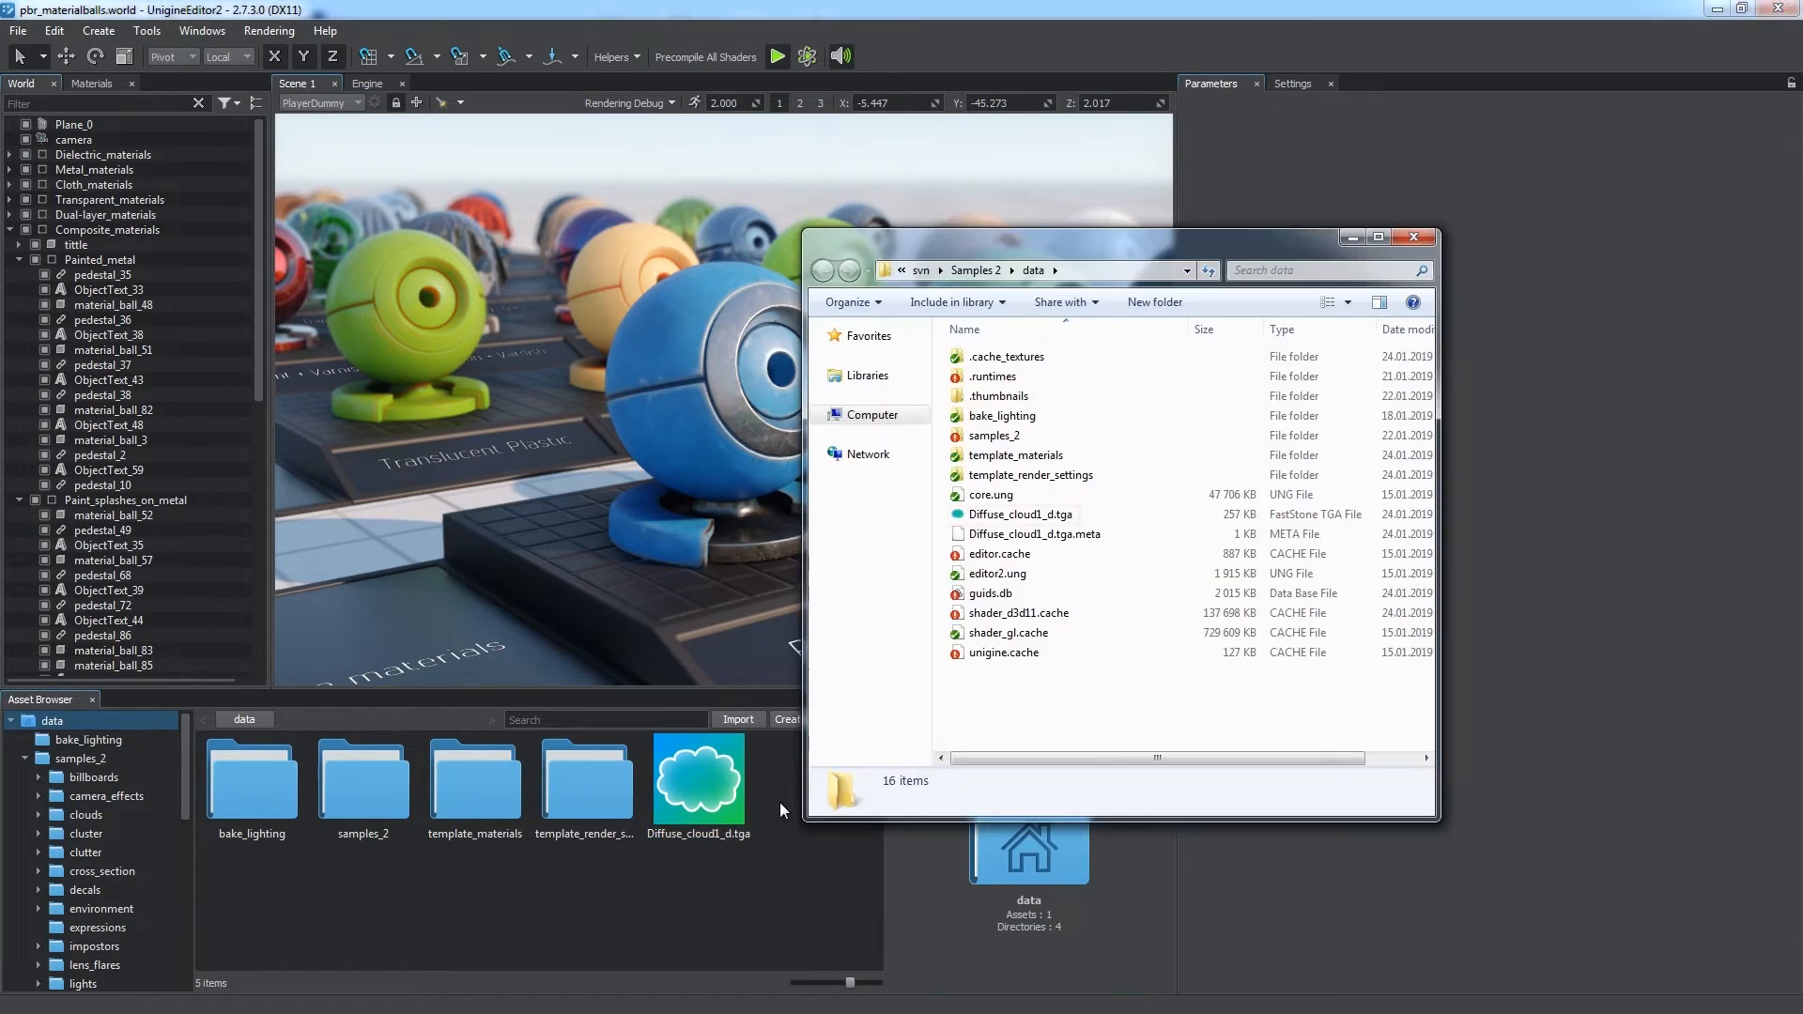
- Reveal the cloud texture's runtime DDS file in Explorer under data/.runtimes, viewed as thumbnails
{"action": "left_click", "coordinate": [1020, 515]}
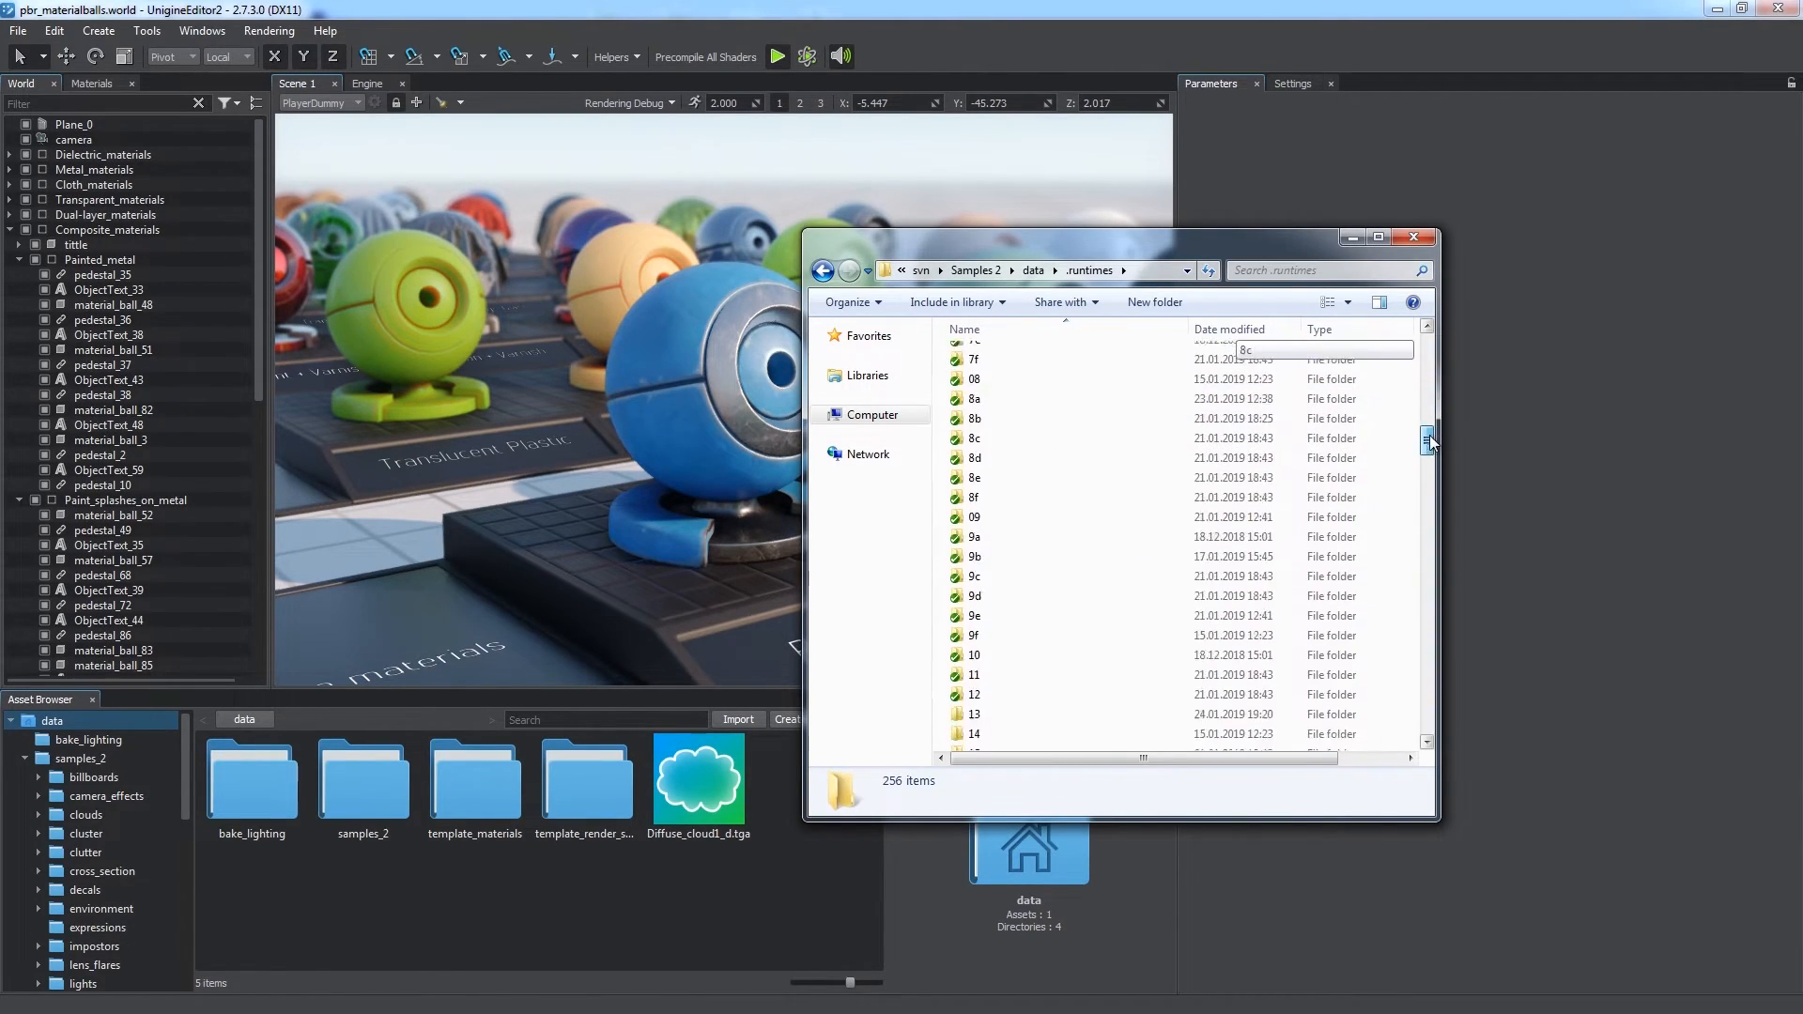
{"action": "left_click", "coordinate": [823, 270]}
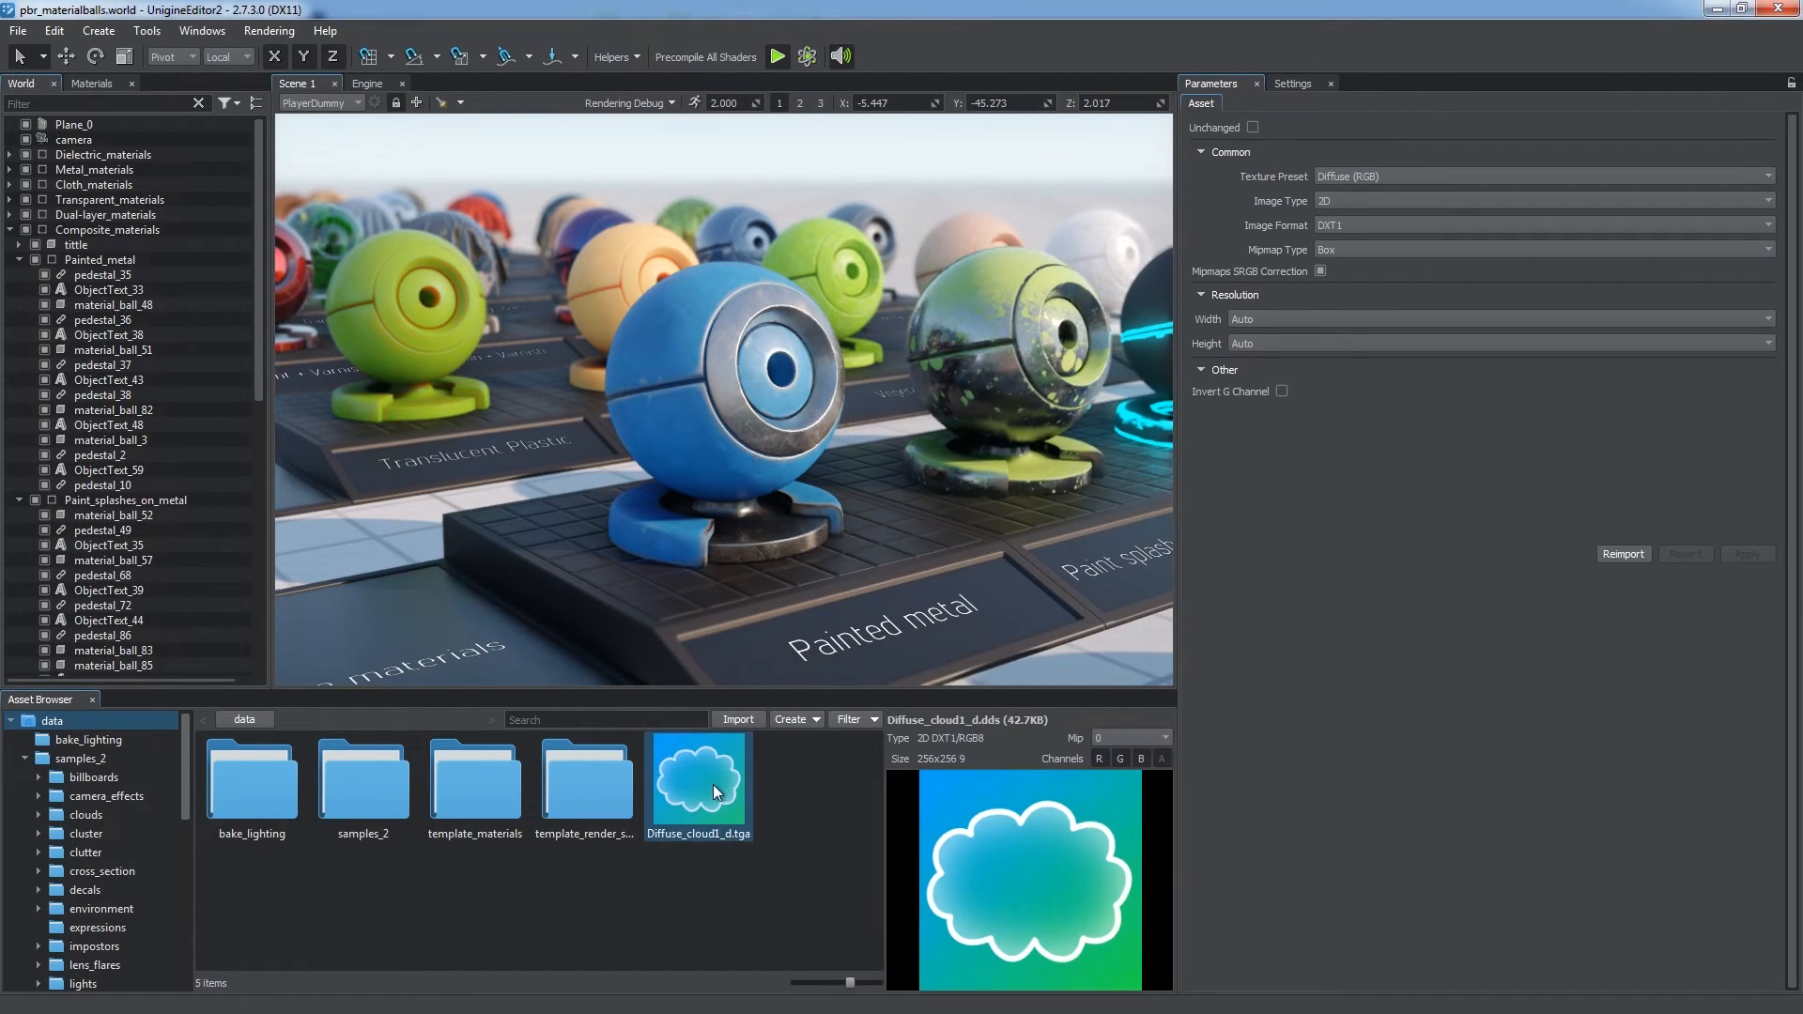
{"action": "right_click", "coordinate": [699, 776]}
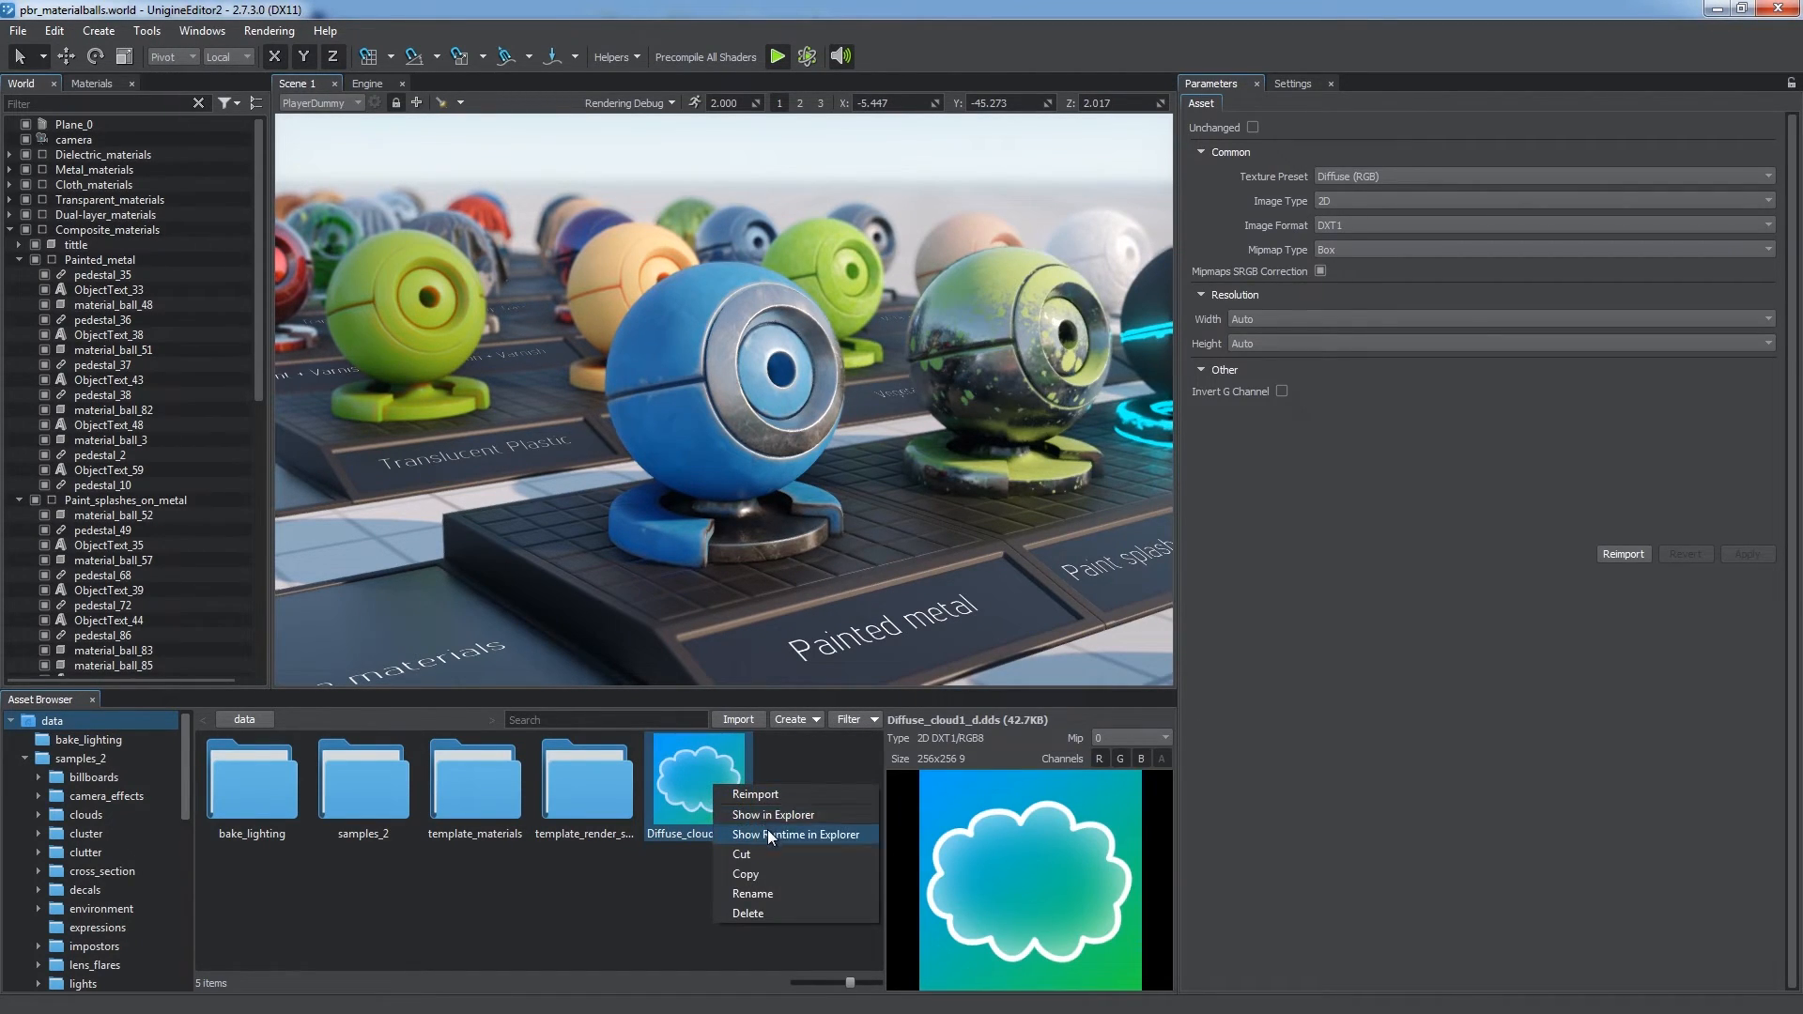
{"action": "left_click", "coordinate": [796, 834]}
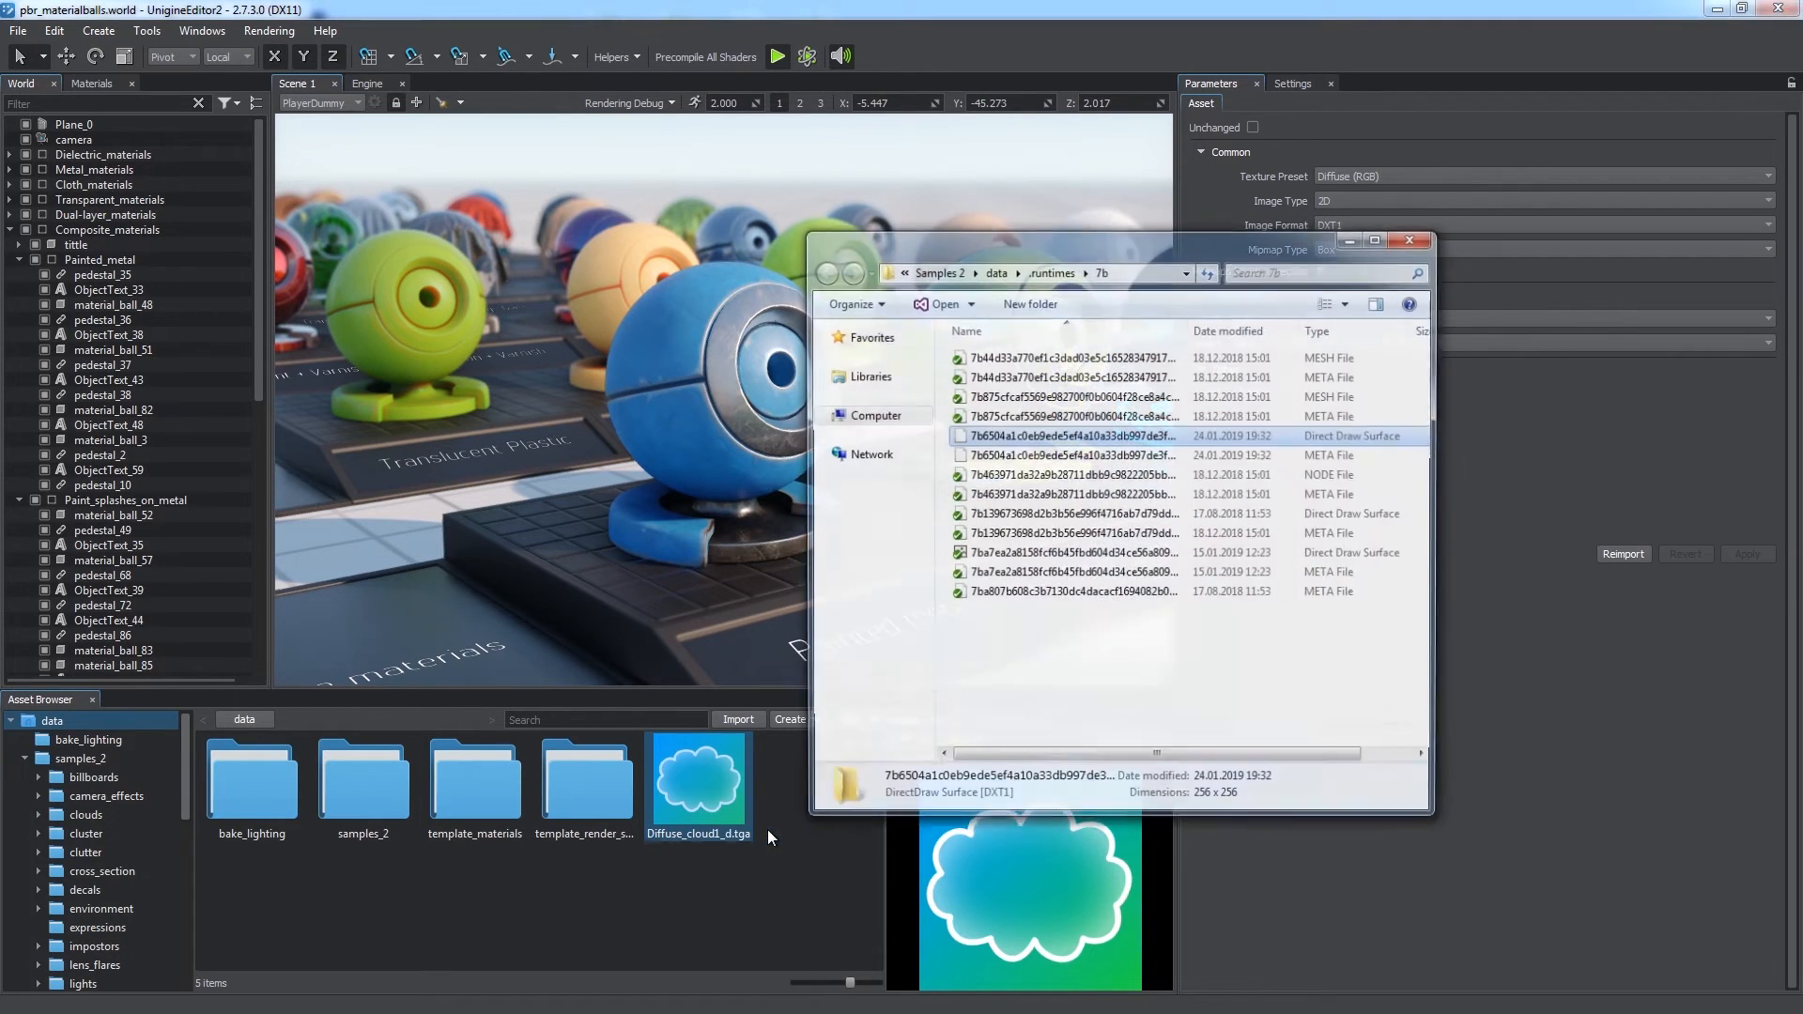
{"action": "left_click", "coordinate": [1338, 304]}
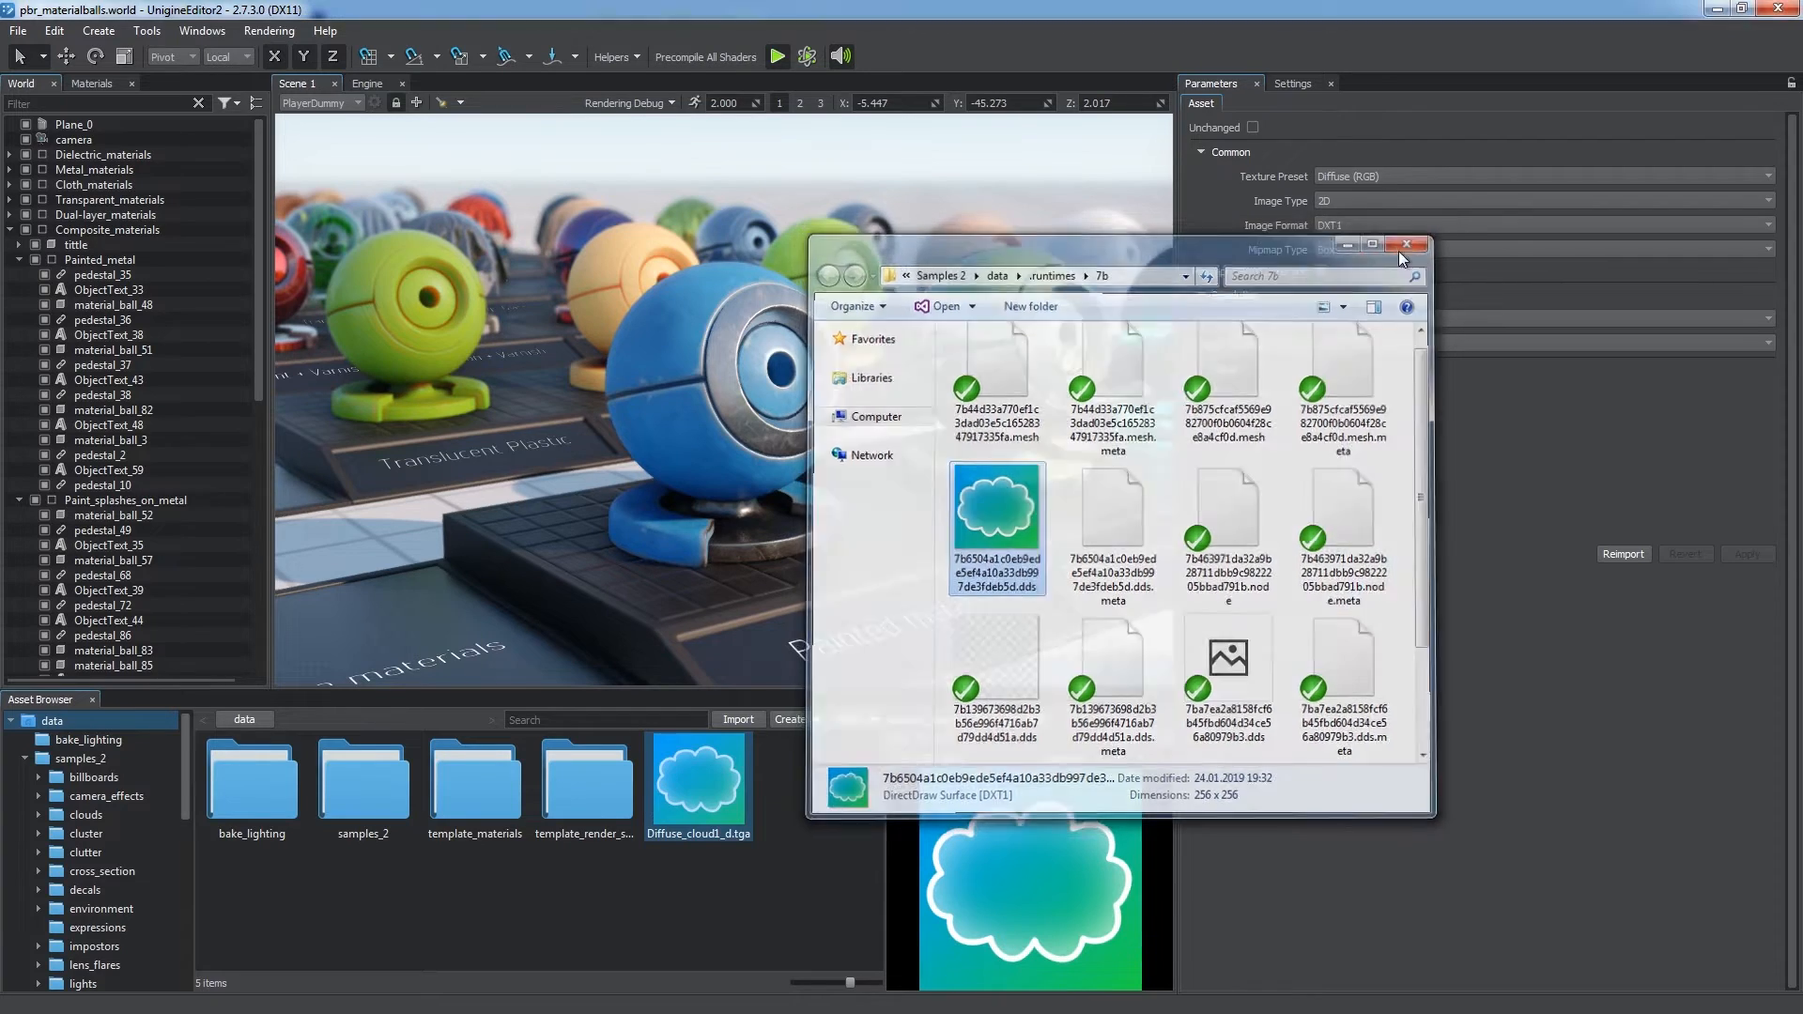
- Mark the cloud texture as Unchanged (no conversion) and apply the setting
{"action": "left_click", "coordinate": [1405, 246]}
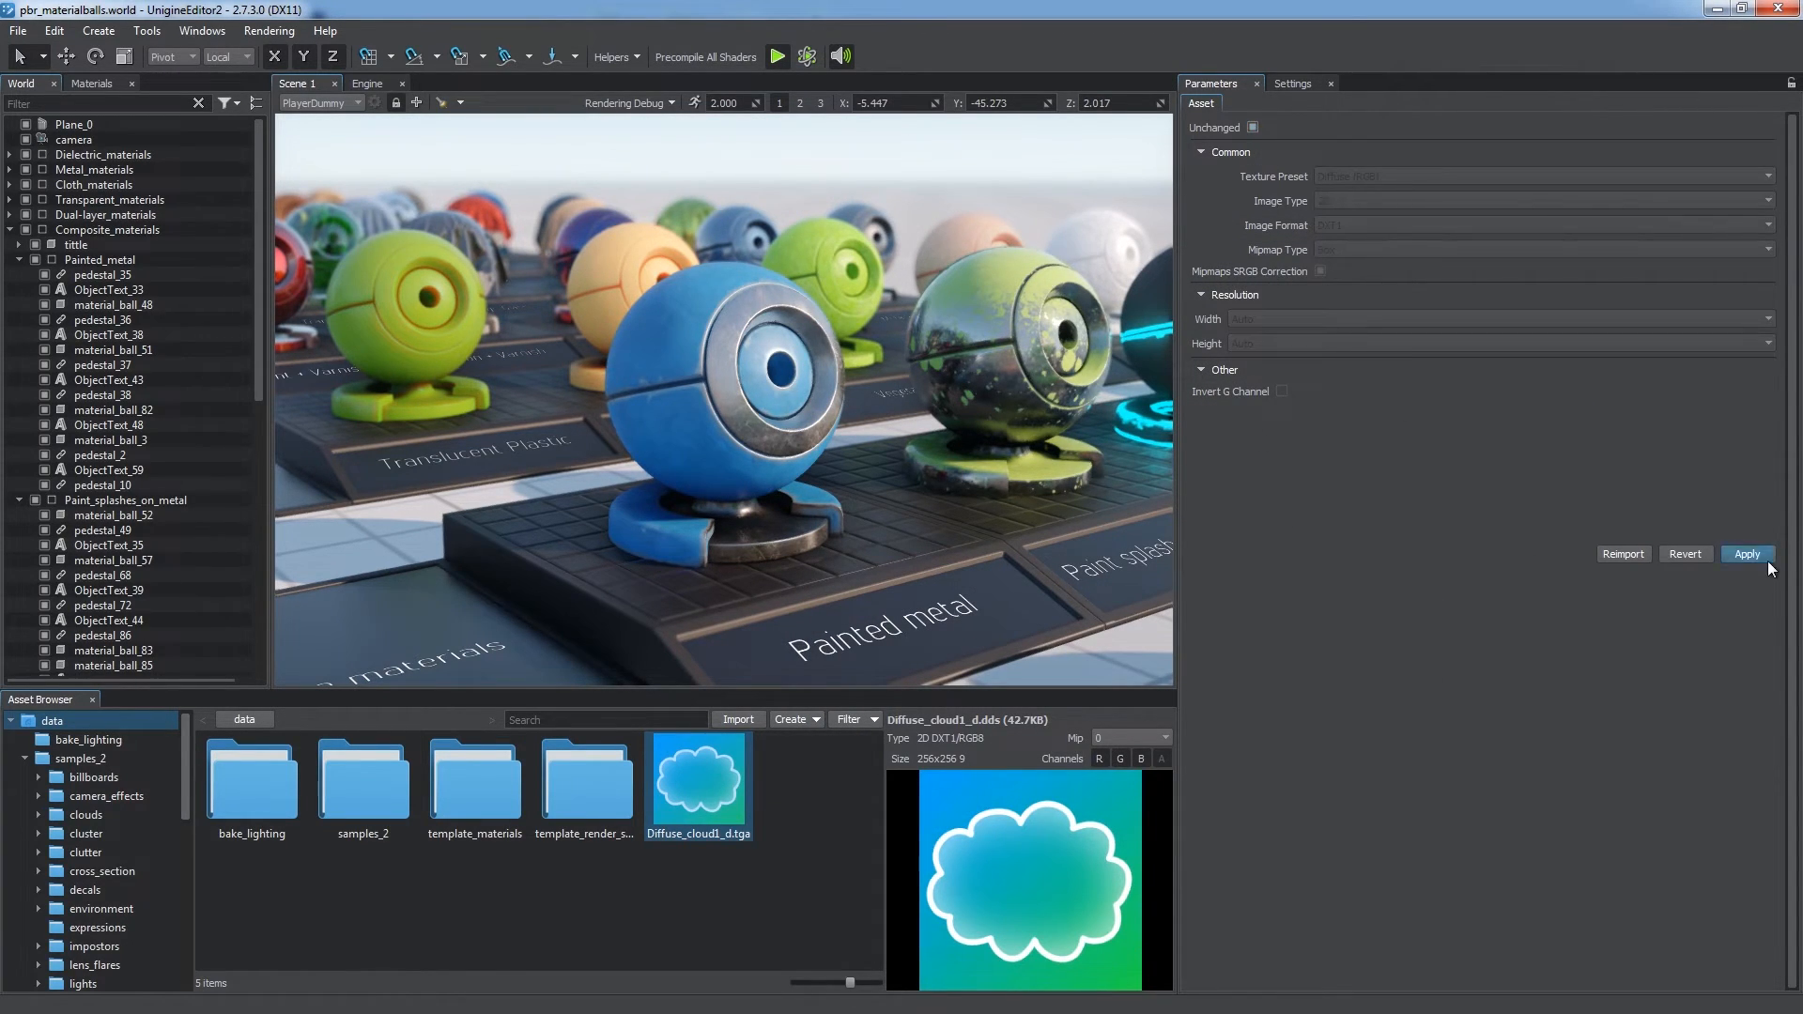
{"action": "left_click", "coordinate": [1747, 552]}
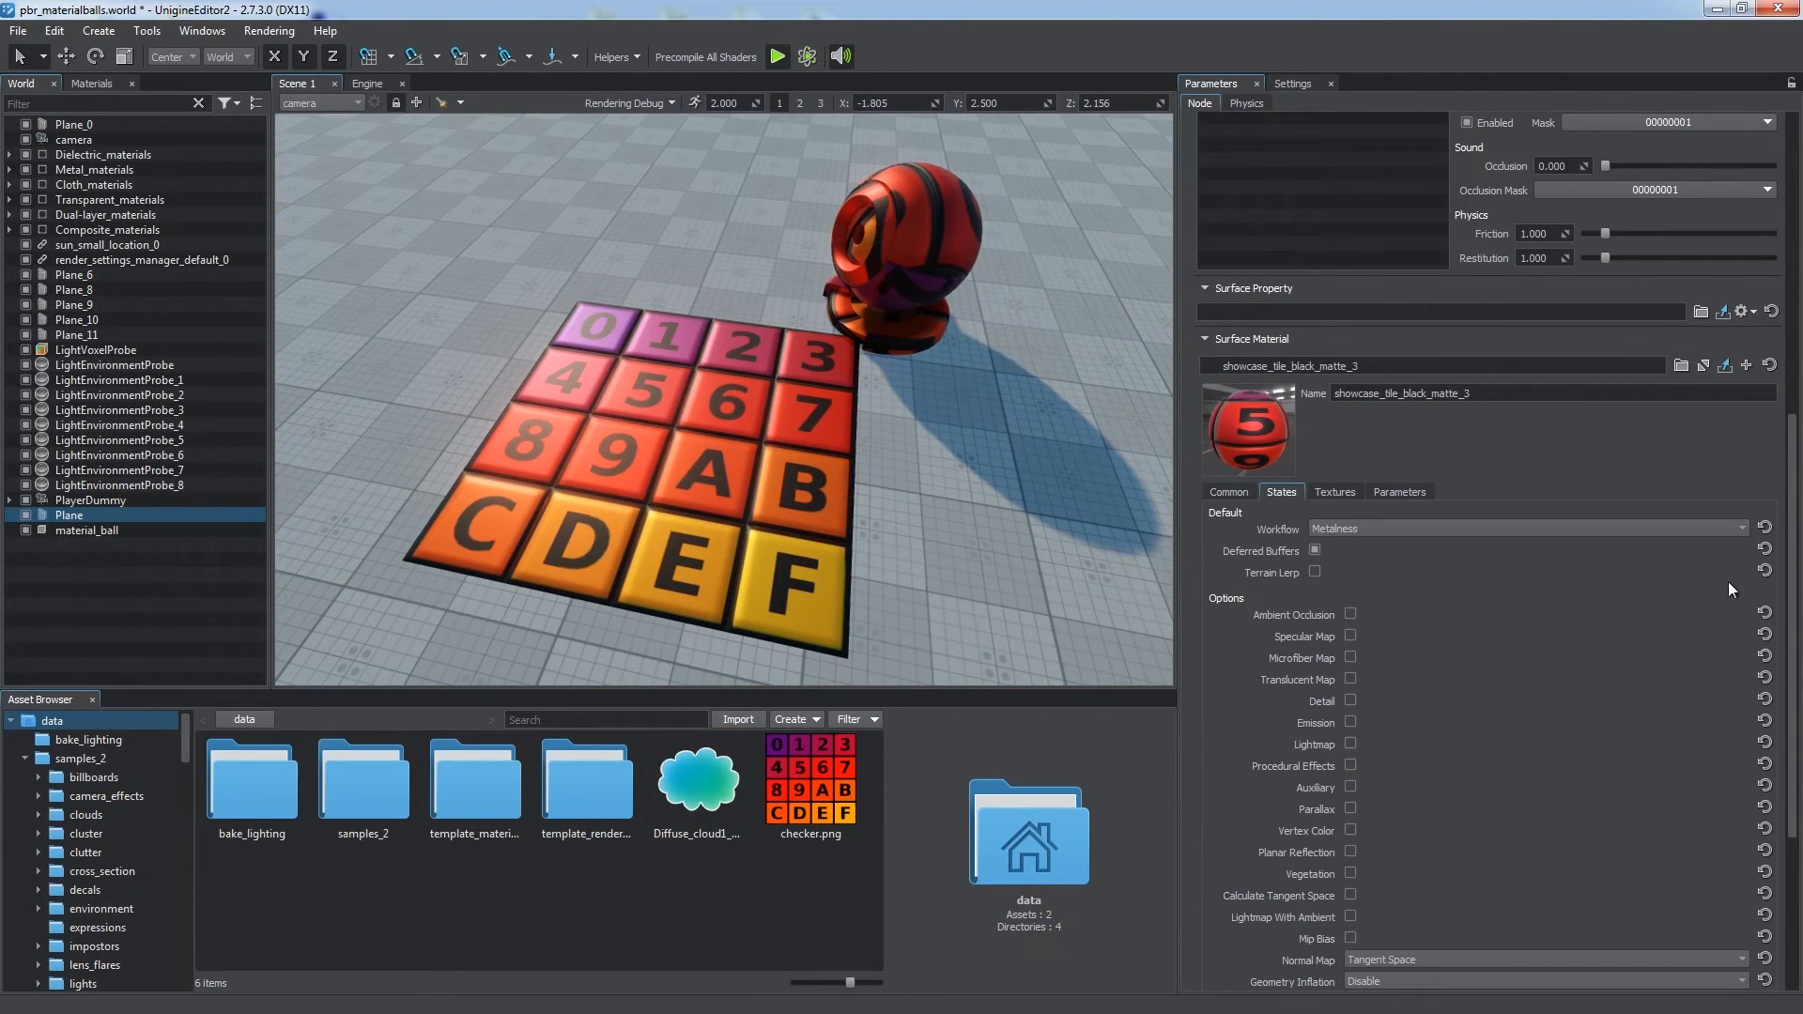
{"action": "scroll", "scroll_direction": "down", "scroll_amount": 3}
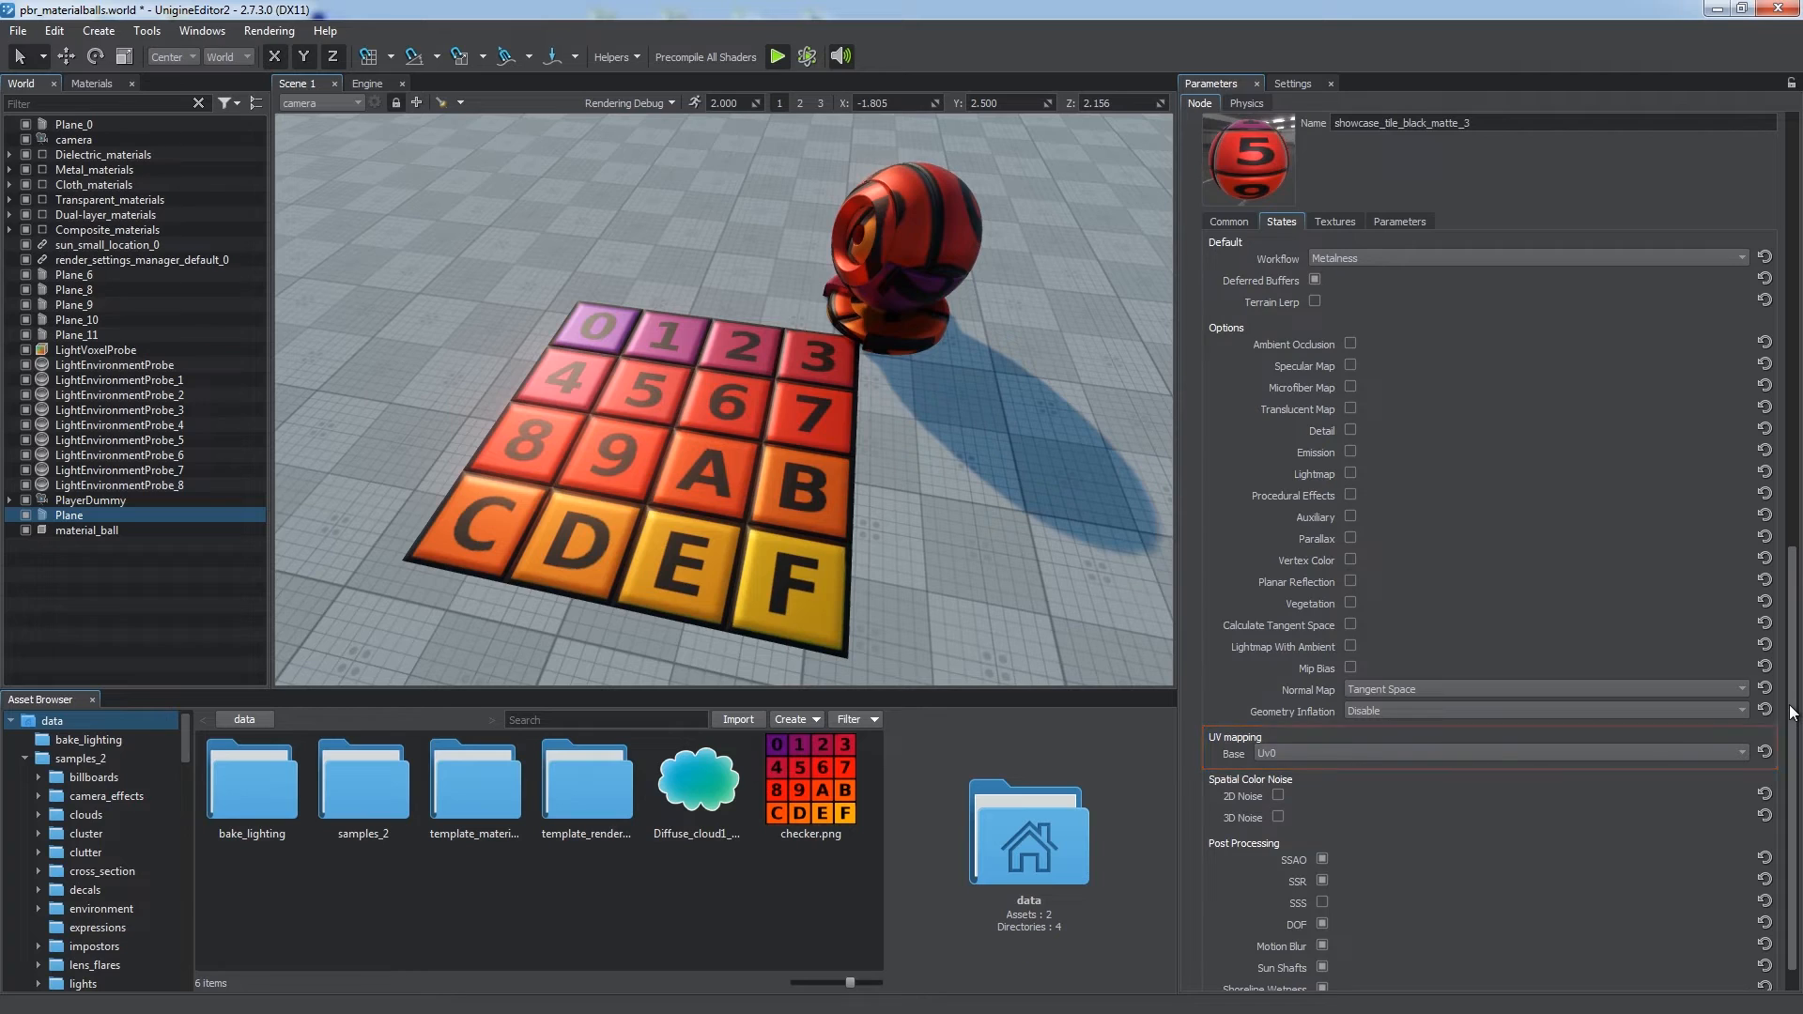
{"action": "left_click", "coordinate": [1495, 753]}
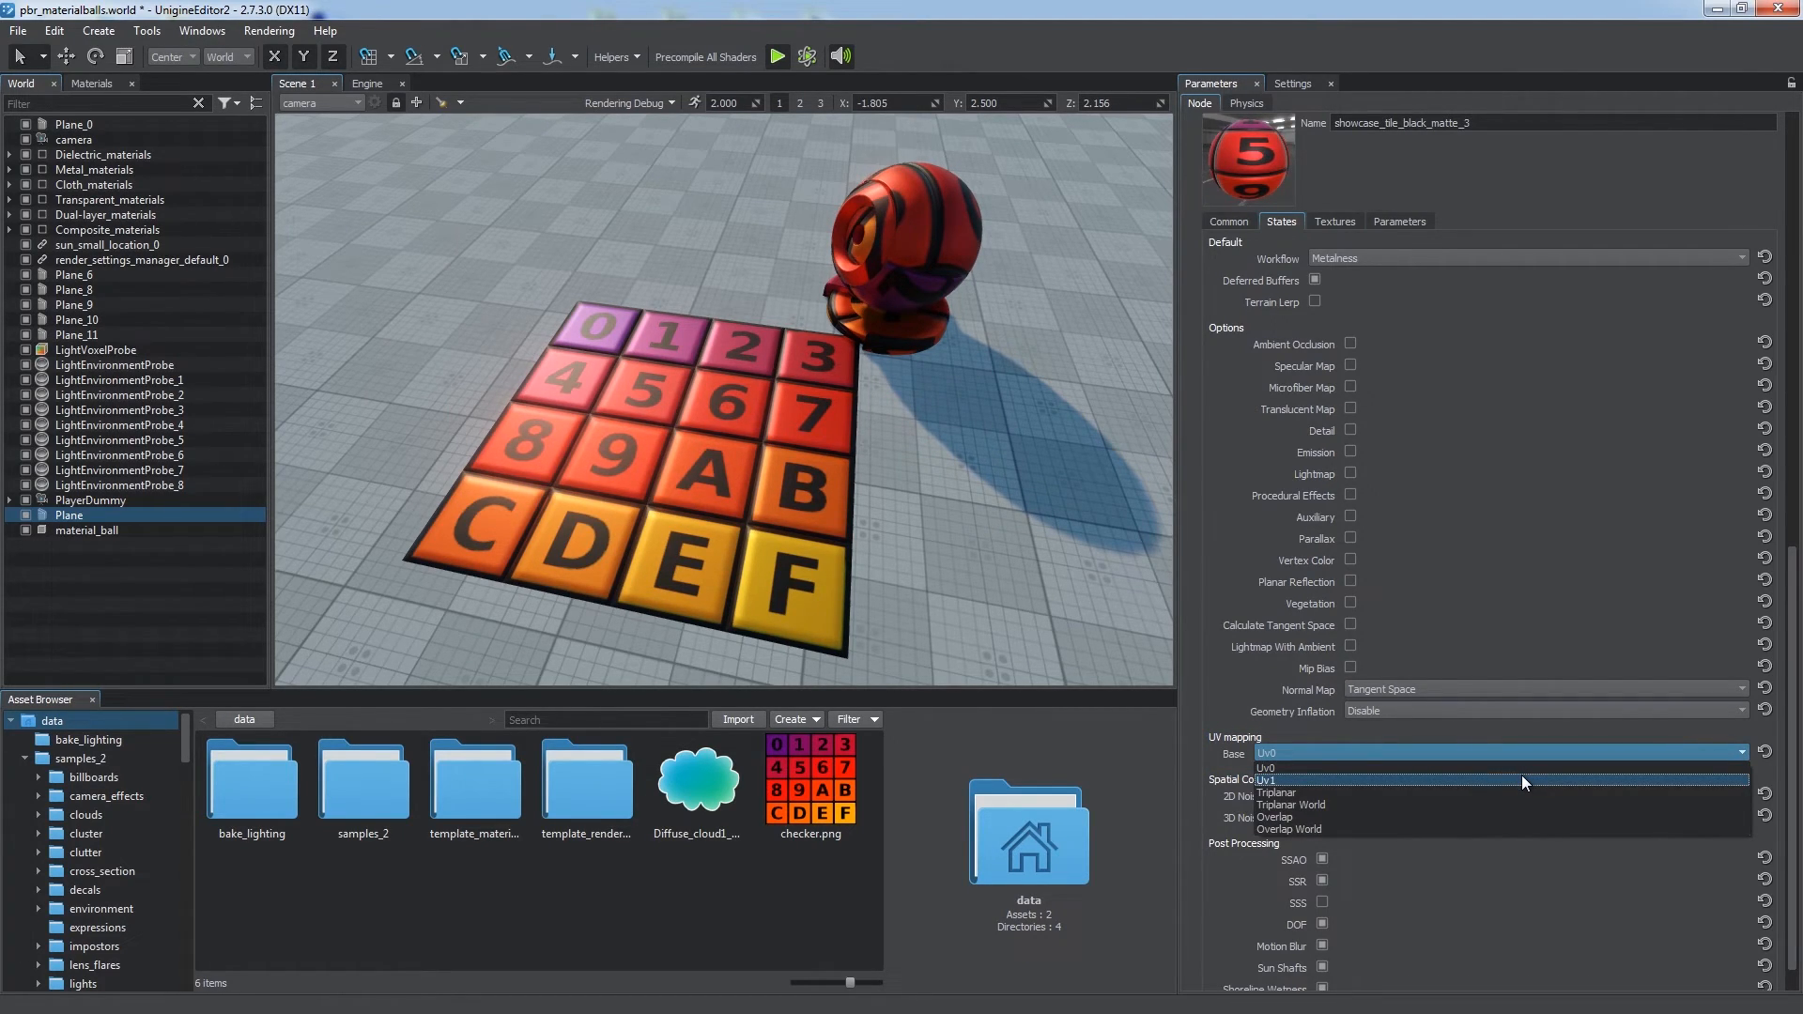
{"action": "left_click", "coordinate": [1274, 793]}
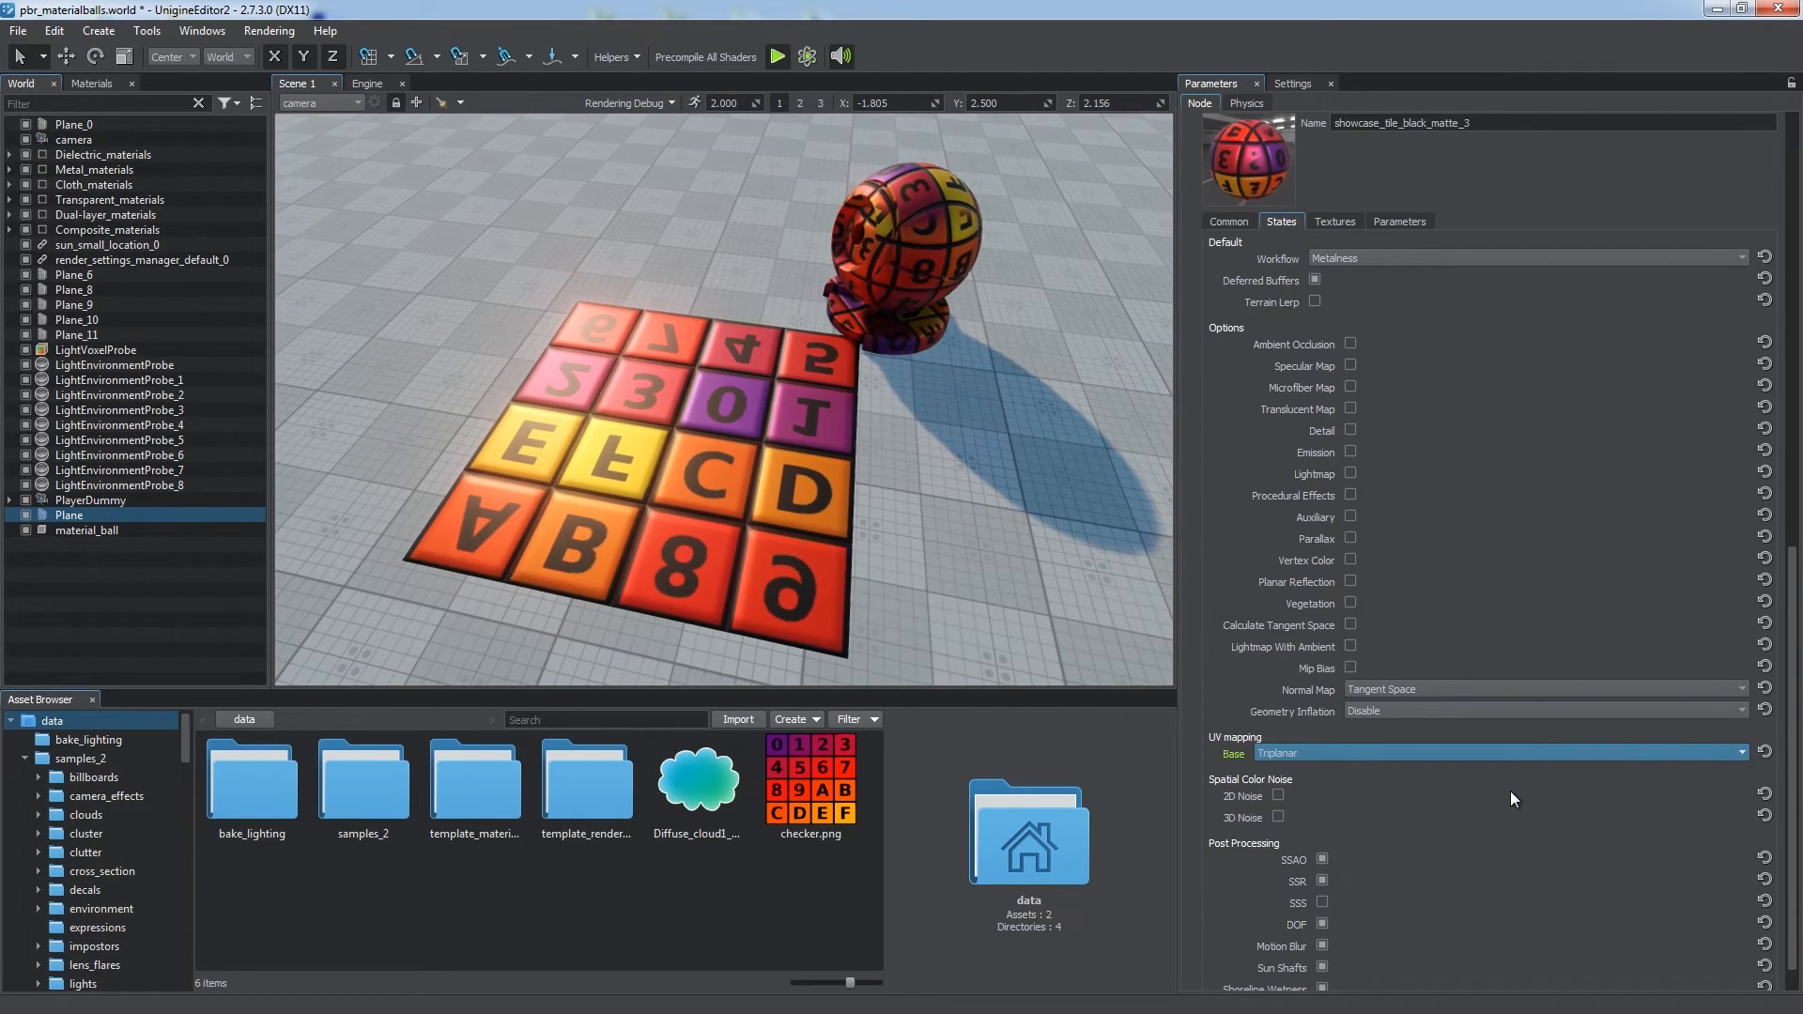
{"action": "left_click", "coordinate": [86, 530]}
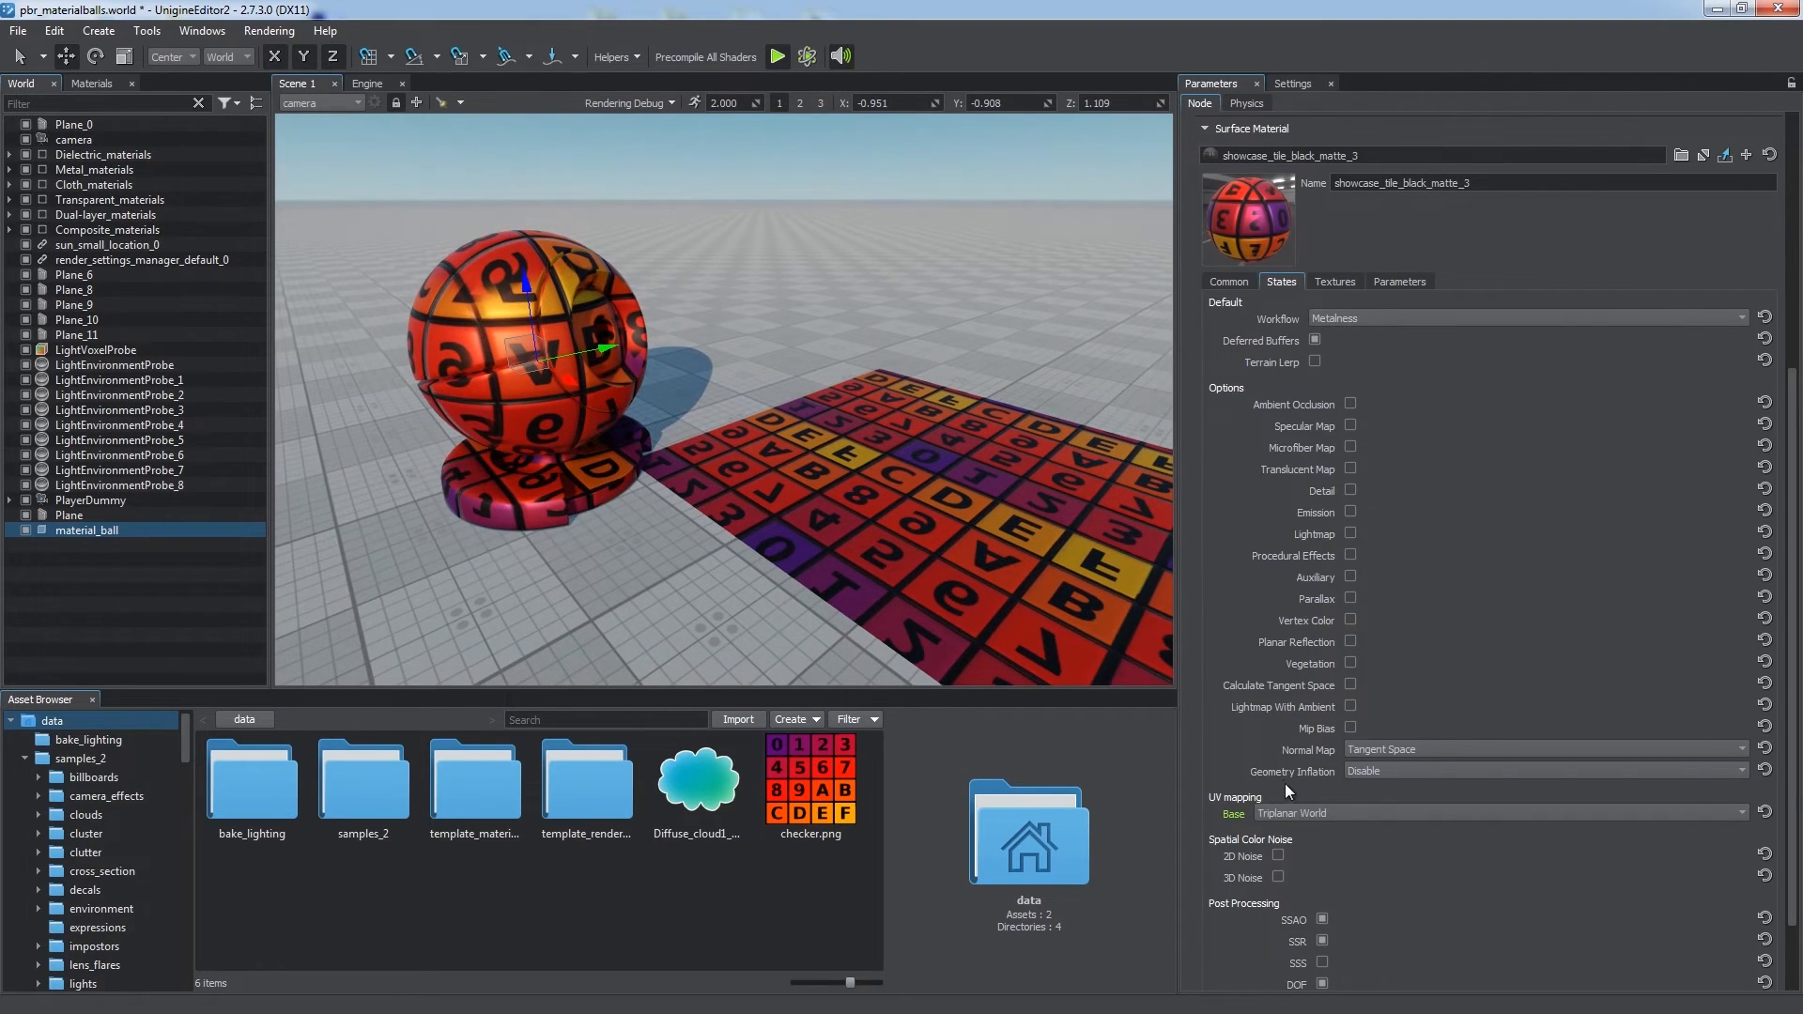
{"action": "left_click", "coordinate": [1495, 813]}
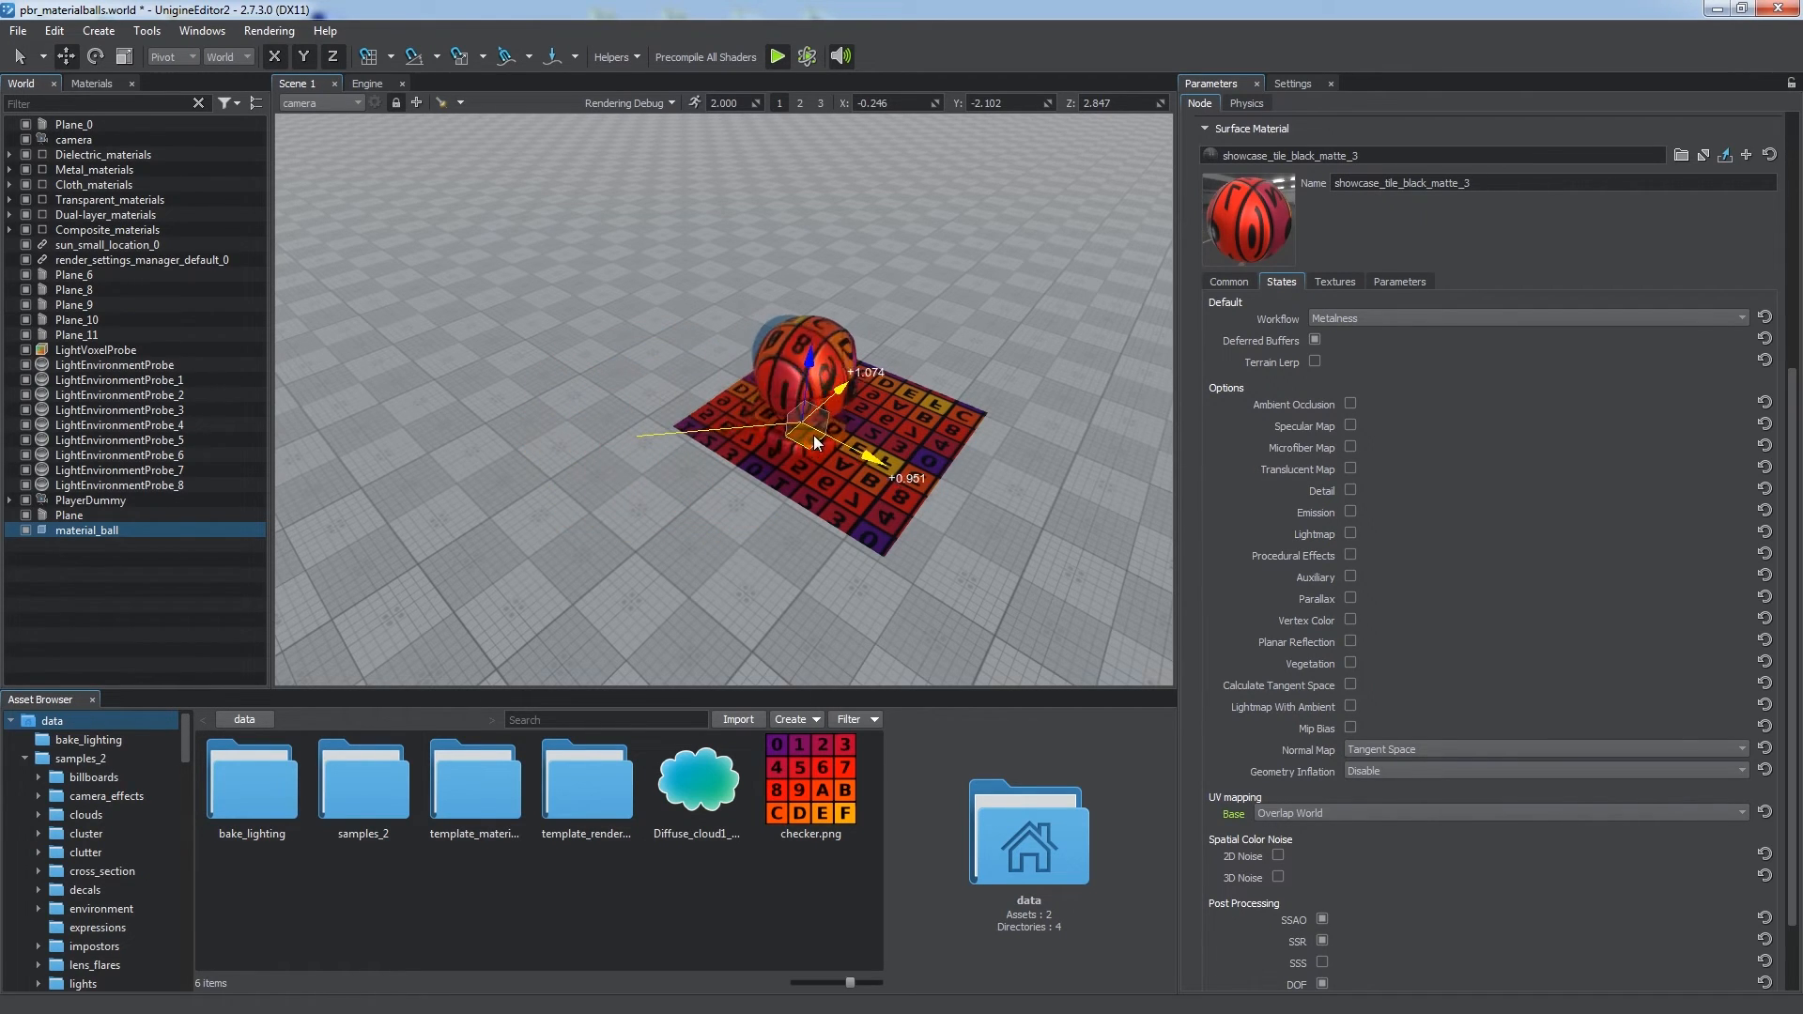
{"action": "left_click", "coordinate": [68, 515]}
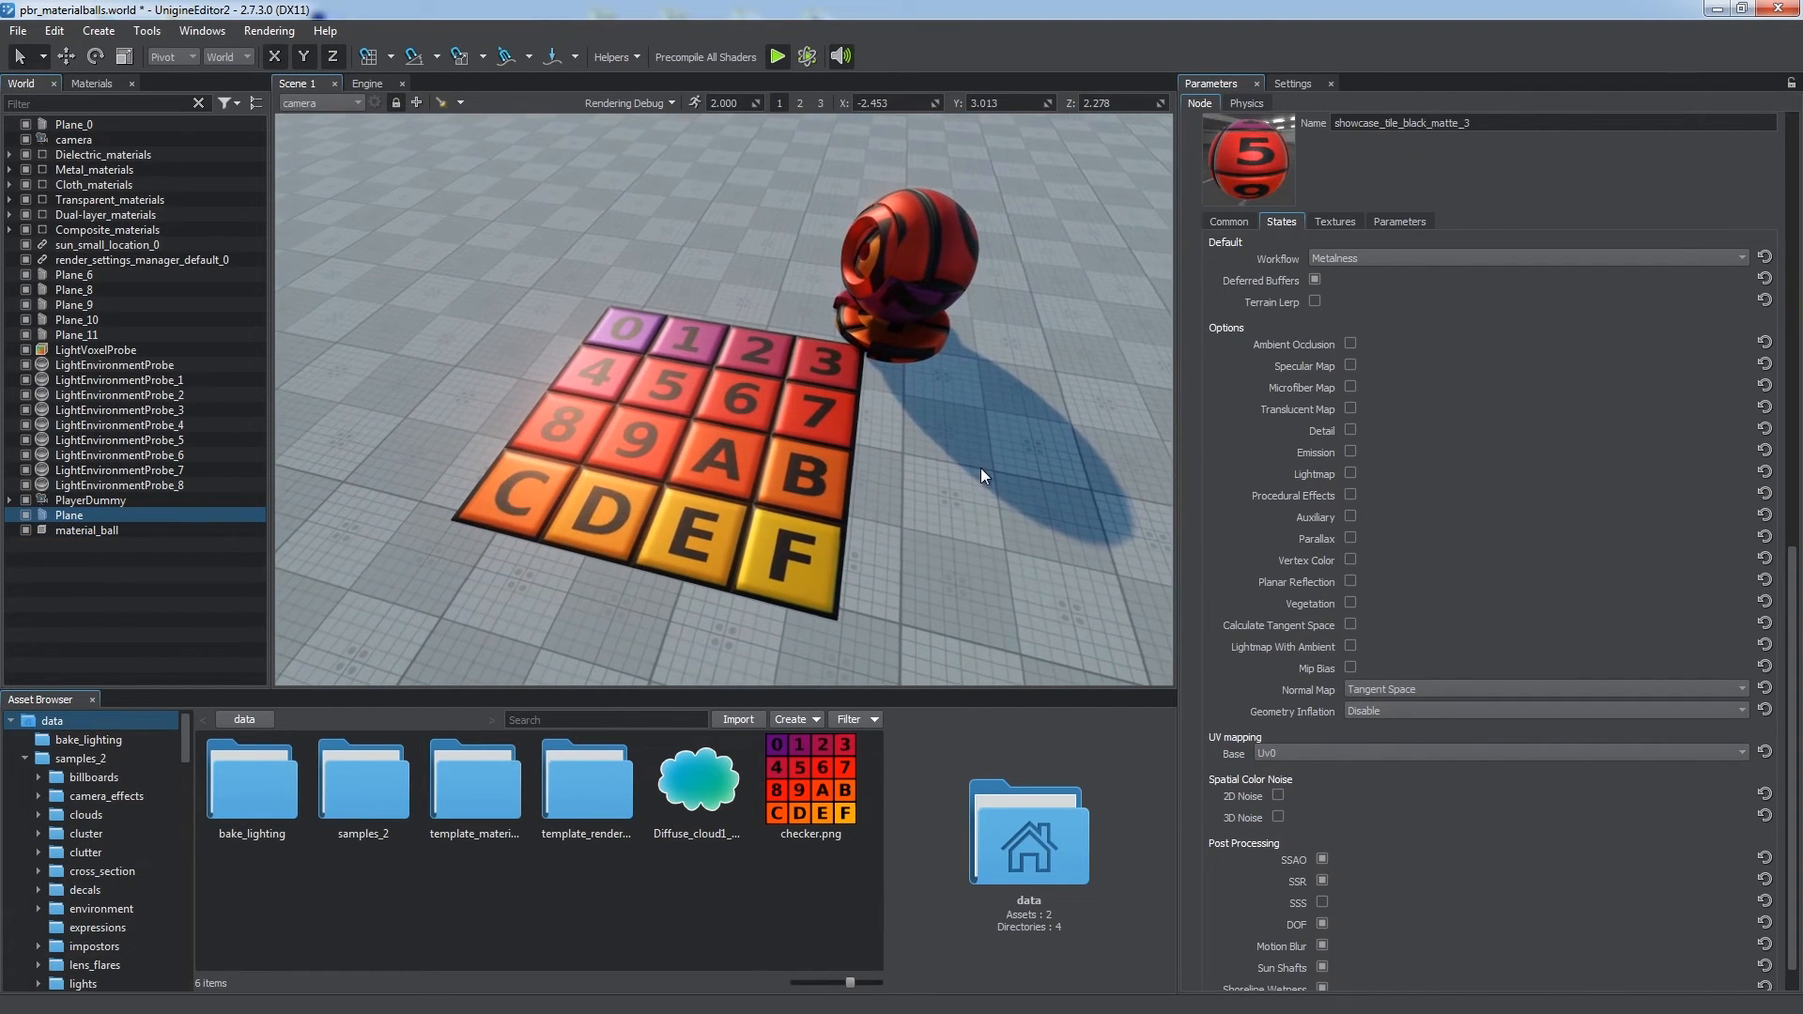
- Edit the tile material's UV transform to scale the texture by 4 along X
{"action": "left_click", "coordinate": [1397, 222]}
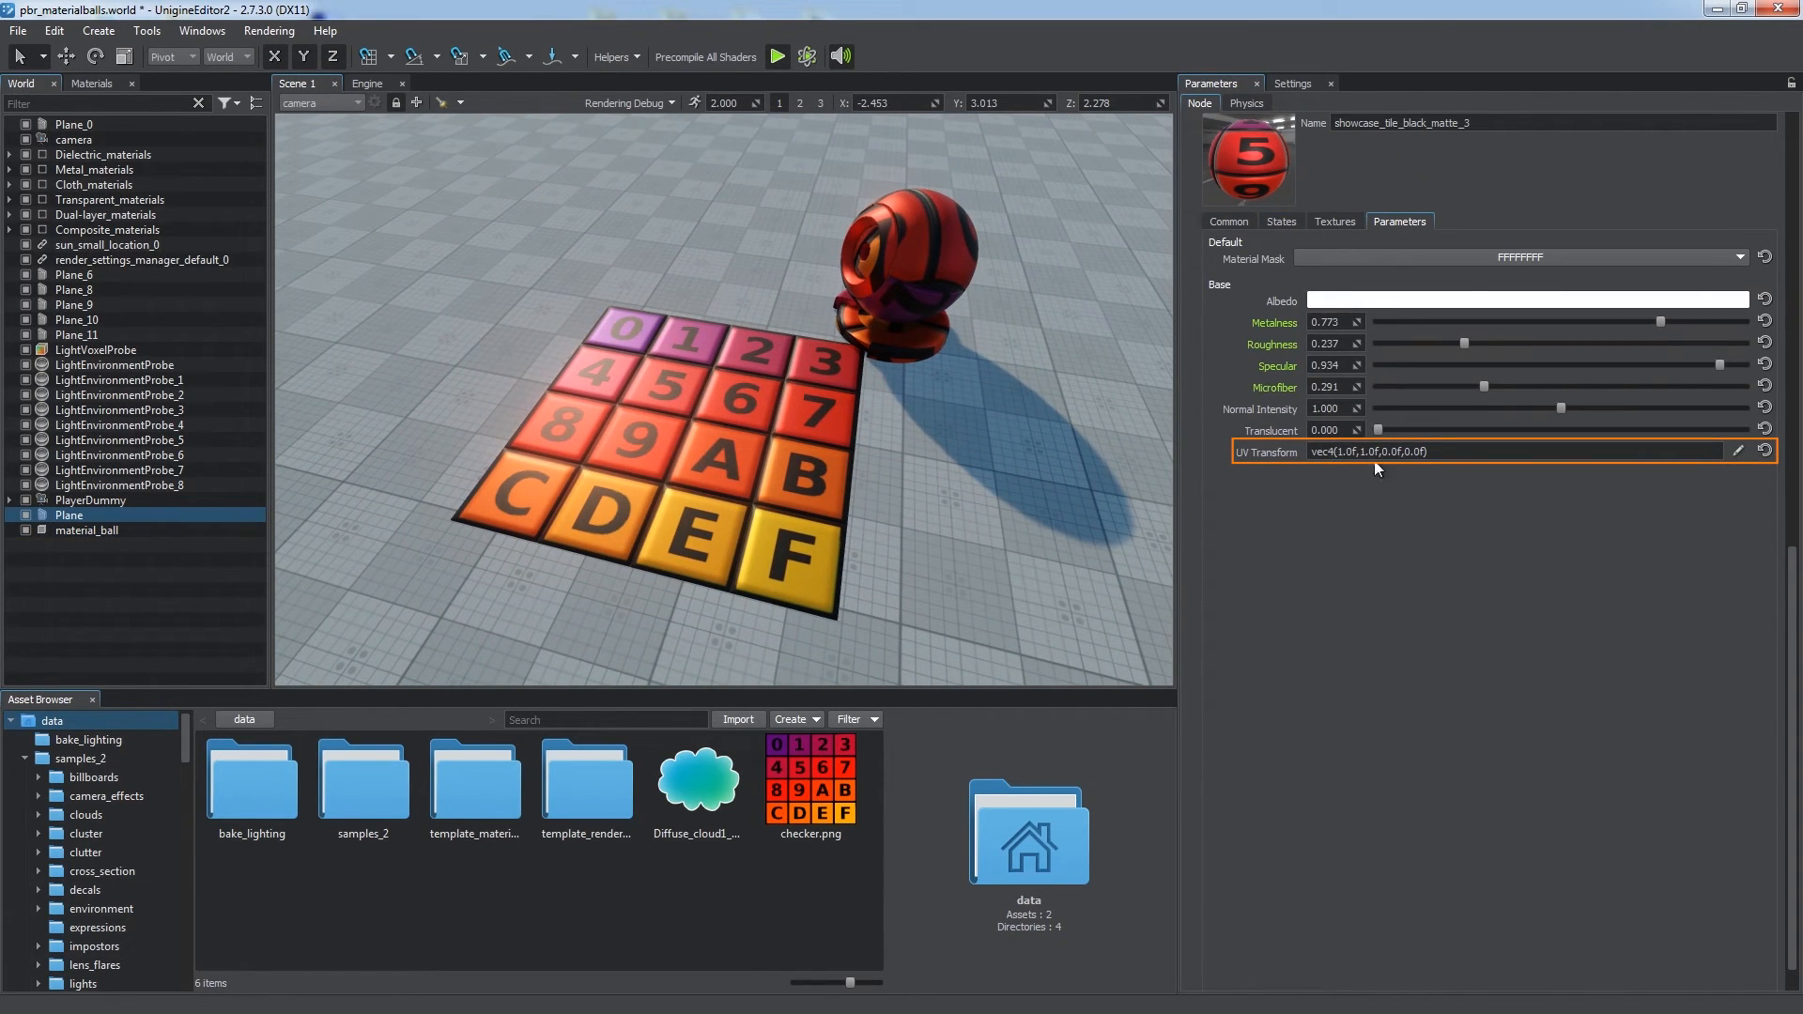
{"action": "left_click", "coordinate": [1736, 451]}
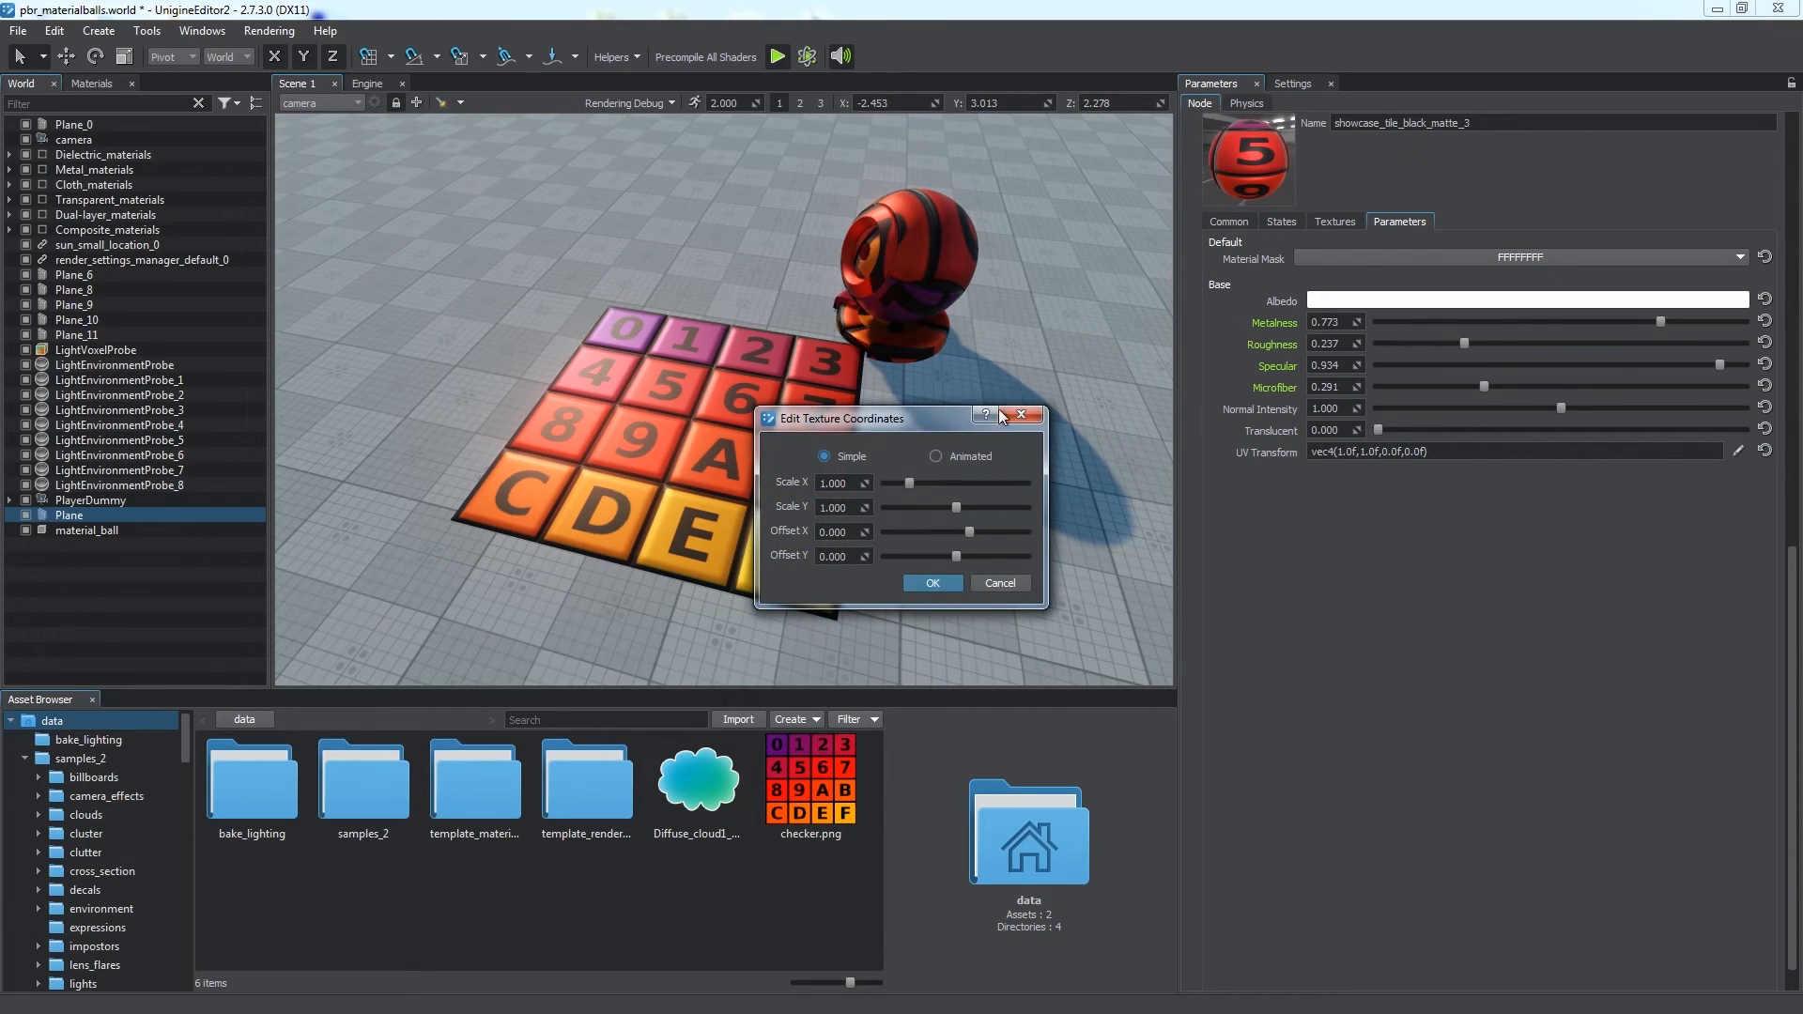
{"action": "left_click_drag", "start_coordinate": [909, 482], "coordinate": [1366, 513]}
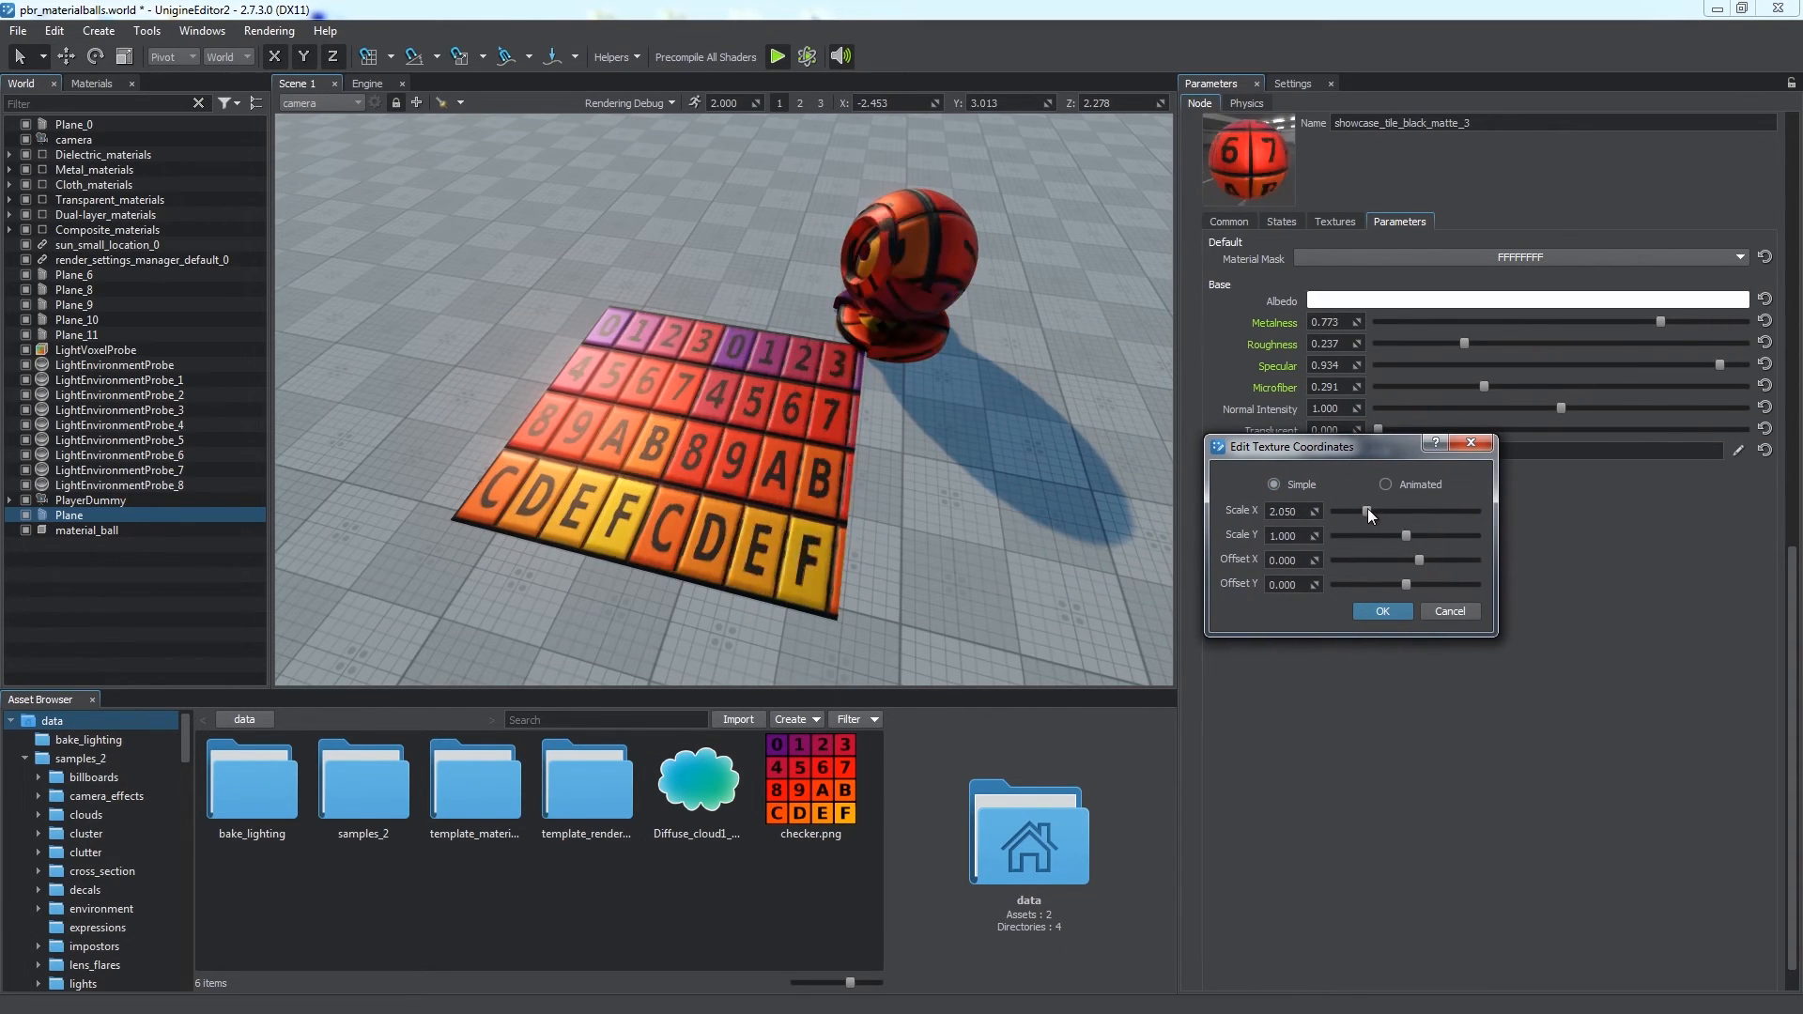
{"action": "type", "text": "4"}
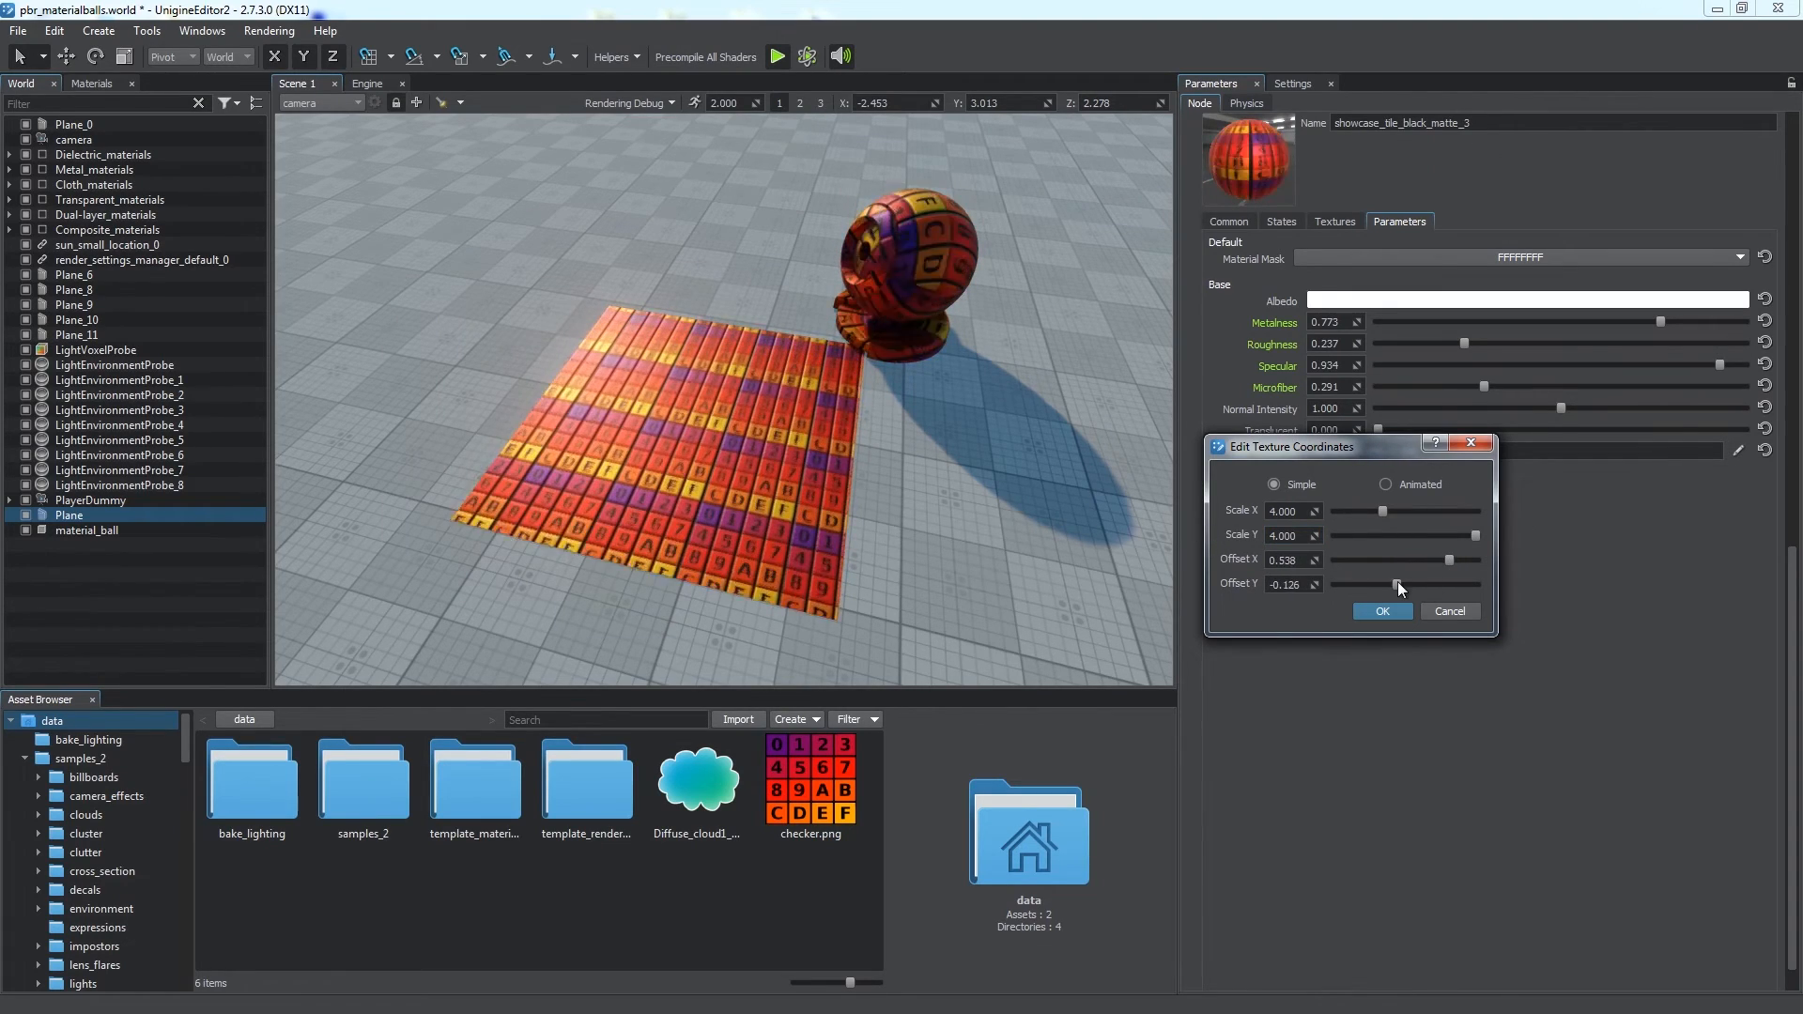
- Make the UV transform animated with raised velocity and a 90 degree angle, and confirm
{"action": "left_click", "coordinate": [1381, 610]}
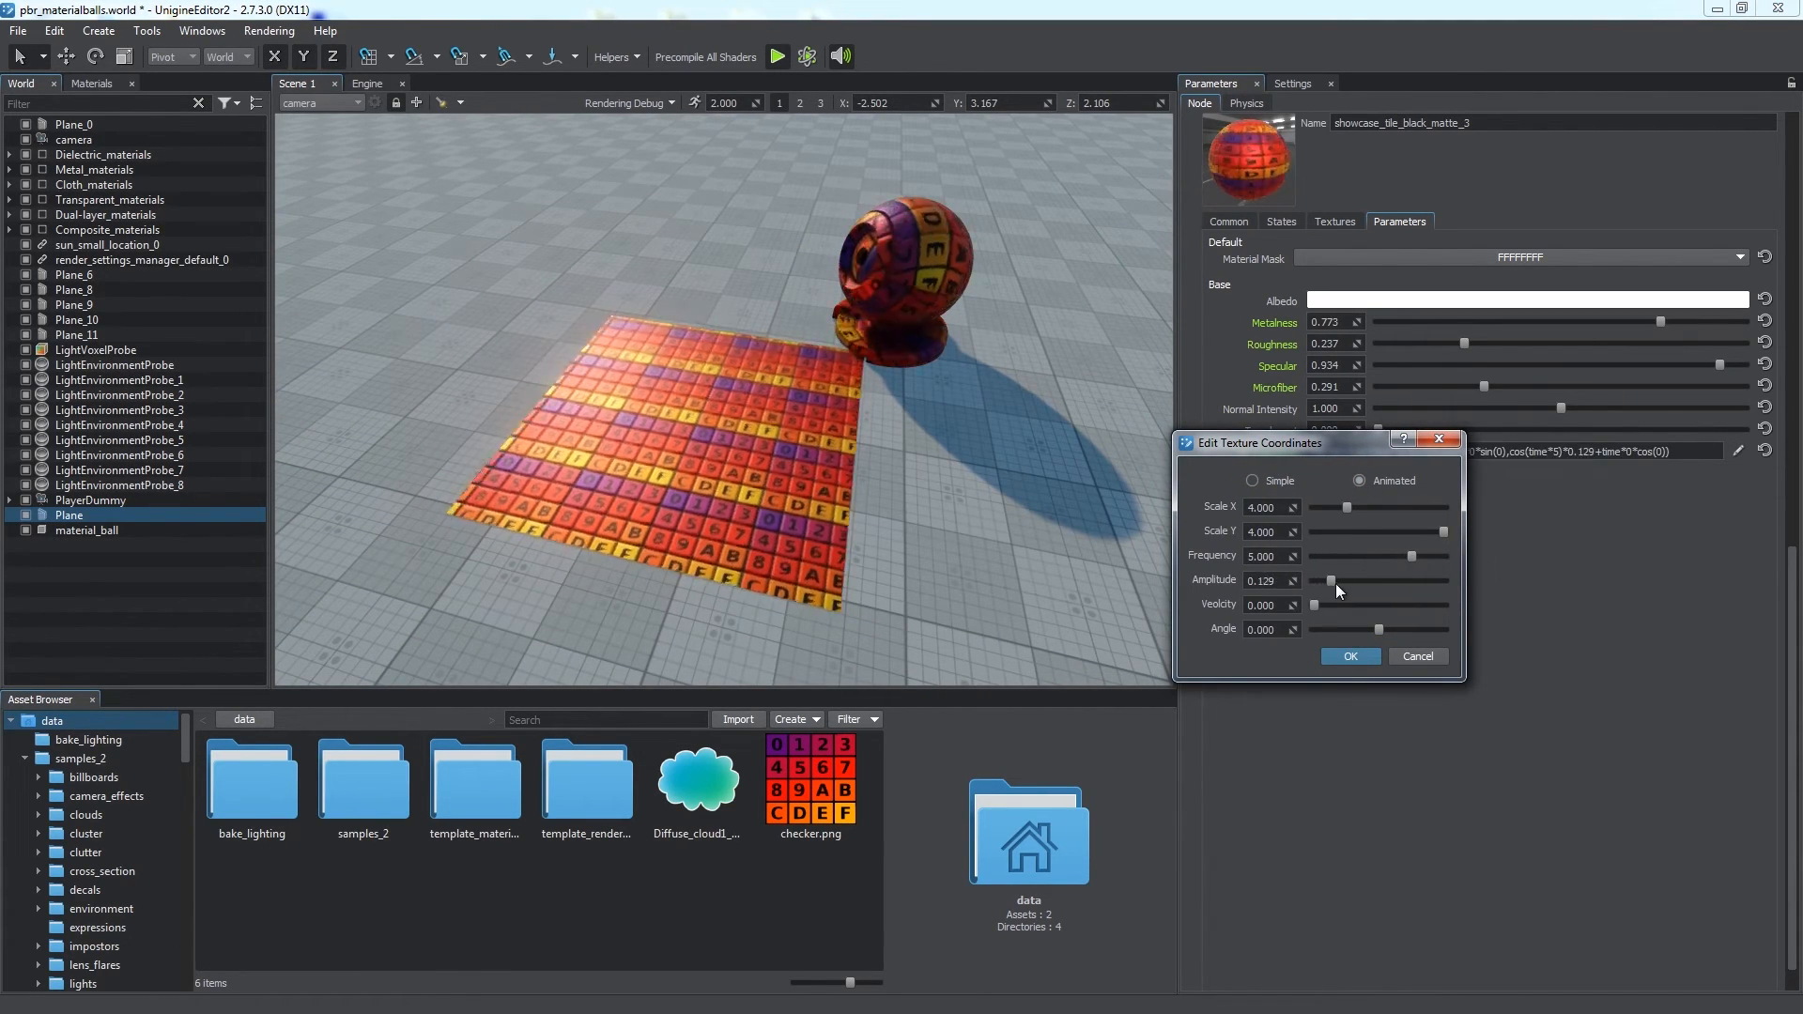
{"action": "left_click_drag", "start_coordinate": [1332, 605], "coordinate": [1371, 605]}
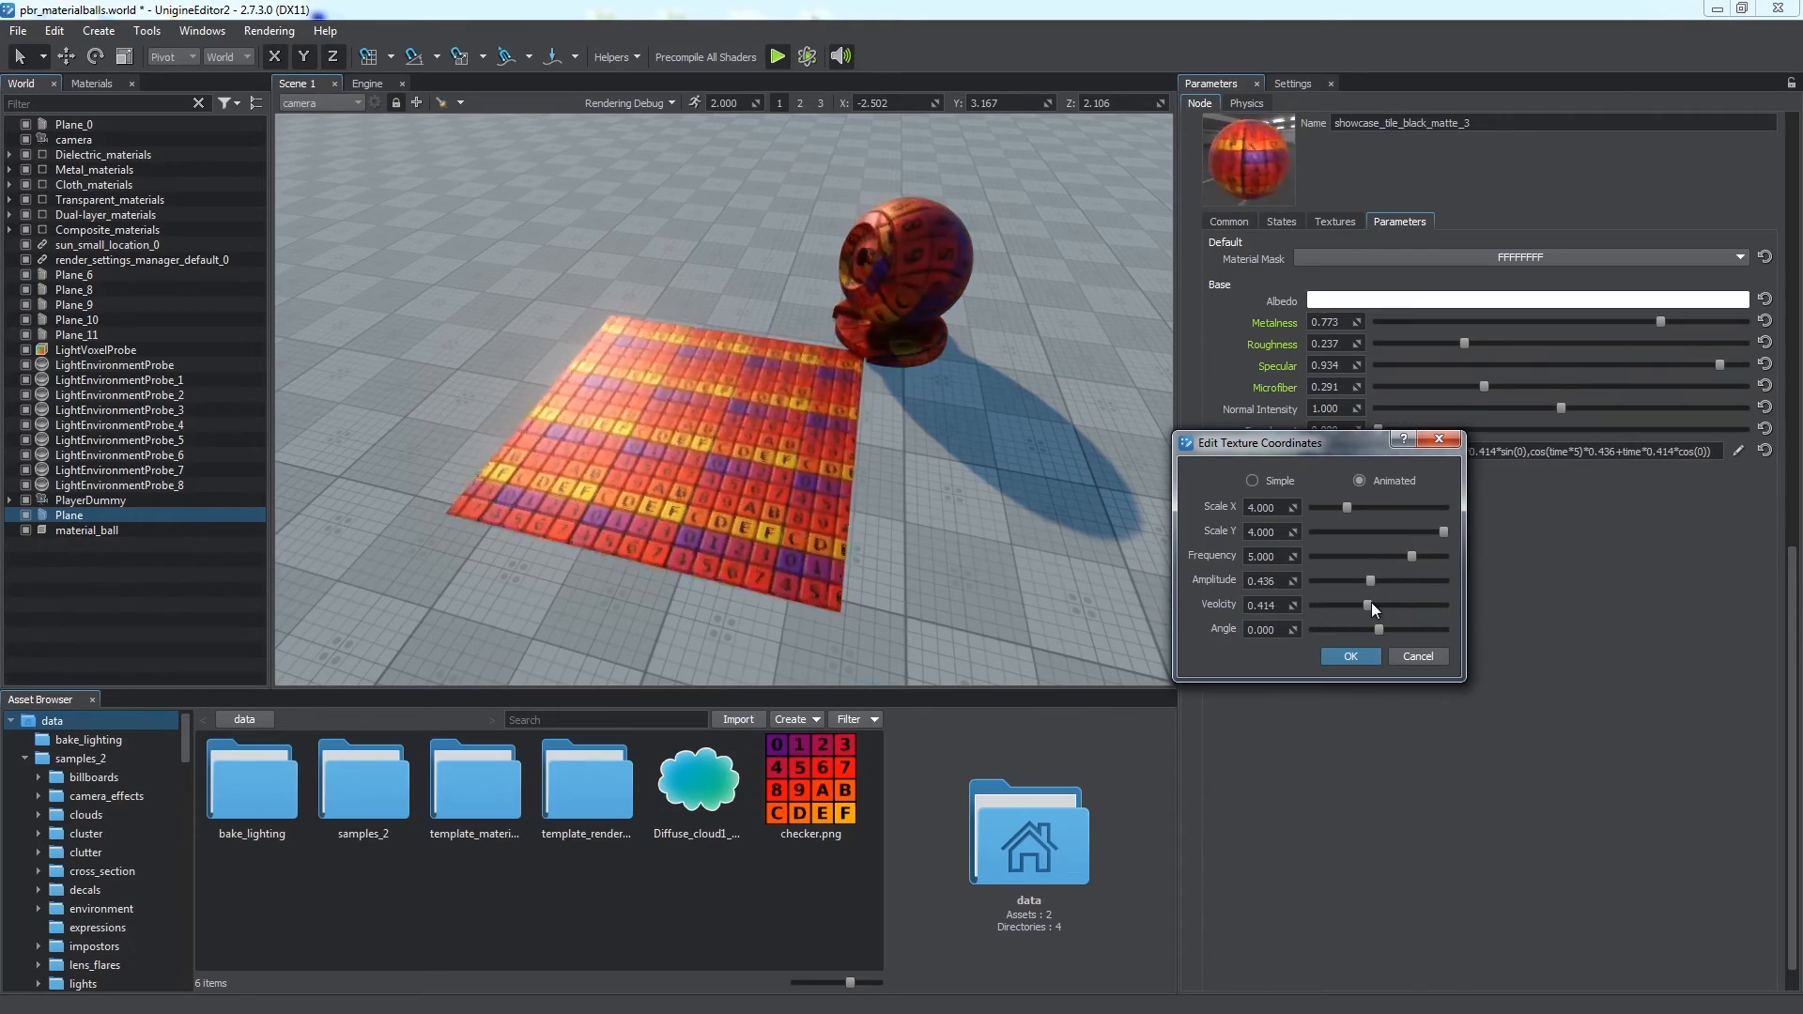
{"action": "type", "text": "90"}
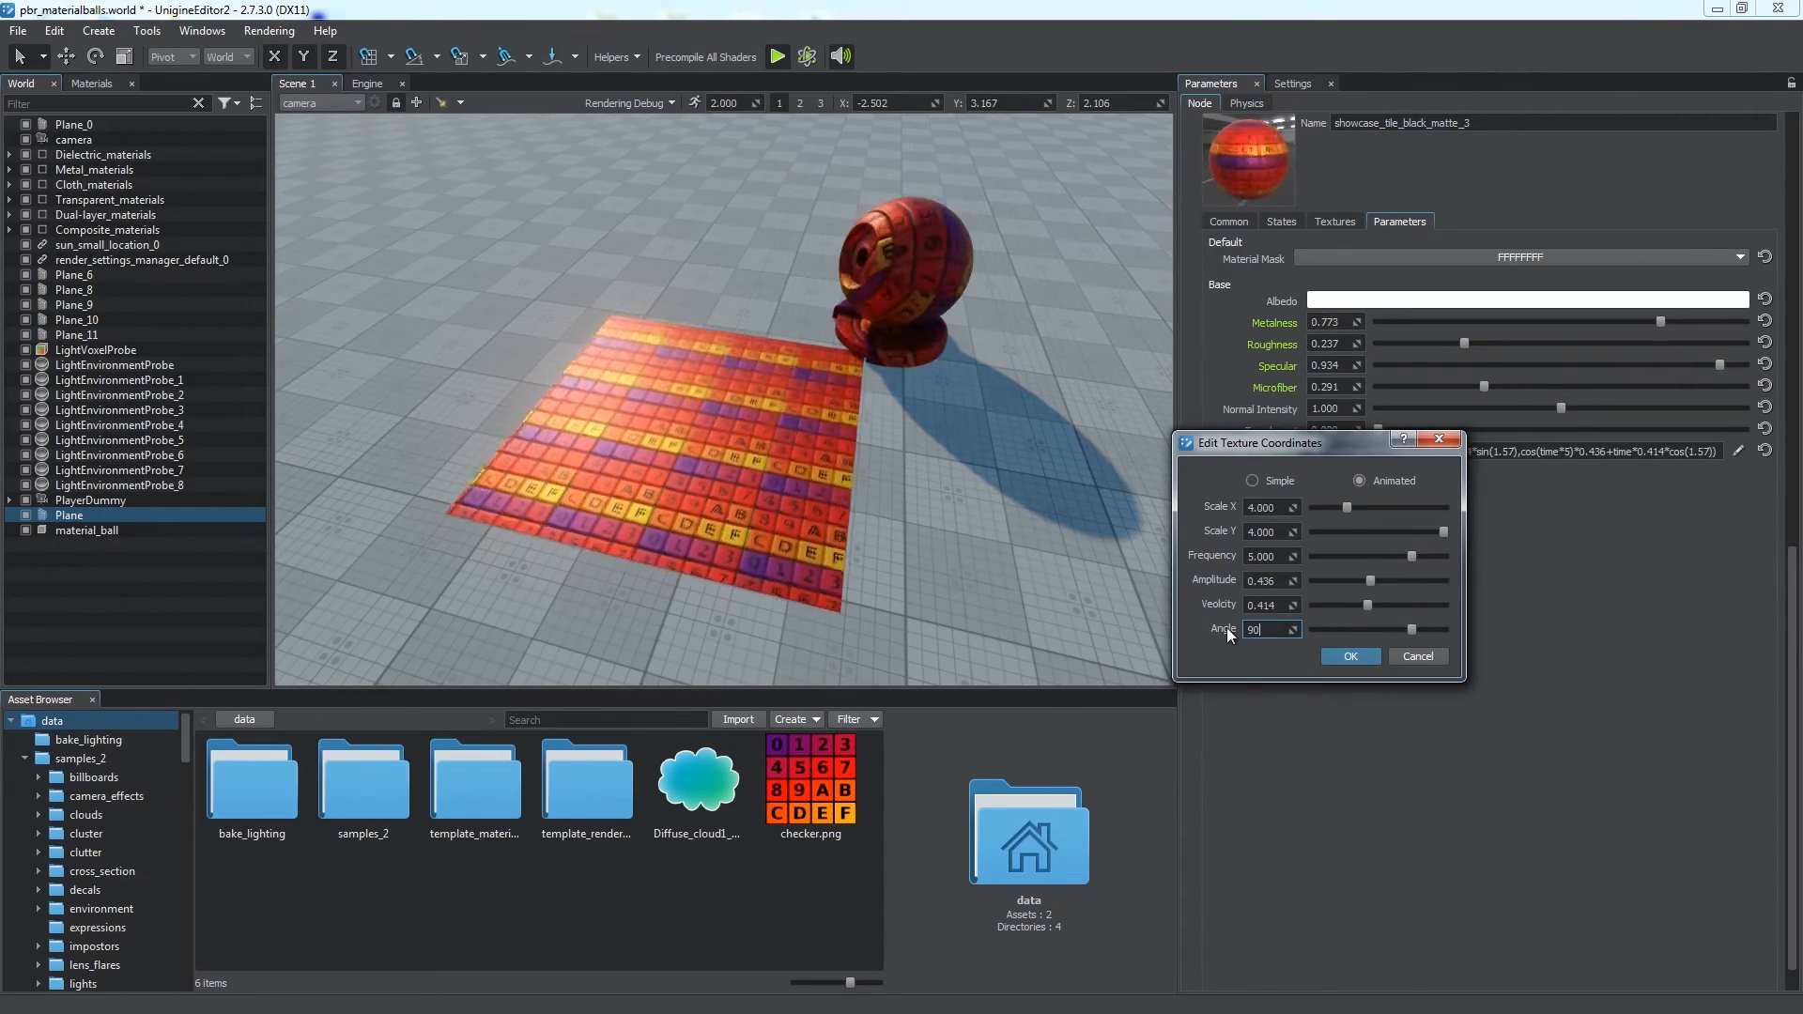
{"action": "left_click", "coordinate": [1350, 655]}
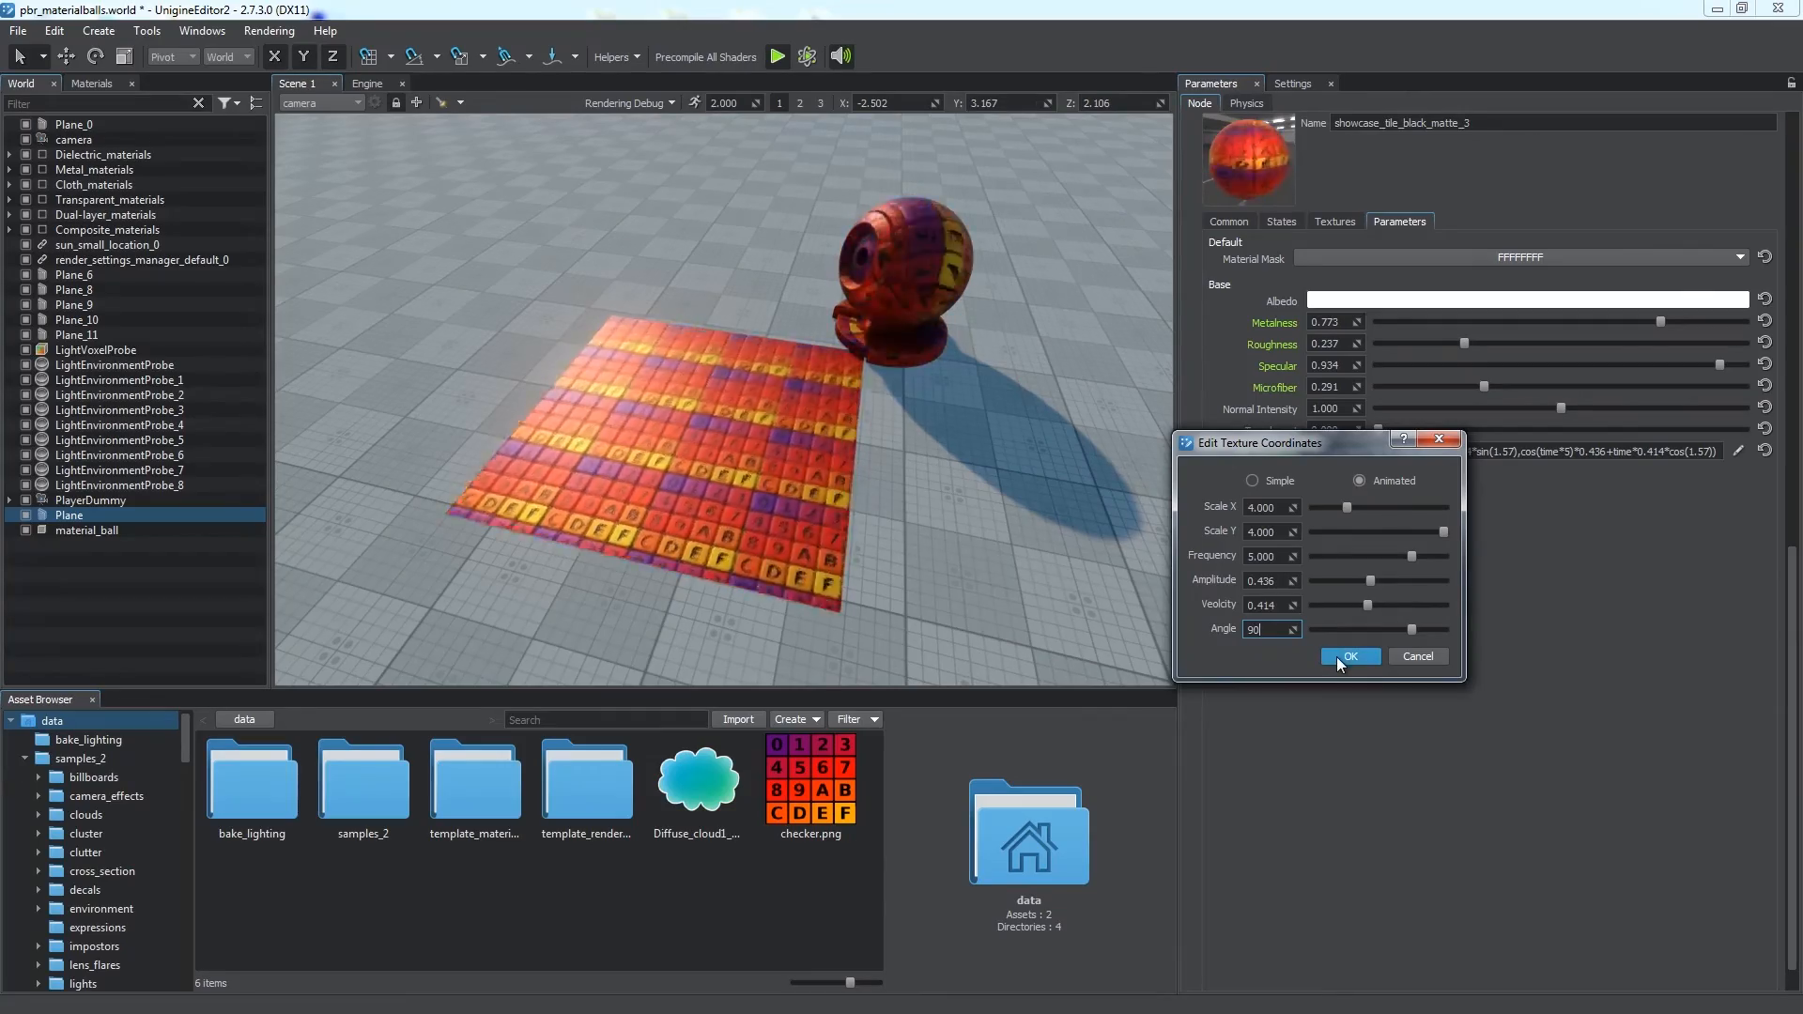
{"action": "left_click", "coordinate": [1349, 656]}
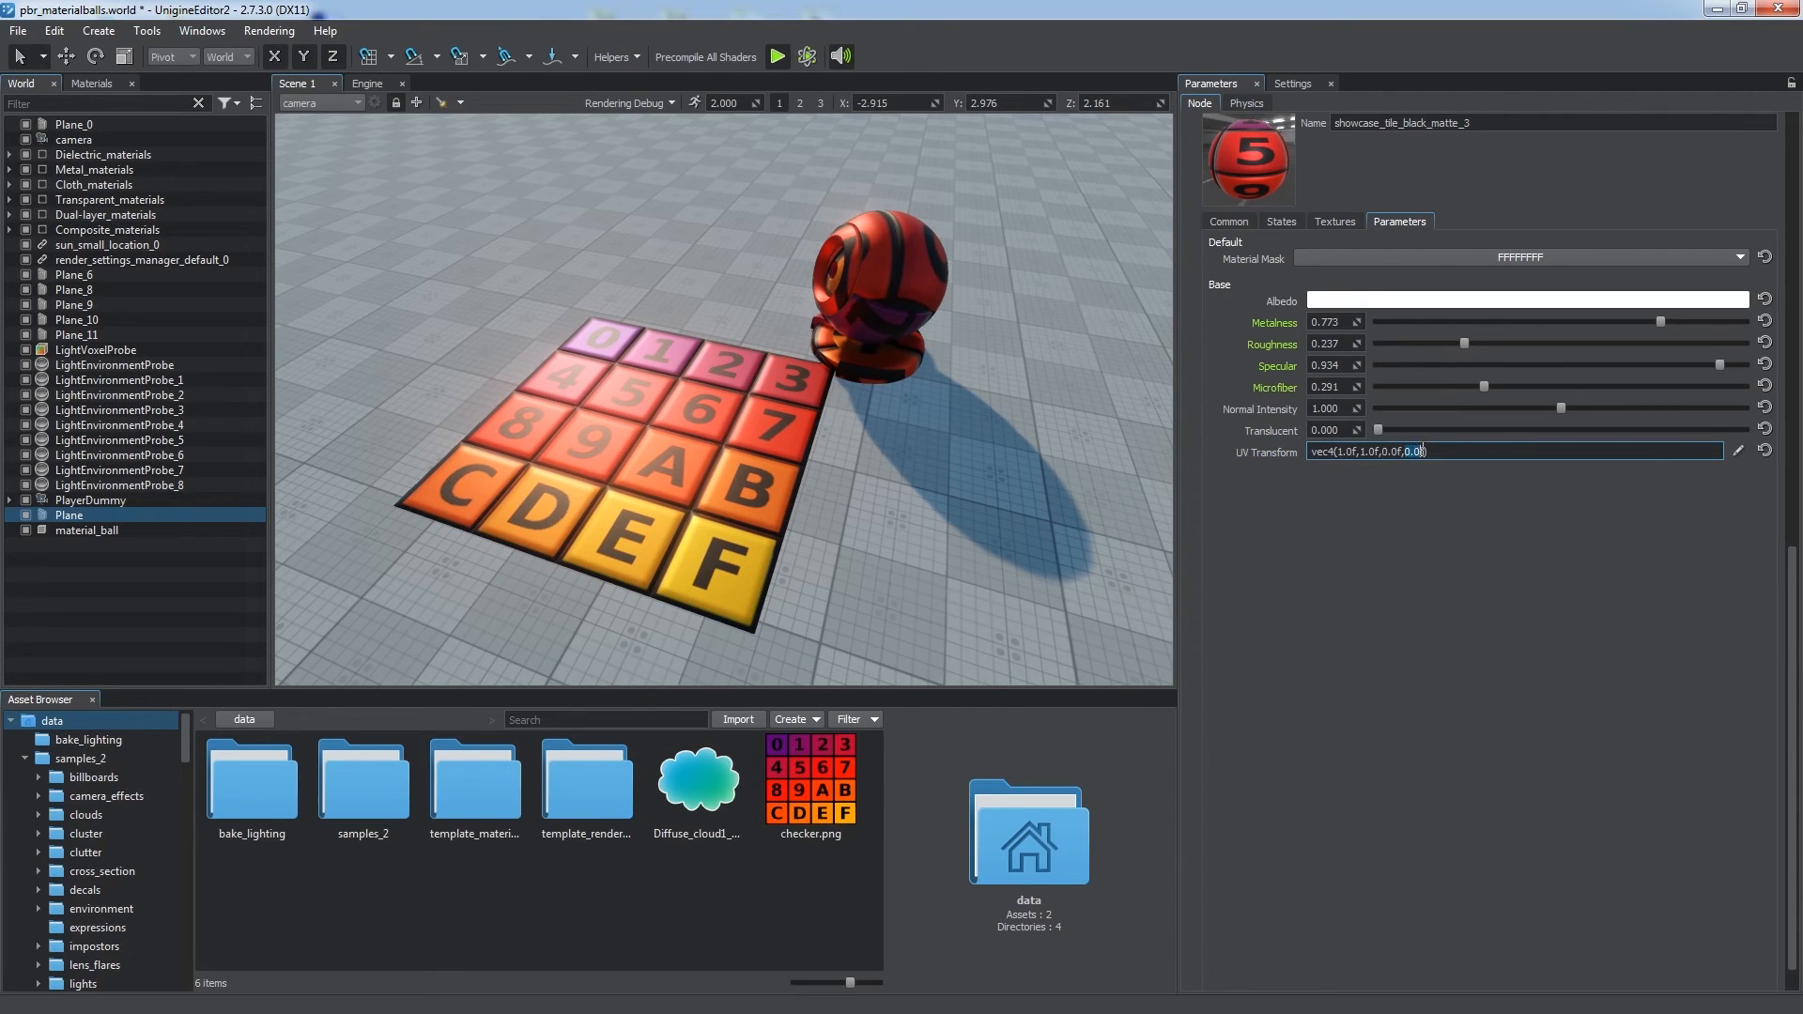
- Inspect other materials' base parameters, then select Plane_0 and show its textures
{"action": "type", "text": "time"}
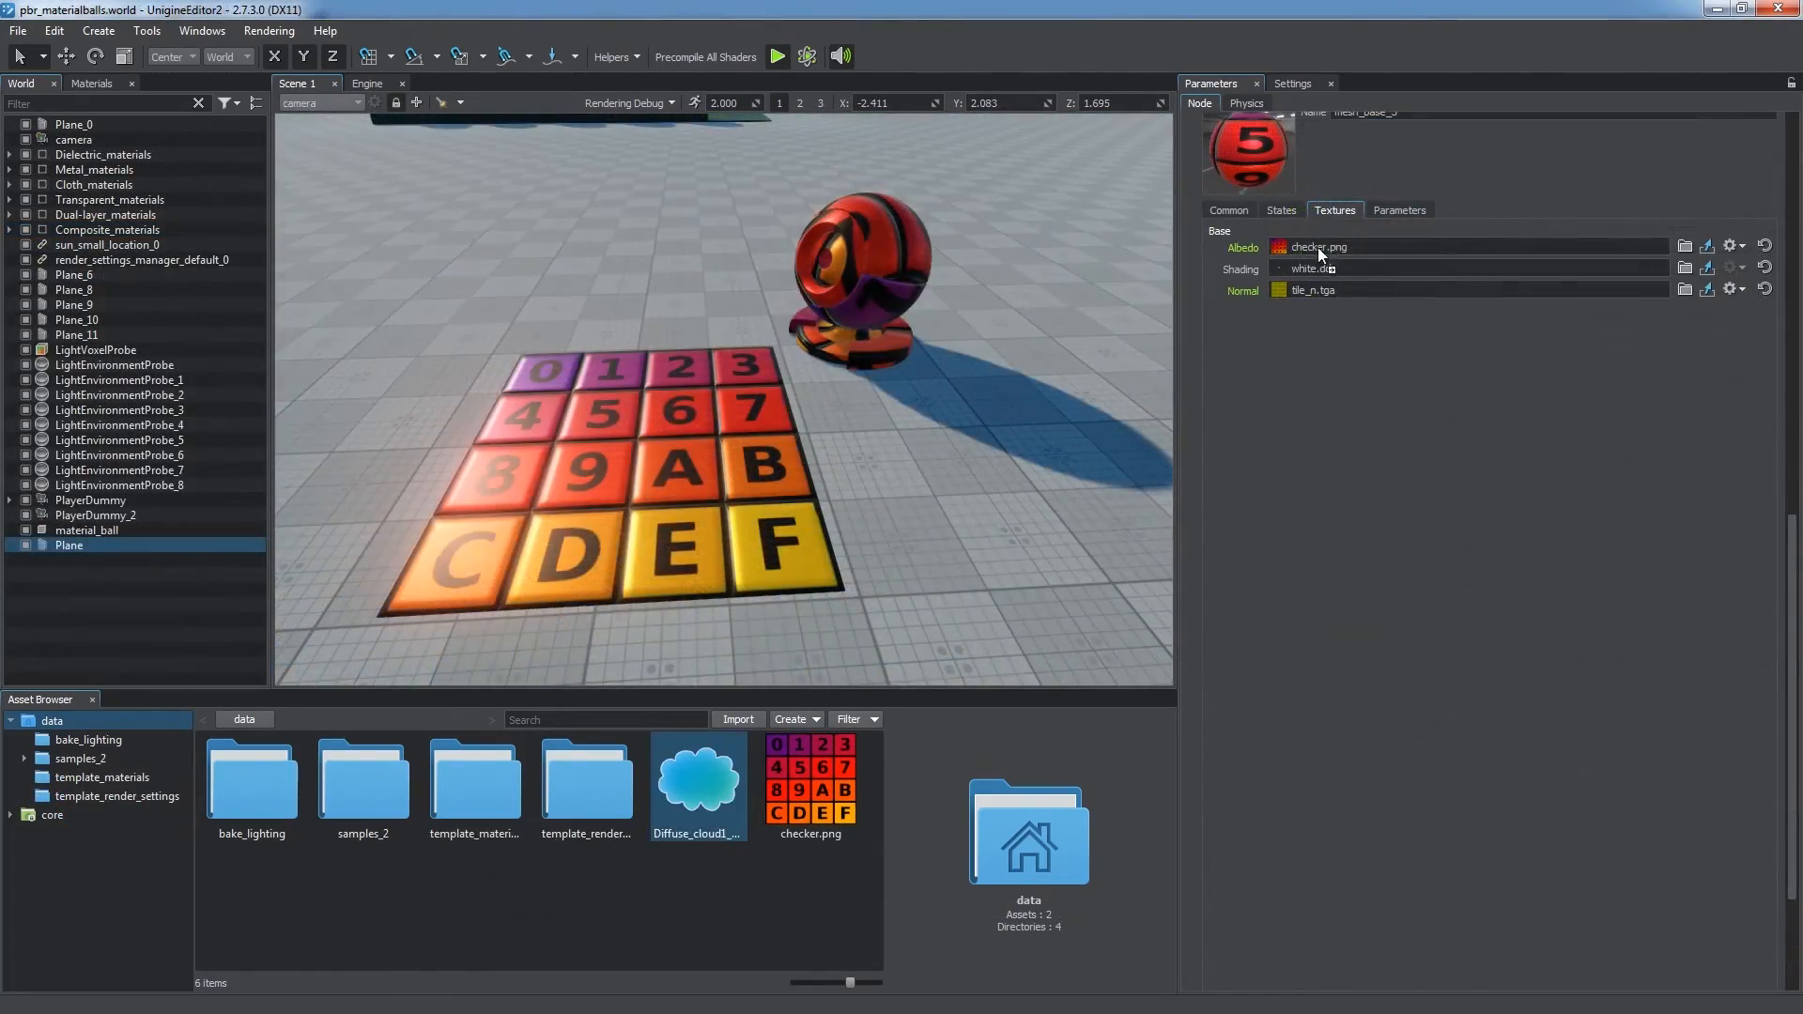
{"action": "left_click", "coordinate": [1400, 211]}
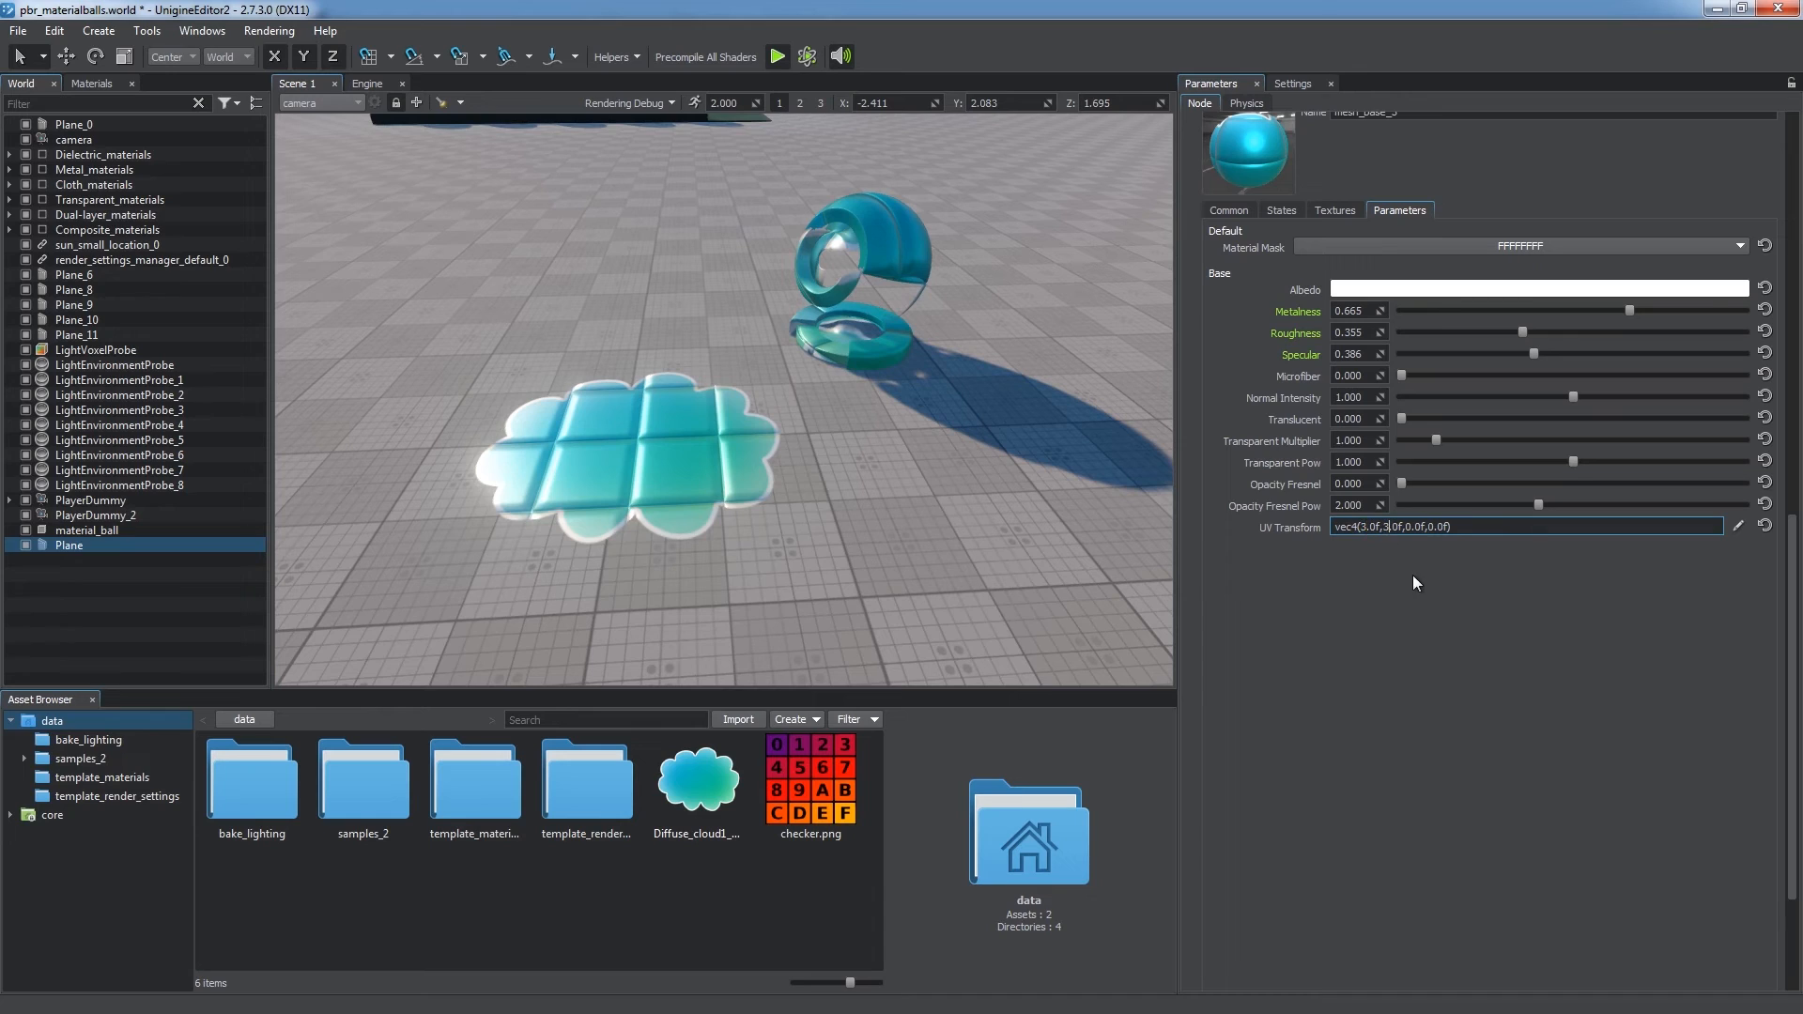
{"action": "left_click", "coordinate": [1334, 210]}
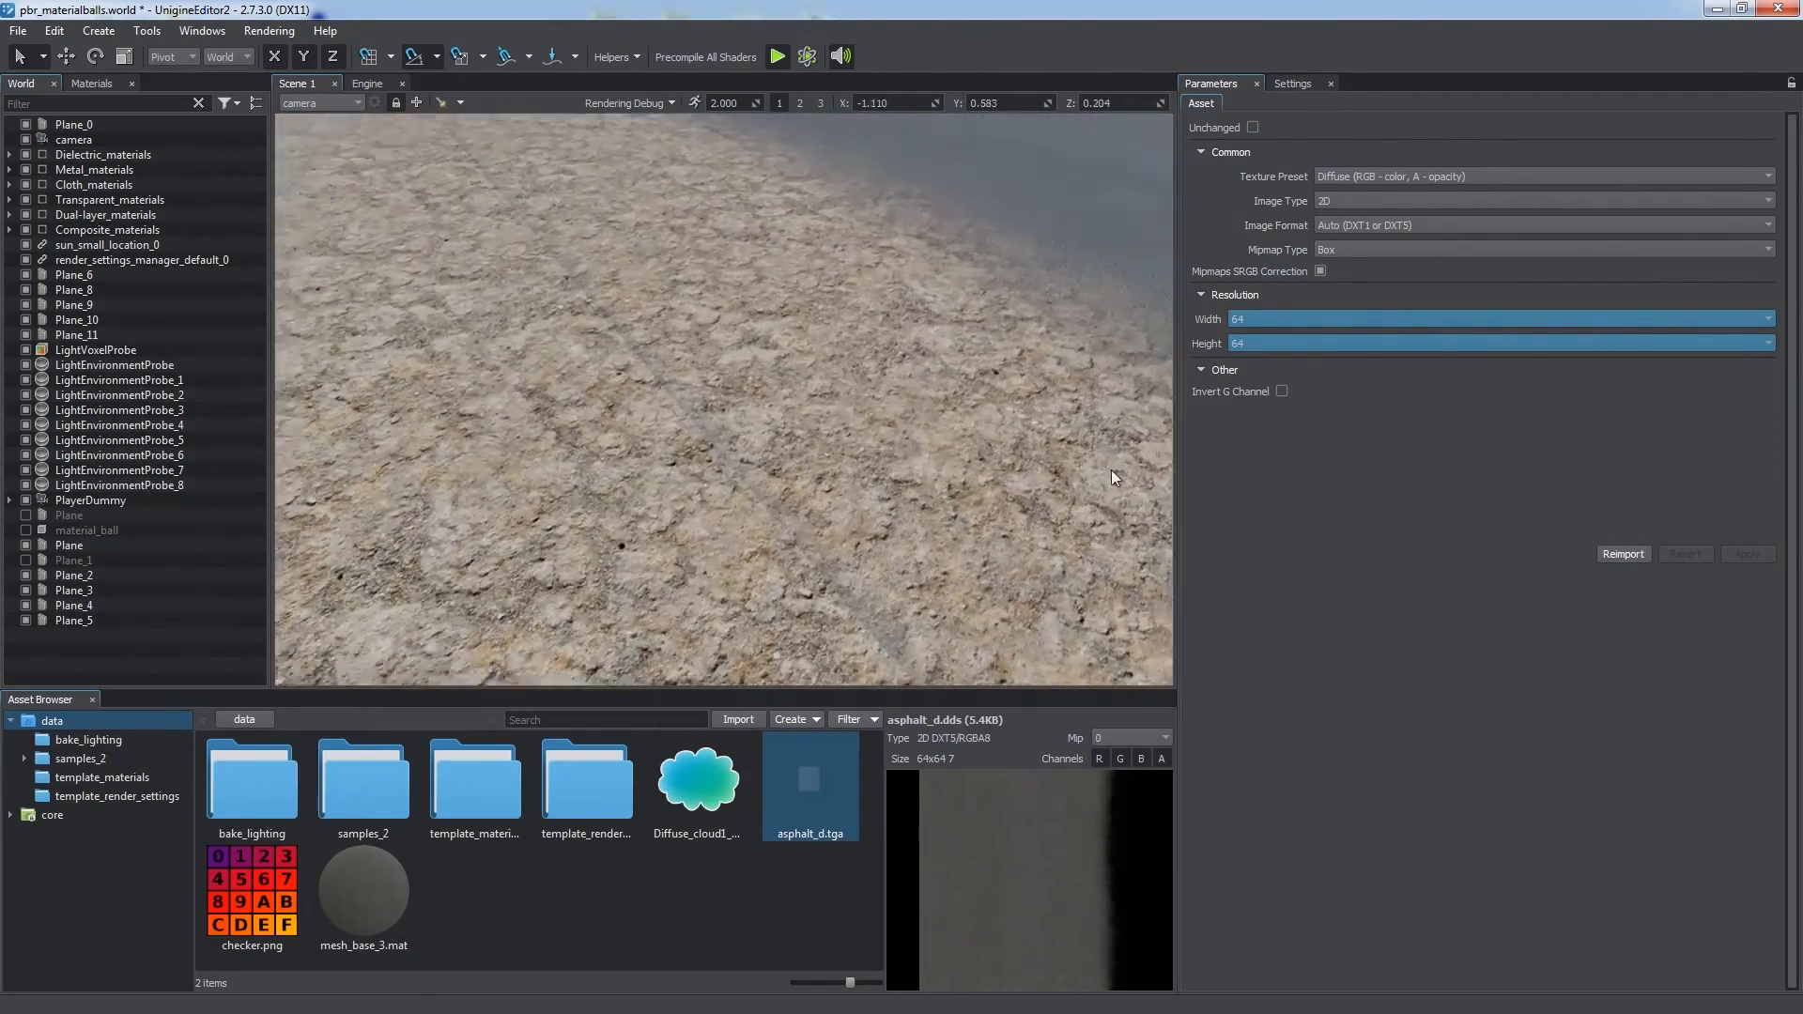
{"action": "left_click", "coordinate": [68, 544]}
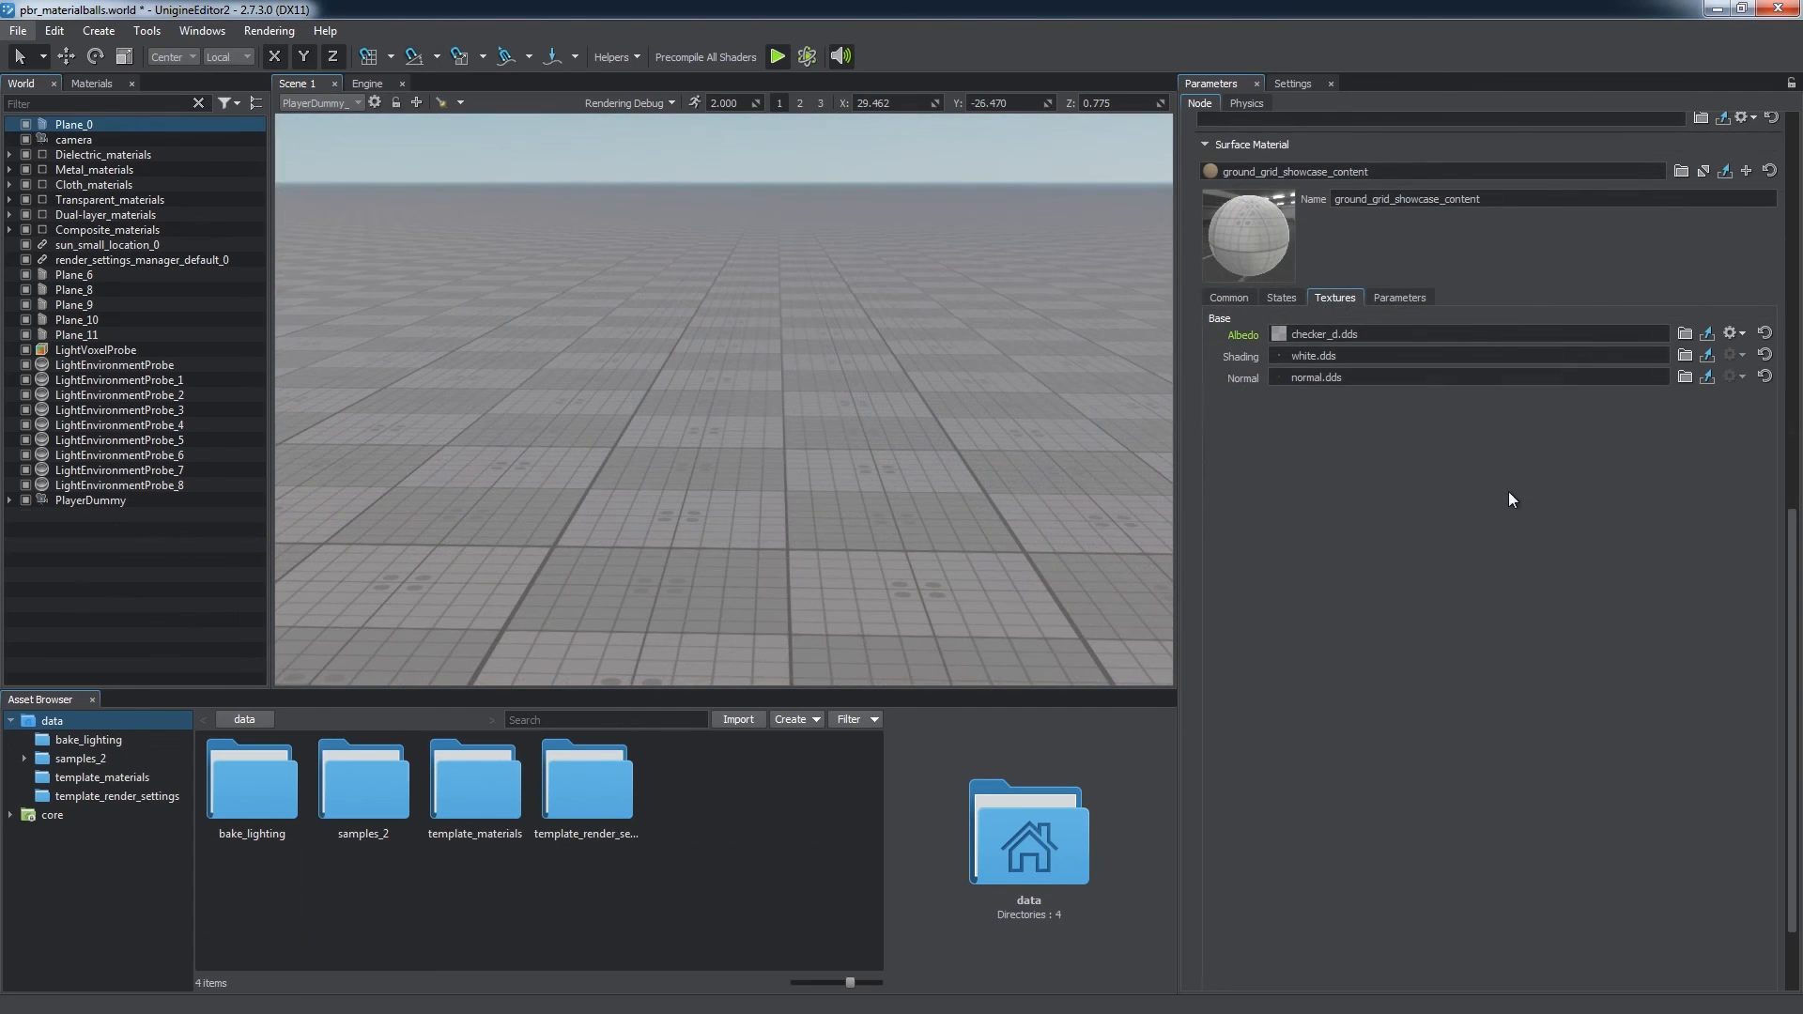
- Show the Runtime > World > Render > Textures settings over the material balls scene
{"action": "left_click", "coordinate": [1730, 335]}
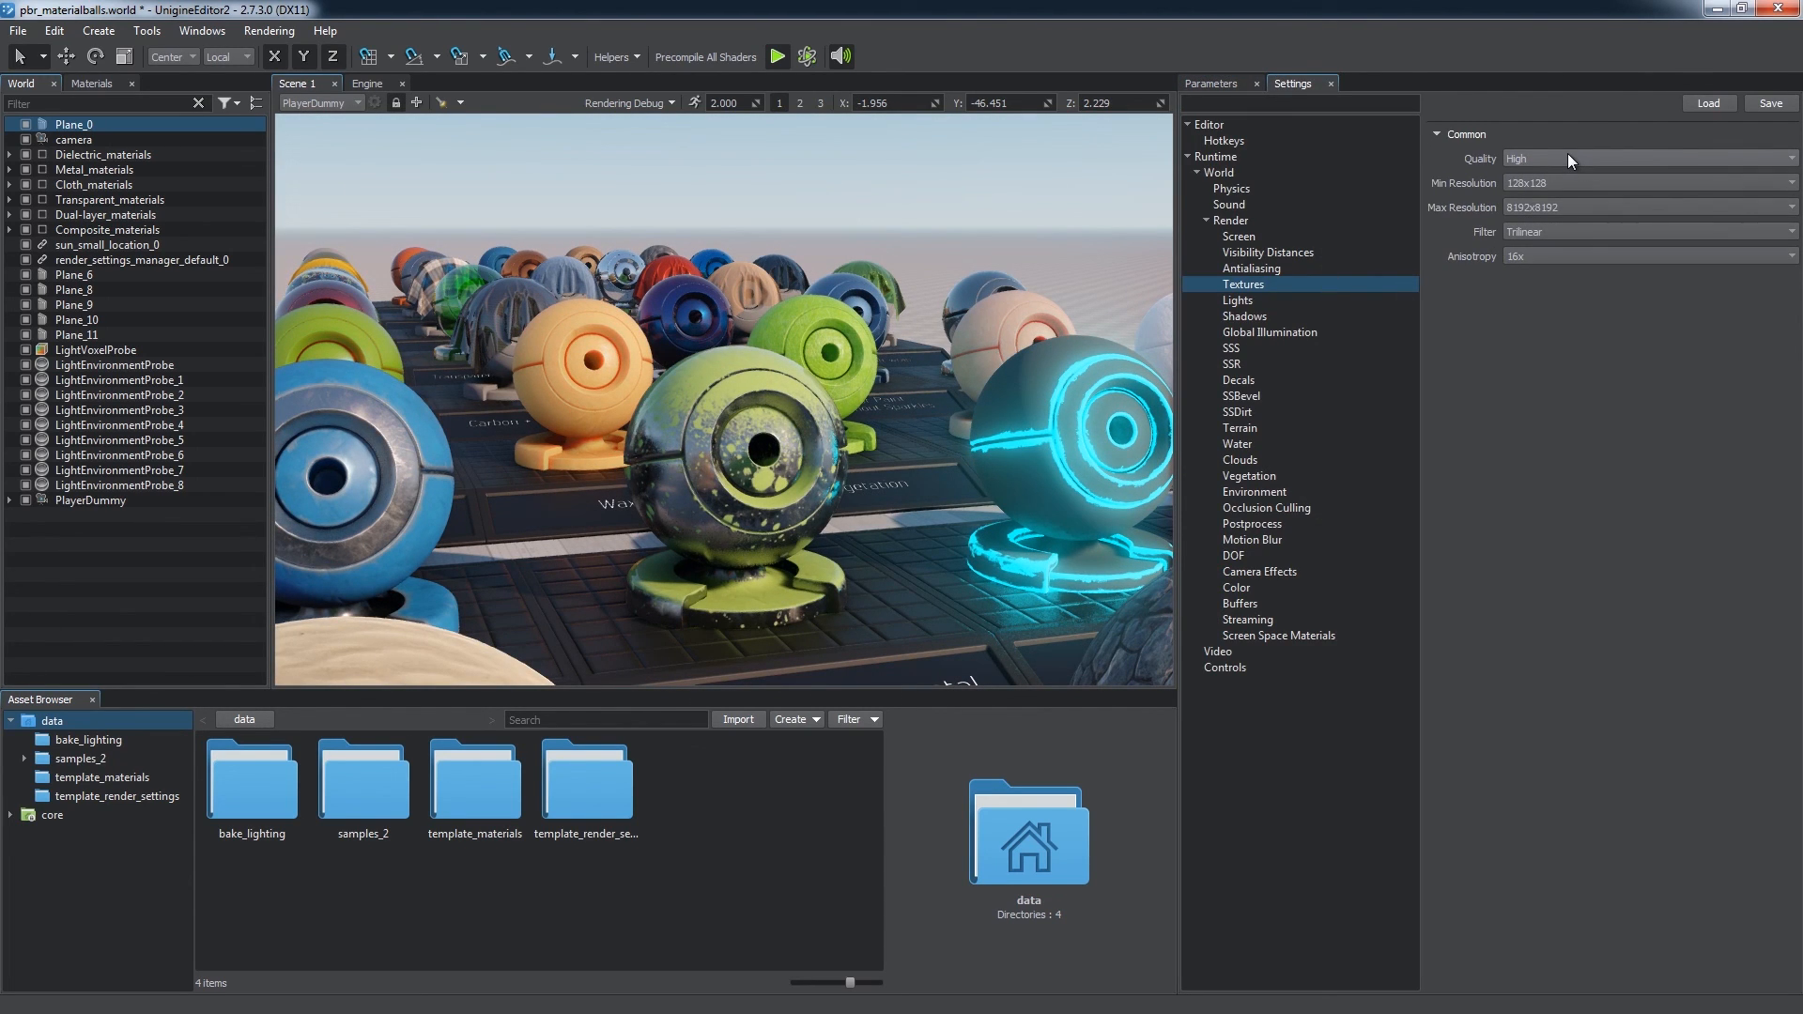
- Toggle texture quality, max resolution 8192x8192 and anisotropy back to High/16x, then return to the material's textures
{"action": "left_click", "coordinate": [1646, 158]}
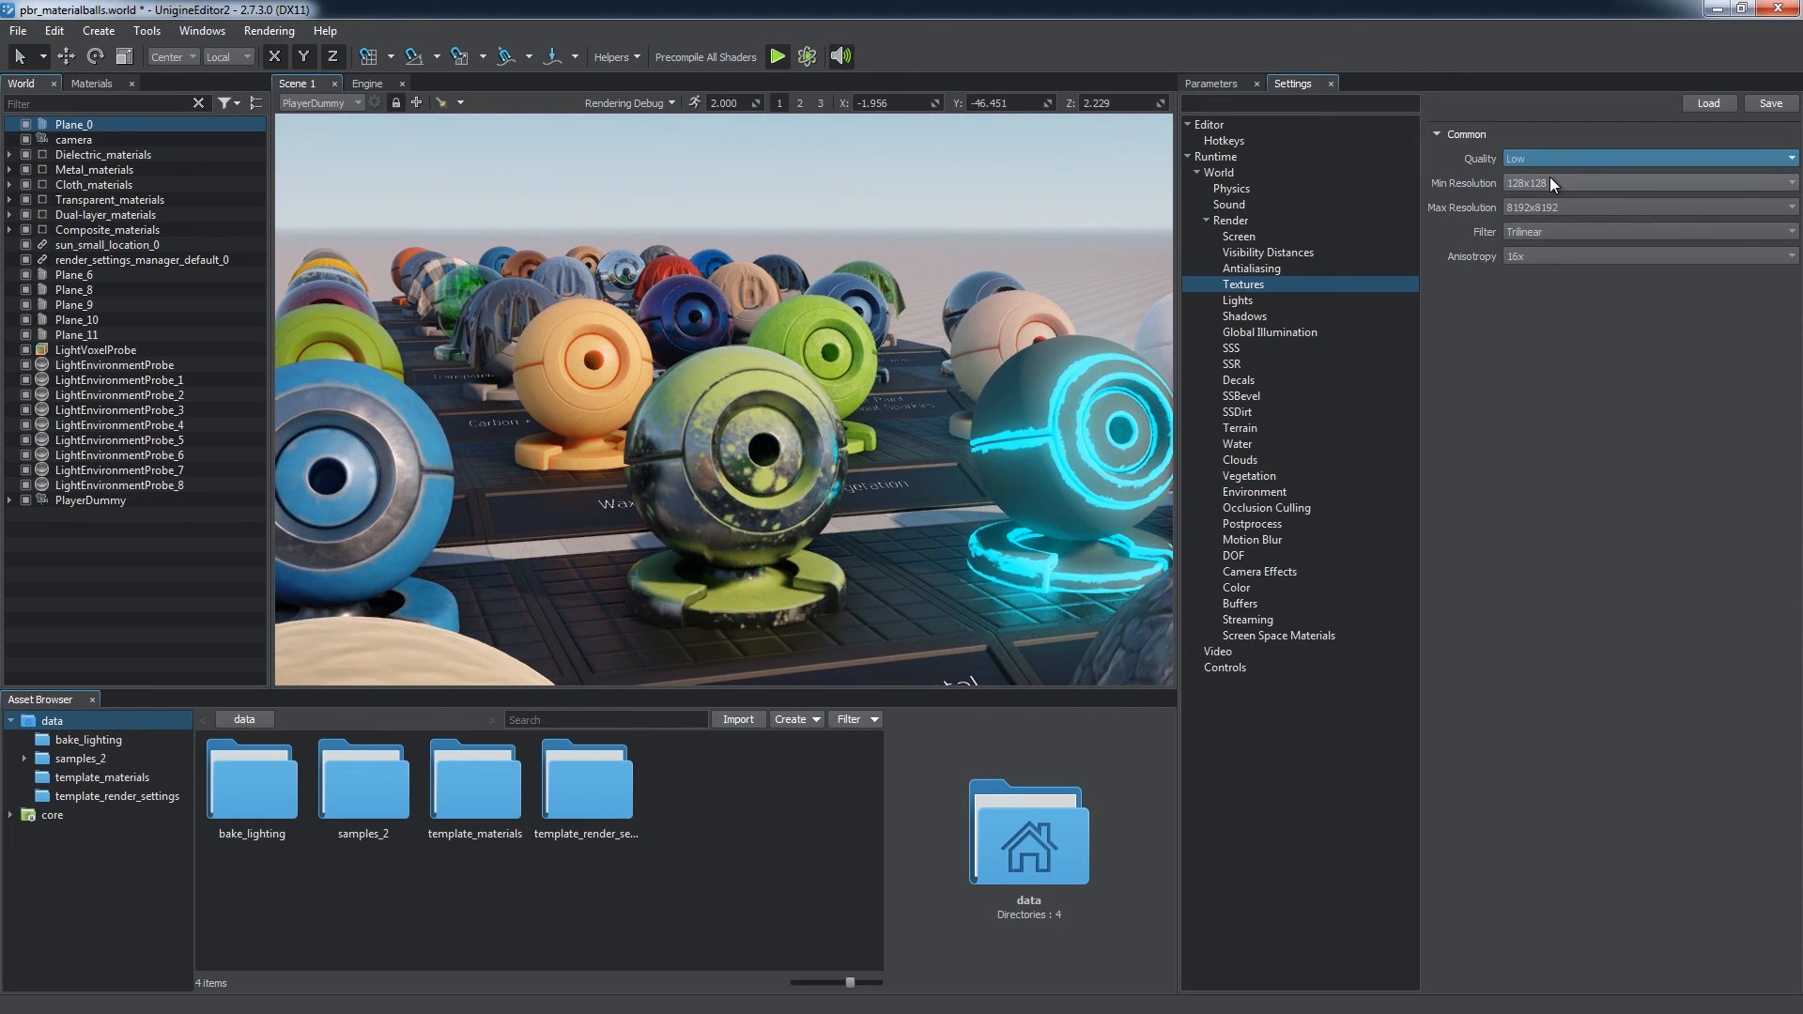
{"action": "left_click", "coordinate": [1651, 207]}
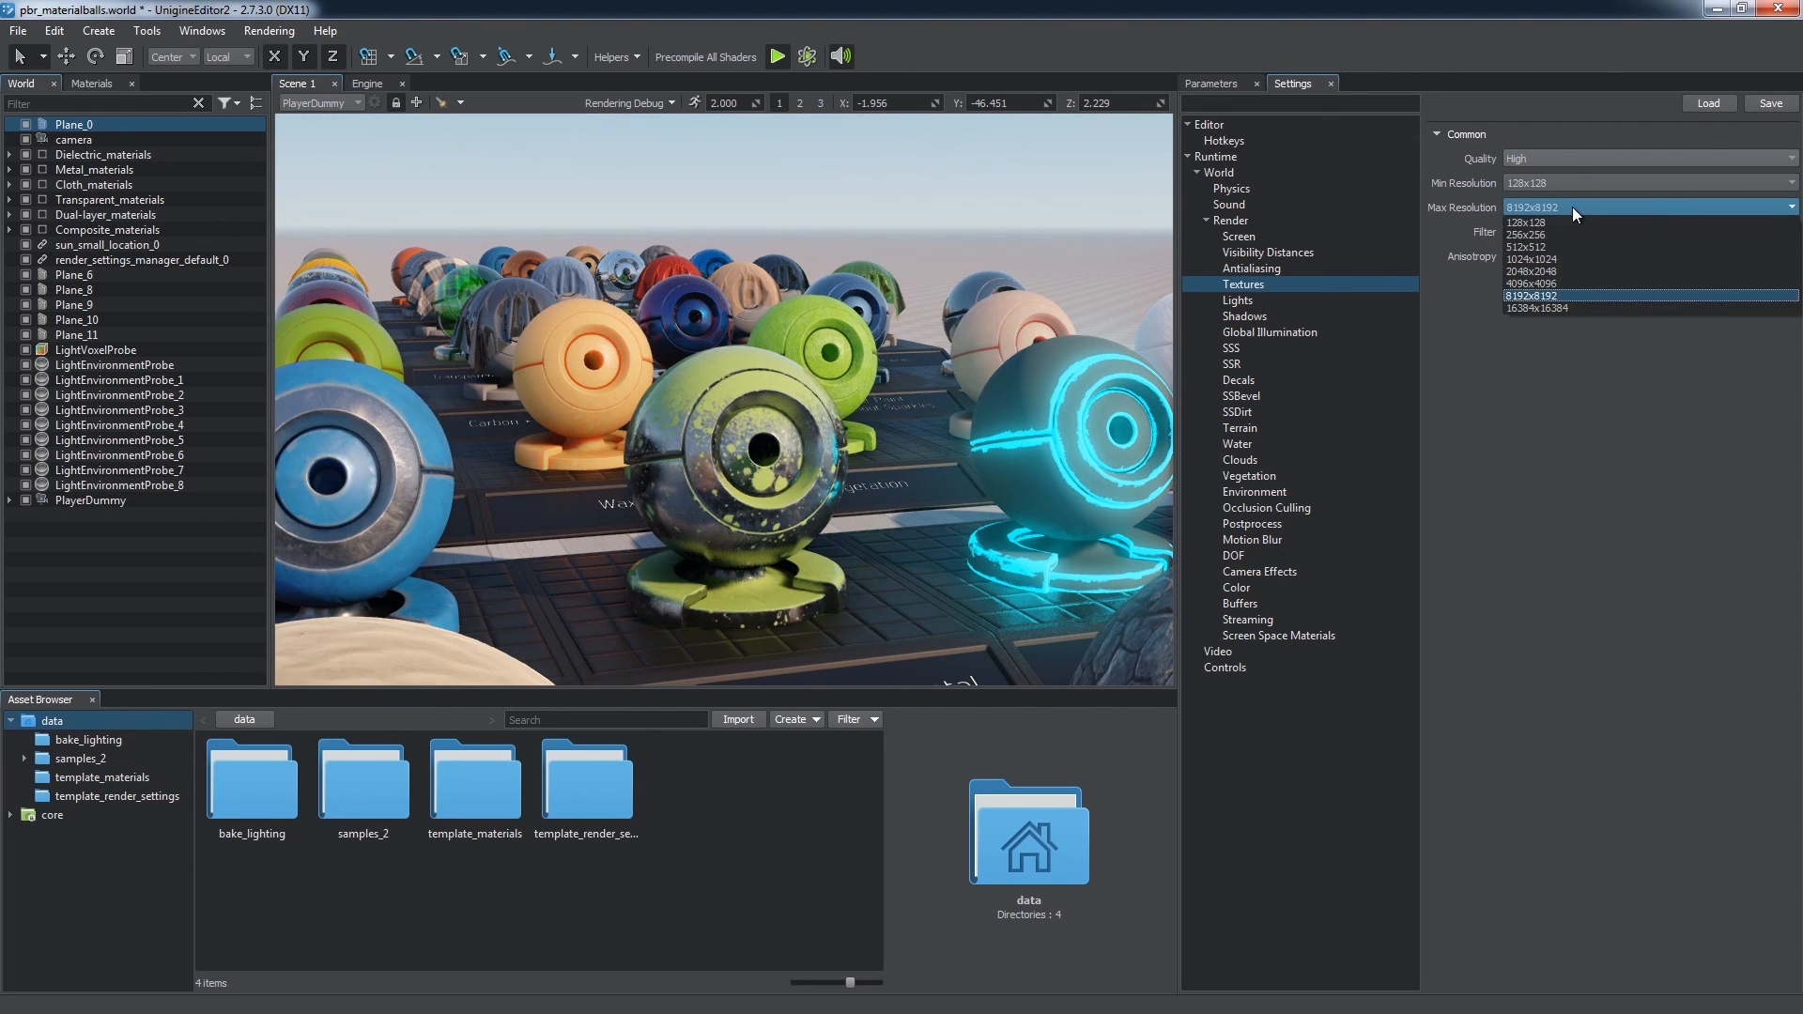
{"action": "left_click", "coordinate": [1528, 223]}
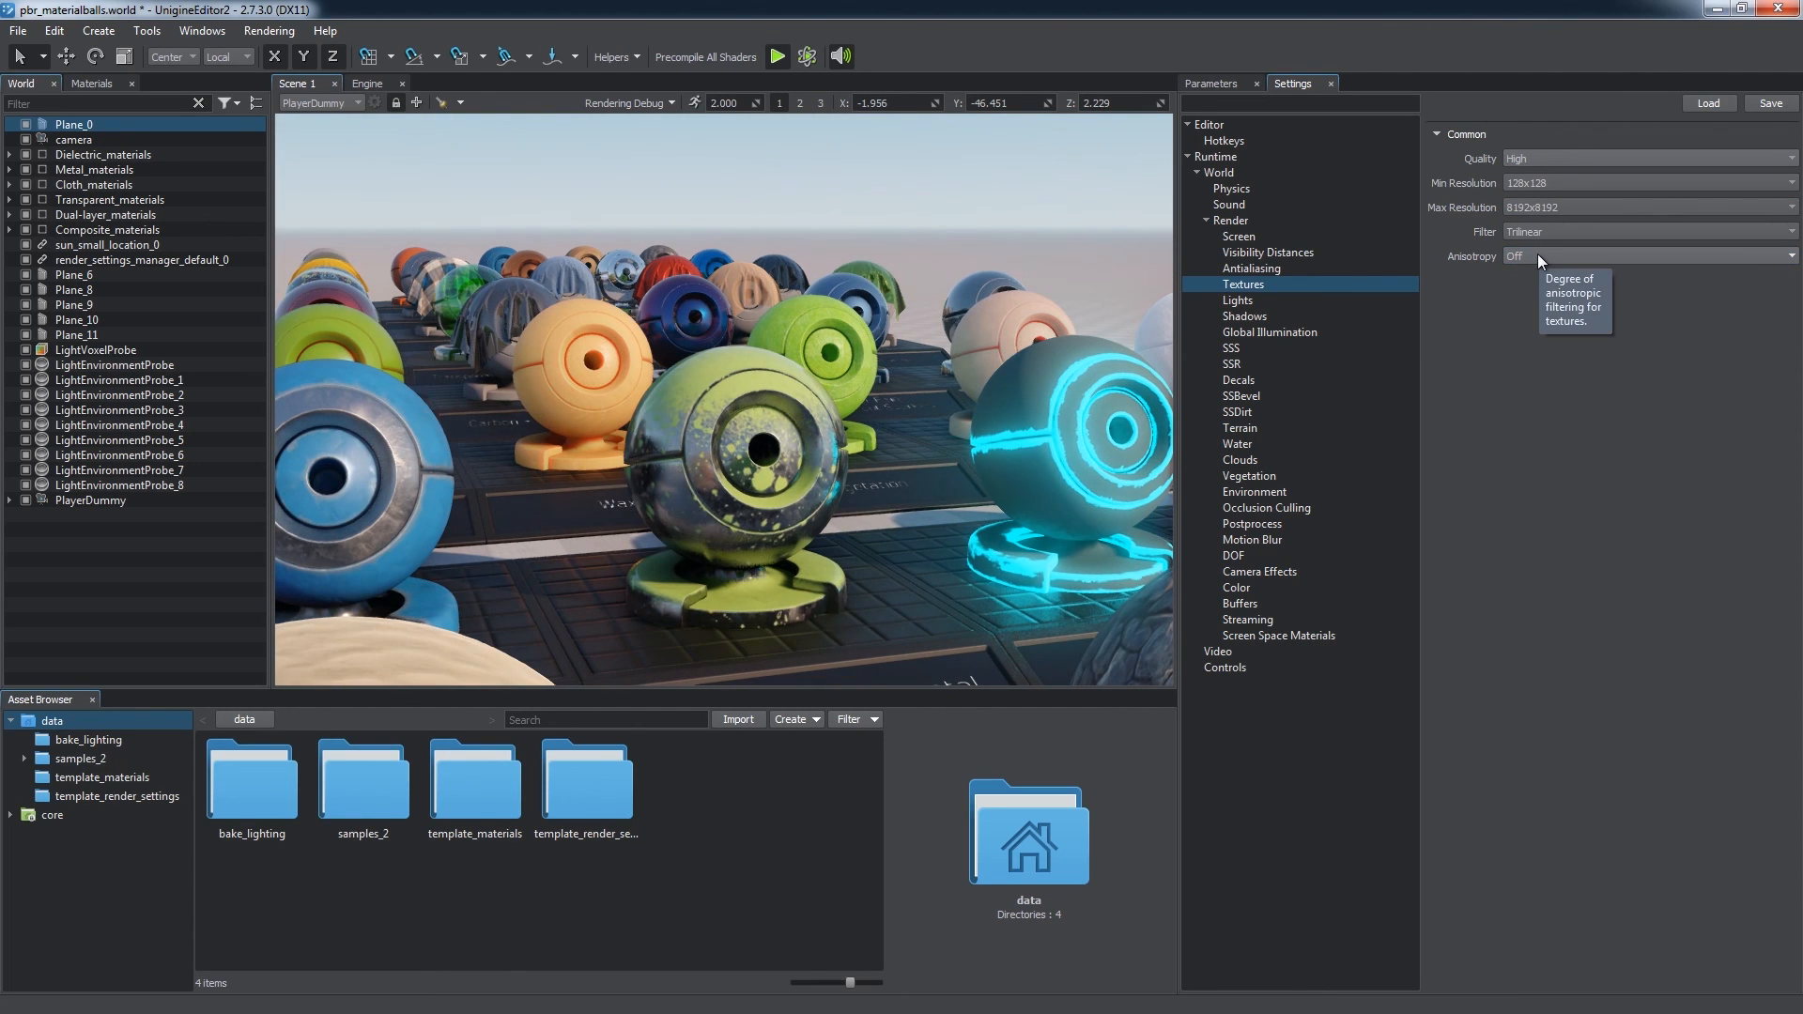
{"action": "left_click", "coordinate": [1646, 255]}
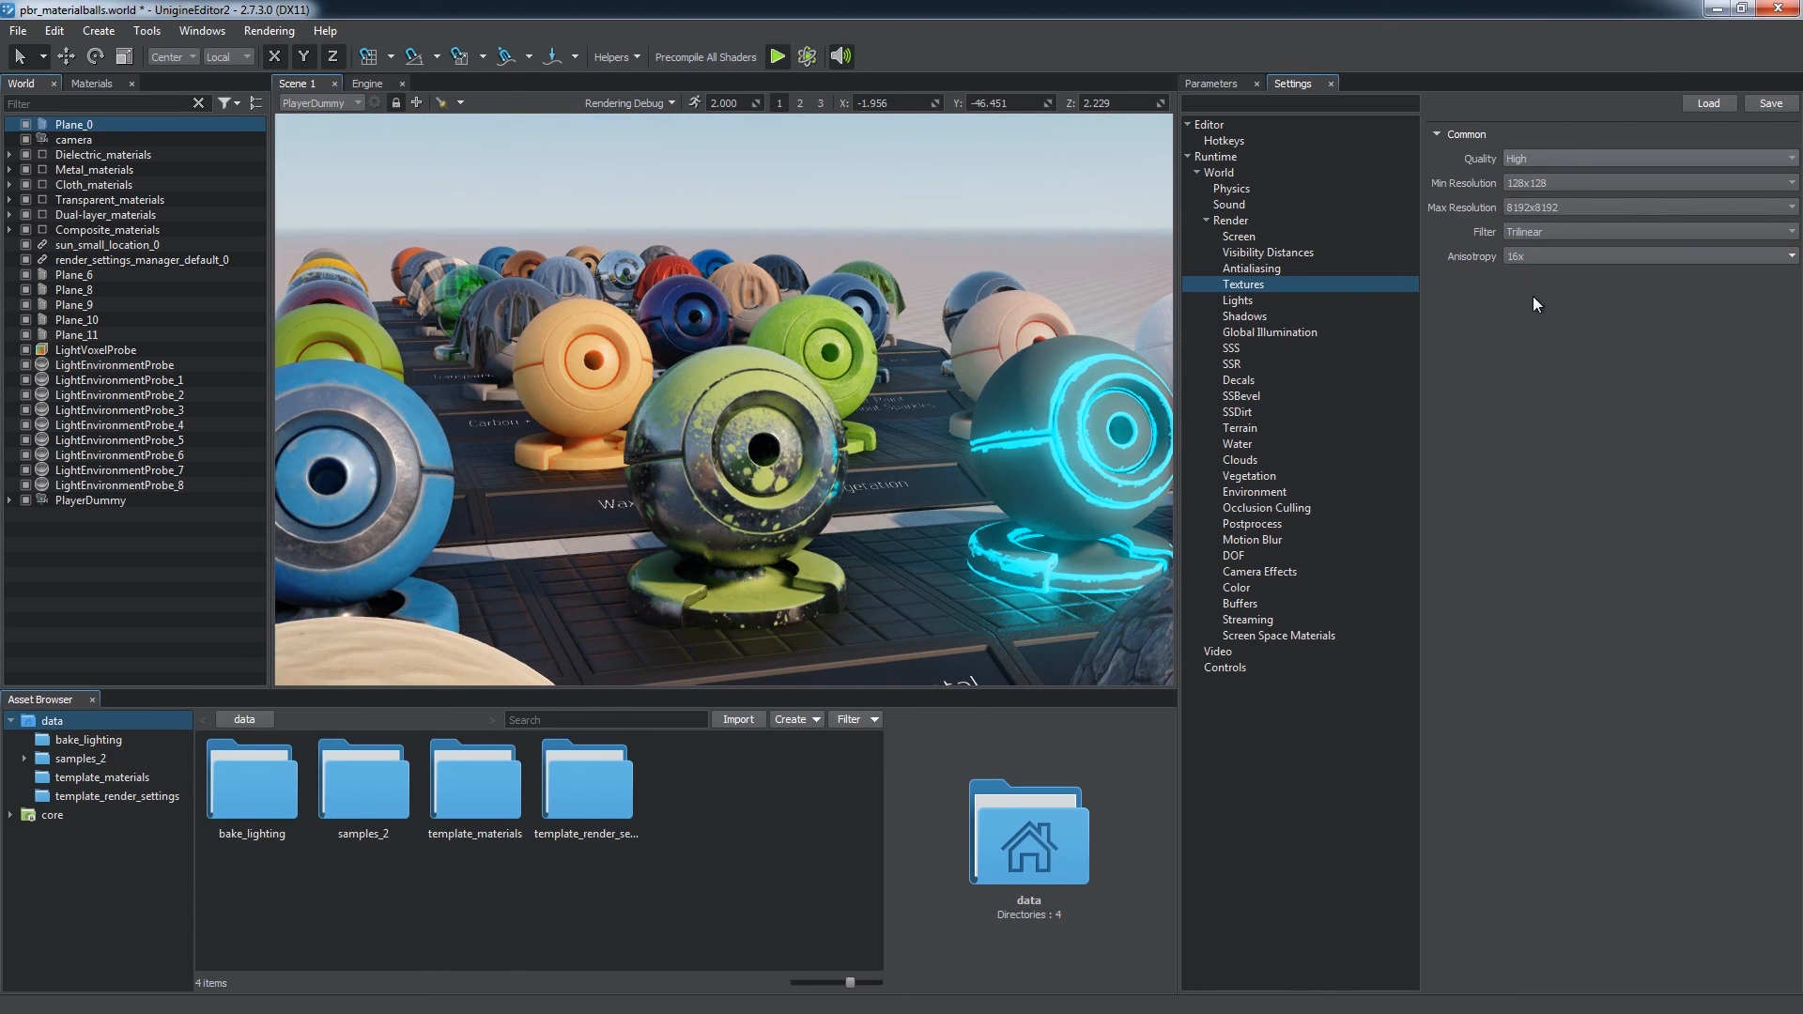
{"action": "left_click", "coordinate": [1208, 83]}
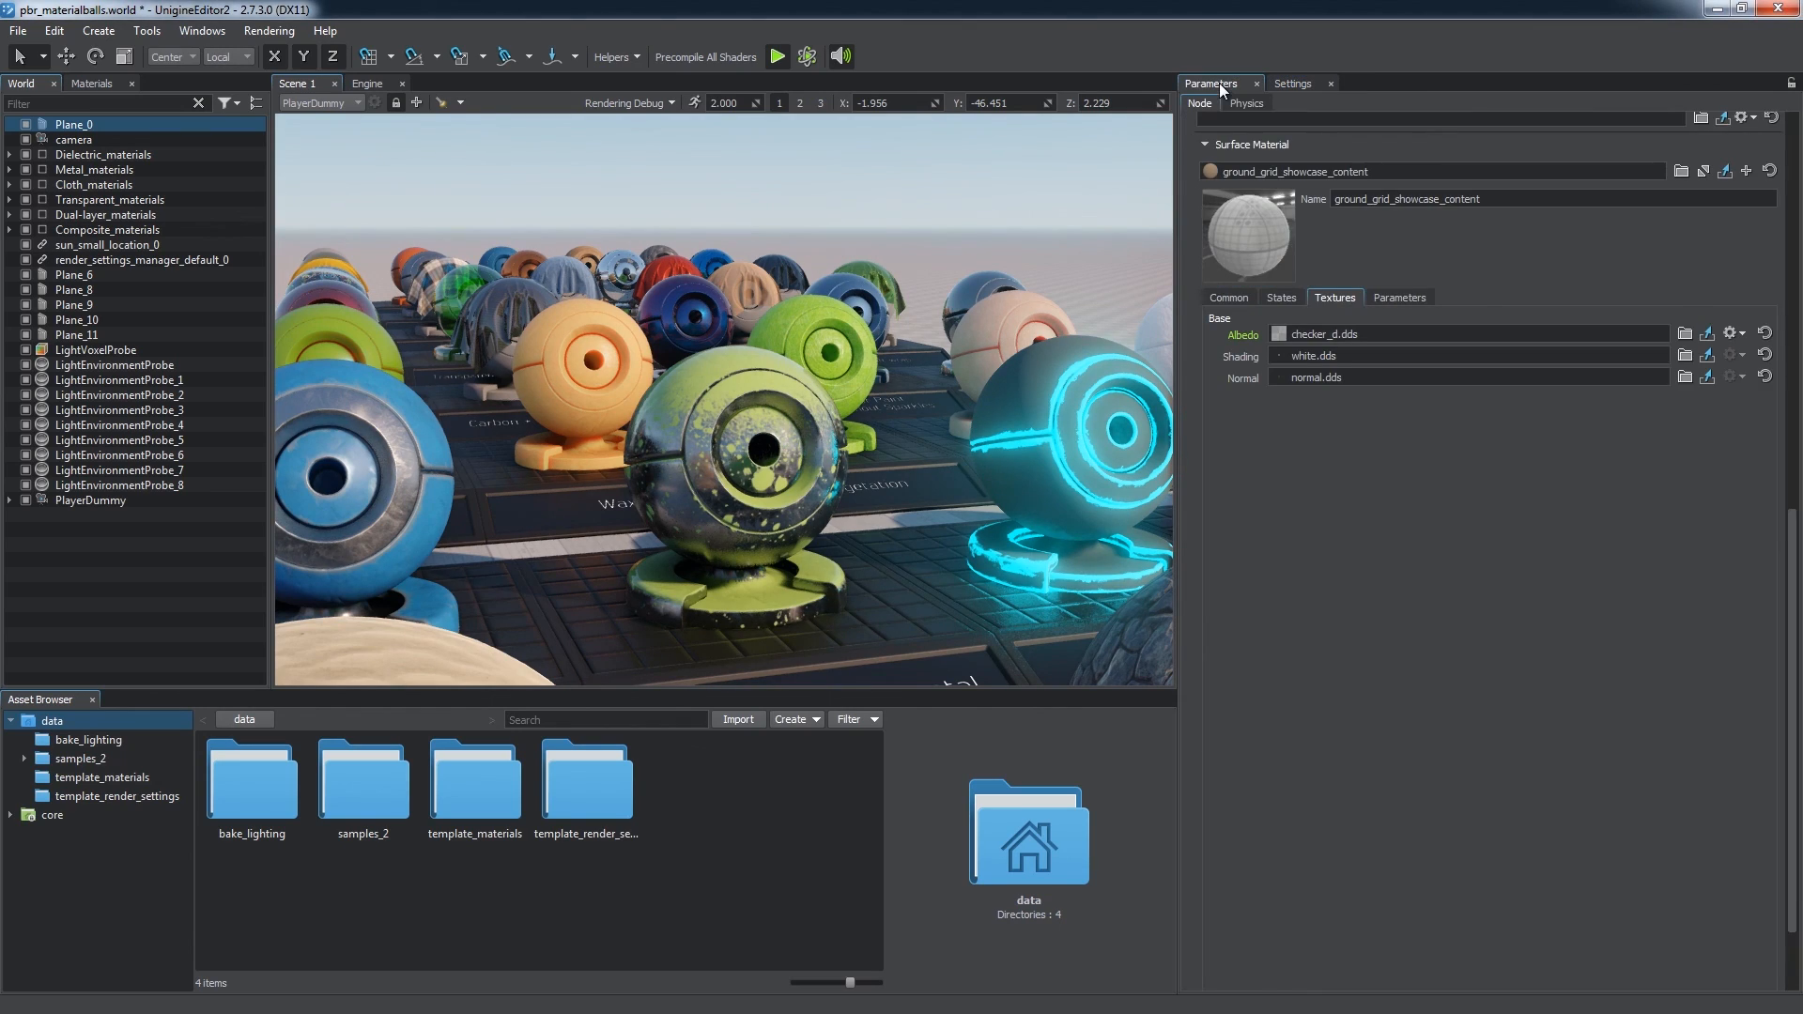